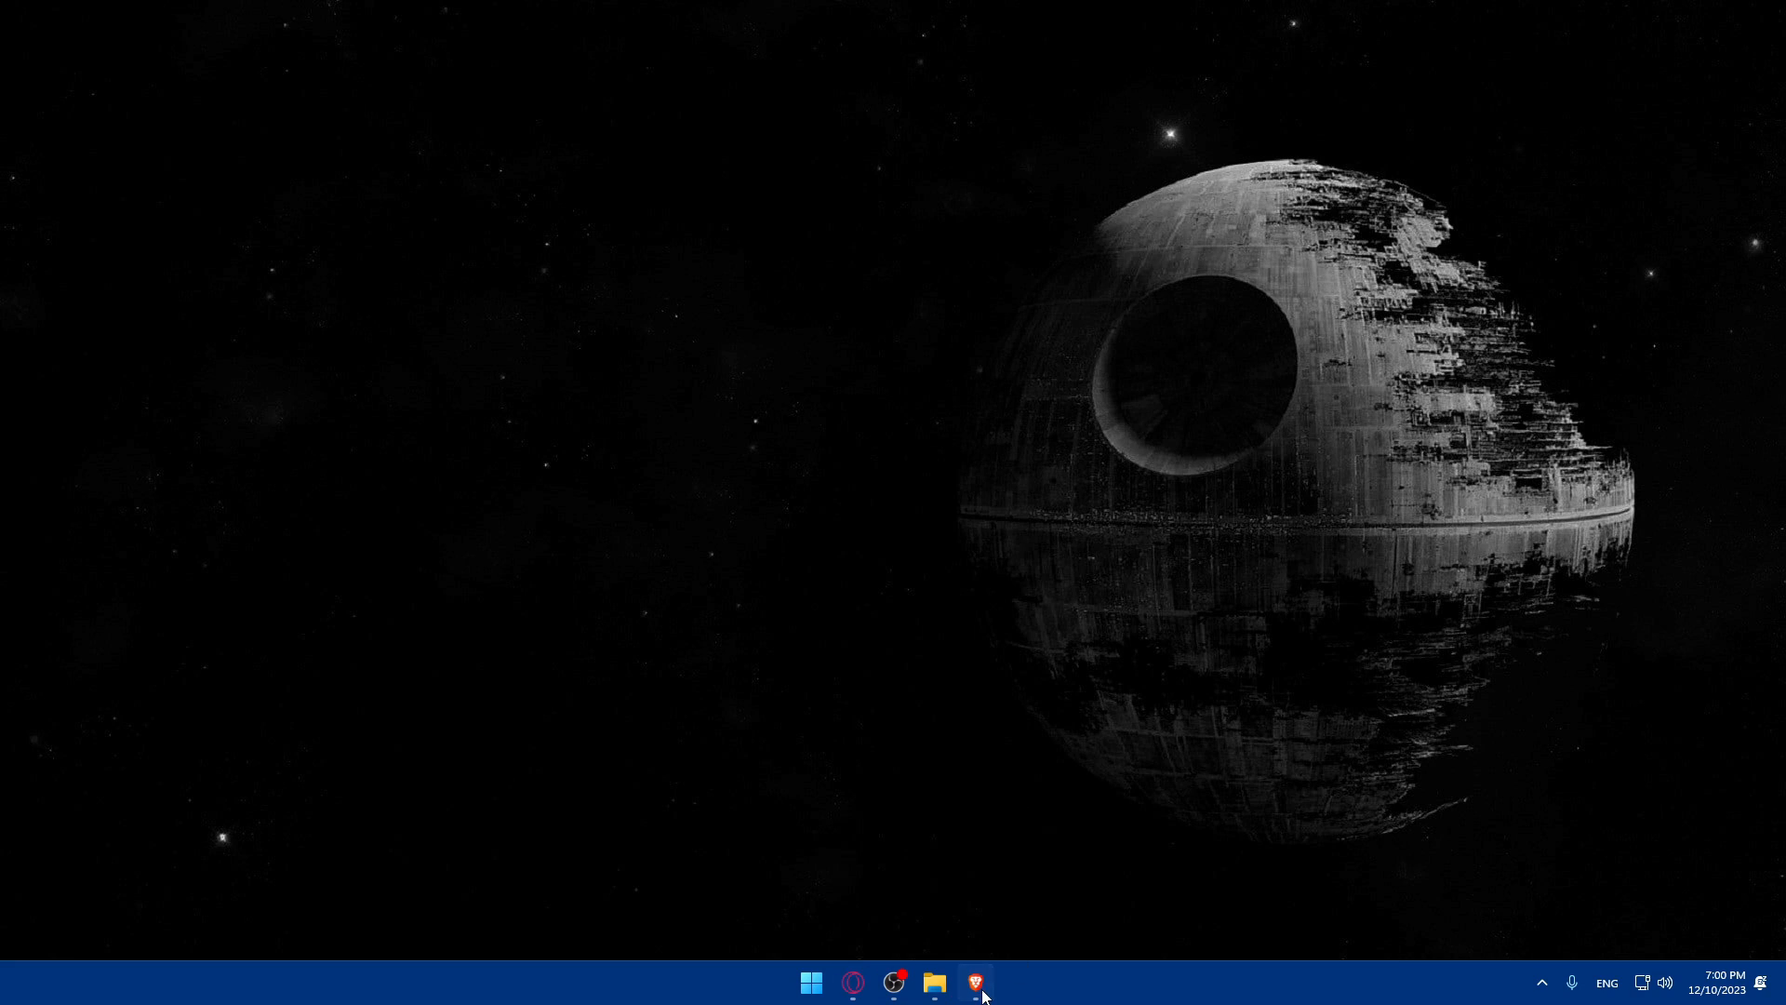
Launch Brave and open a new private browsing window.
click(976, 984)
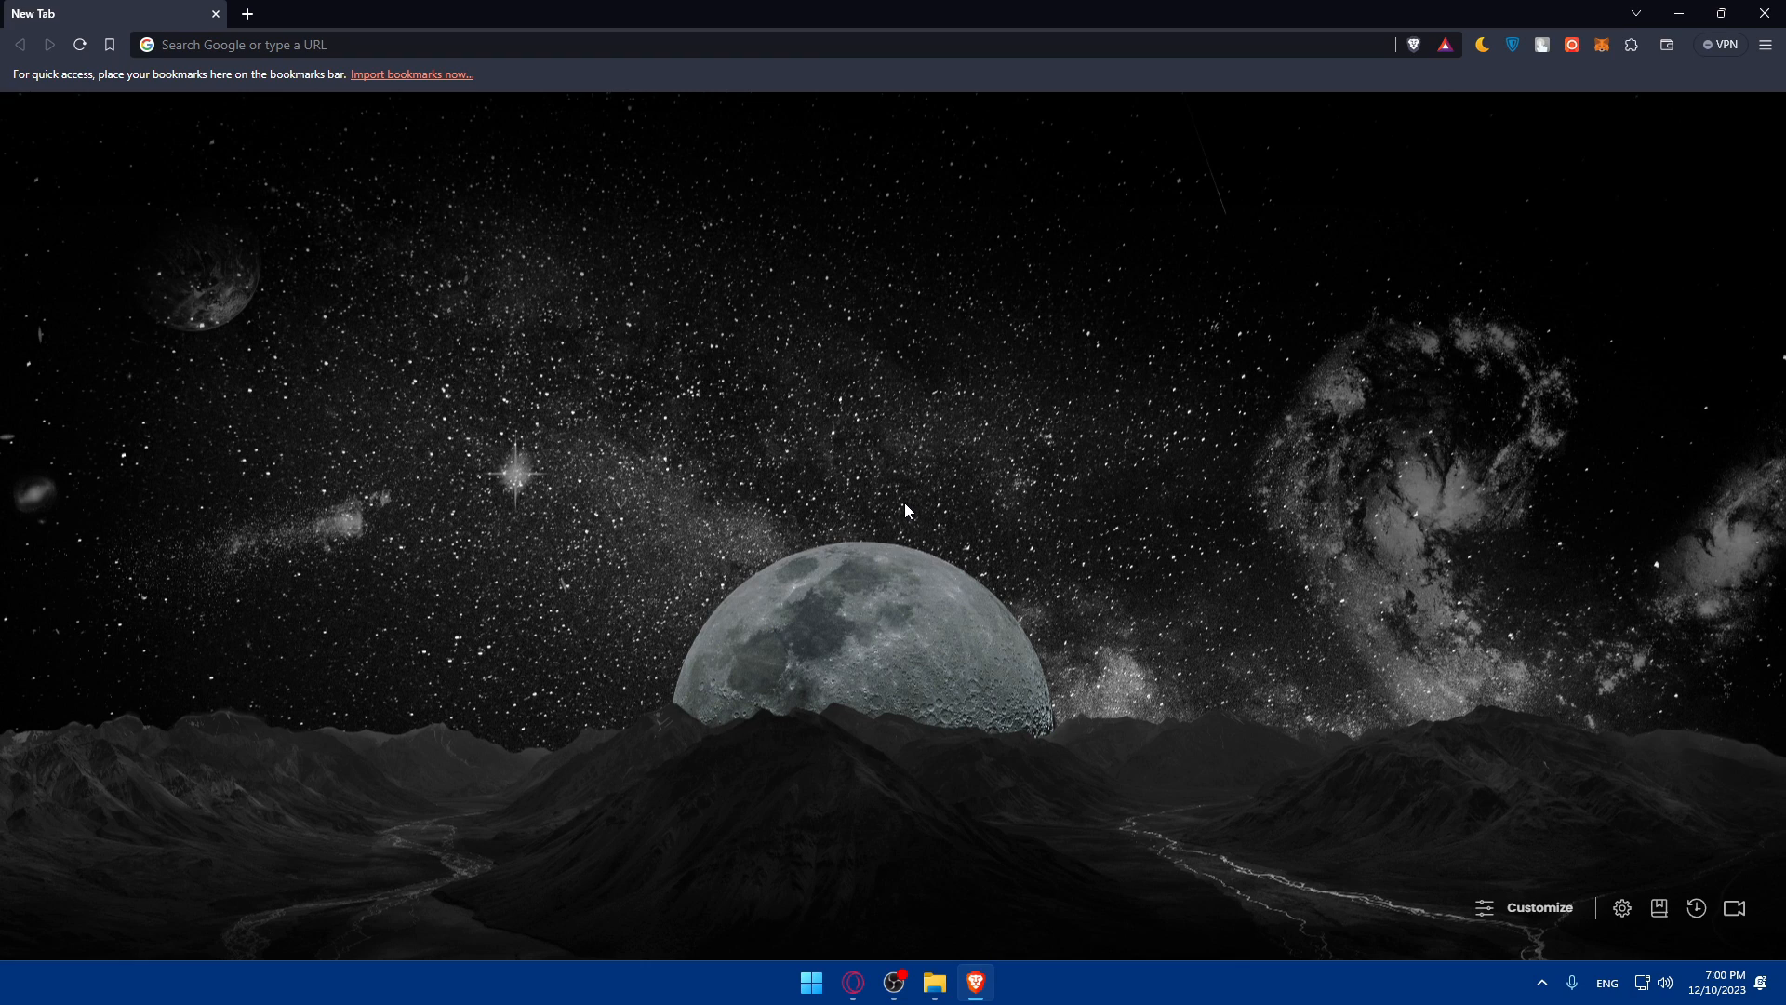
mouse_move(353, 86)
text(https://paypal.com)
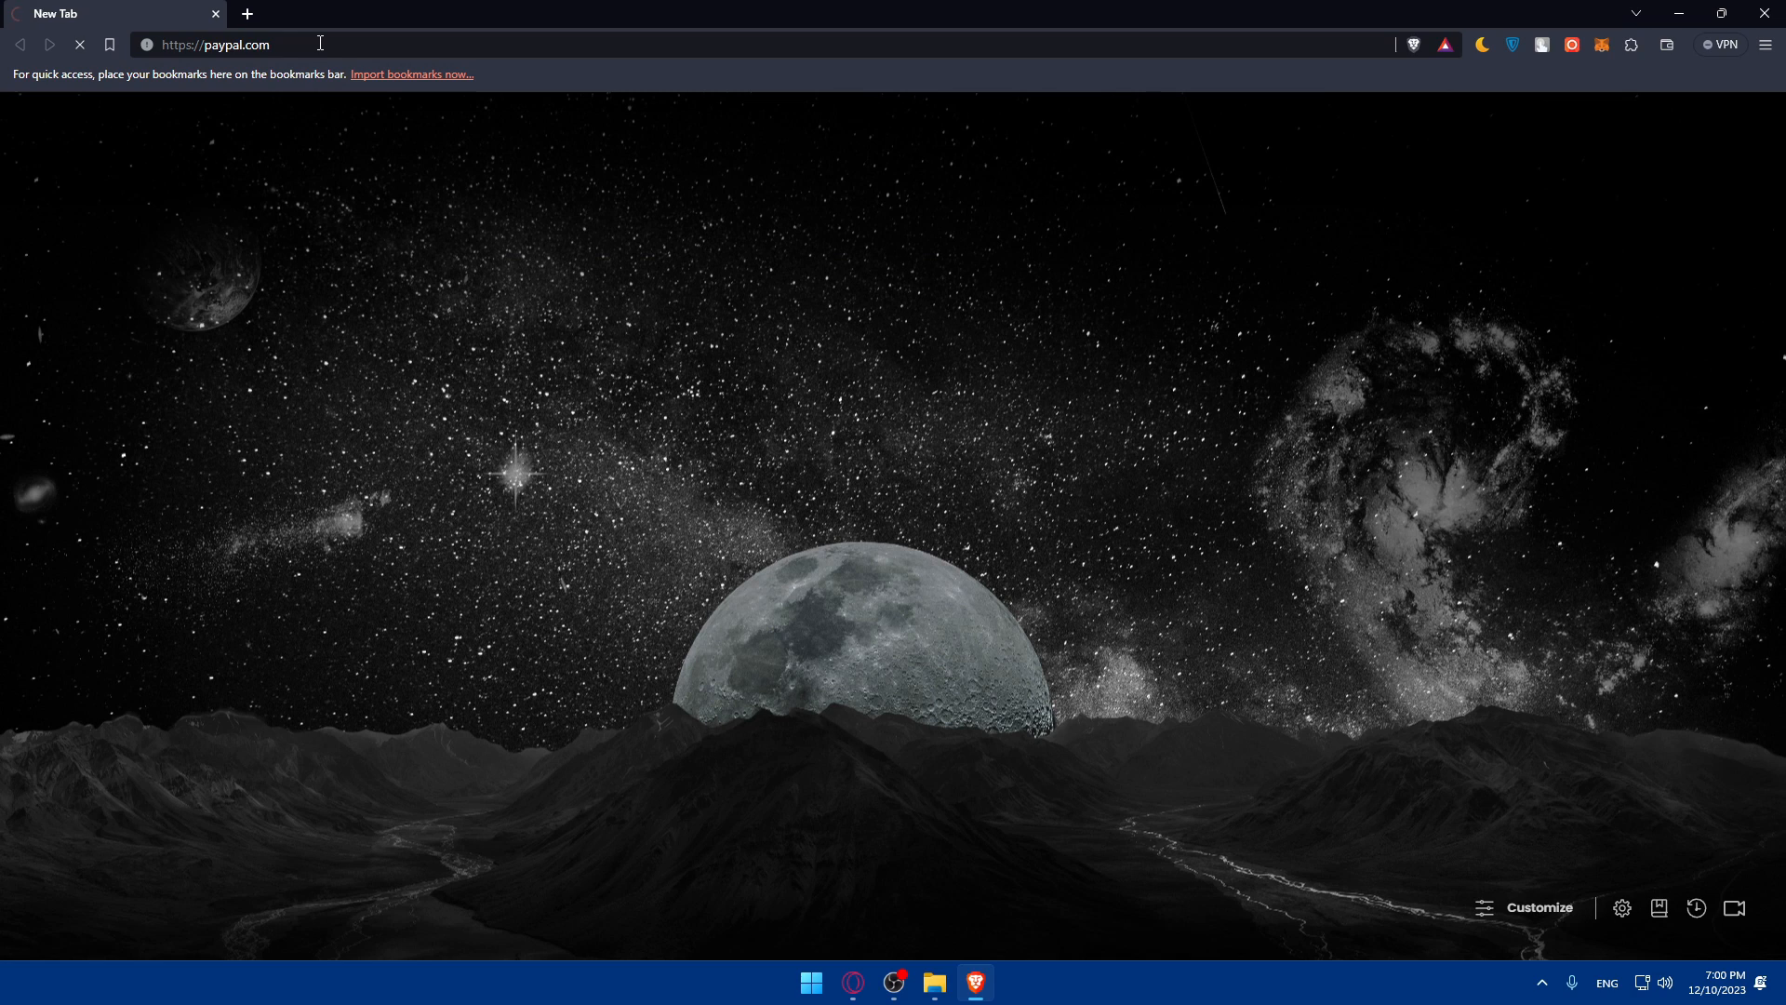
key(Enter)
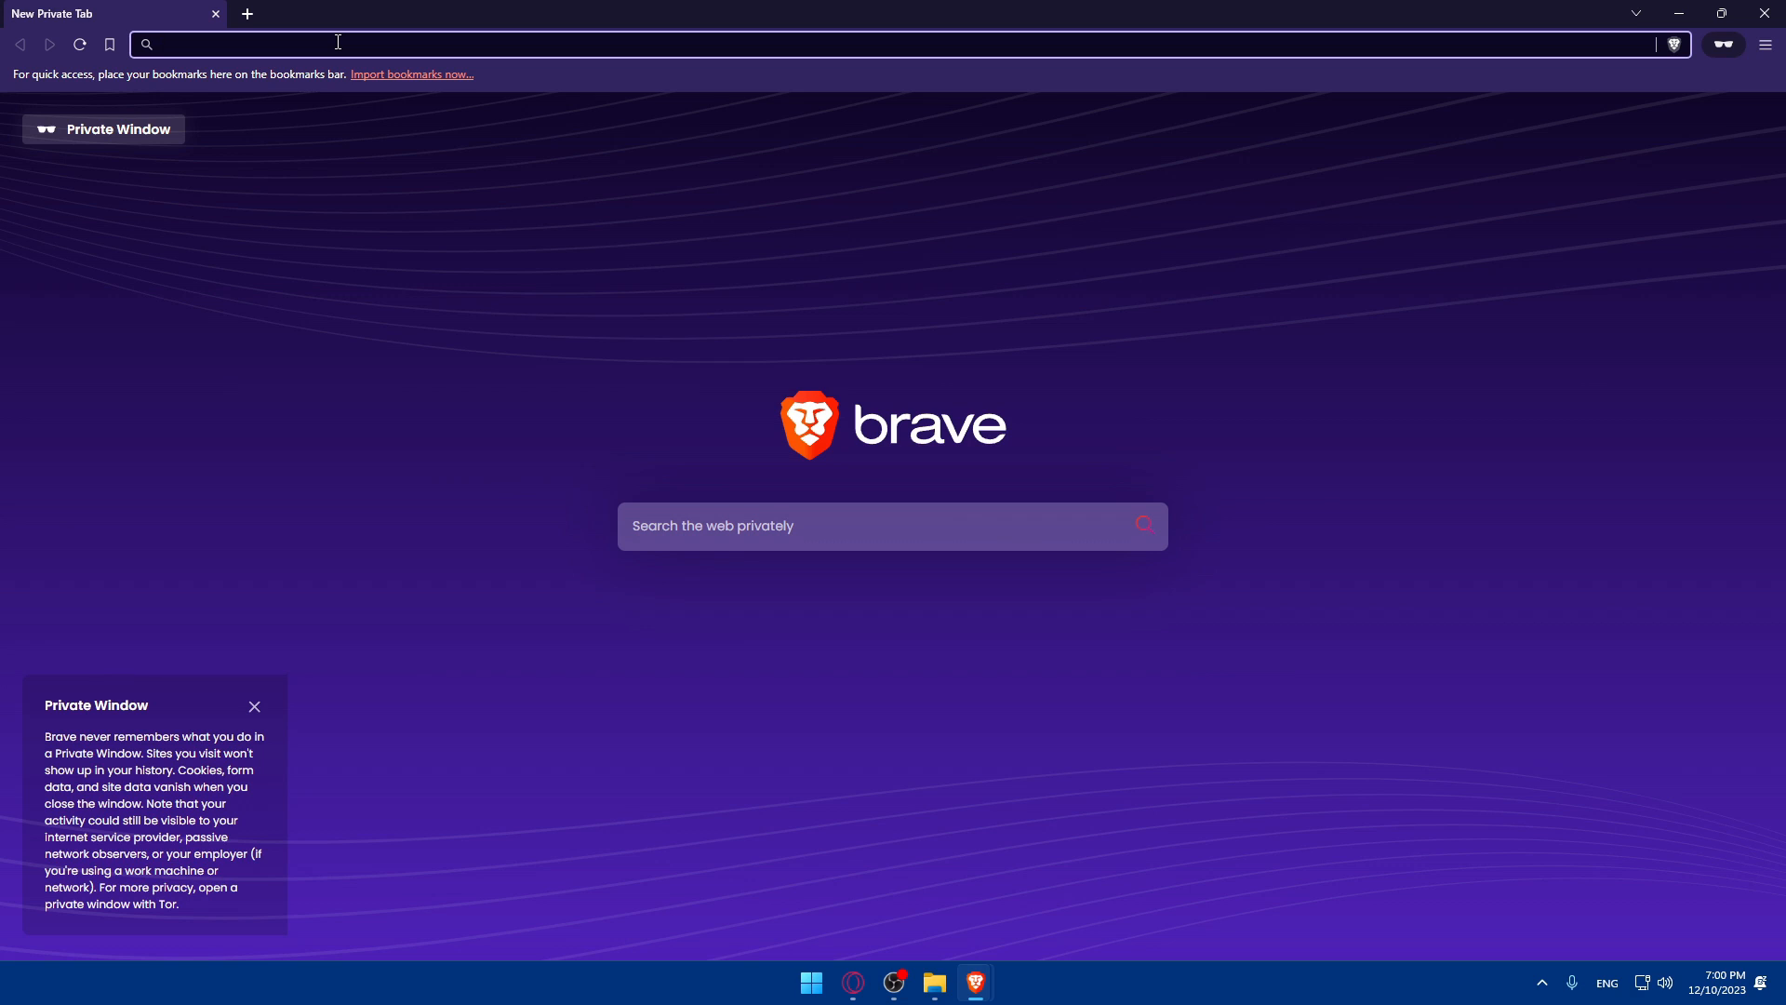
Go to paypal.com, switch the site to English and start logging in.
text(paypal.com/ma/home)
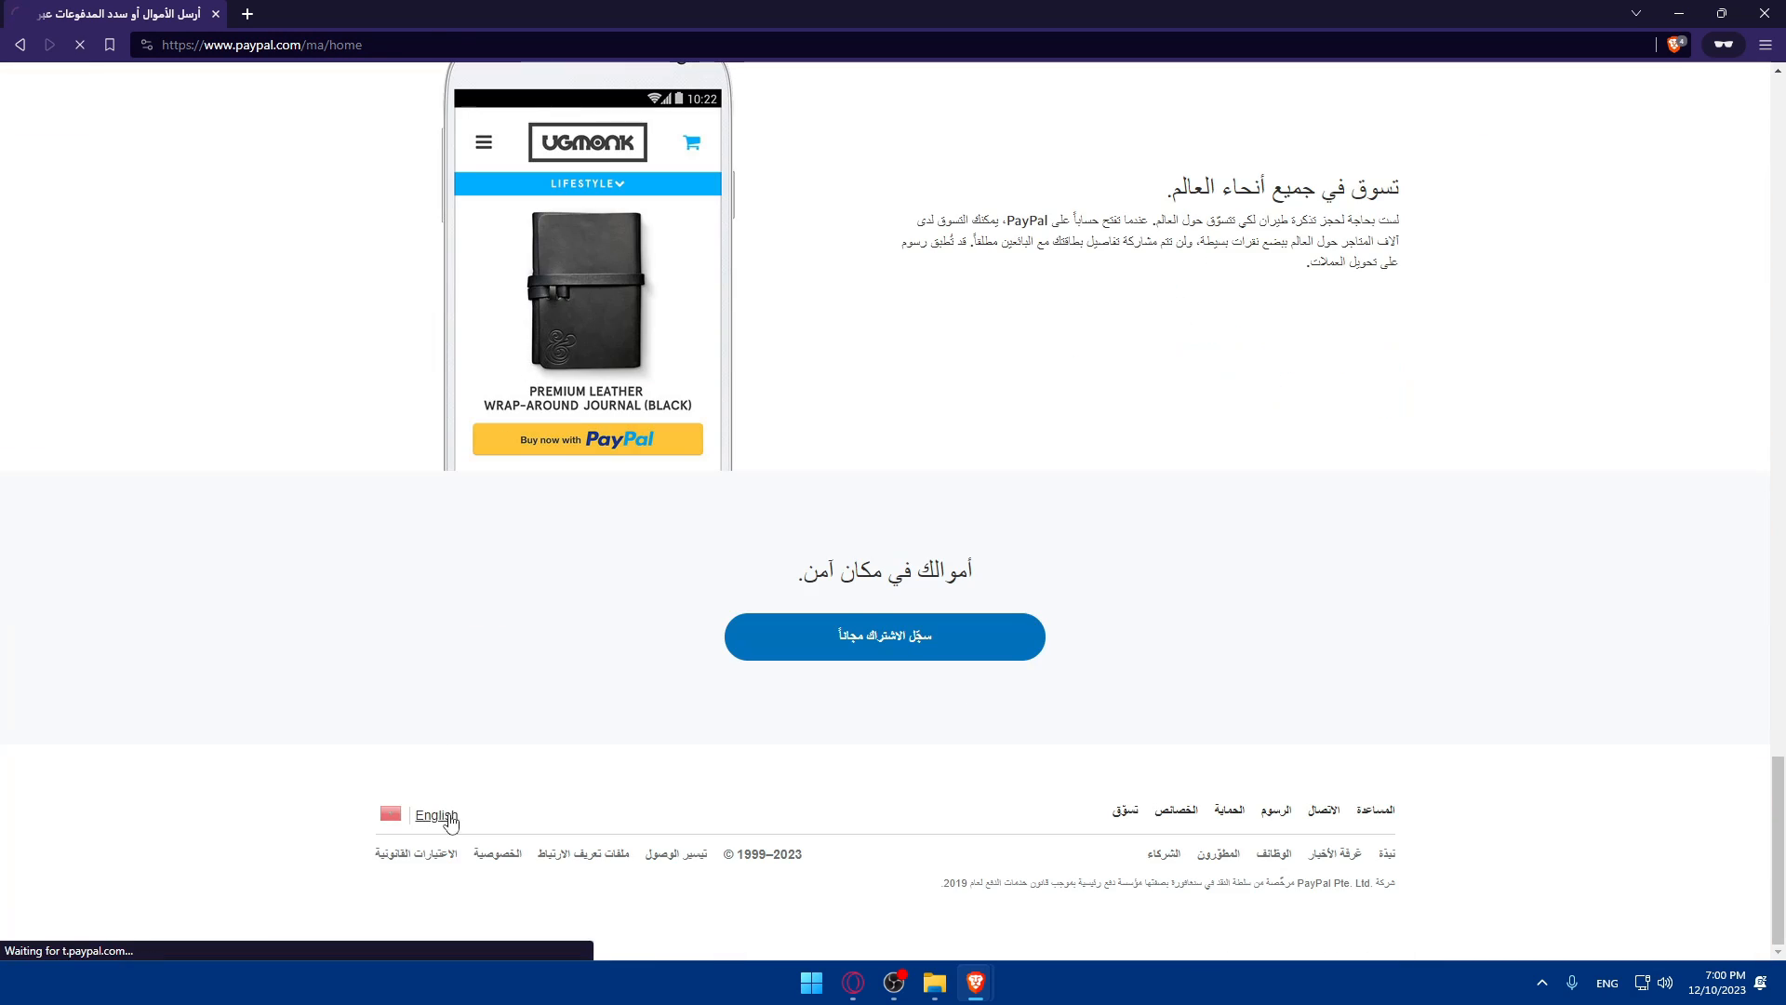
click(435, 815)
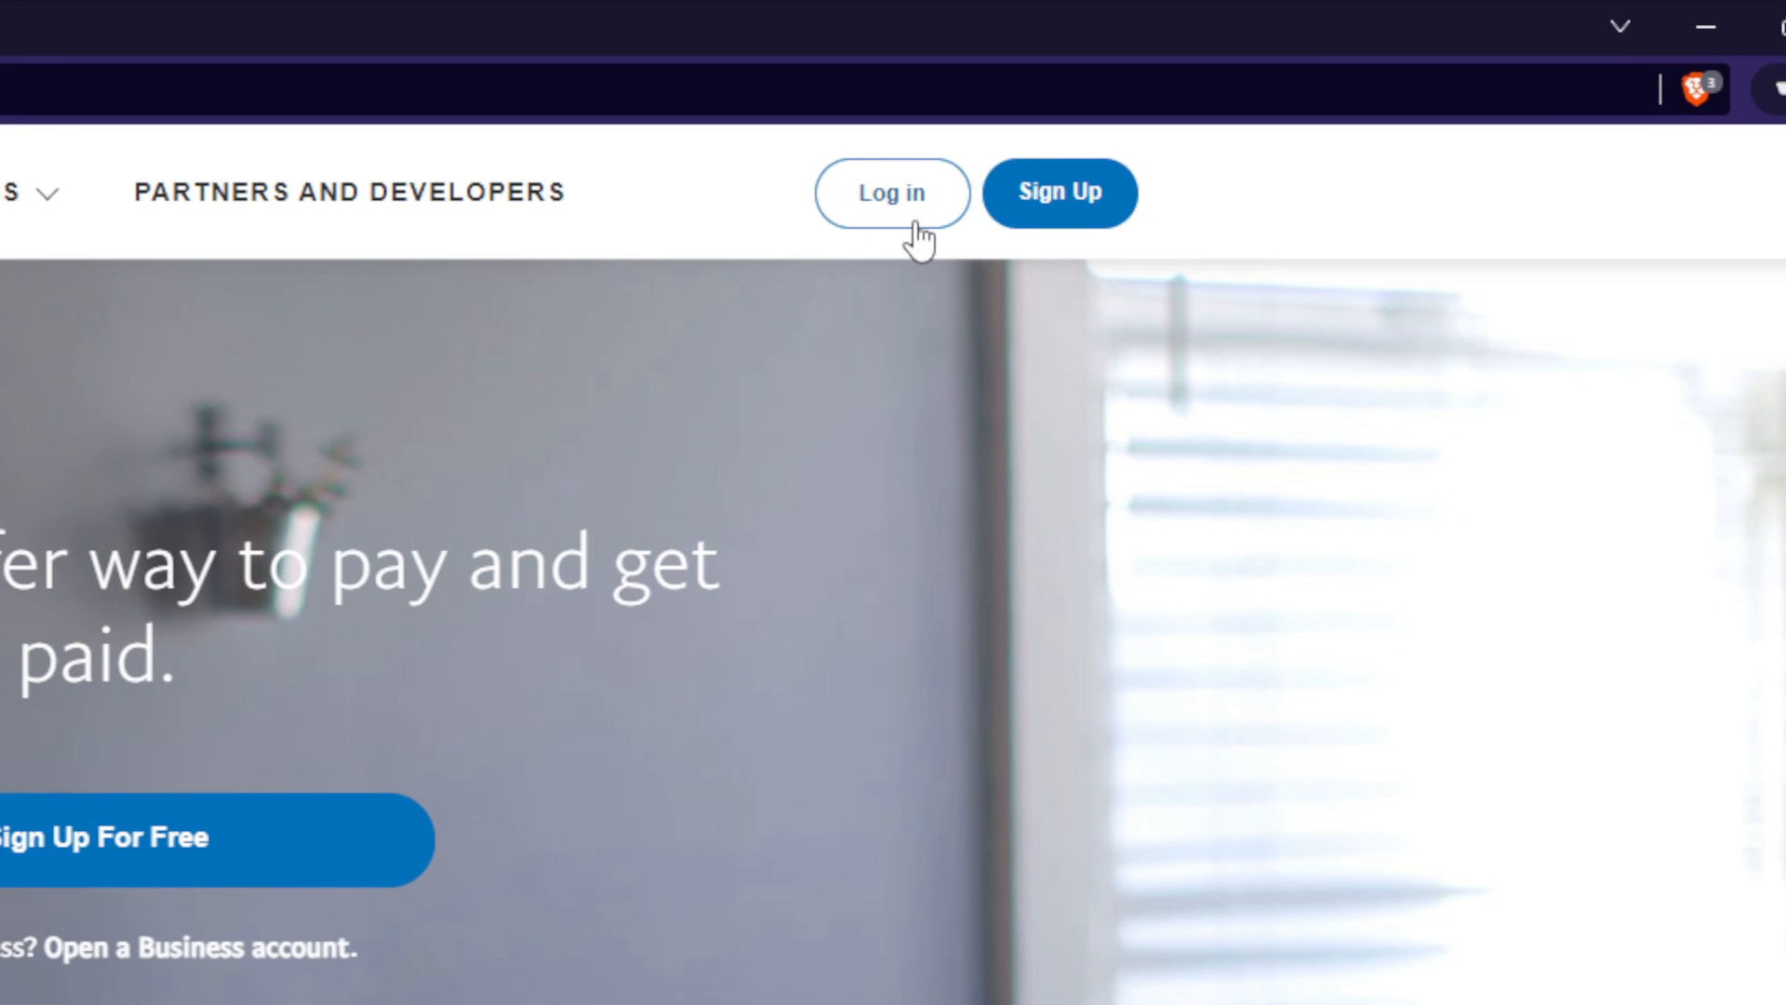
click(892, 192)
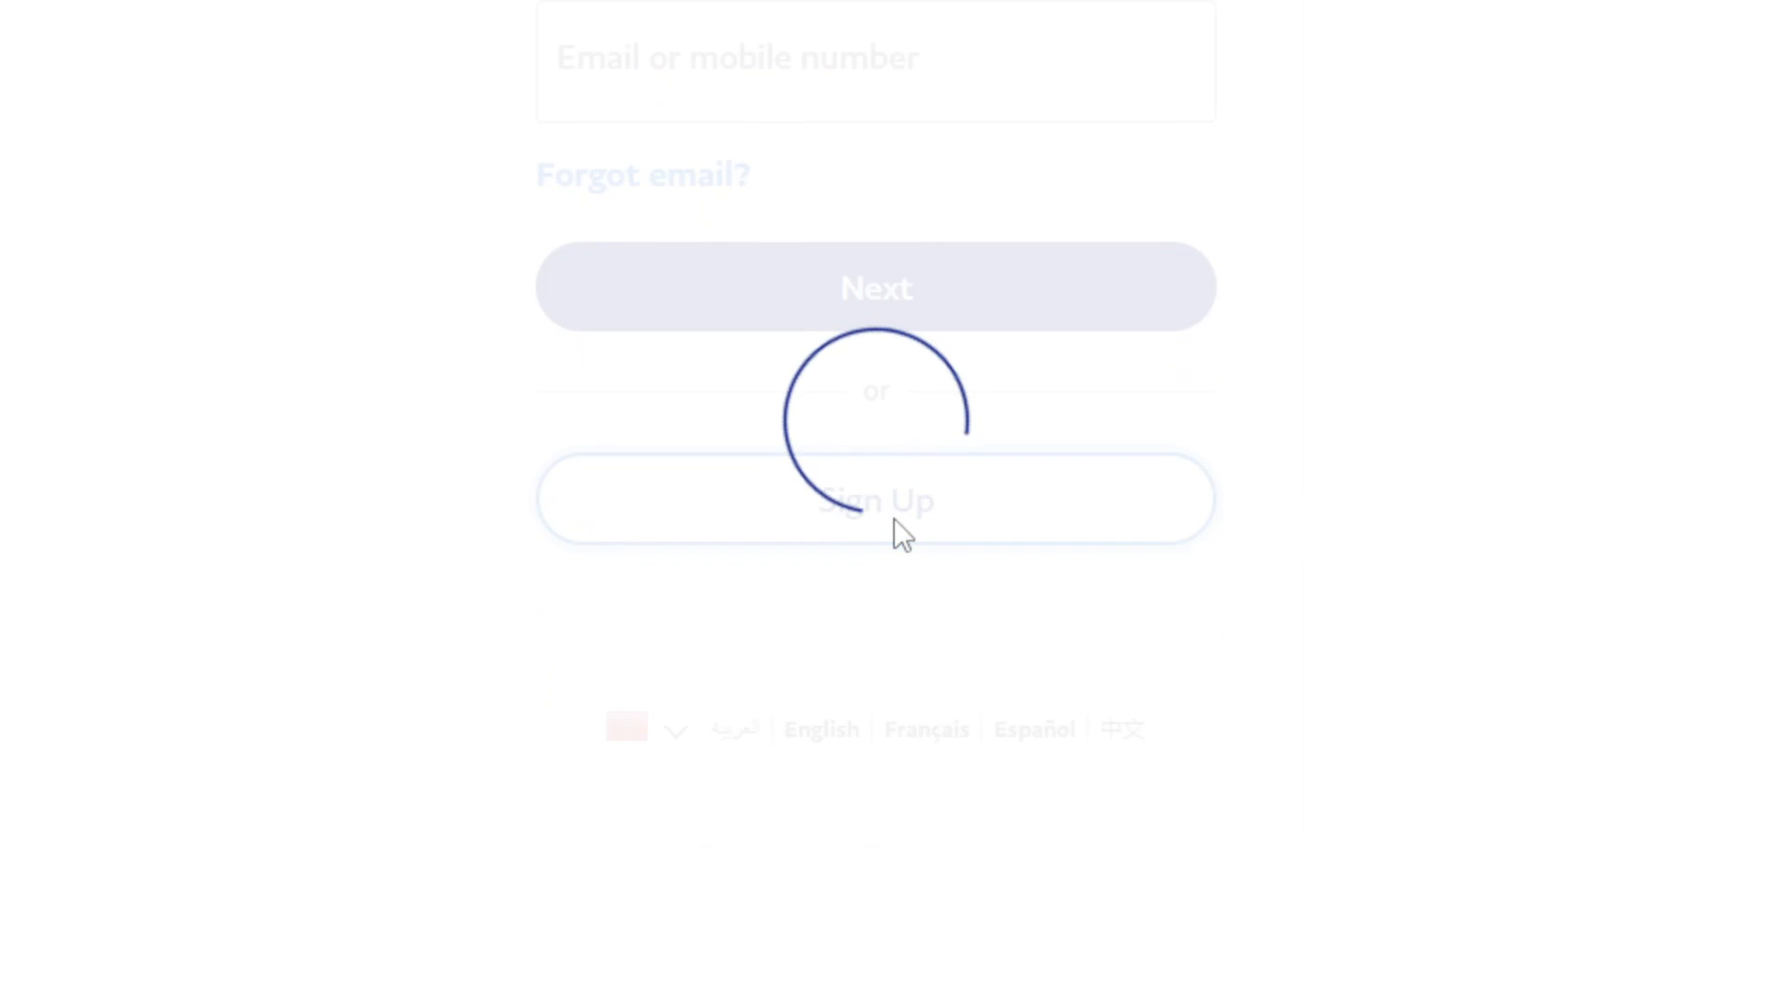
Pass the security challenge and finish signing in to the PayPal account.
click(876, 500)
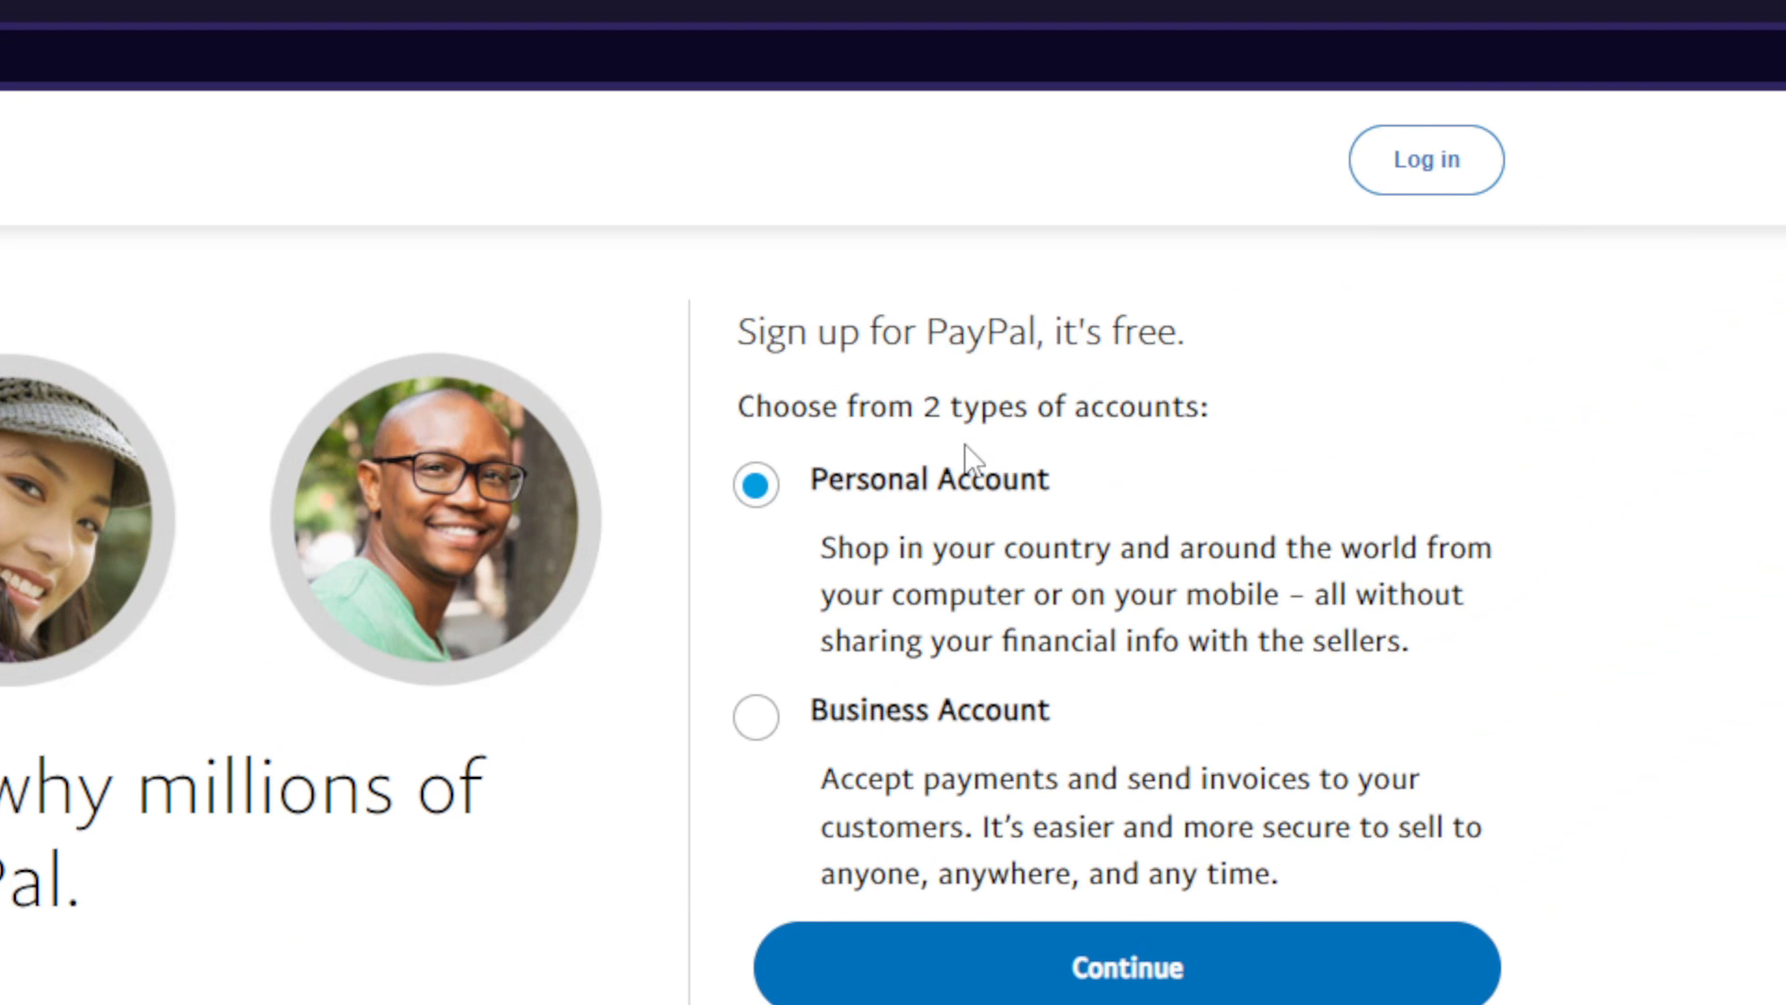
scroll(down, 3)
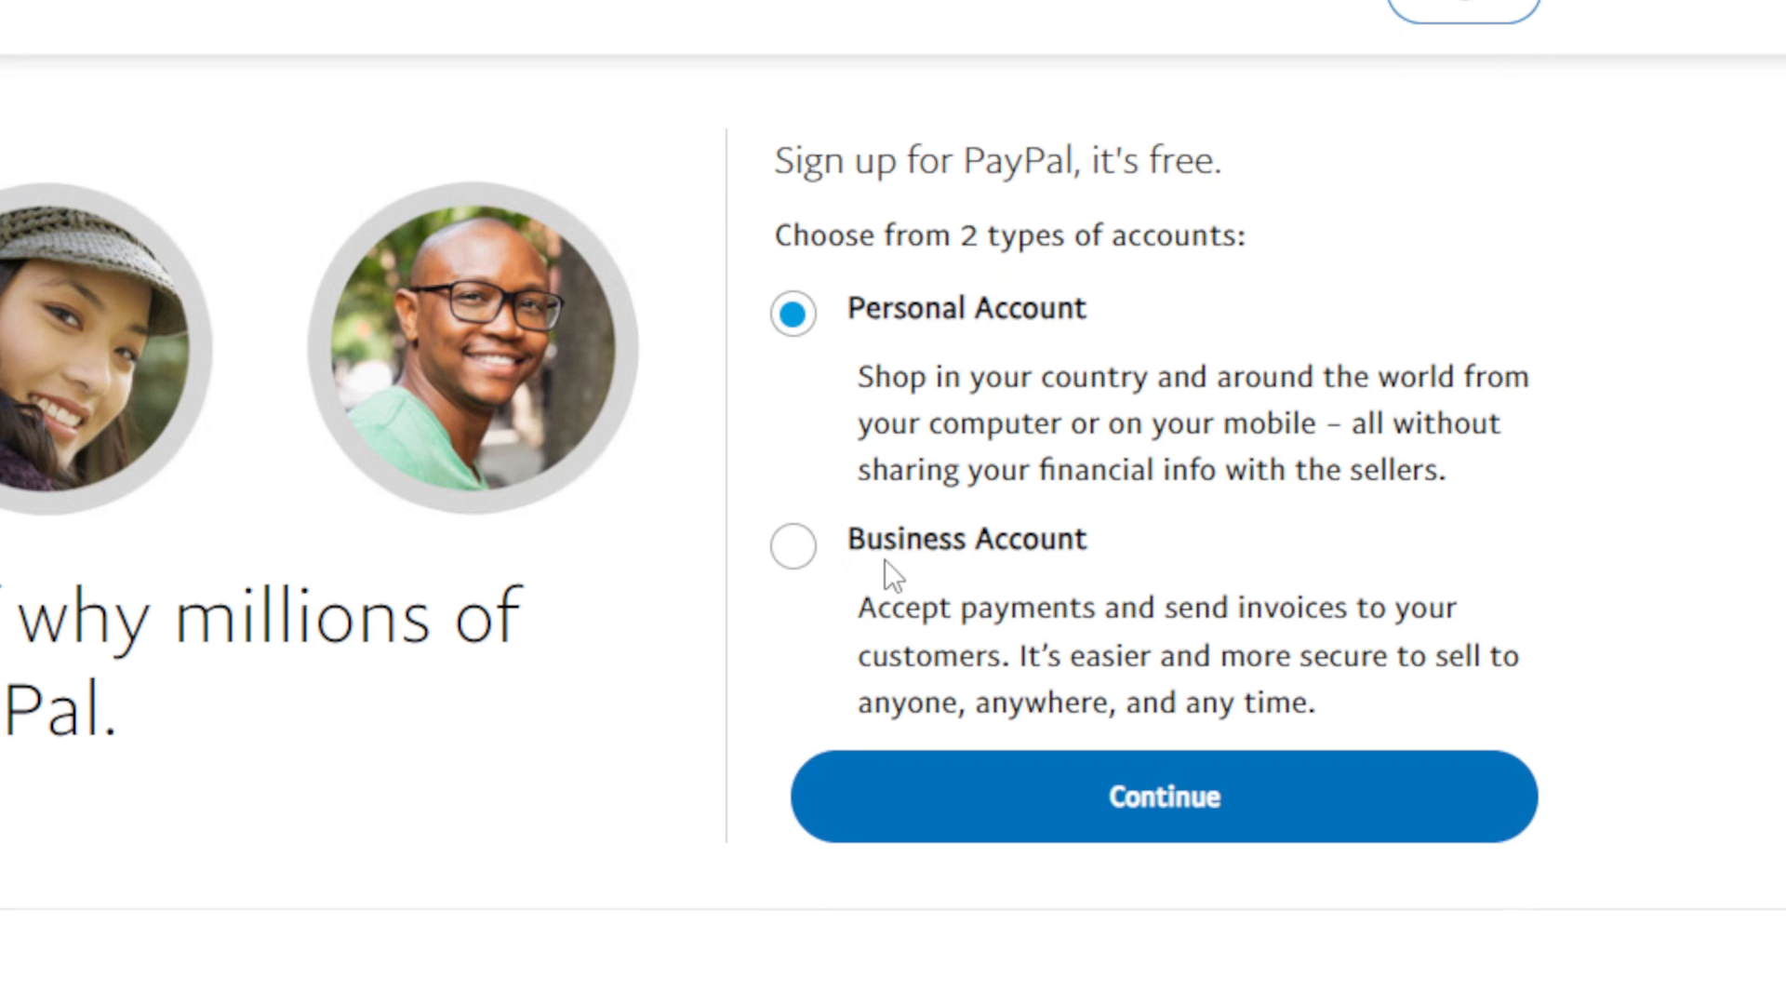
scroll(down, 3)
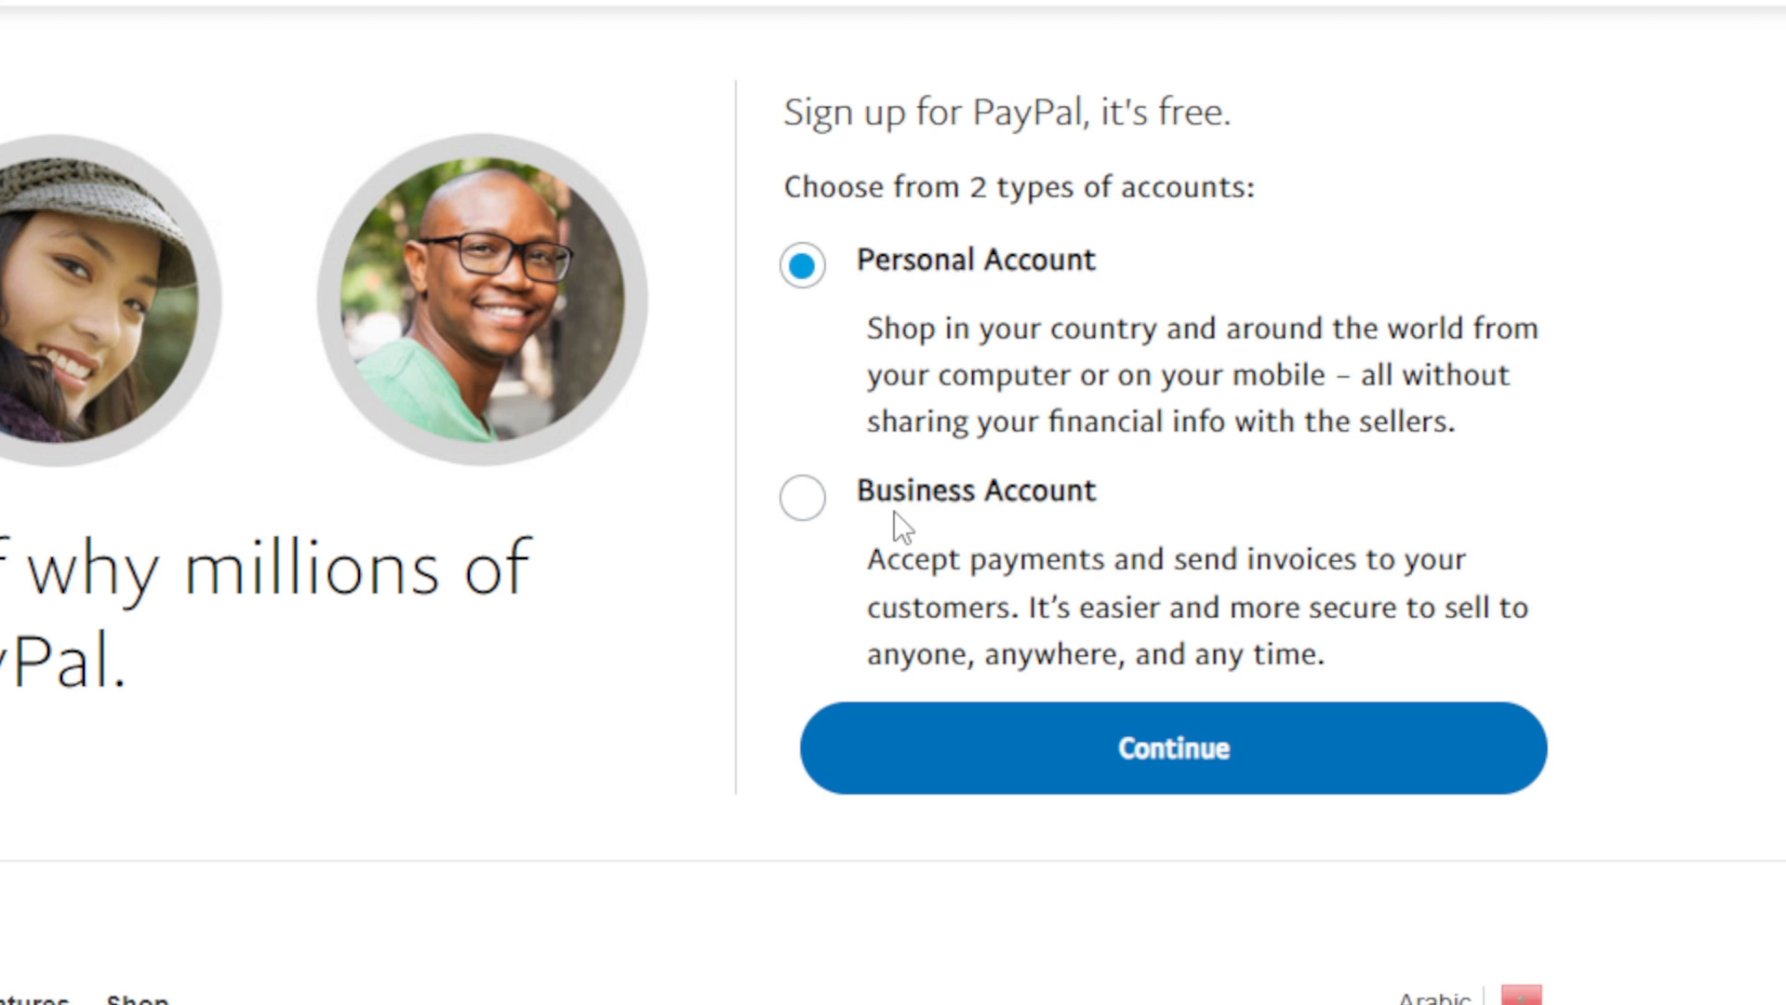
click(1173, 747)
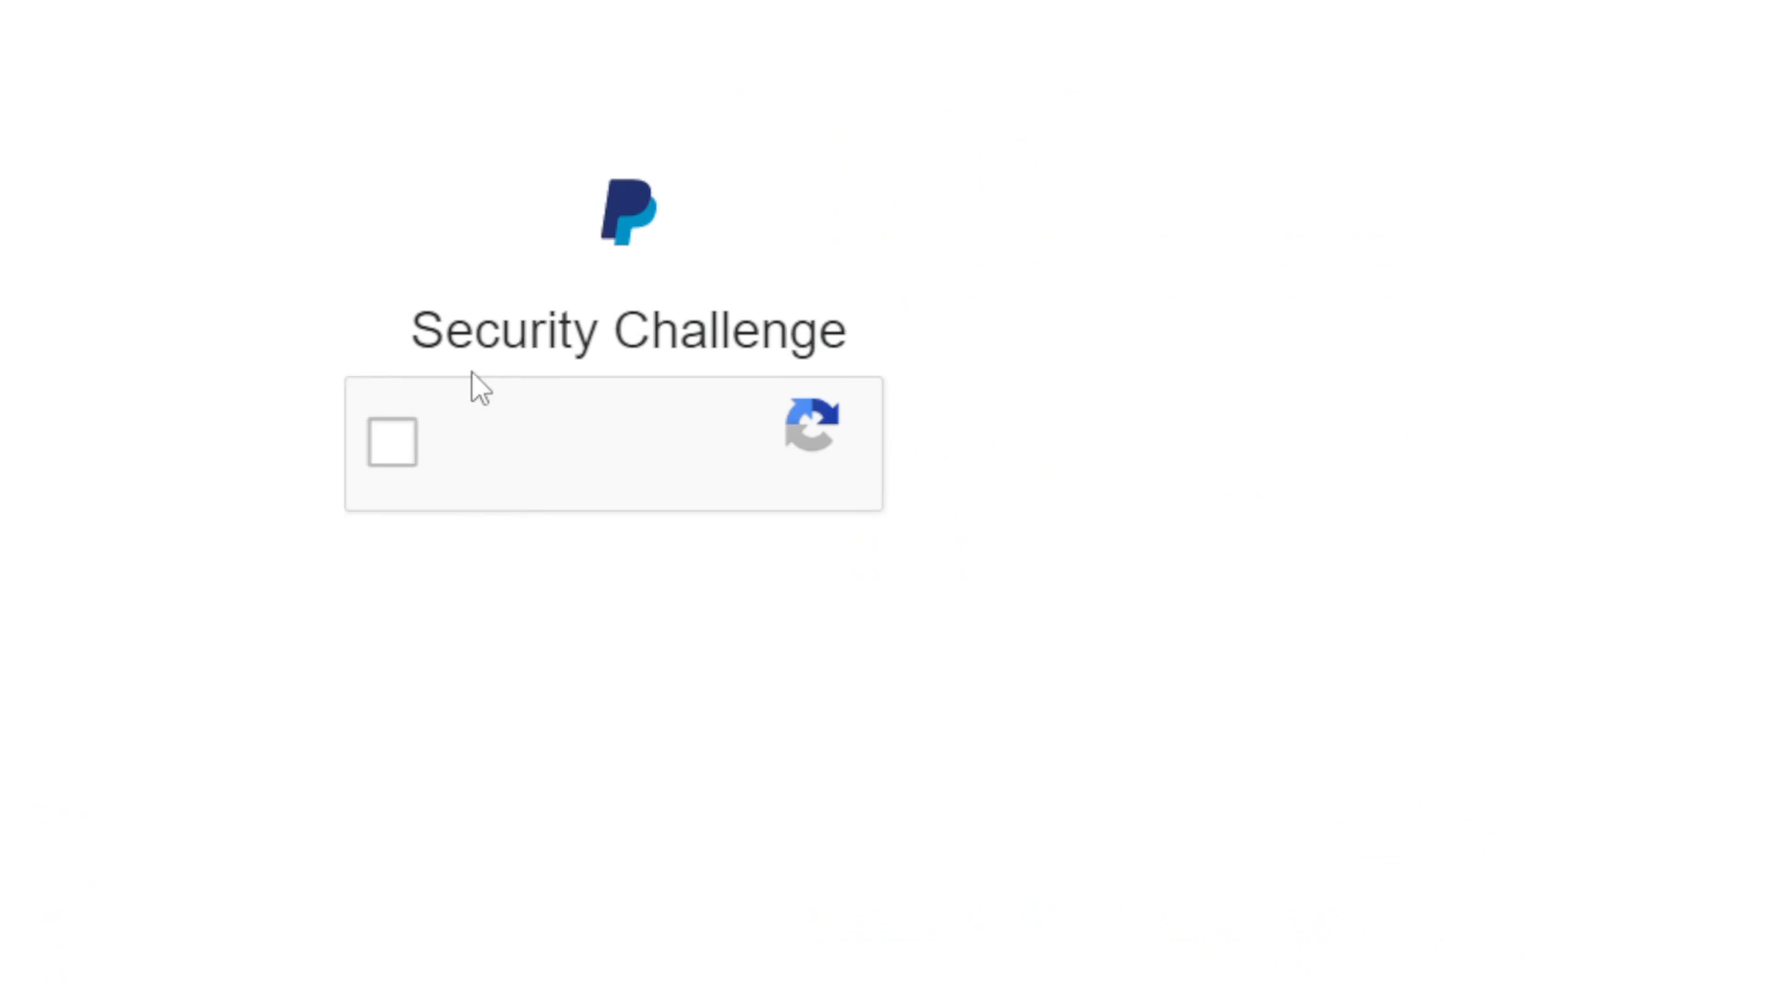
click(391, 444)
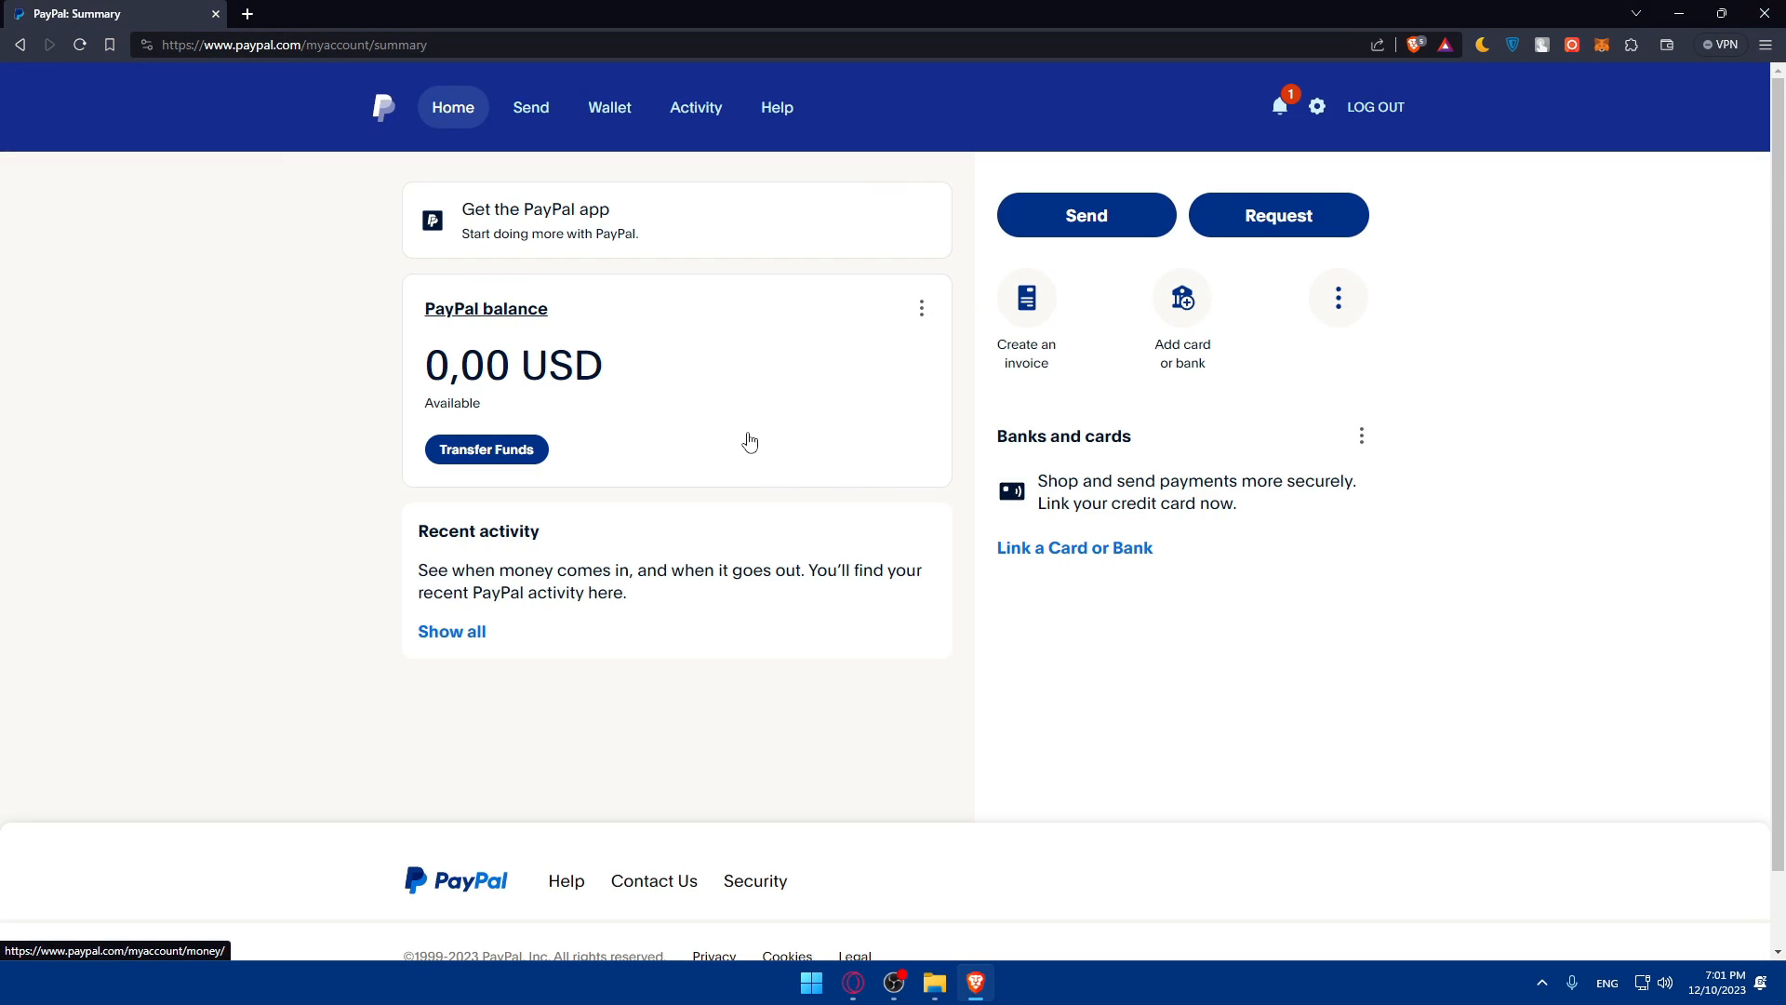
mouse_move(730, 373)
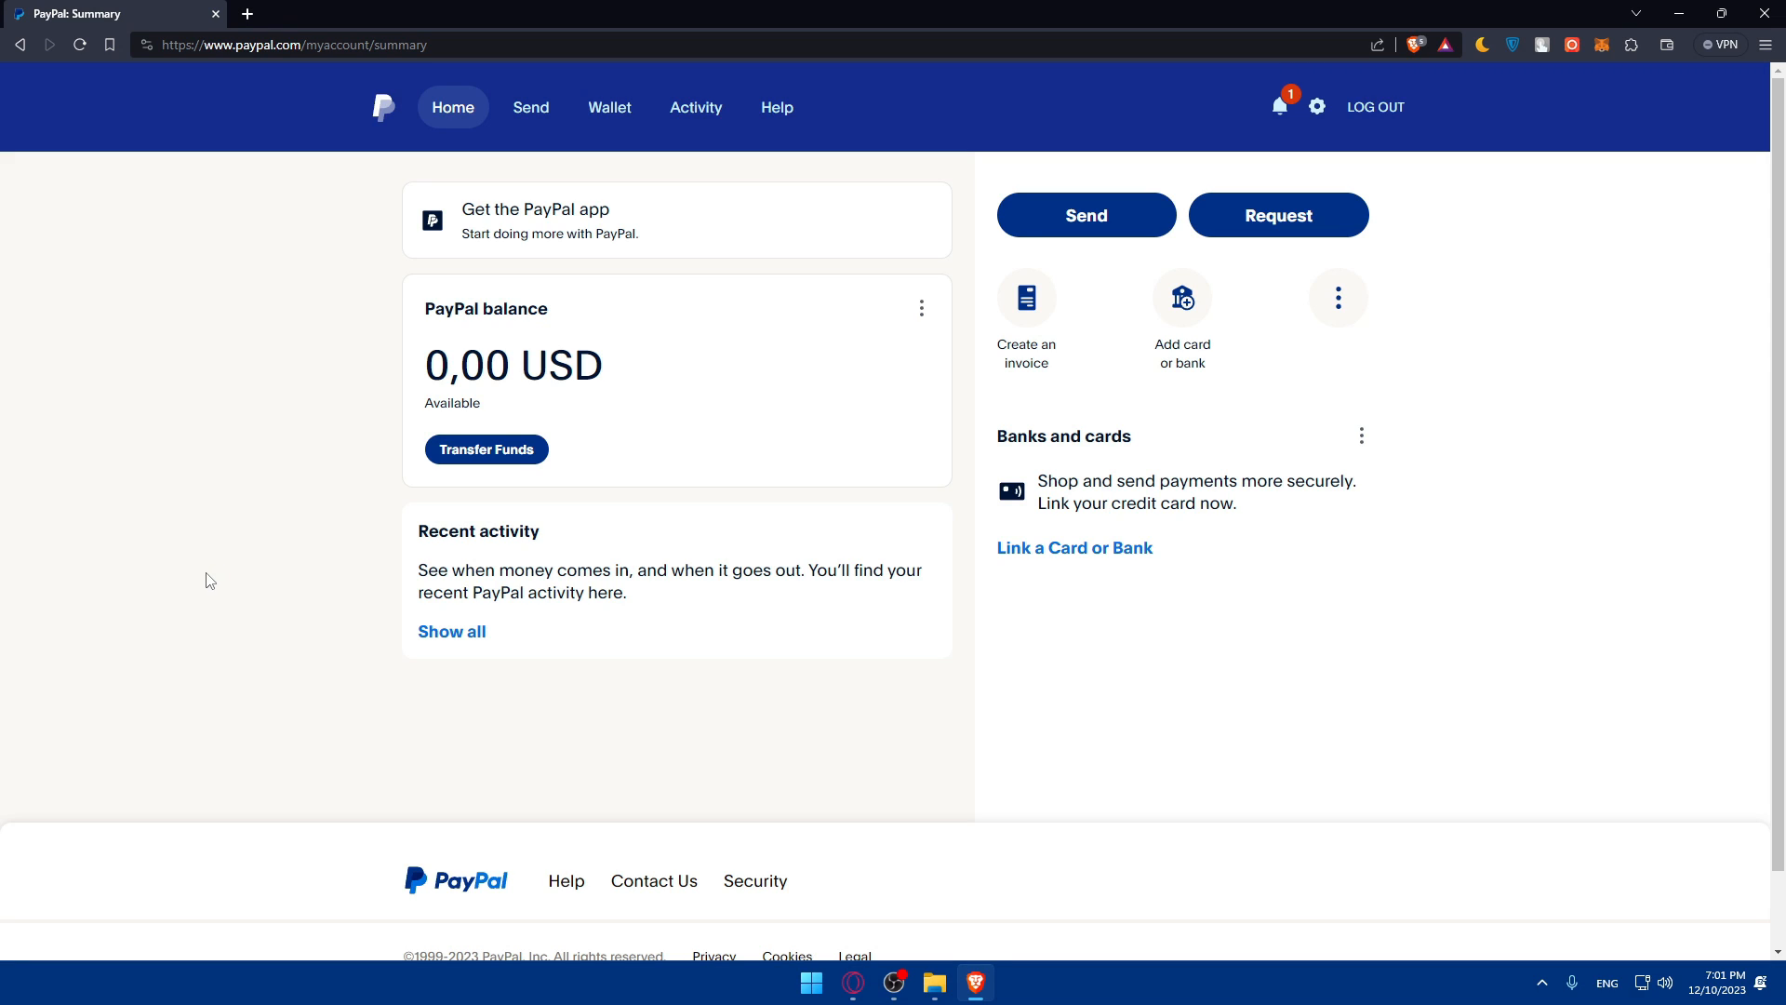
mouse_move(361, 594)
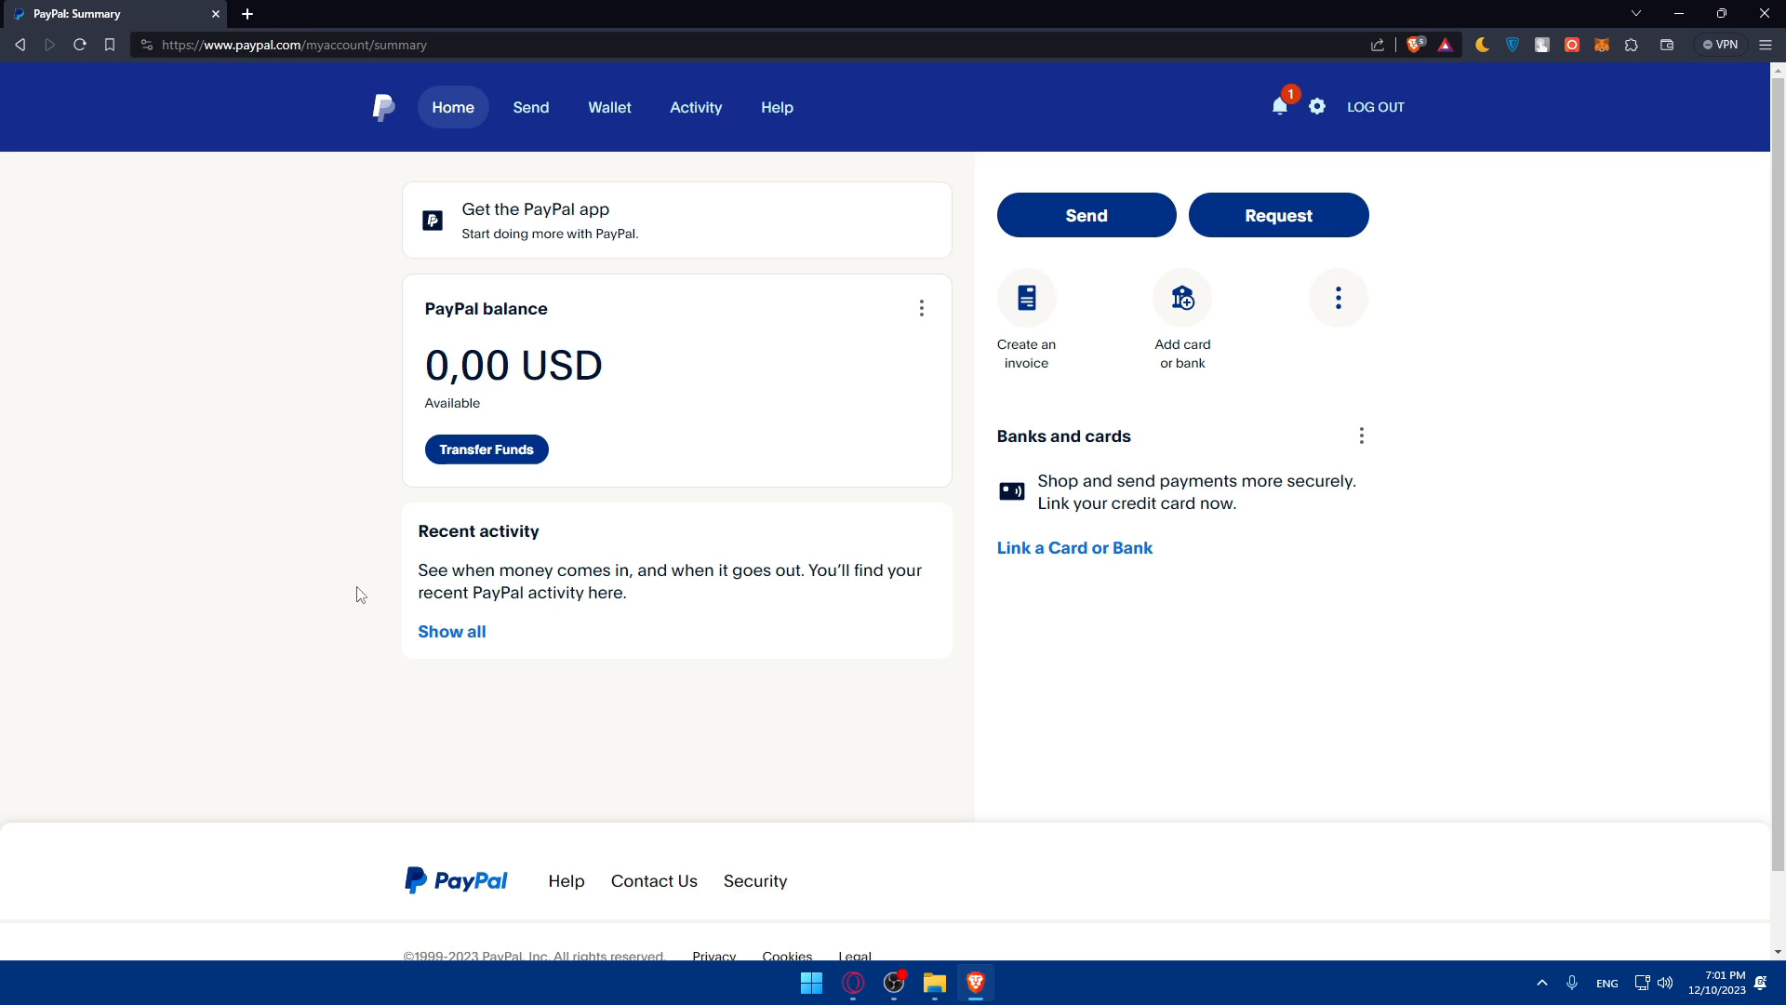
mouse_move(599, 590)
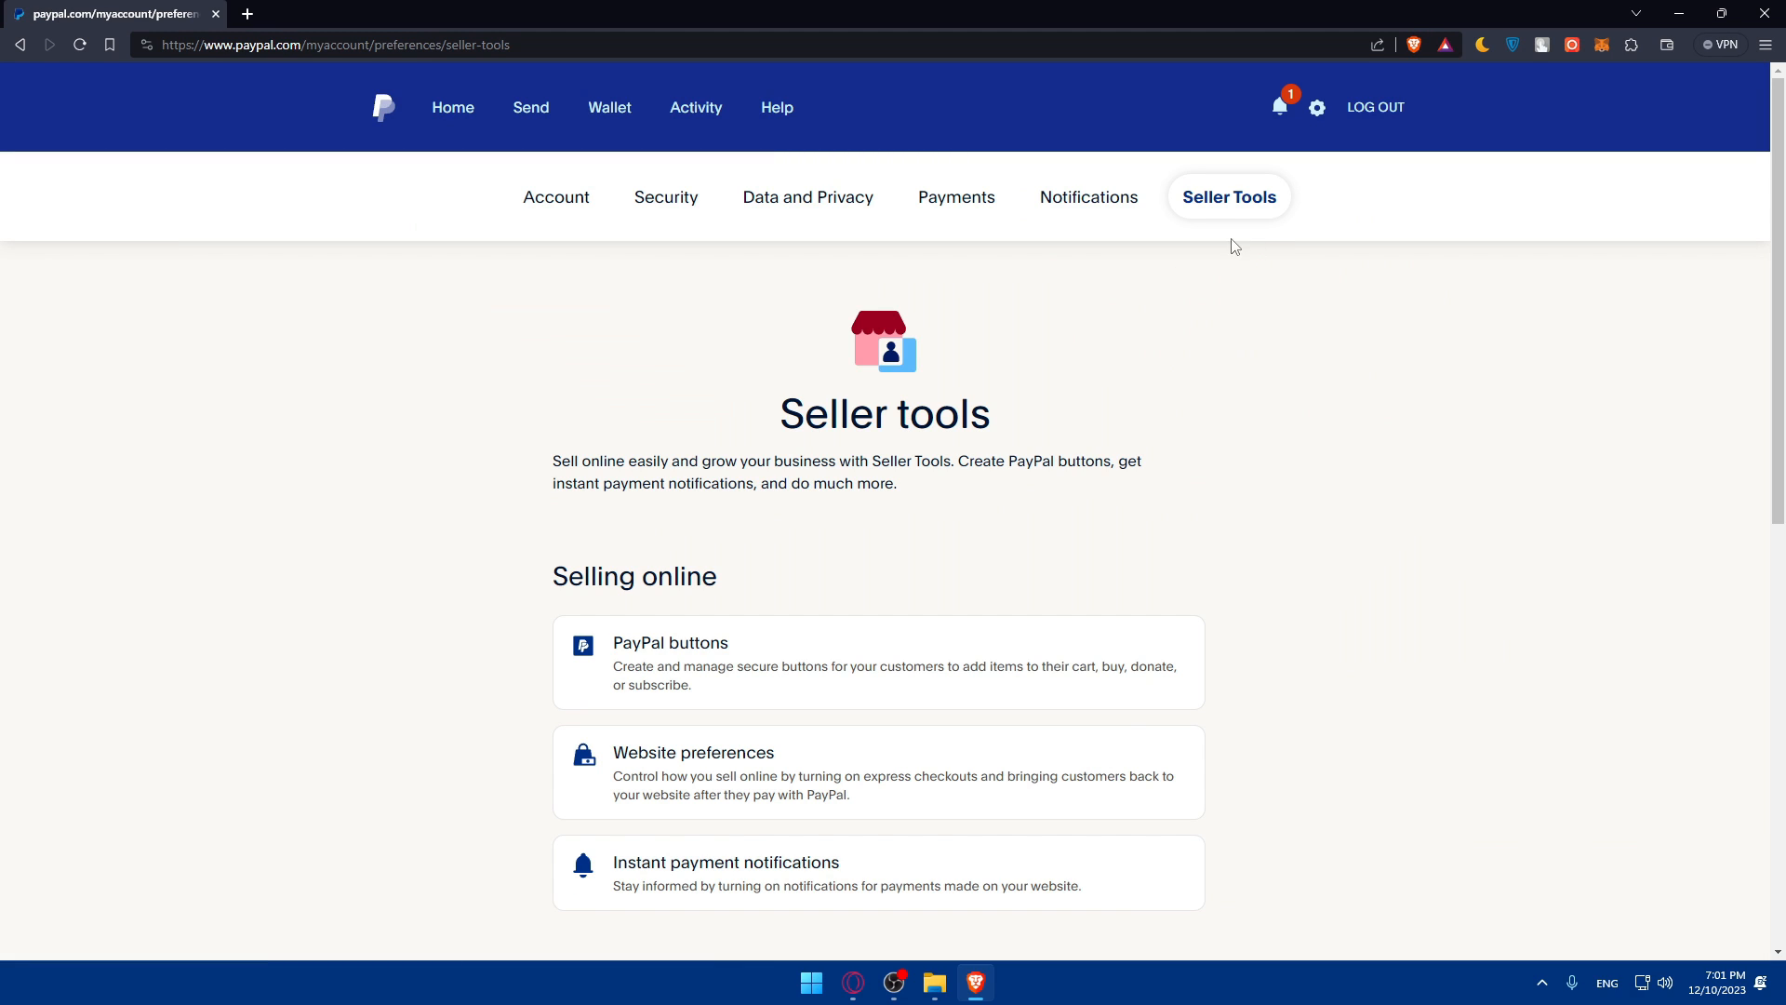
mouse_move(1212, 221)
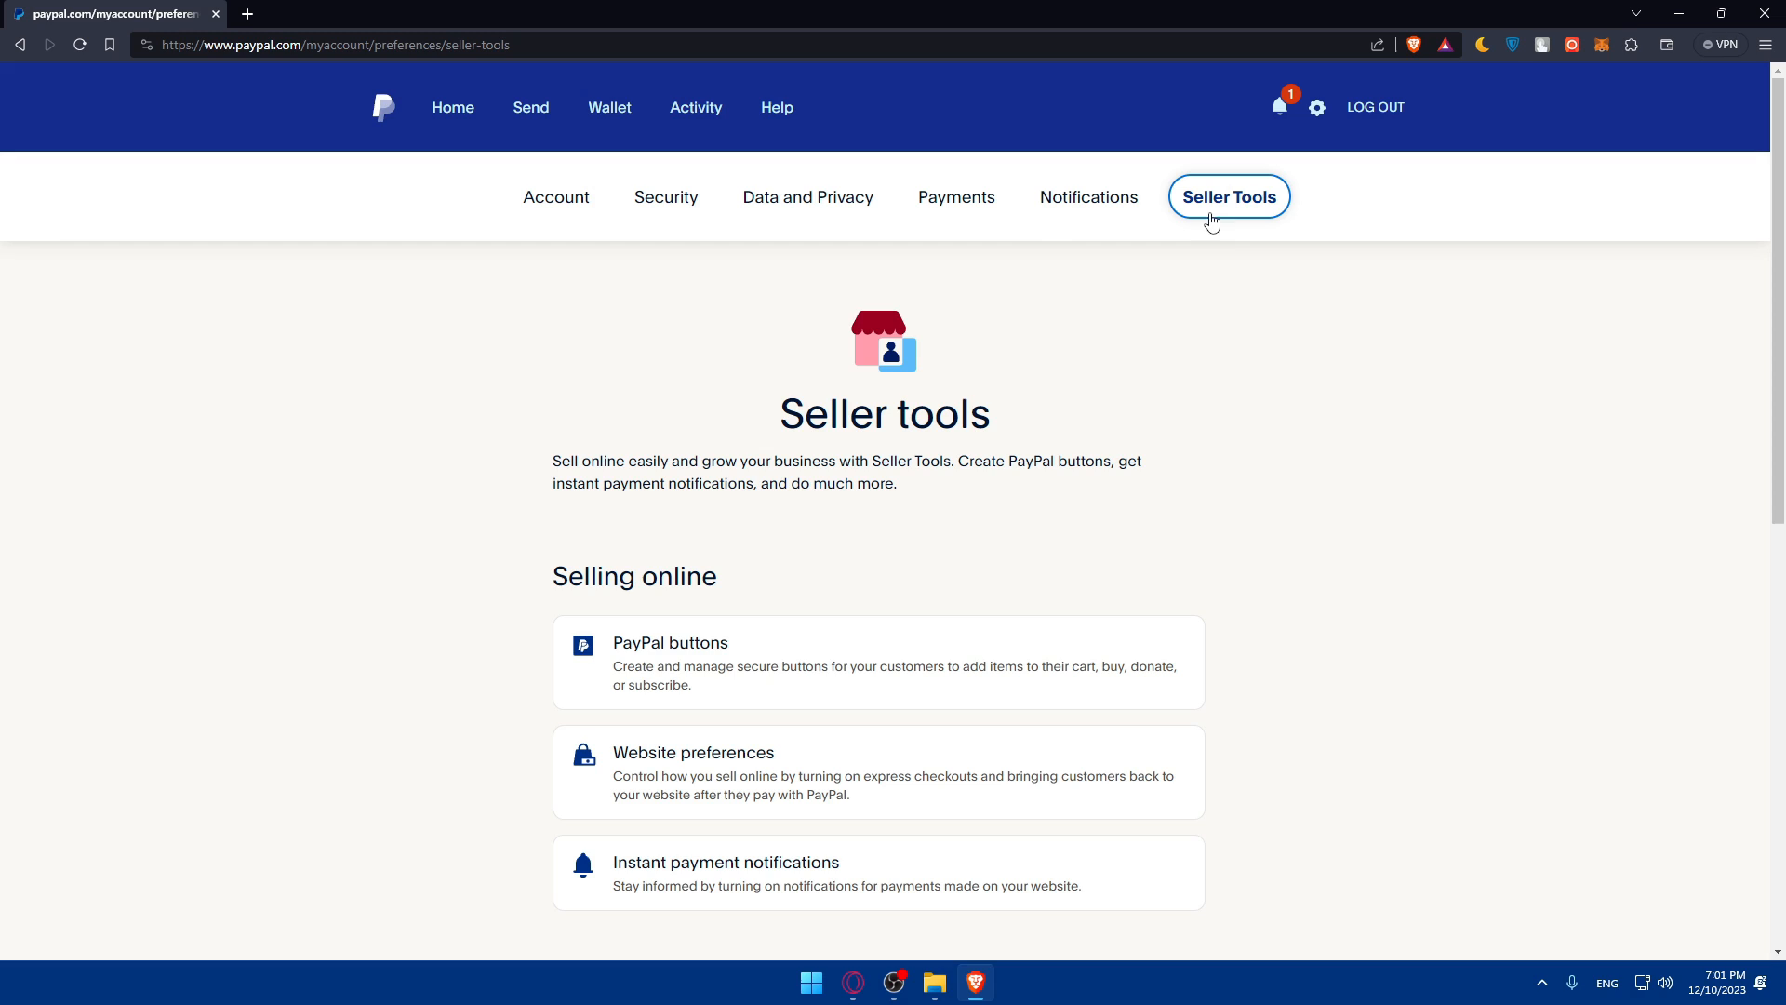
mouse_move(558, 208)
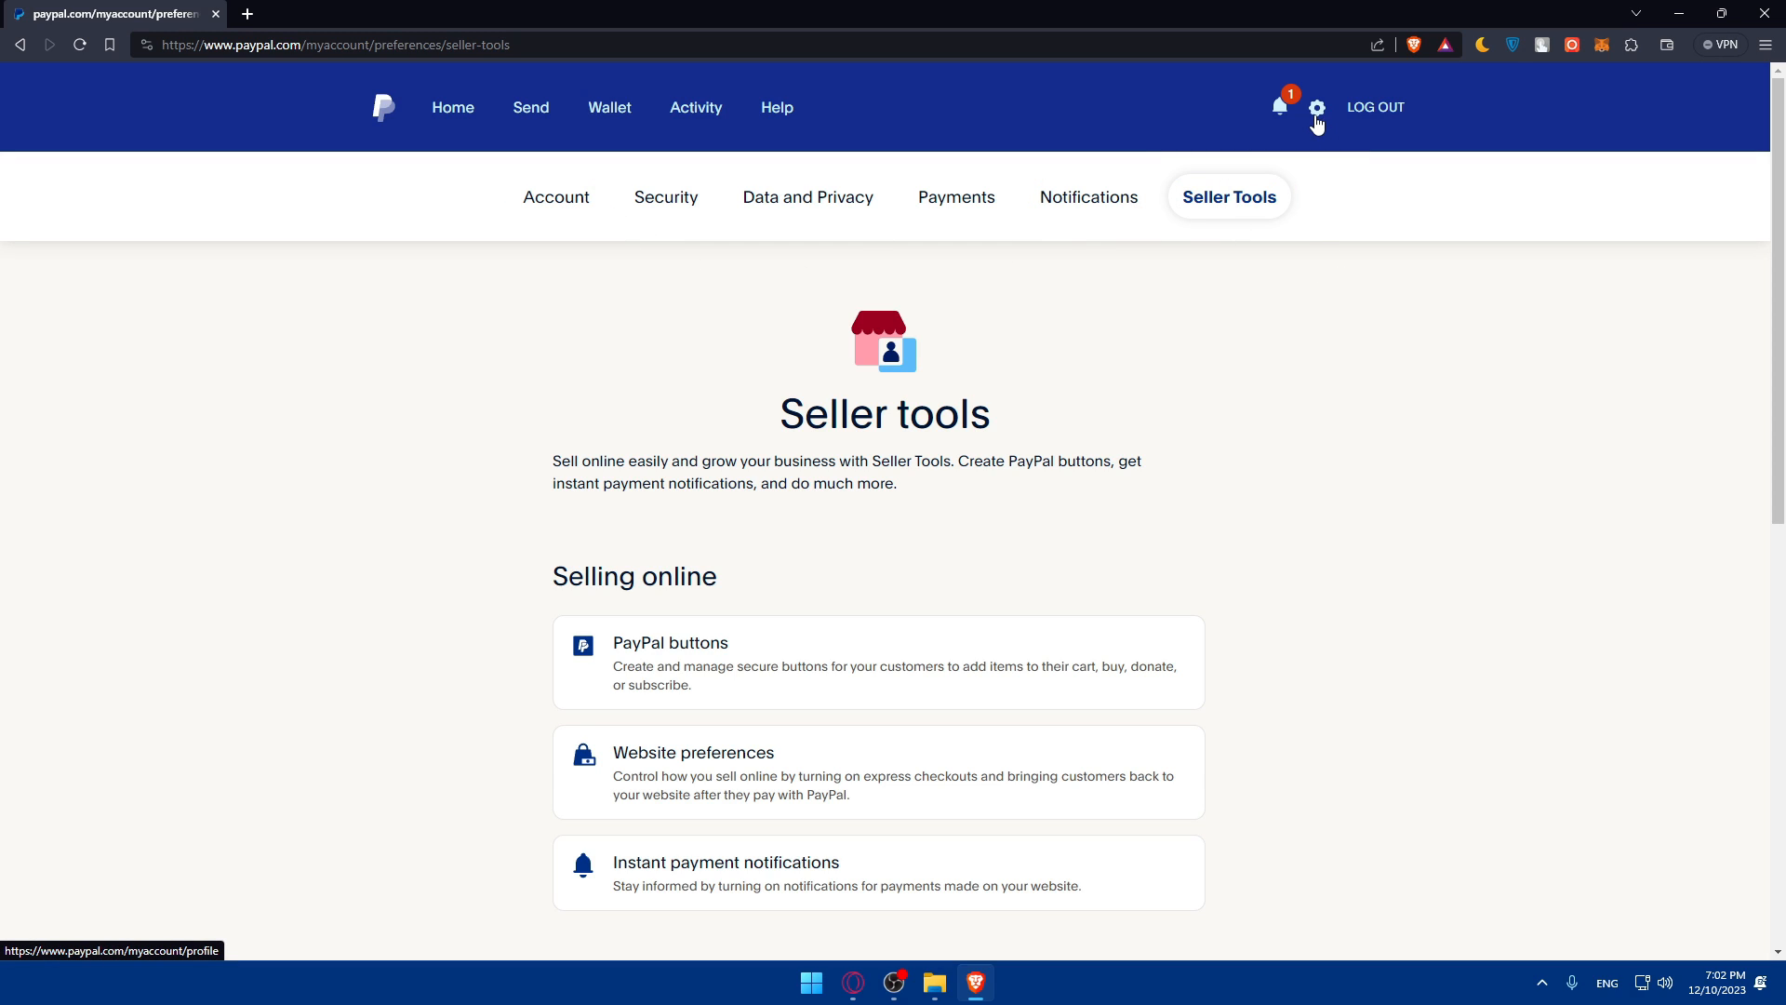
mouse_move(504, 231)
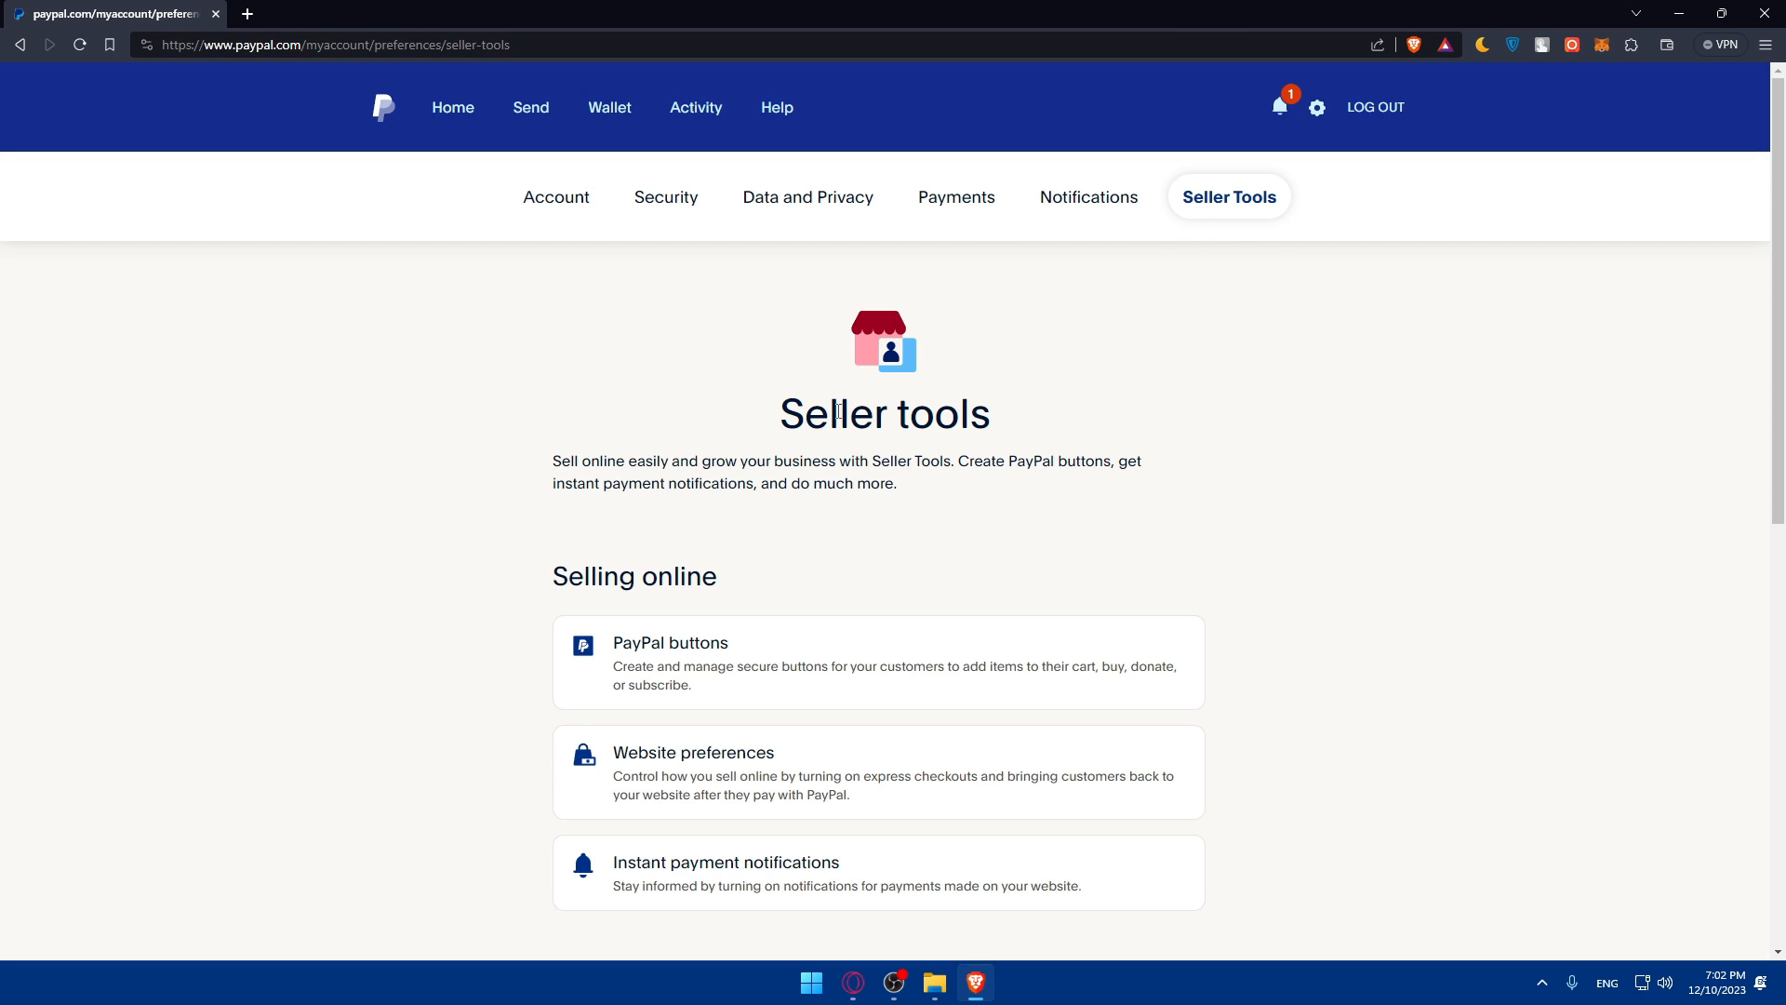
mouse_move(1220, 280)
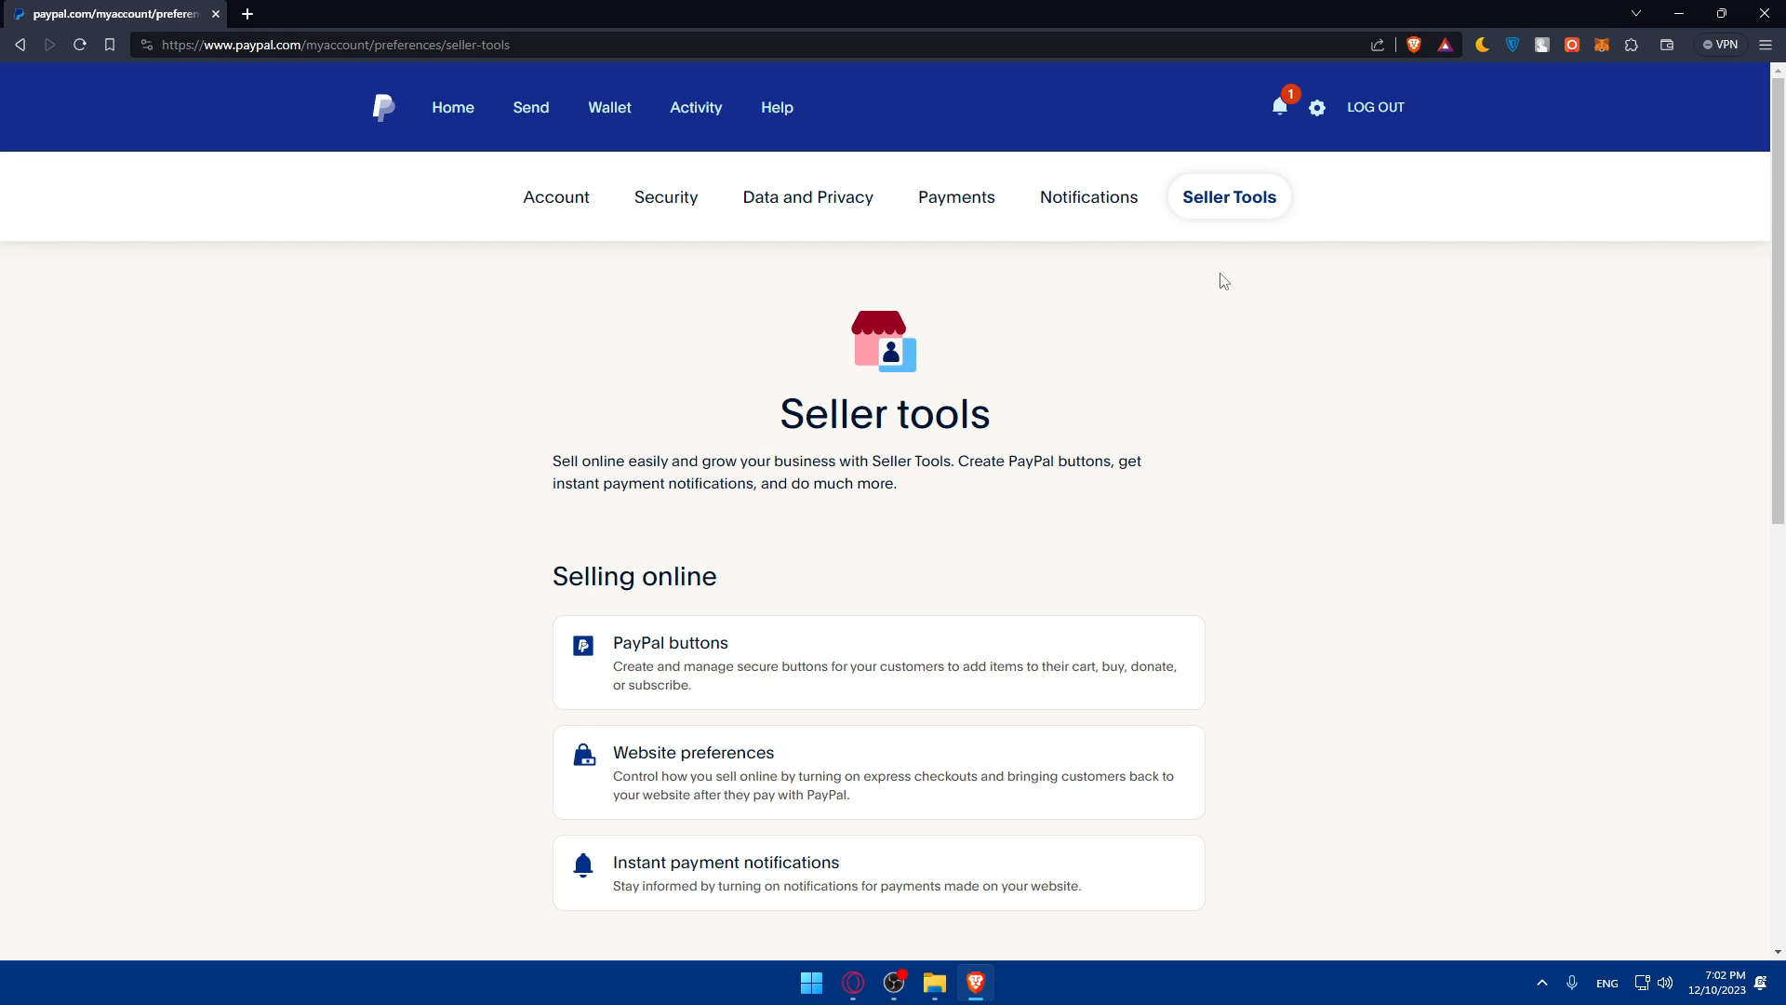
mouse_move(1218, 203)
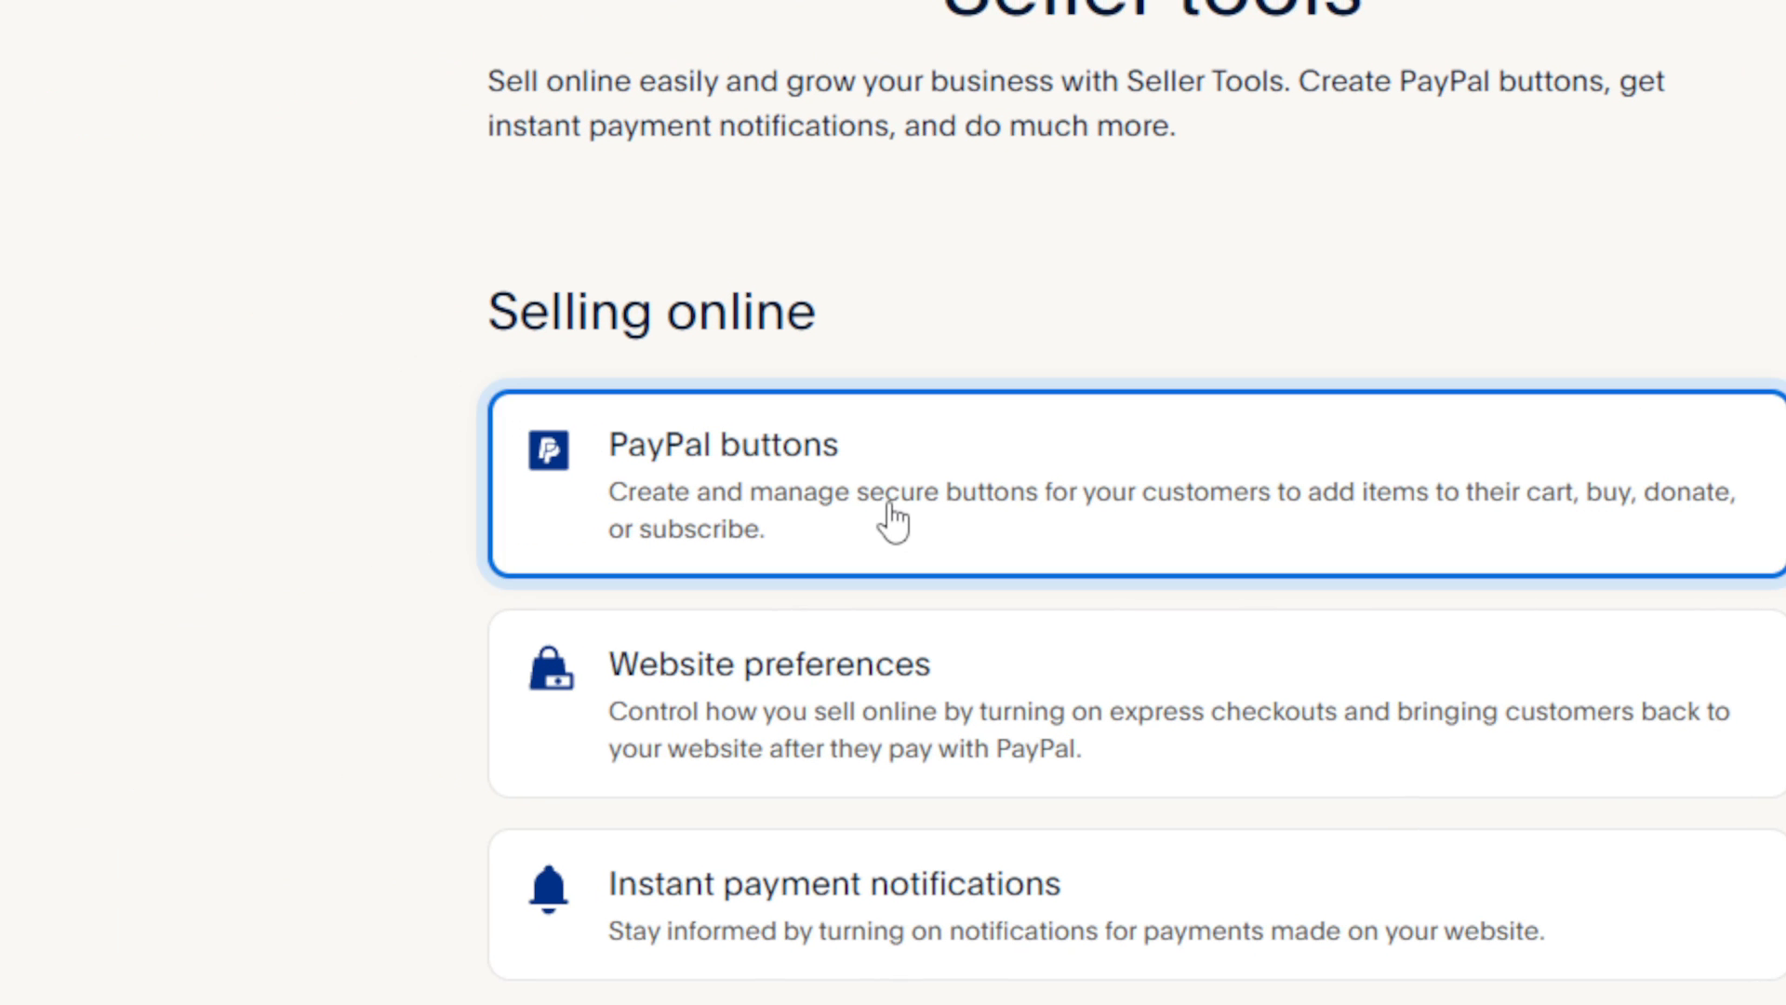
Choose the PayPal buttons card on the Seller Tools page.
click(891, 524)
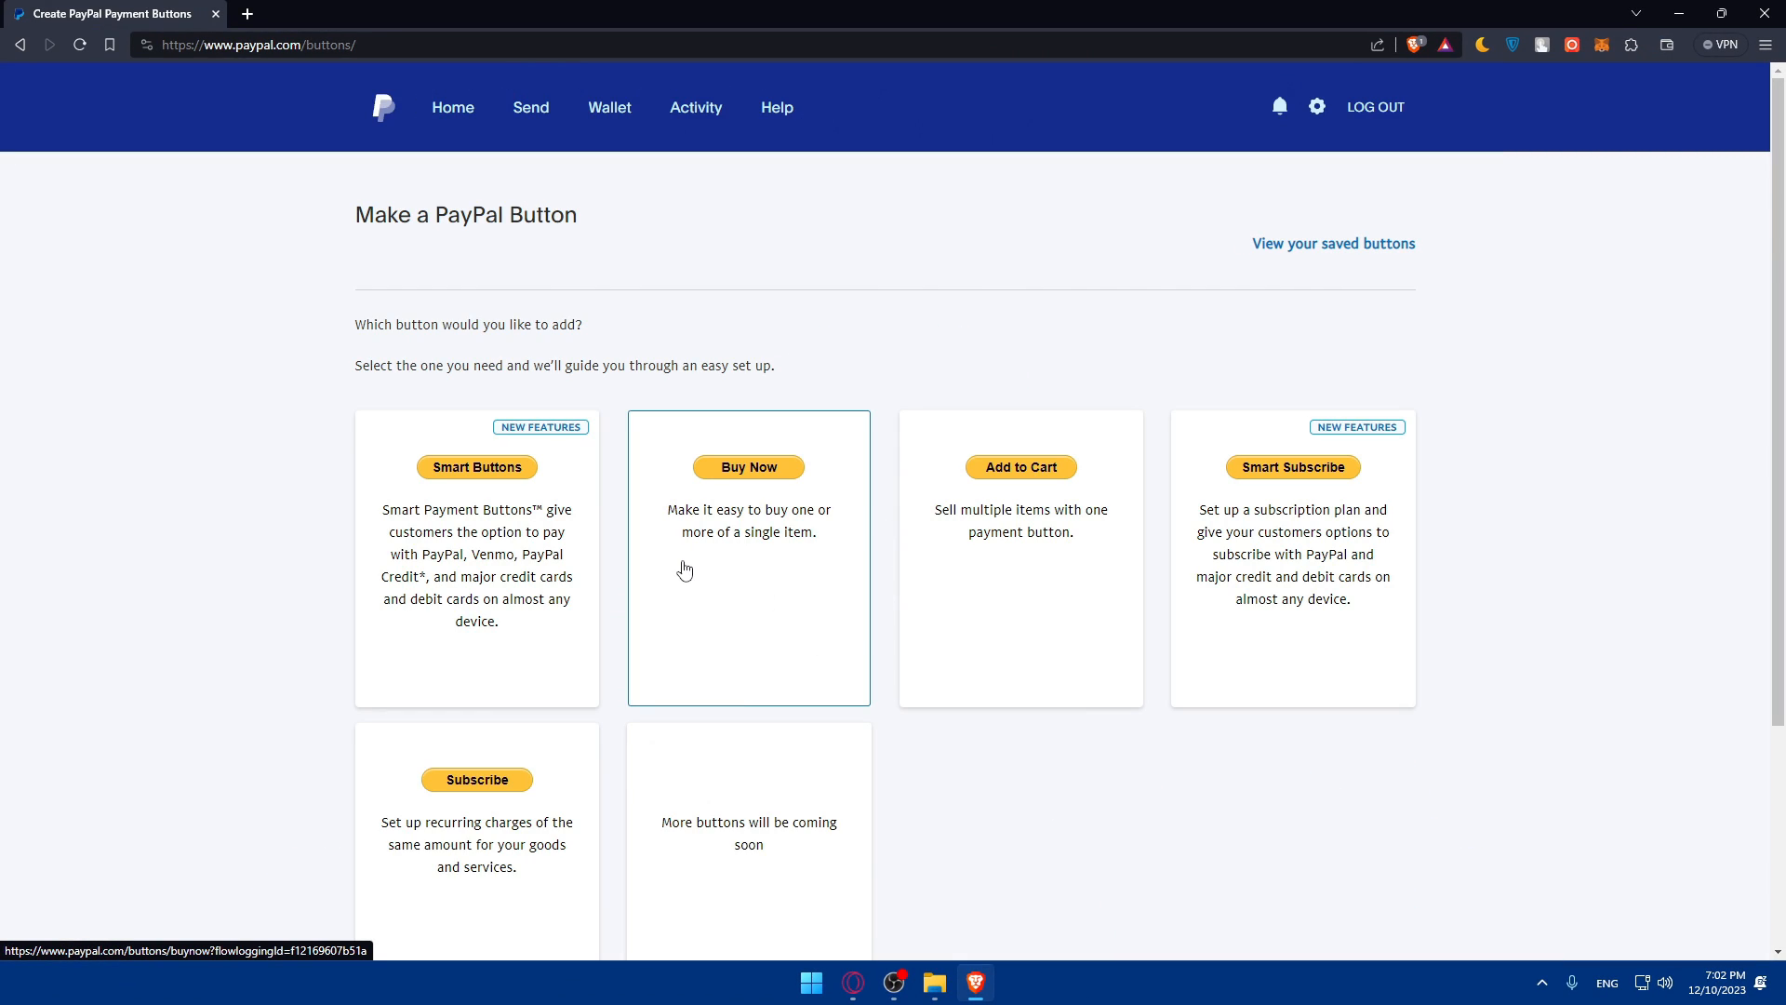
mouse_move(1091, 528)
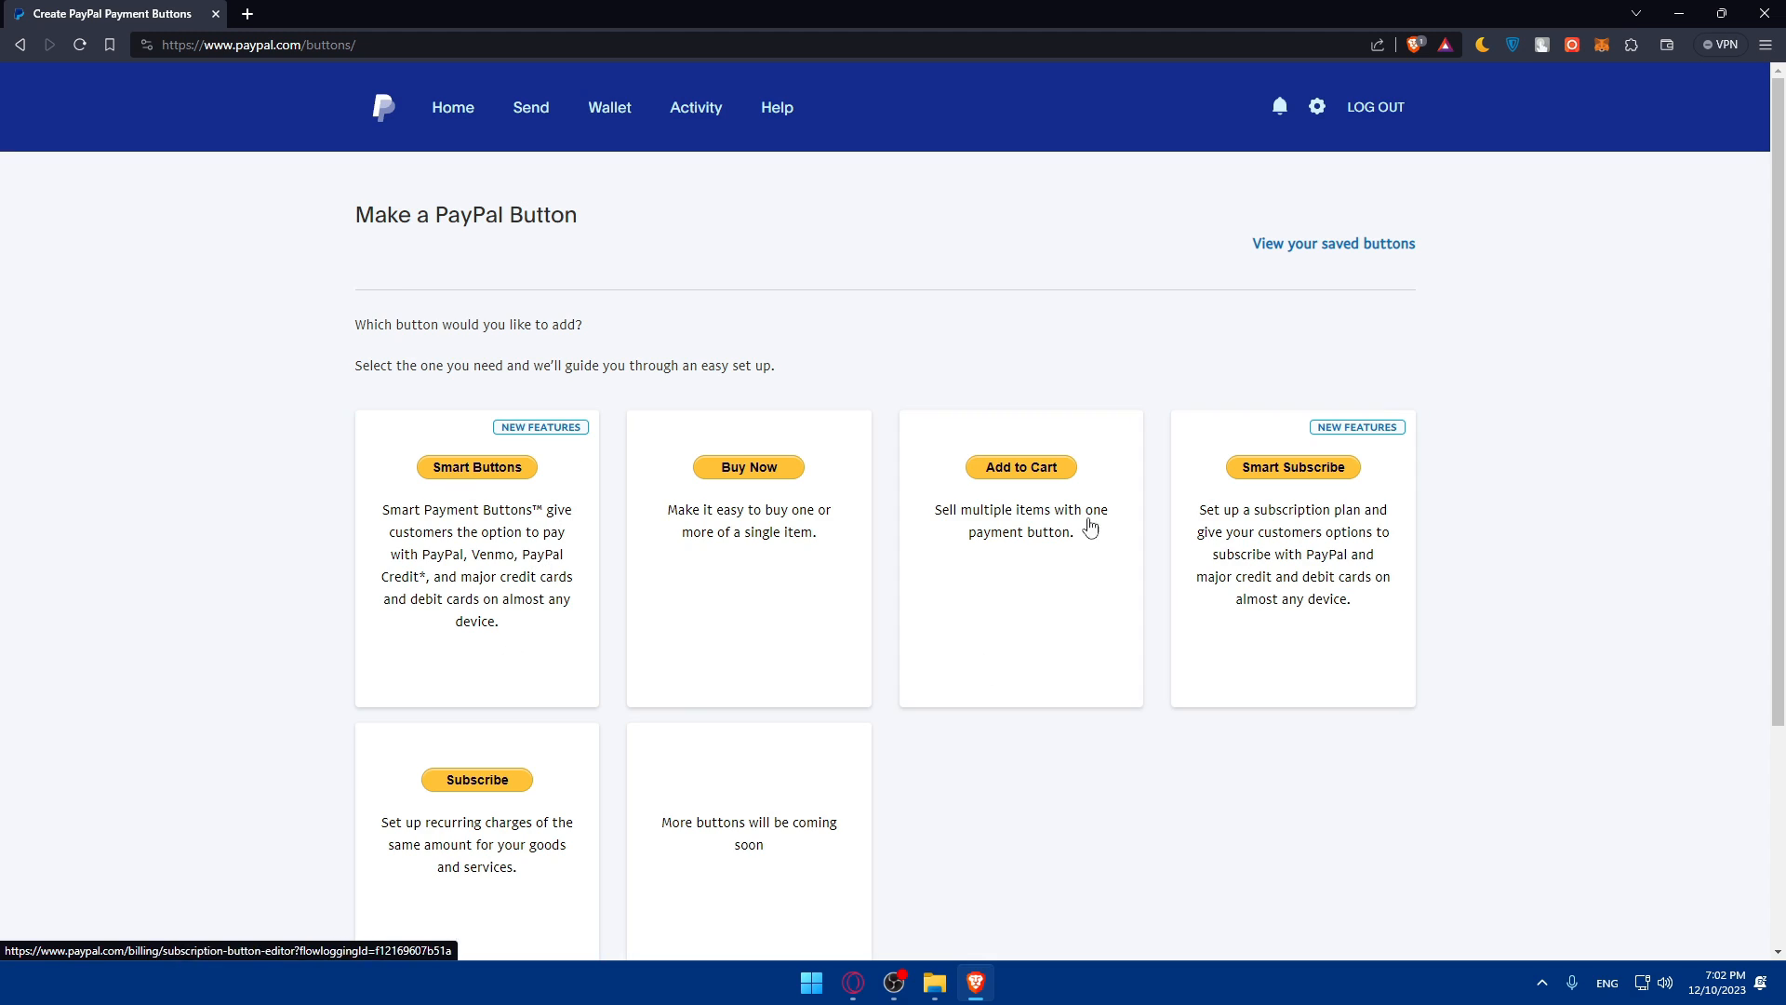
mouse_move(573, 342)
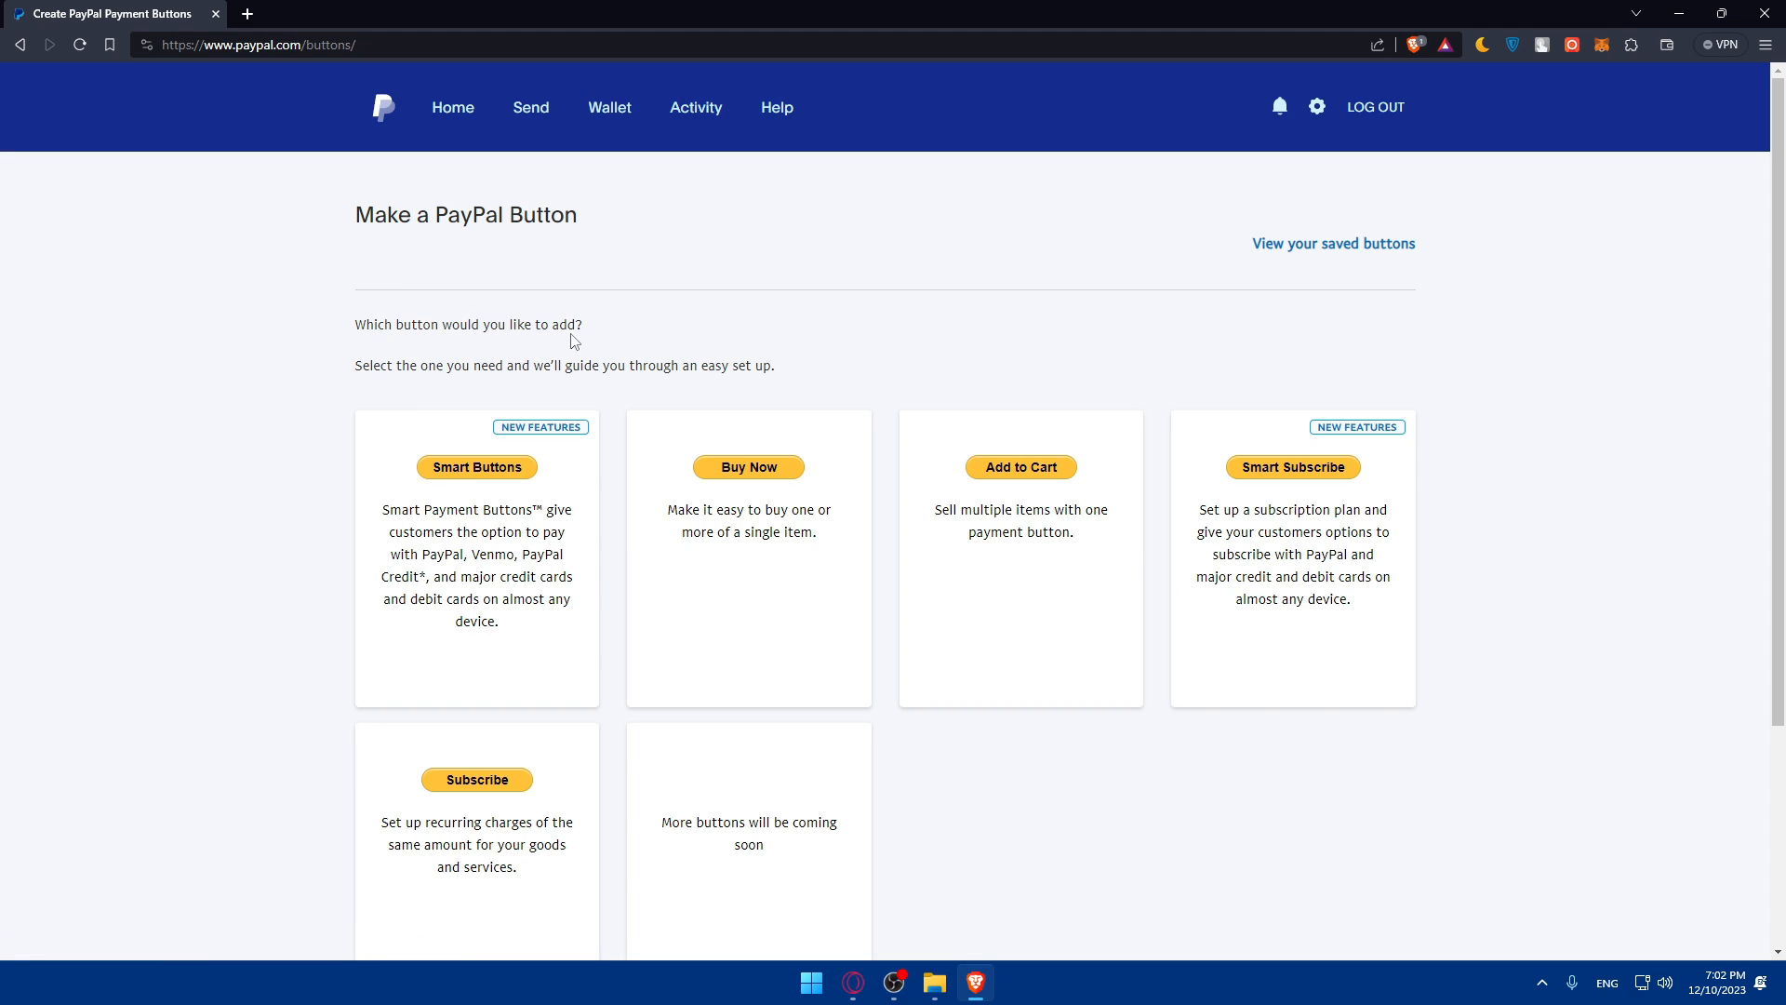
mouse_move(503, 387)
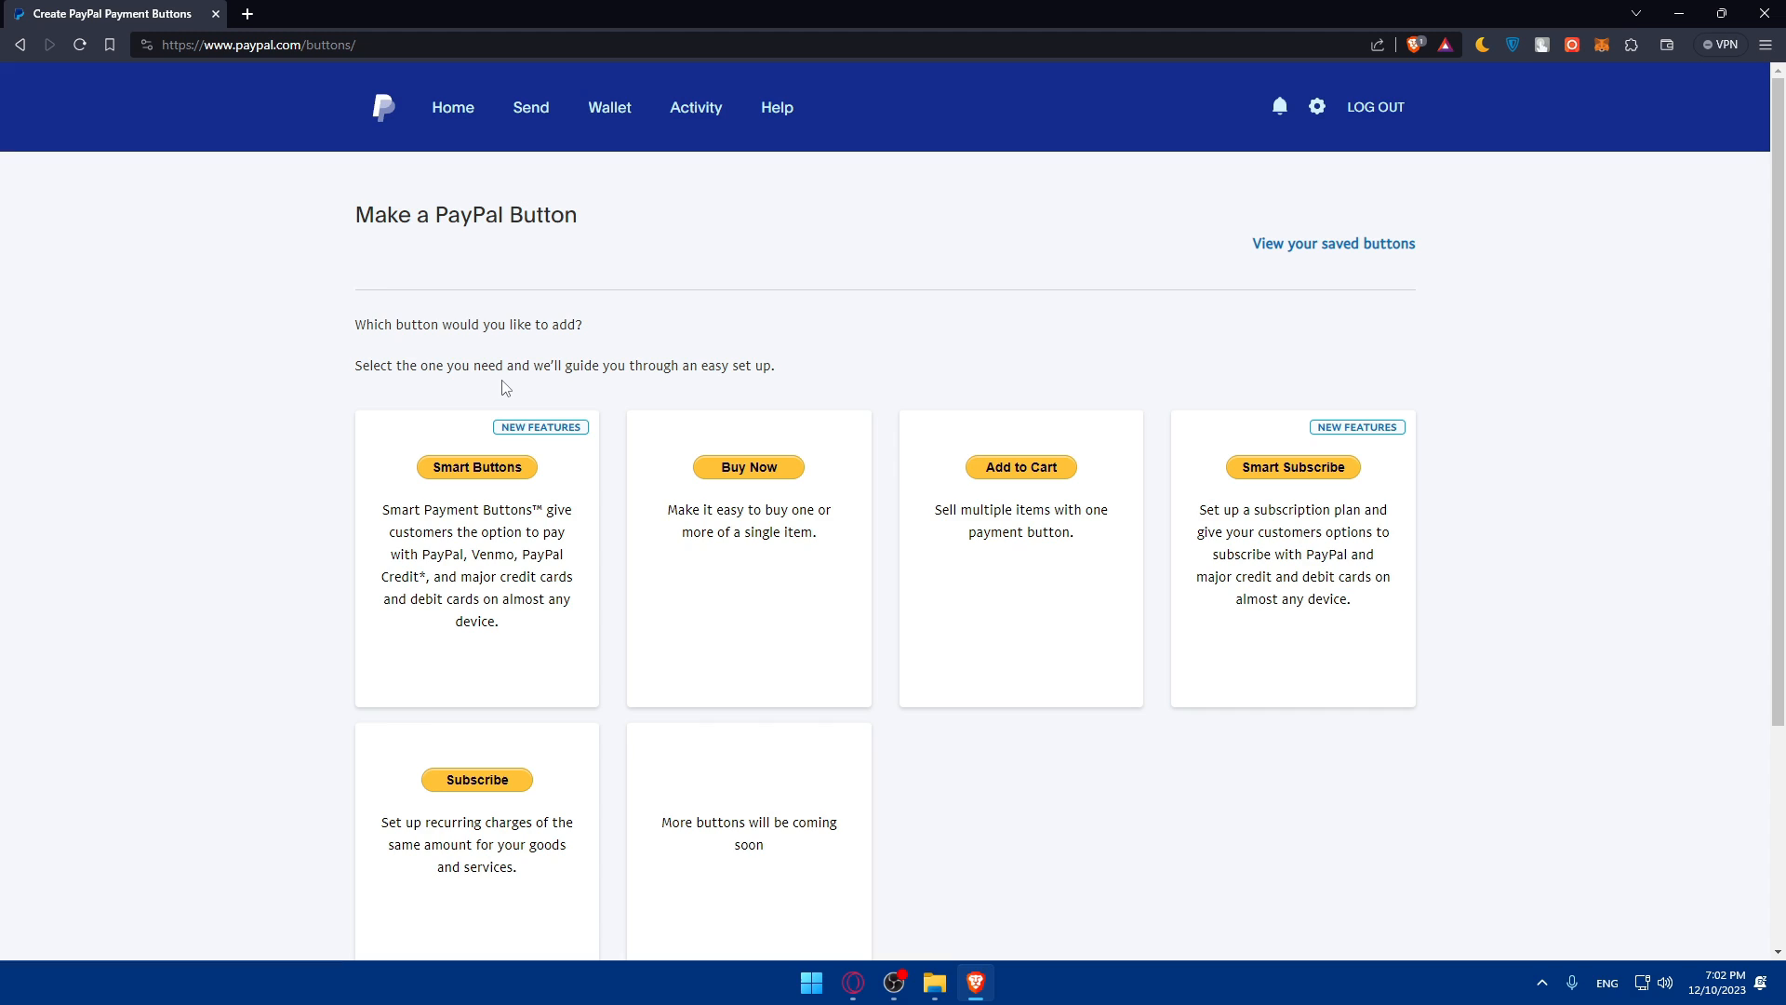
mouse_move(594, 382)
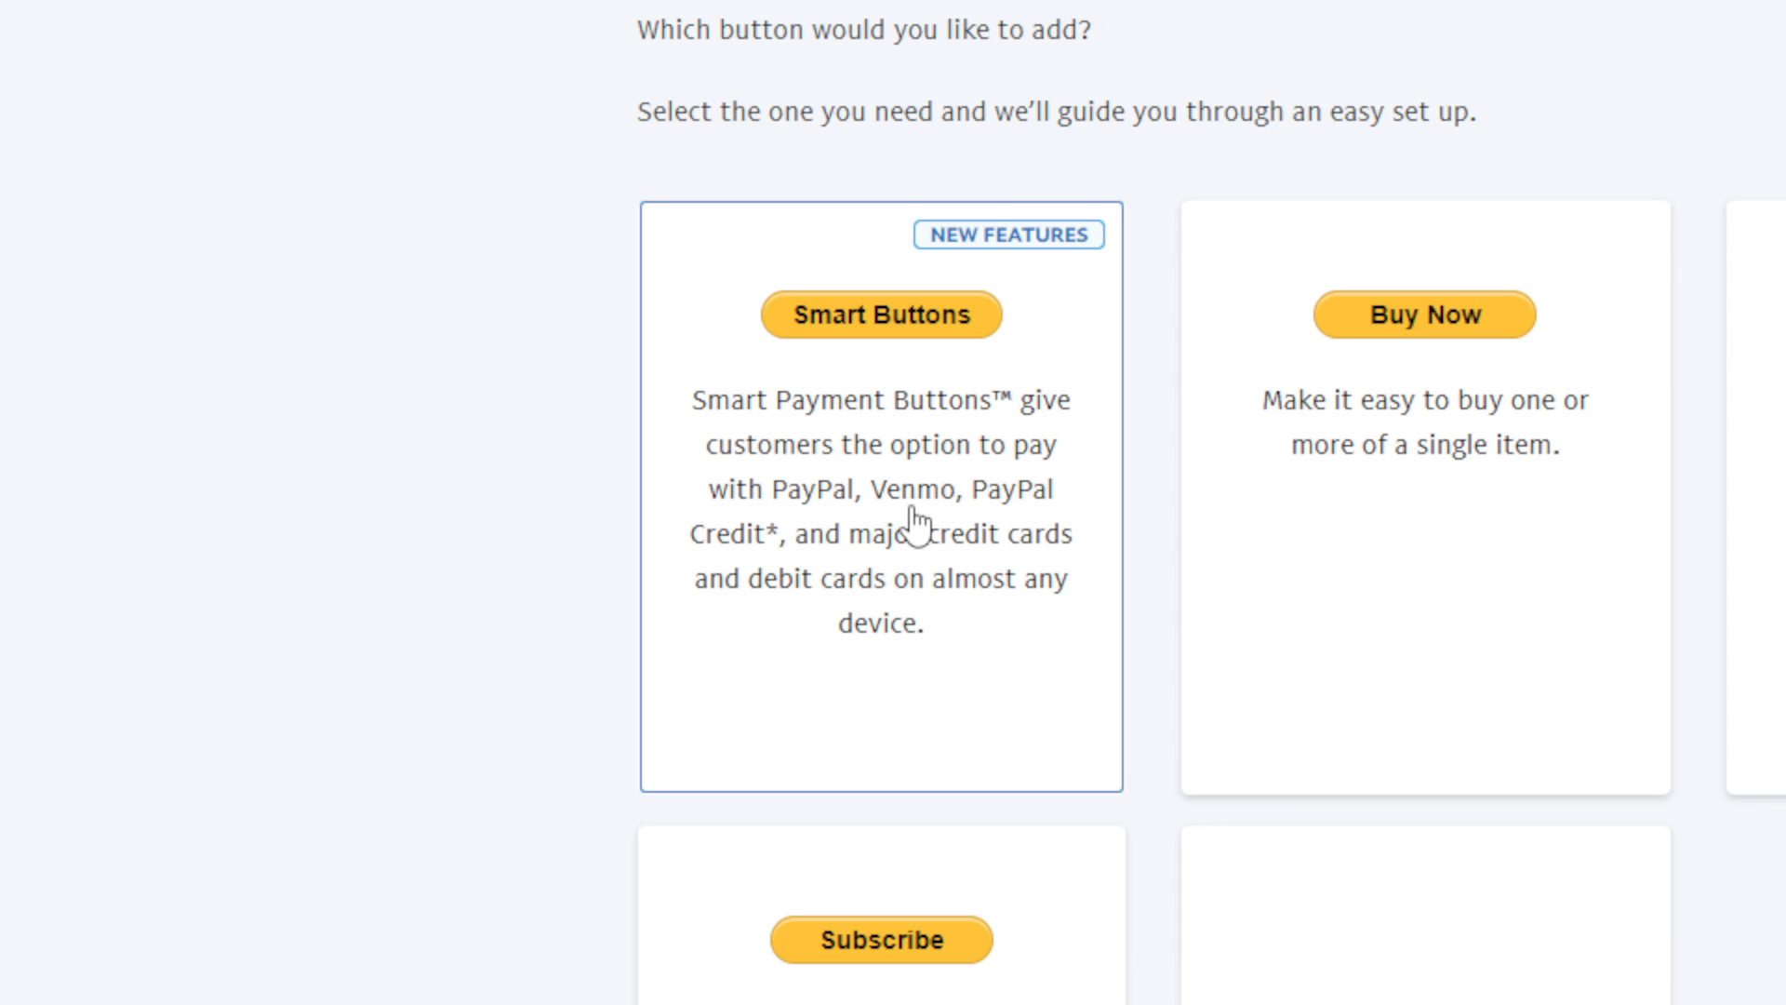
Scroll the list of button types and pick the Buy Now button.
scroll(down, 3)
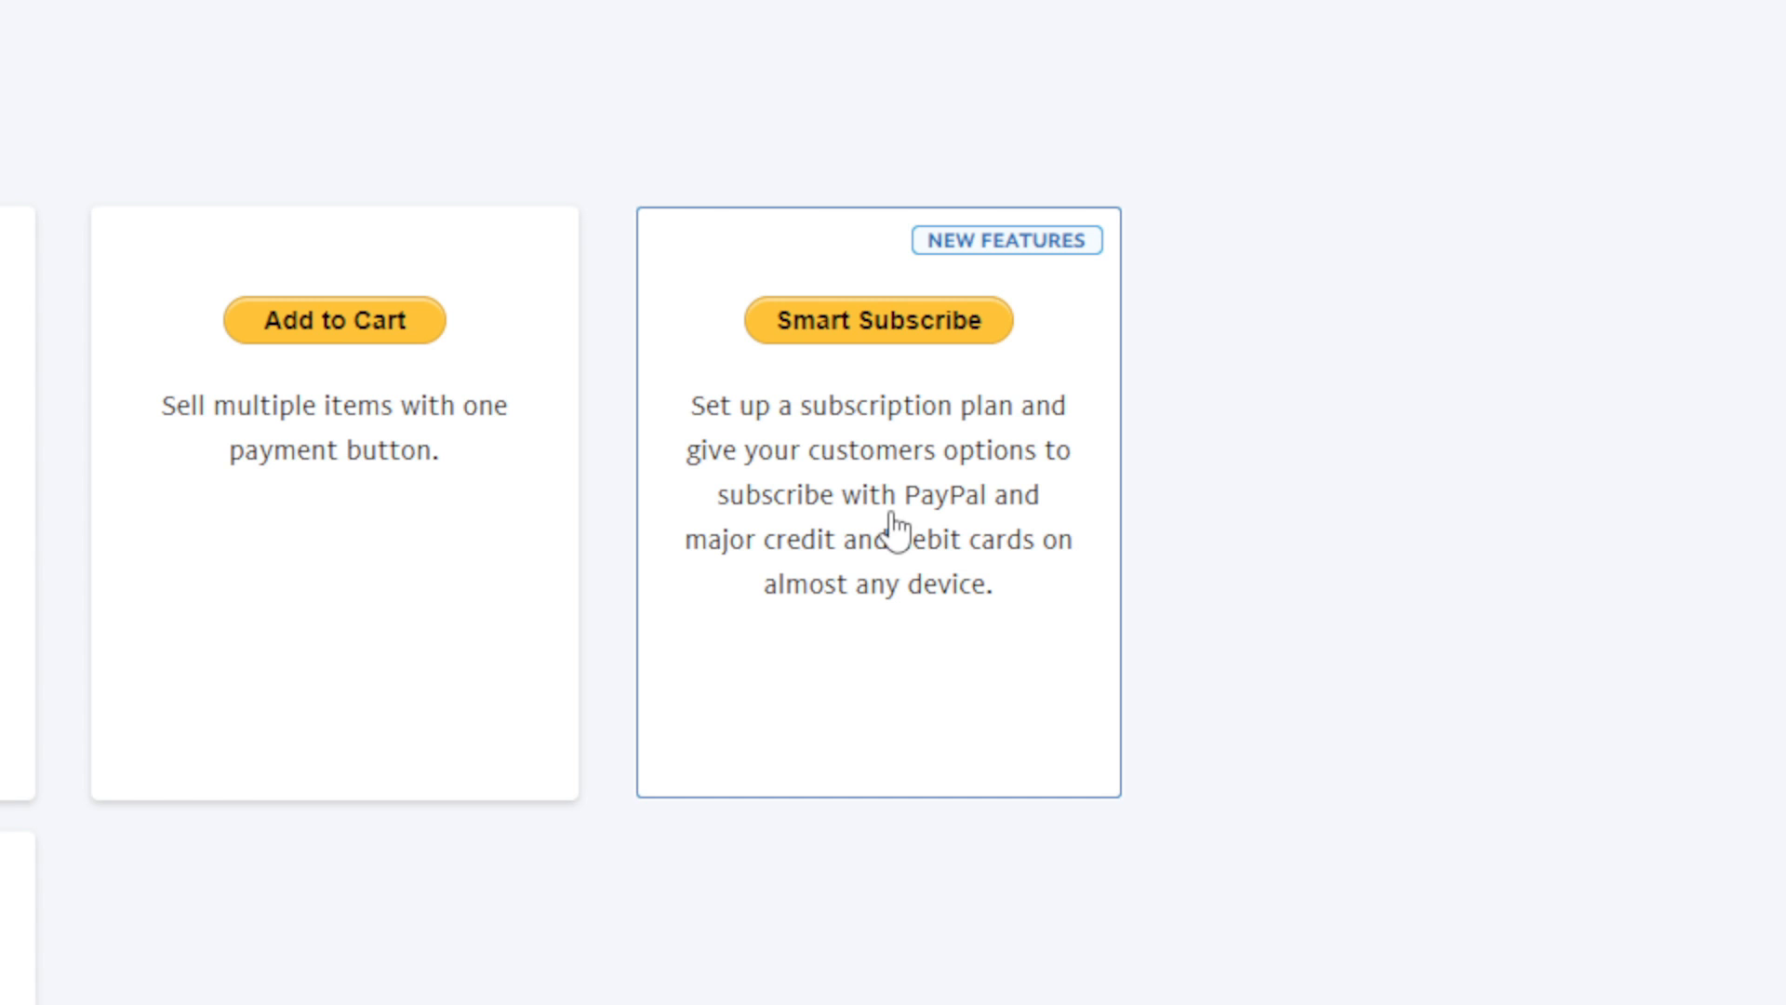
mouse_move(865, 609)
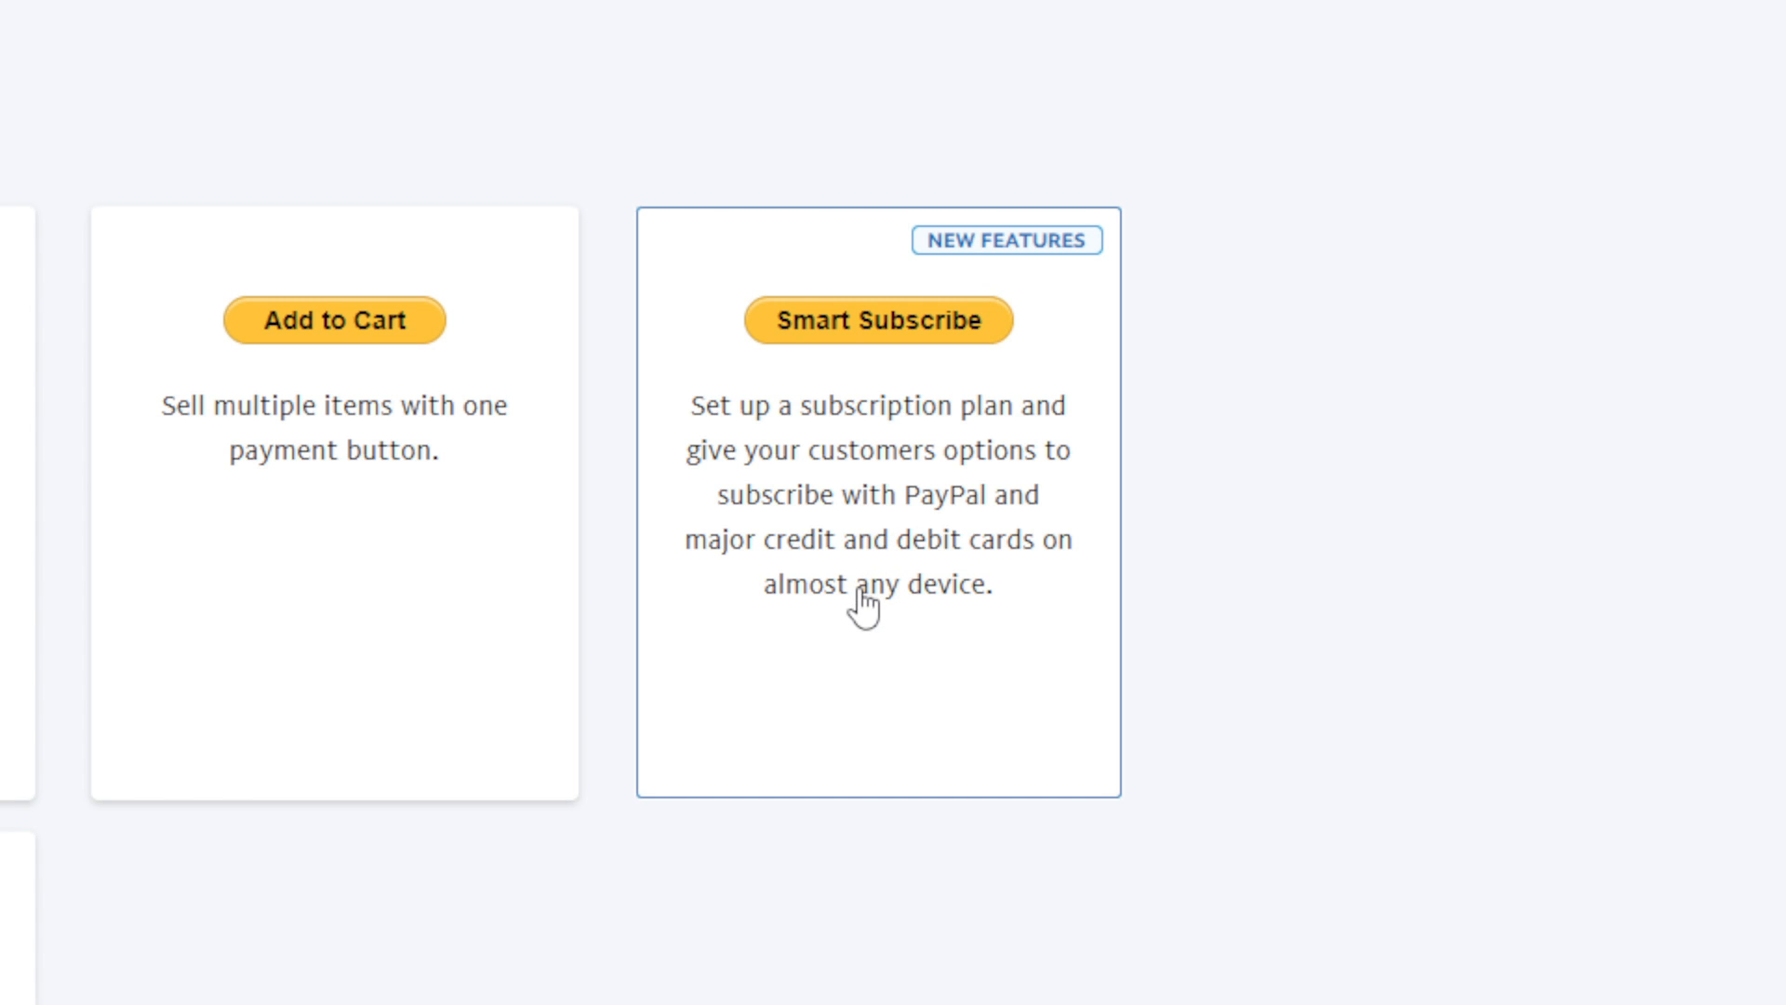
scroll(down, 3)
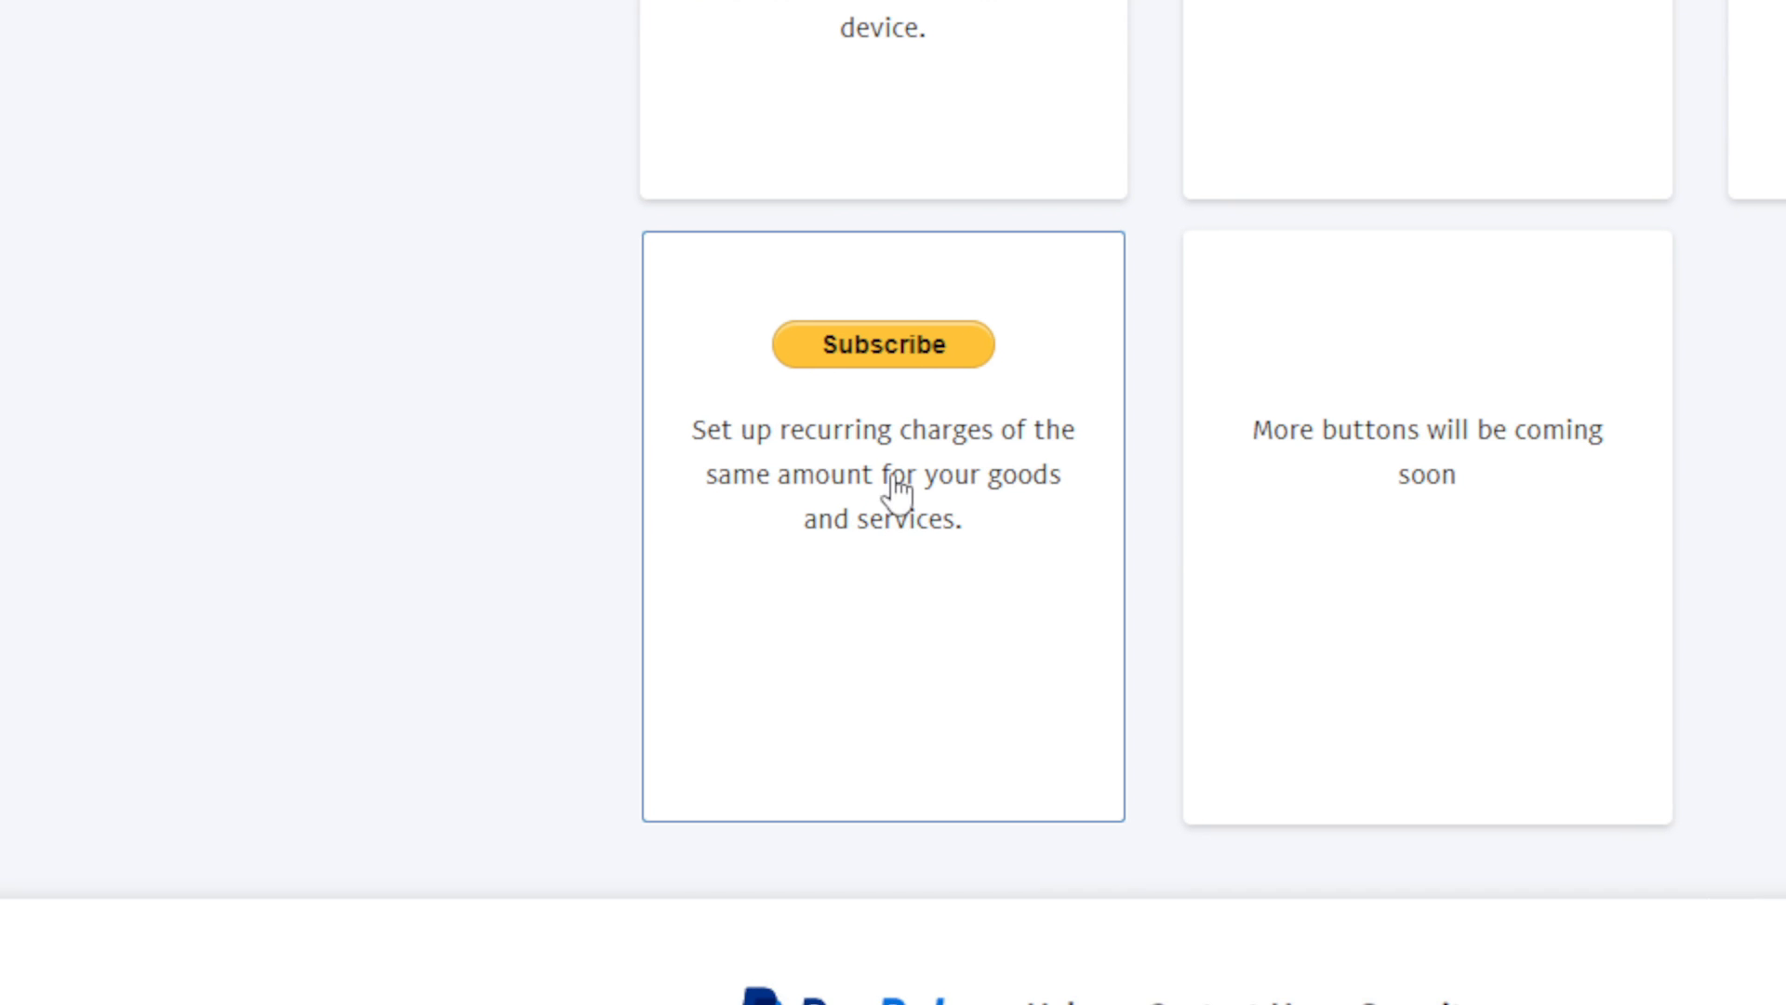
mouse_move(875, 521)
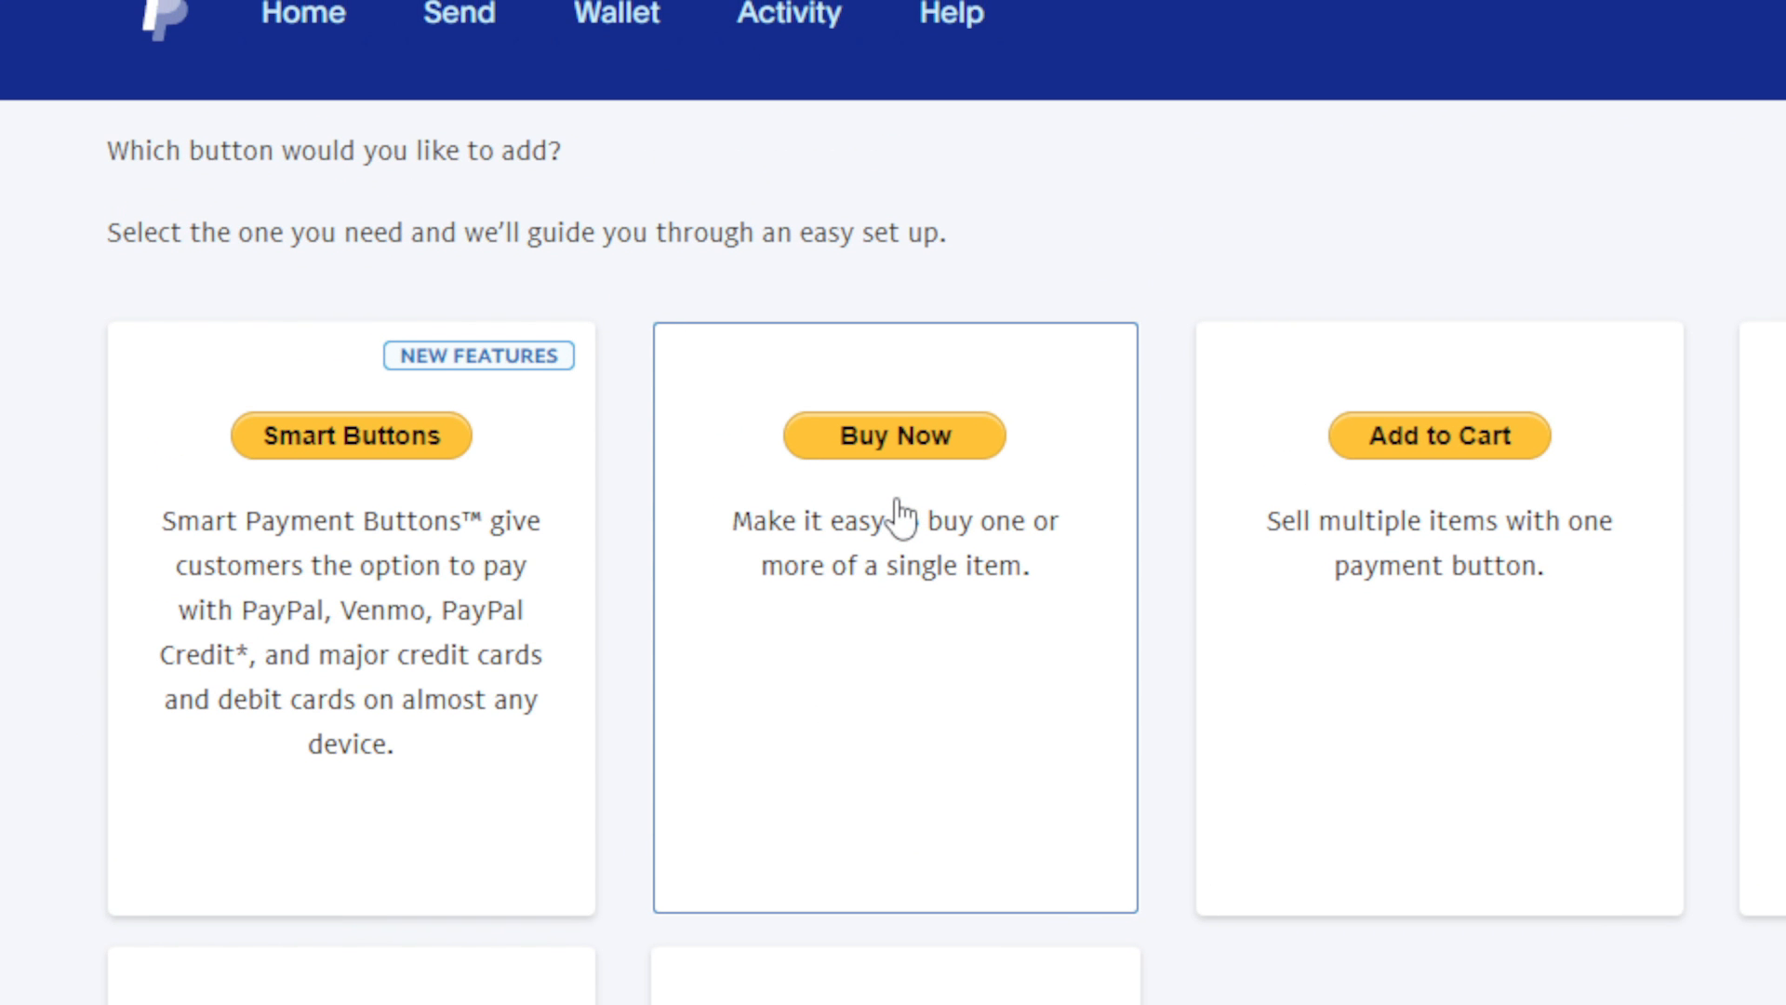
click(895, 435)
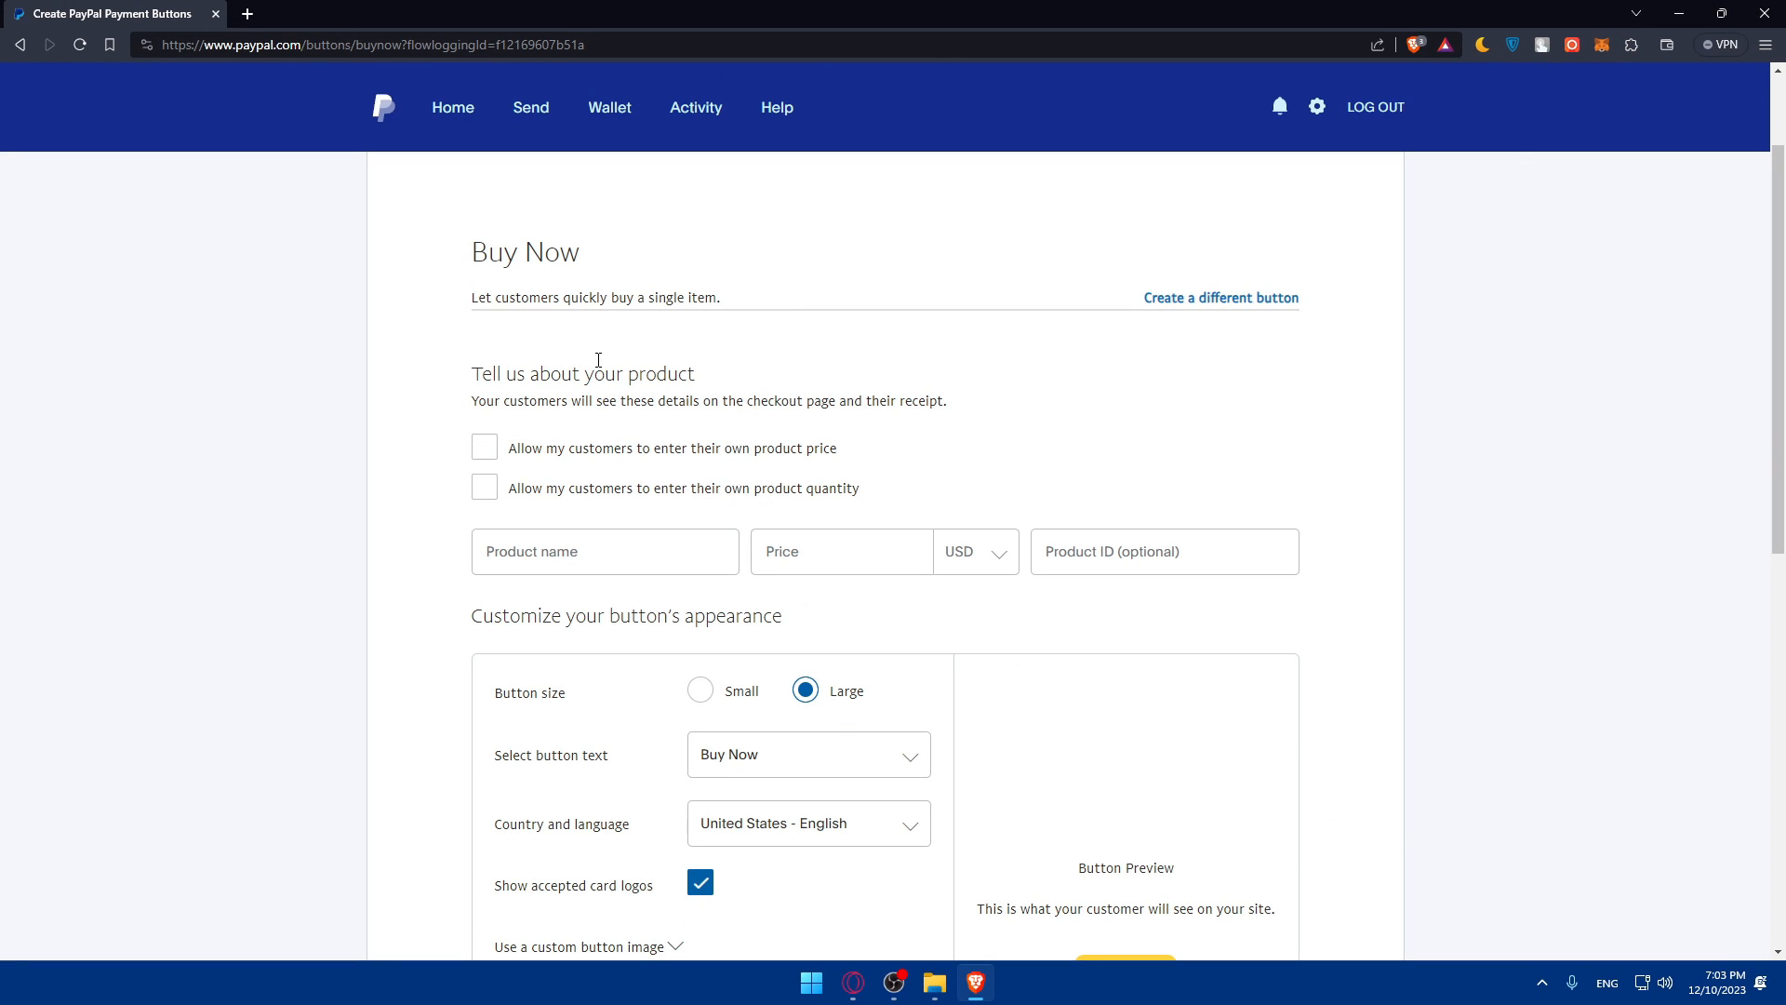
mouse_move(482, 404)
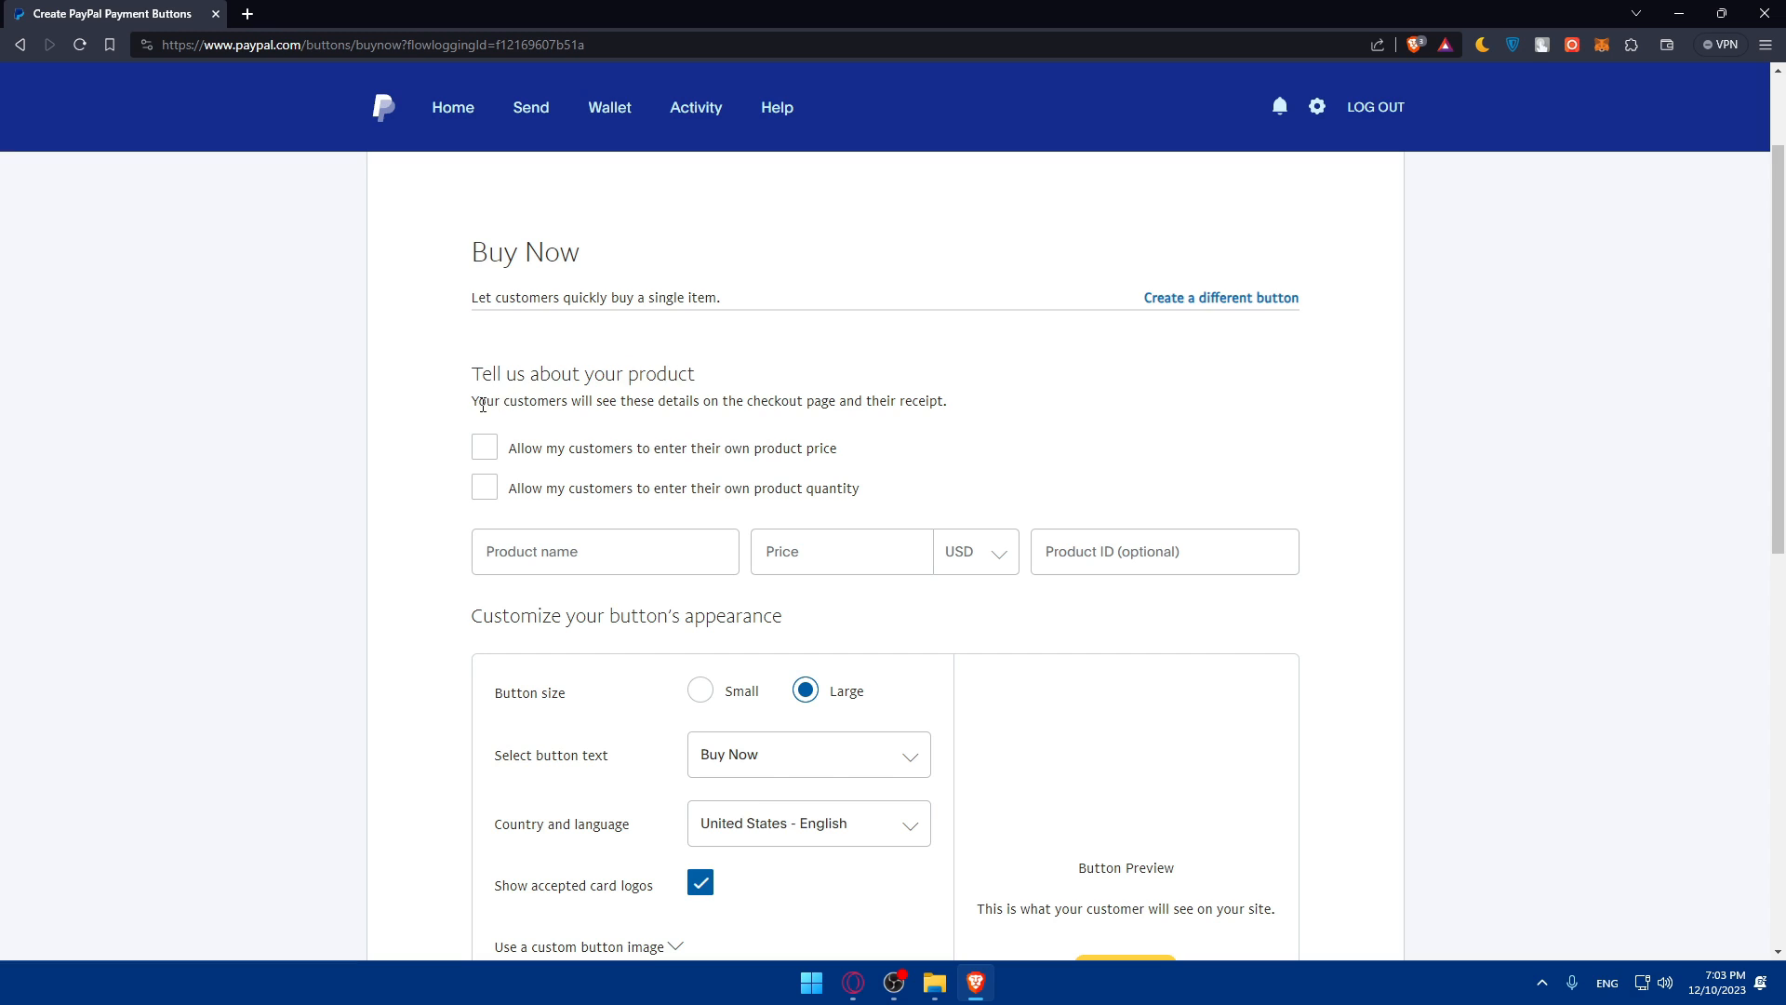
mouse_move(668, 419)
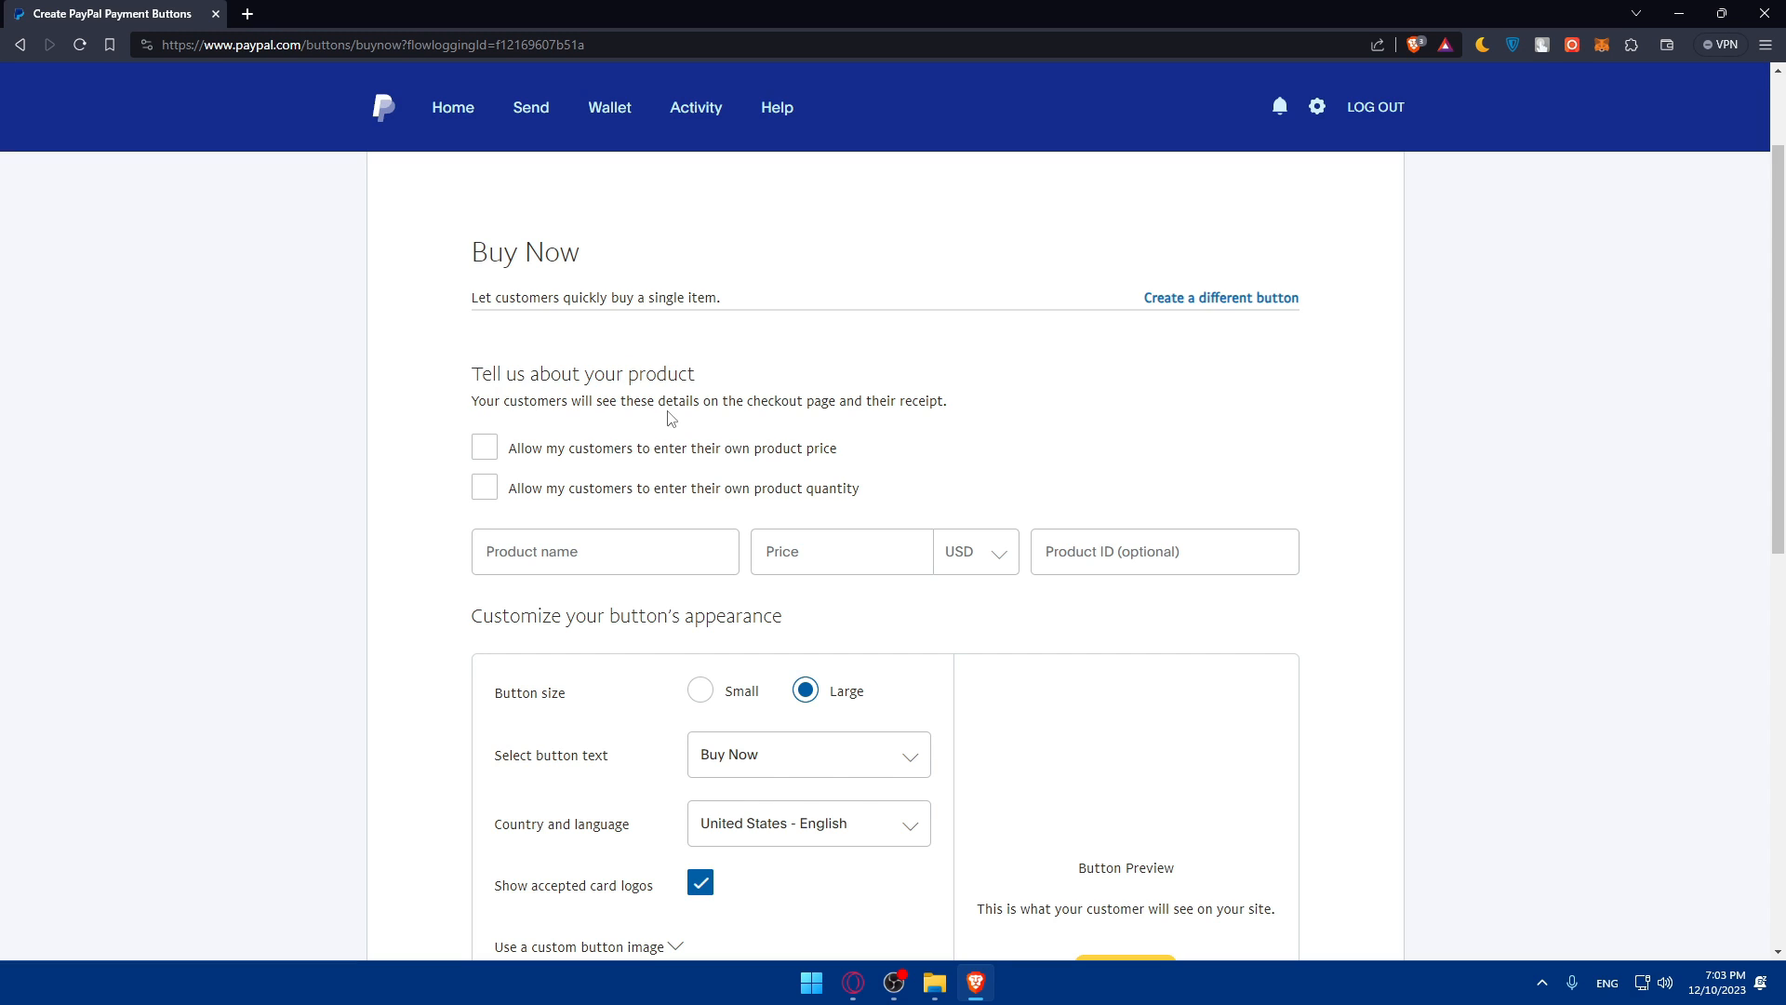
Drop the Buy Now setup with 'Create a different button' and choose Smart Subscribe.
click(1221, 298)
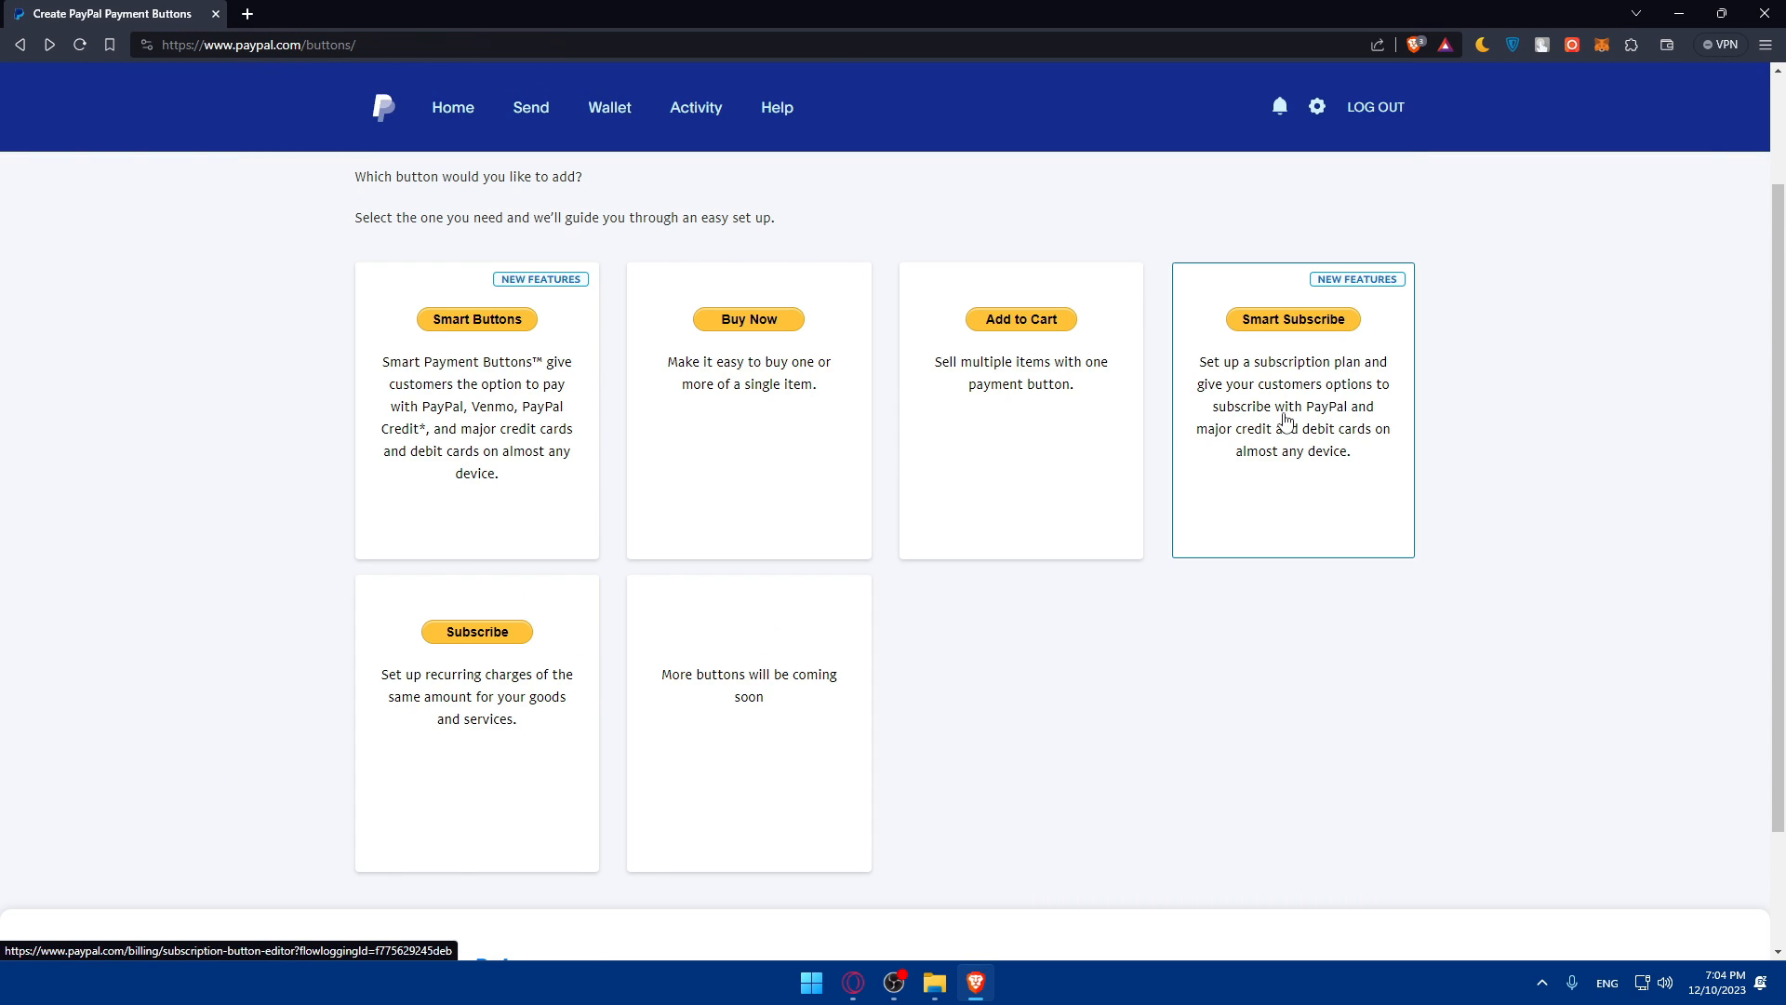
click(1293, 319)
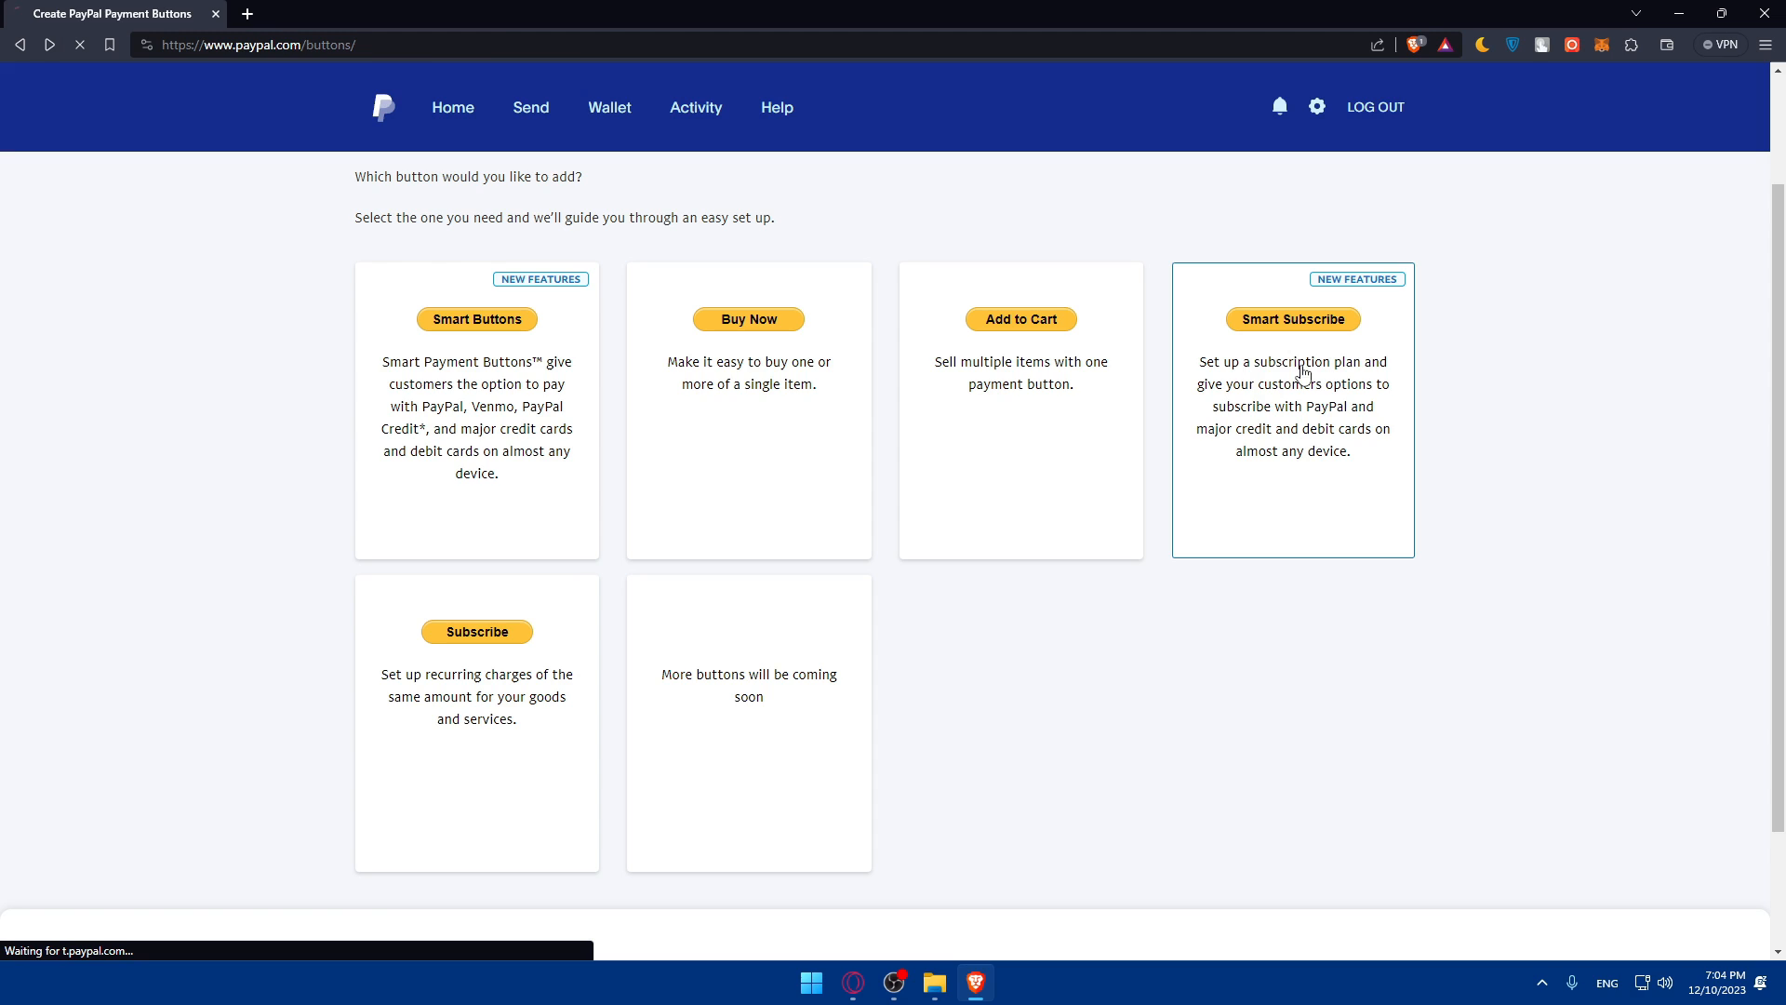
Name the product and plan 'test' and keep monthly billing.
click(1293, 320)
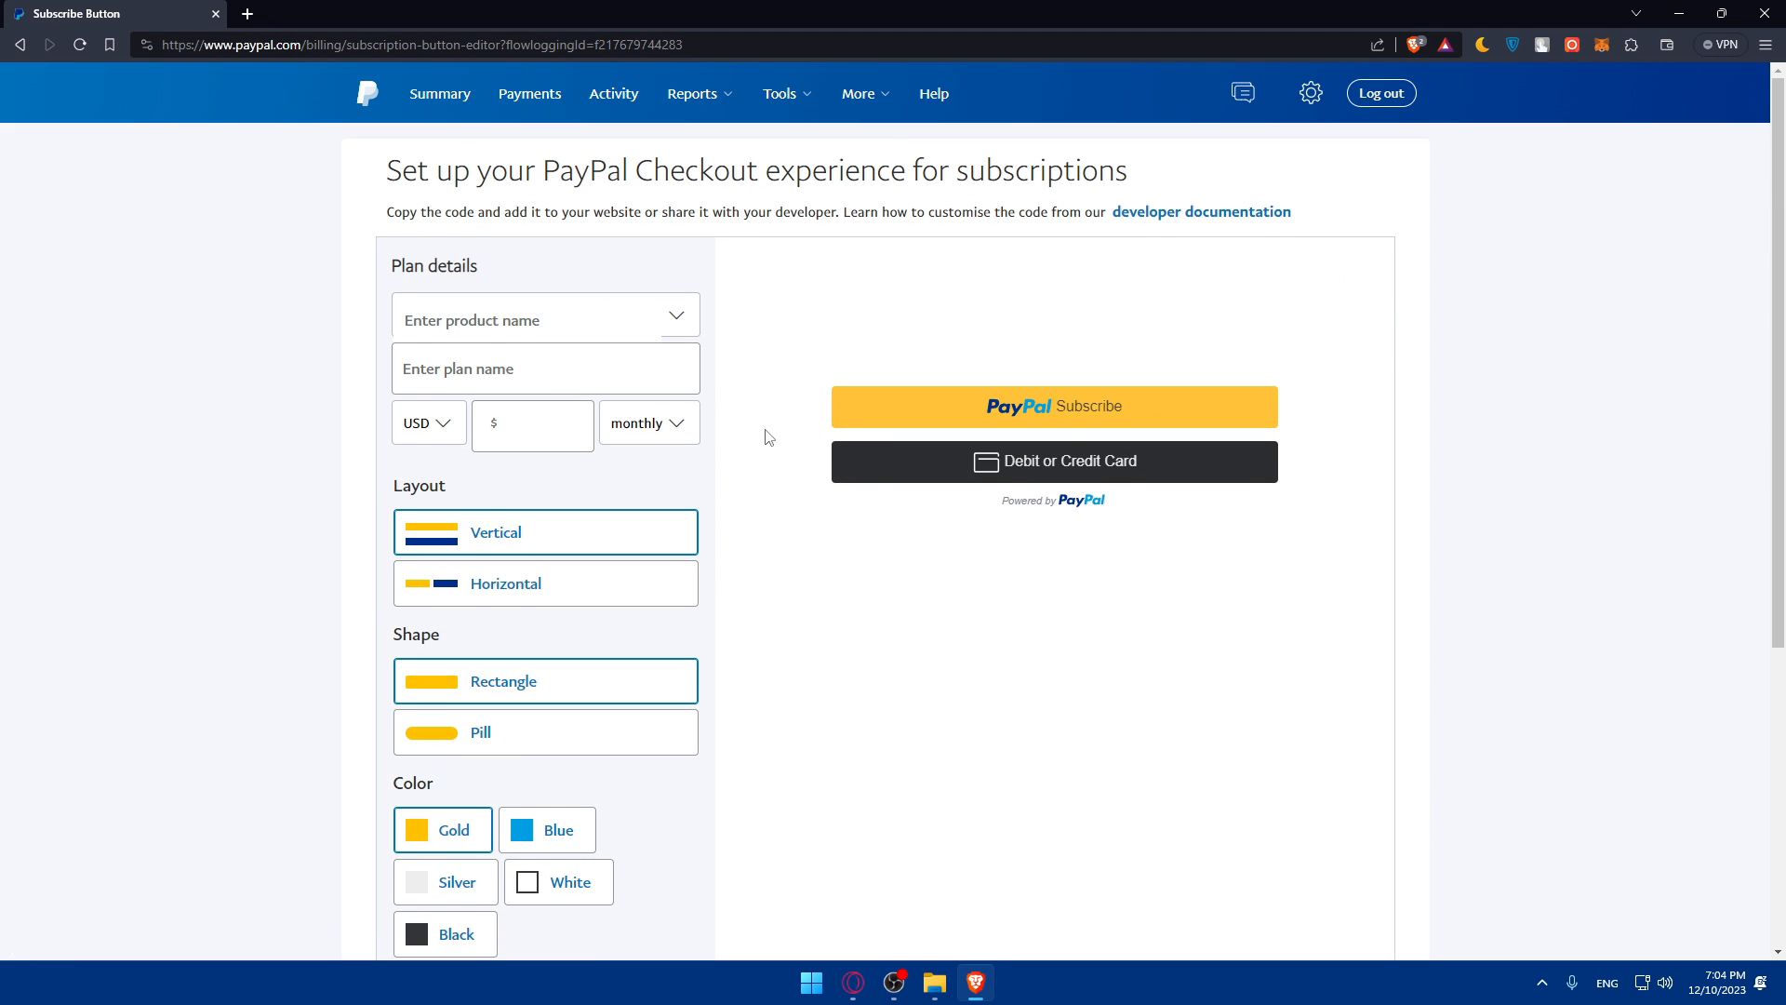
click(544, 320)
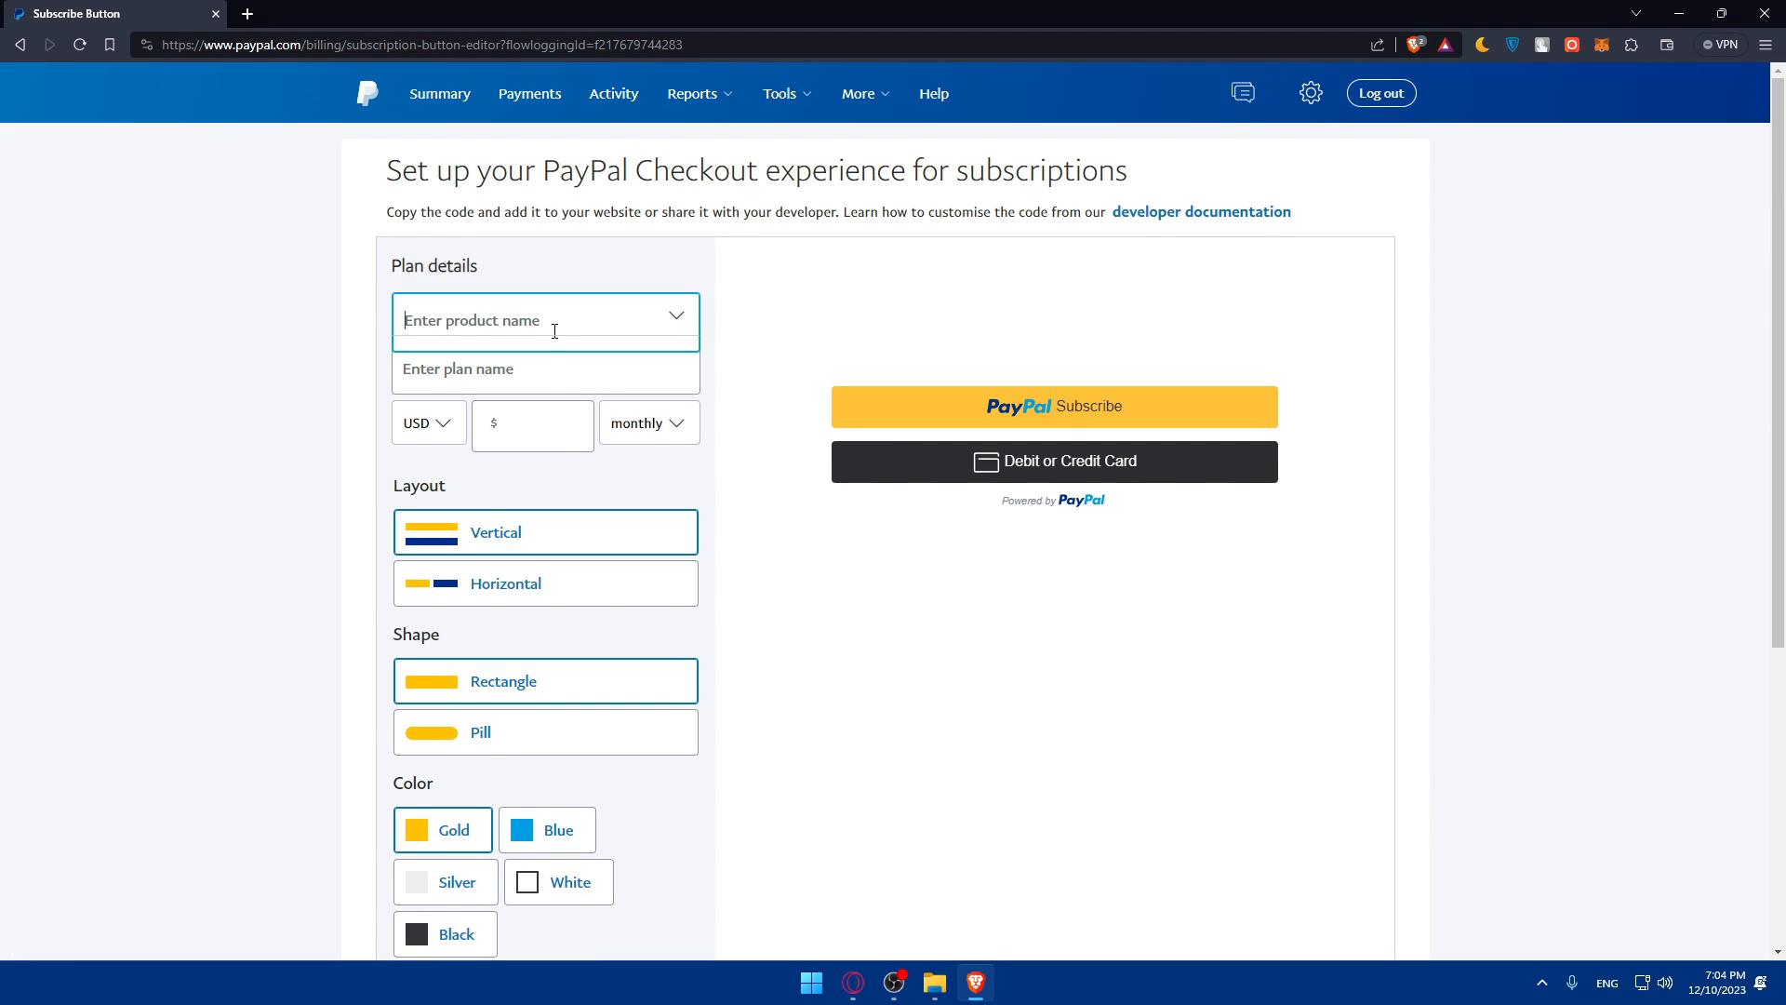
text(test)
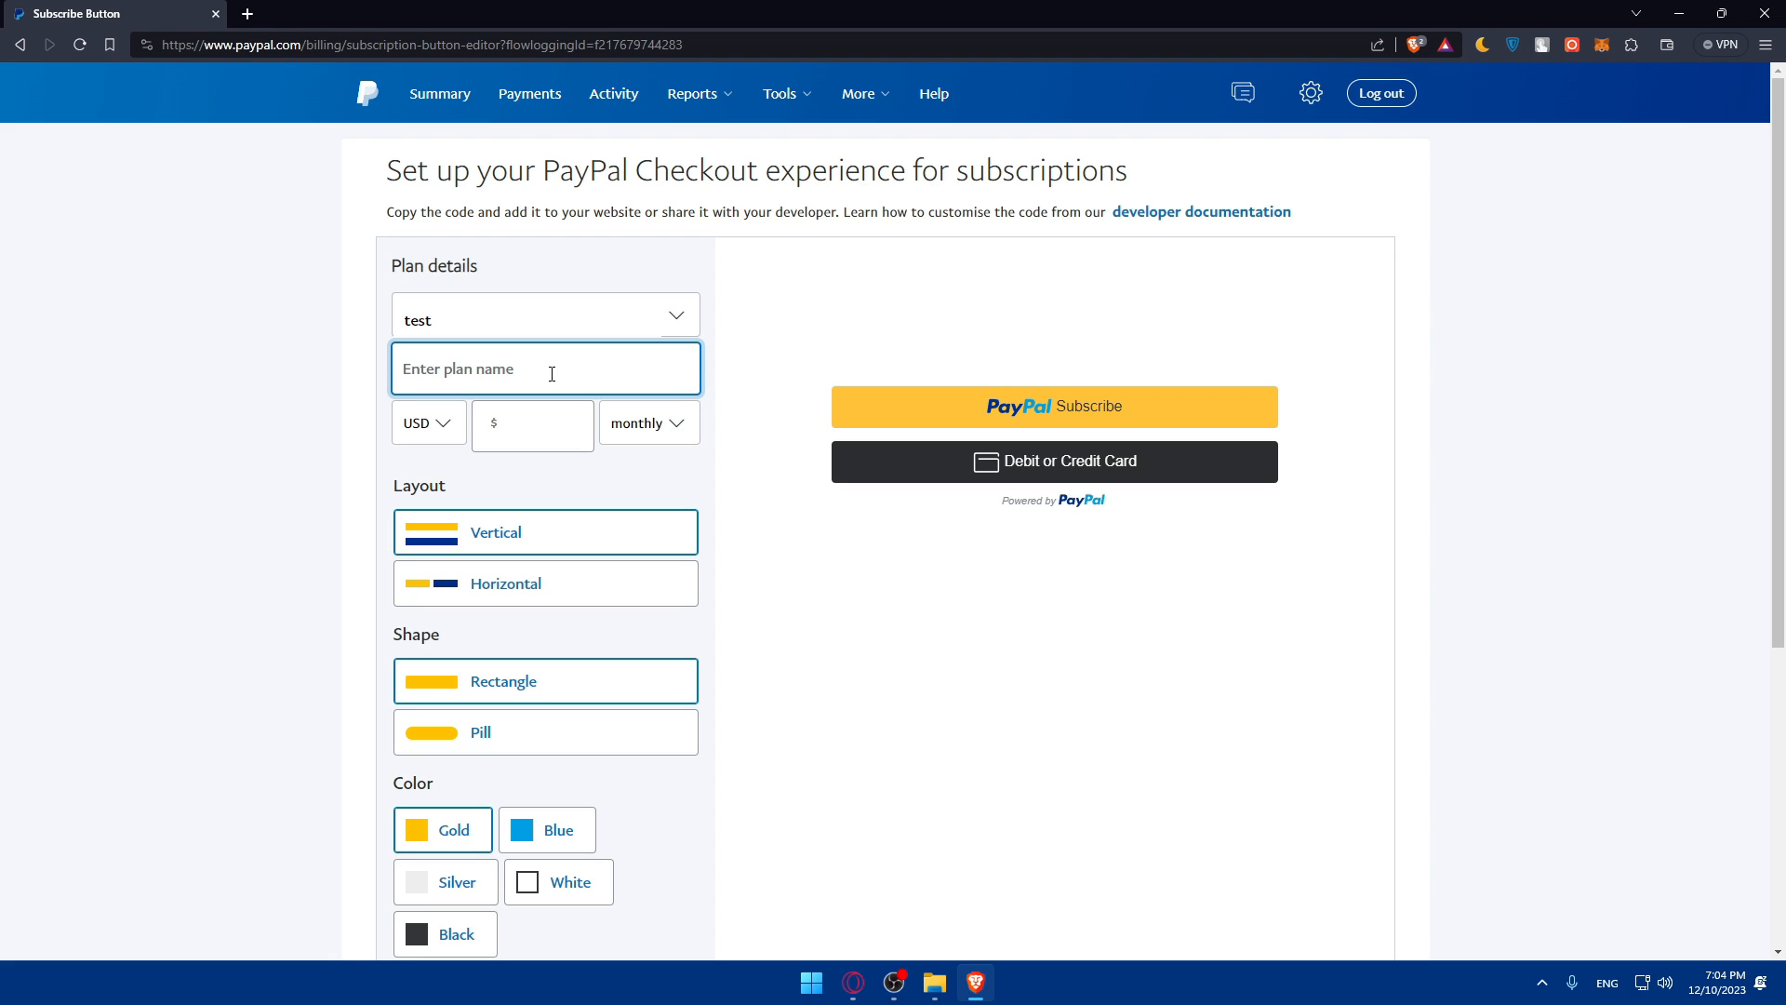
text(test)
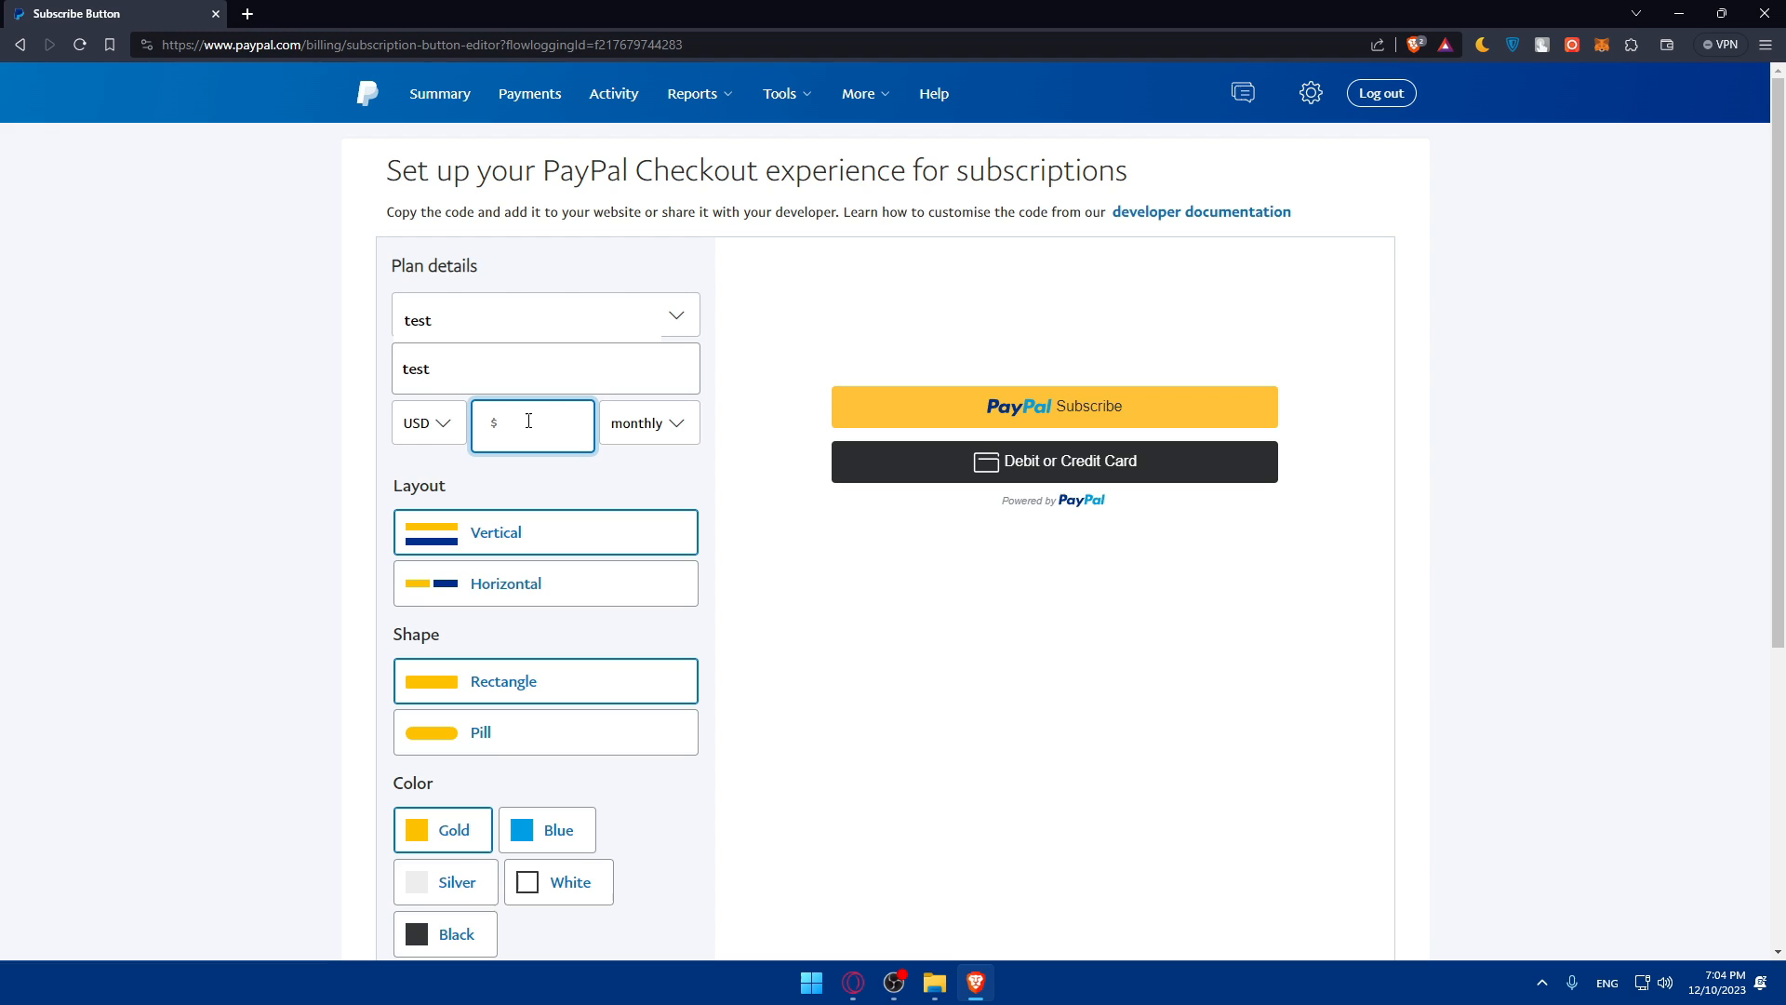
click(648, 423)
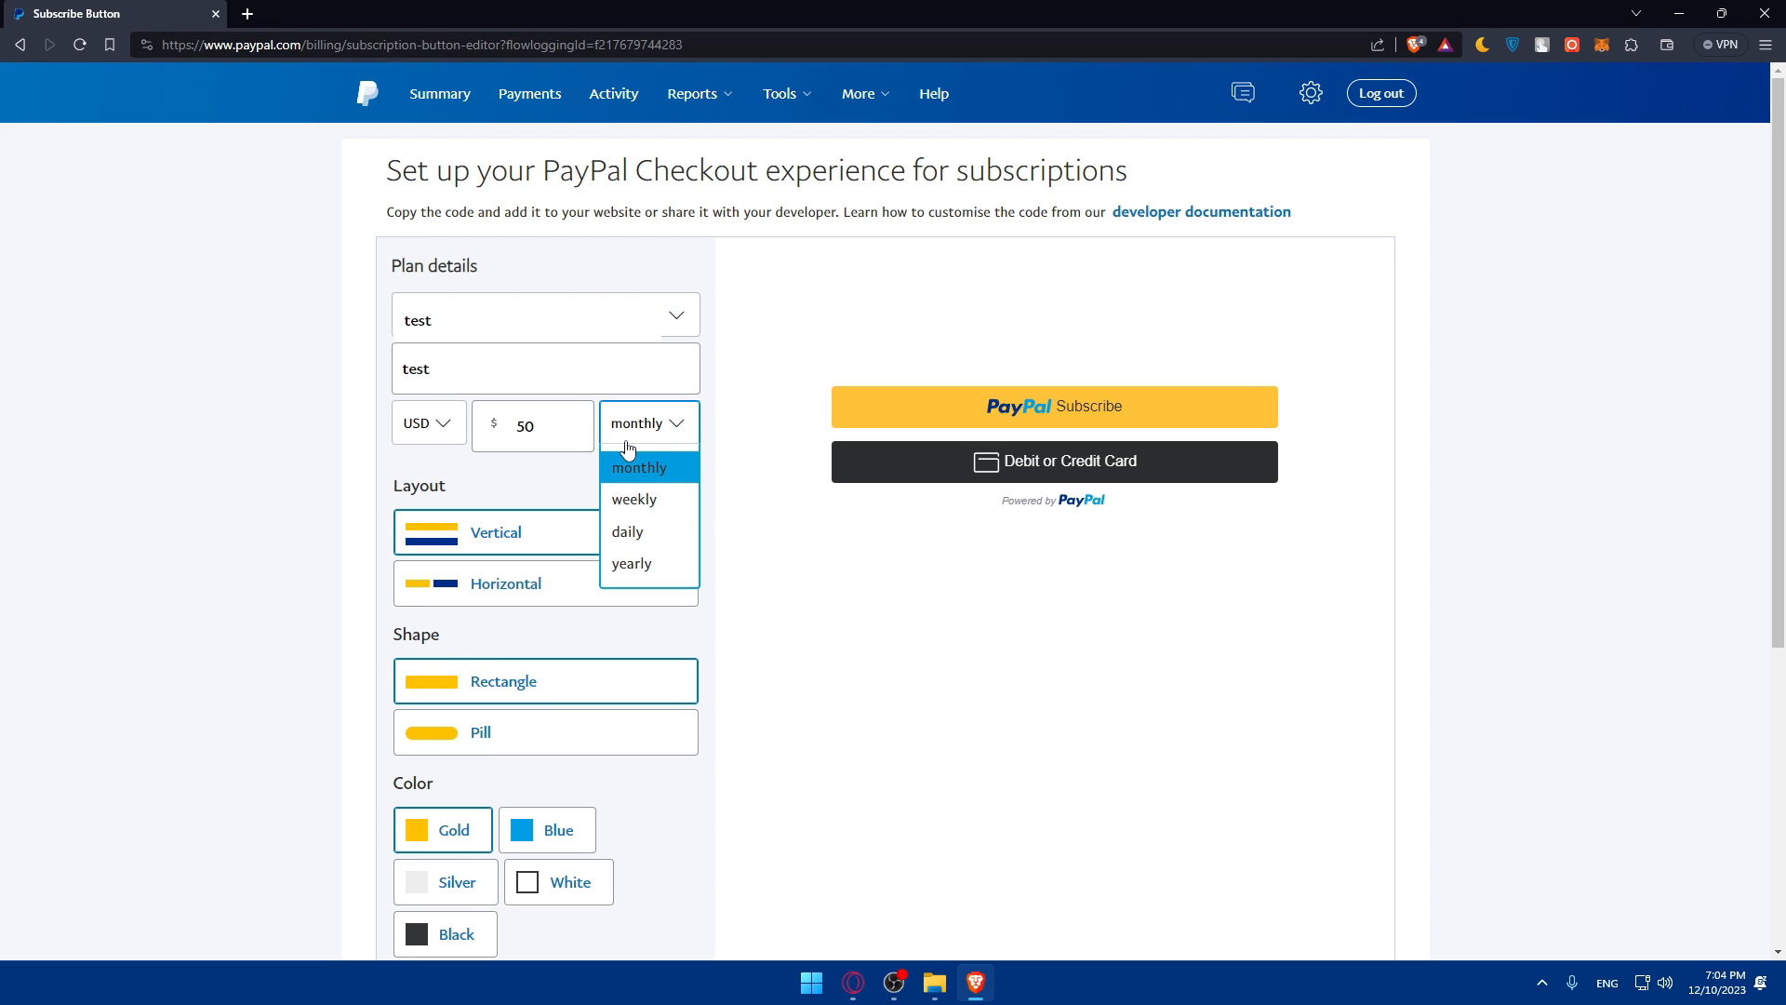
click(640, 467)
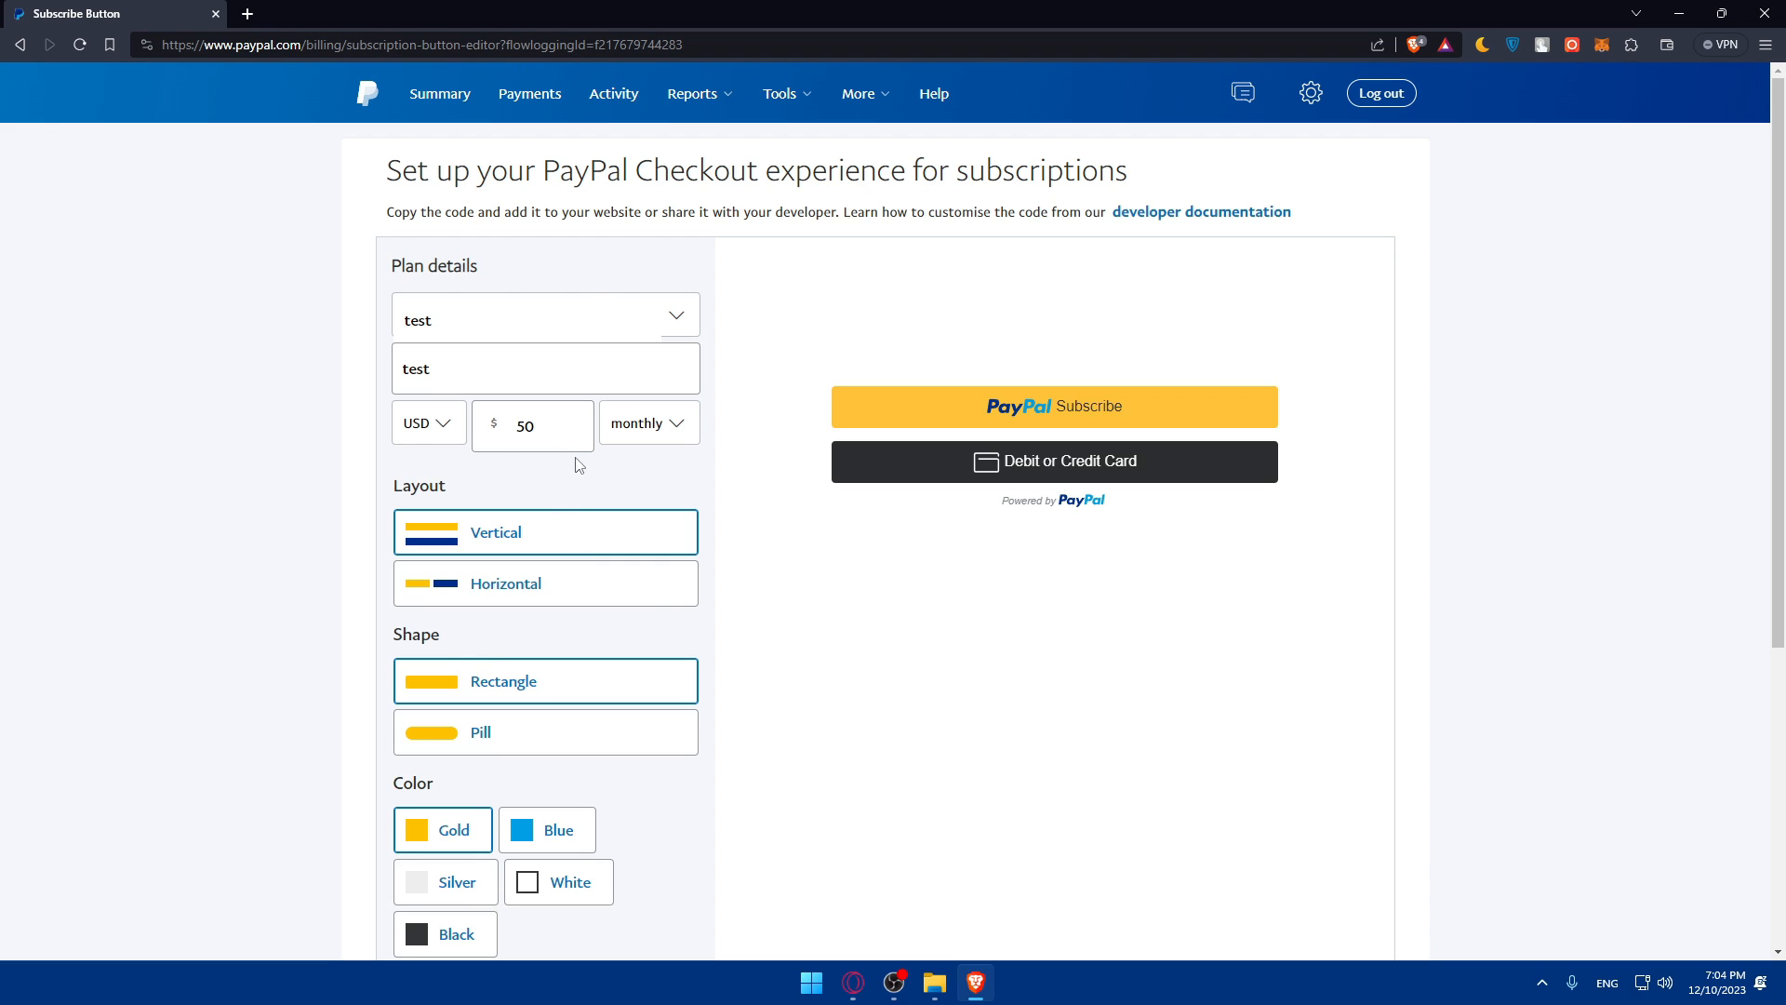
Style the buttons as vertical, pill-shaped and gold, with 'PayPal' button text.
click(546, 583)
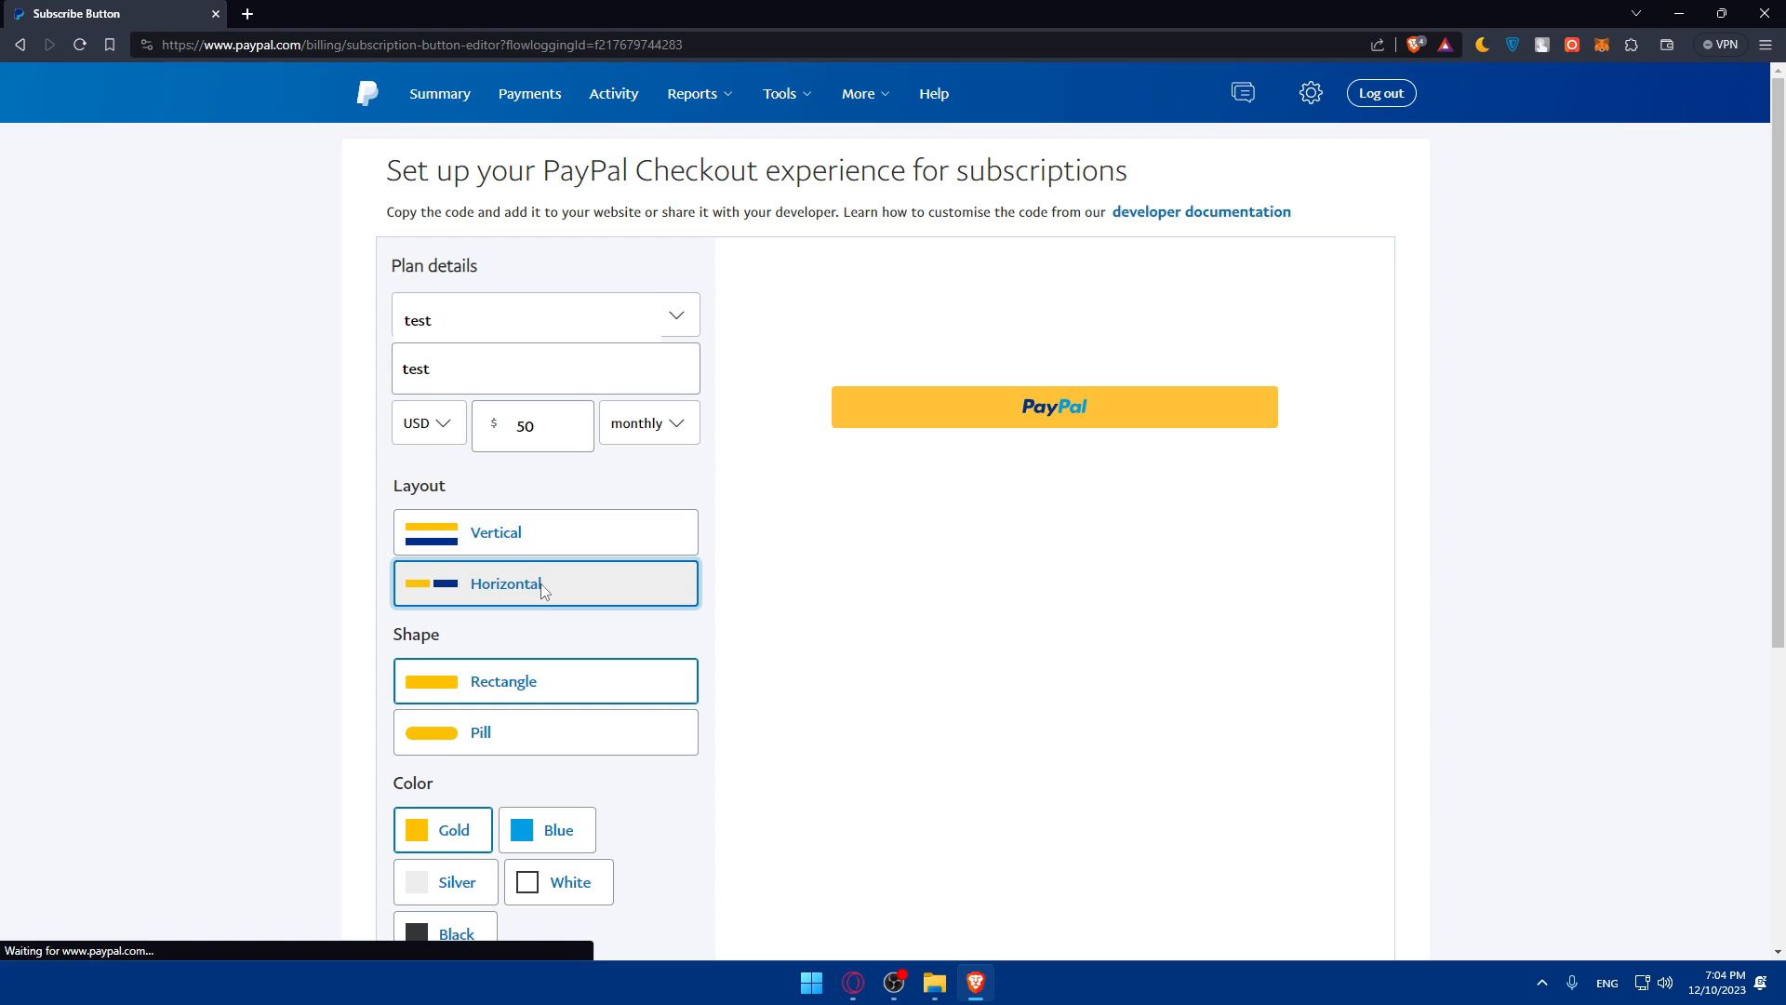
click(545, 532)
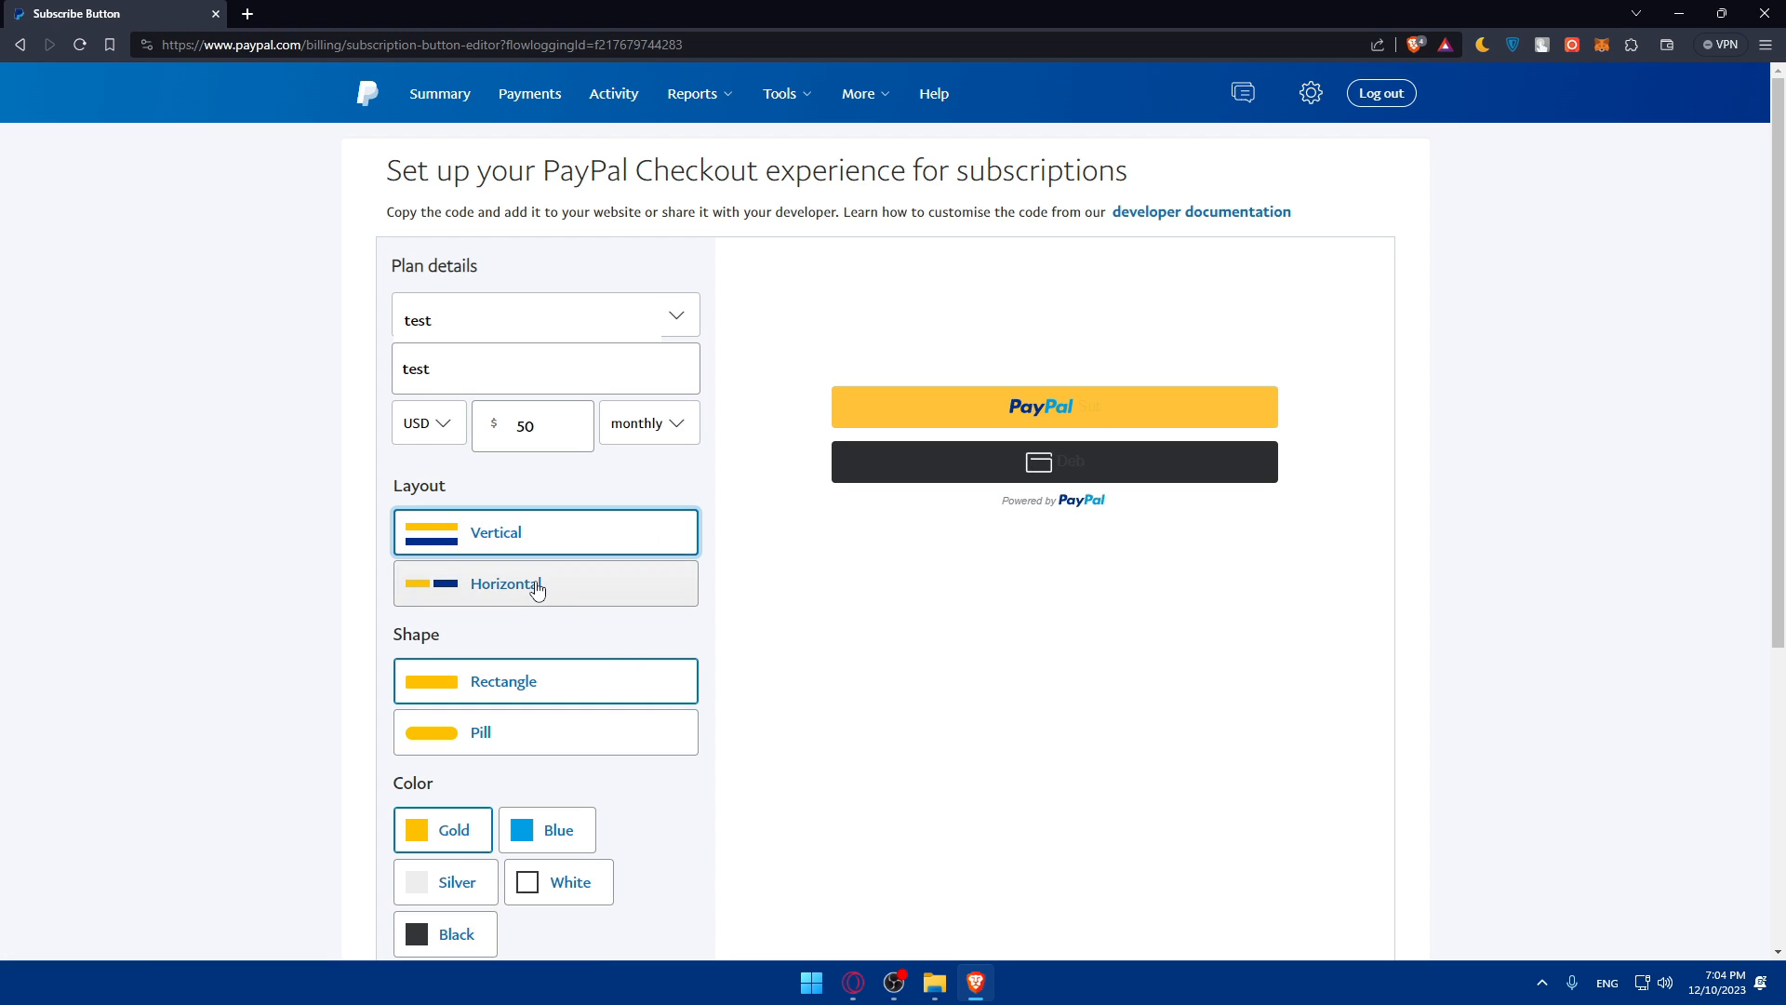
click(545, 732)
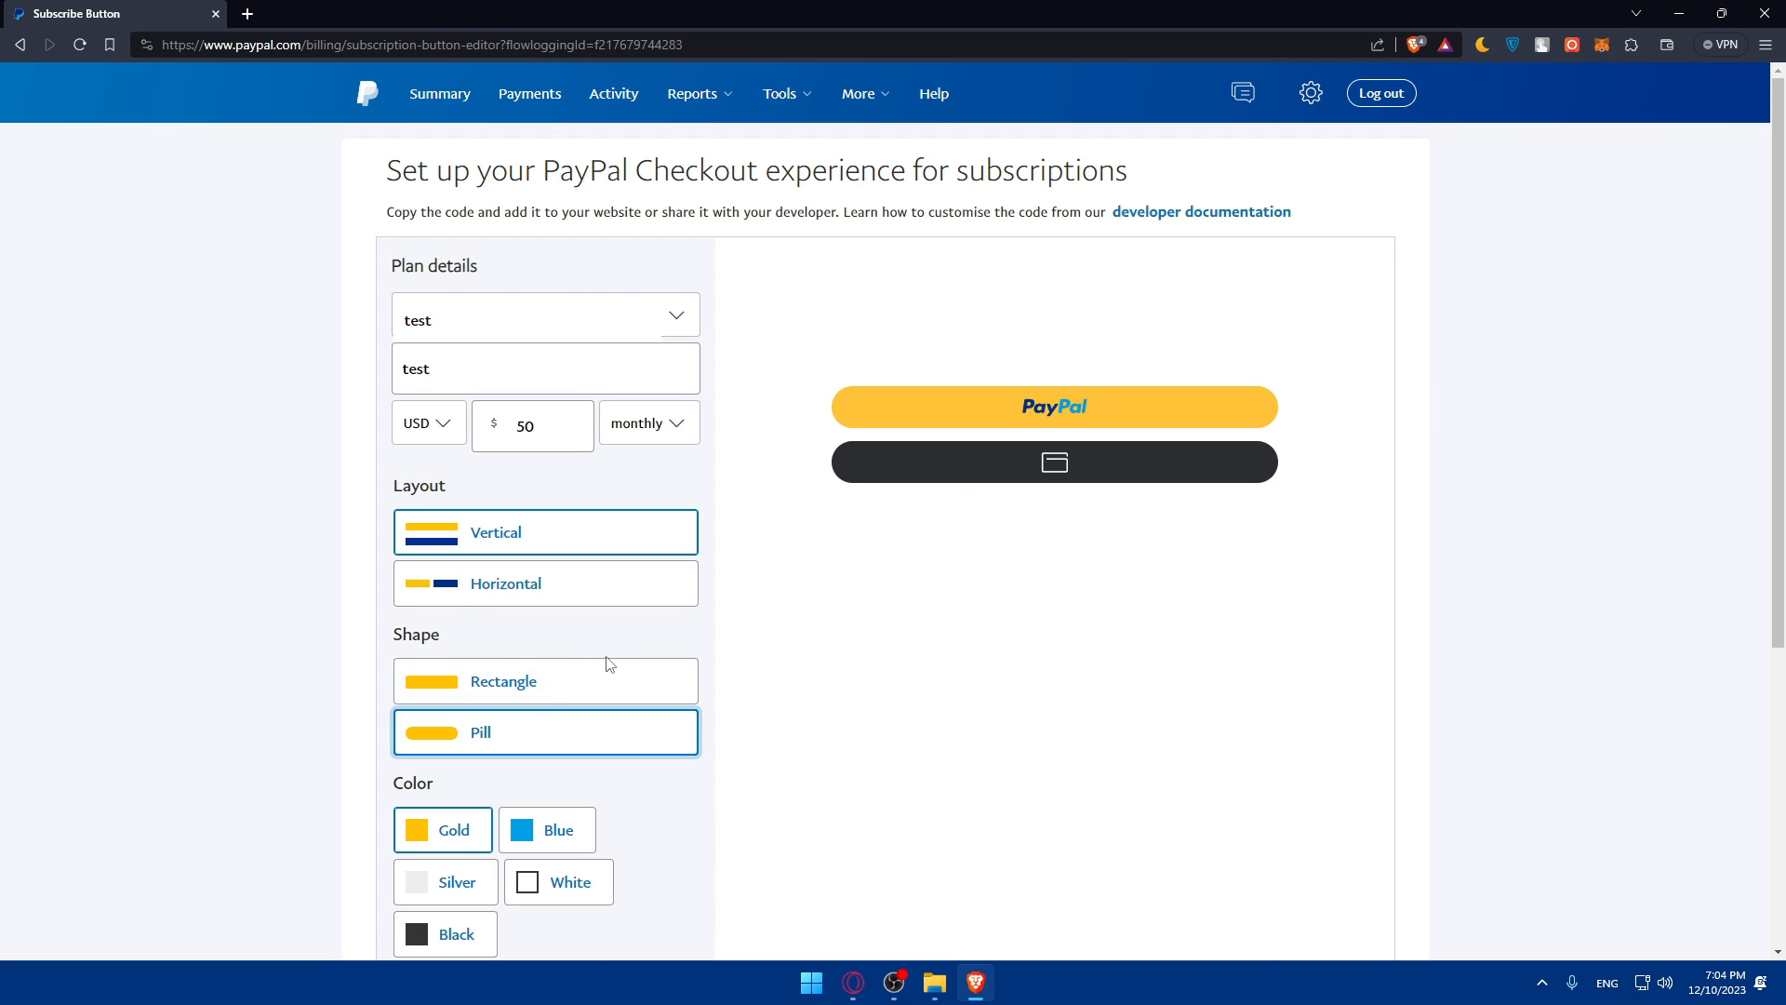
scroll(down, 3)
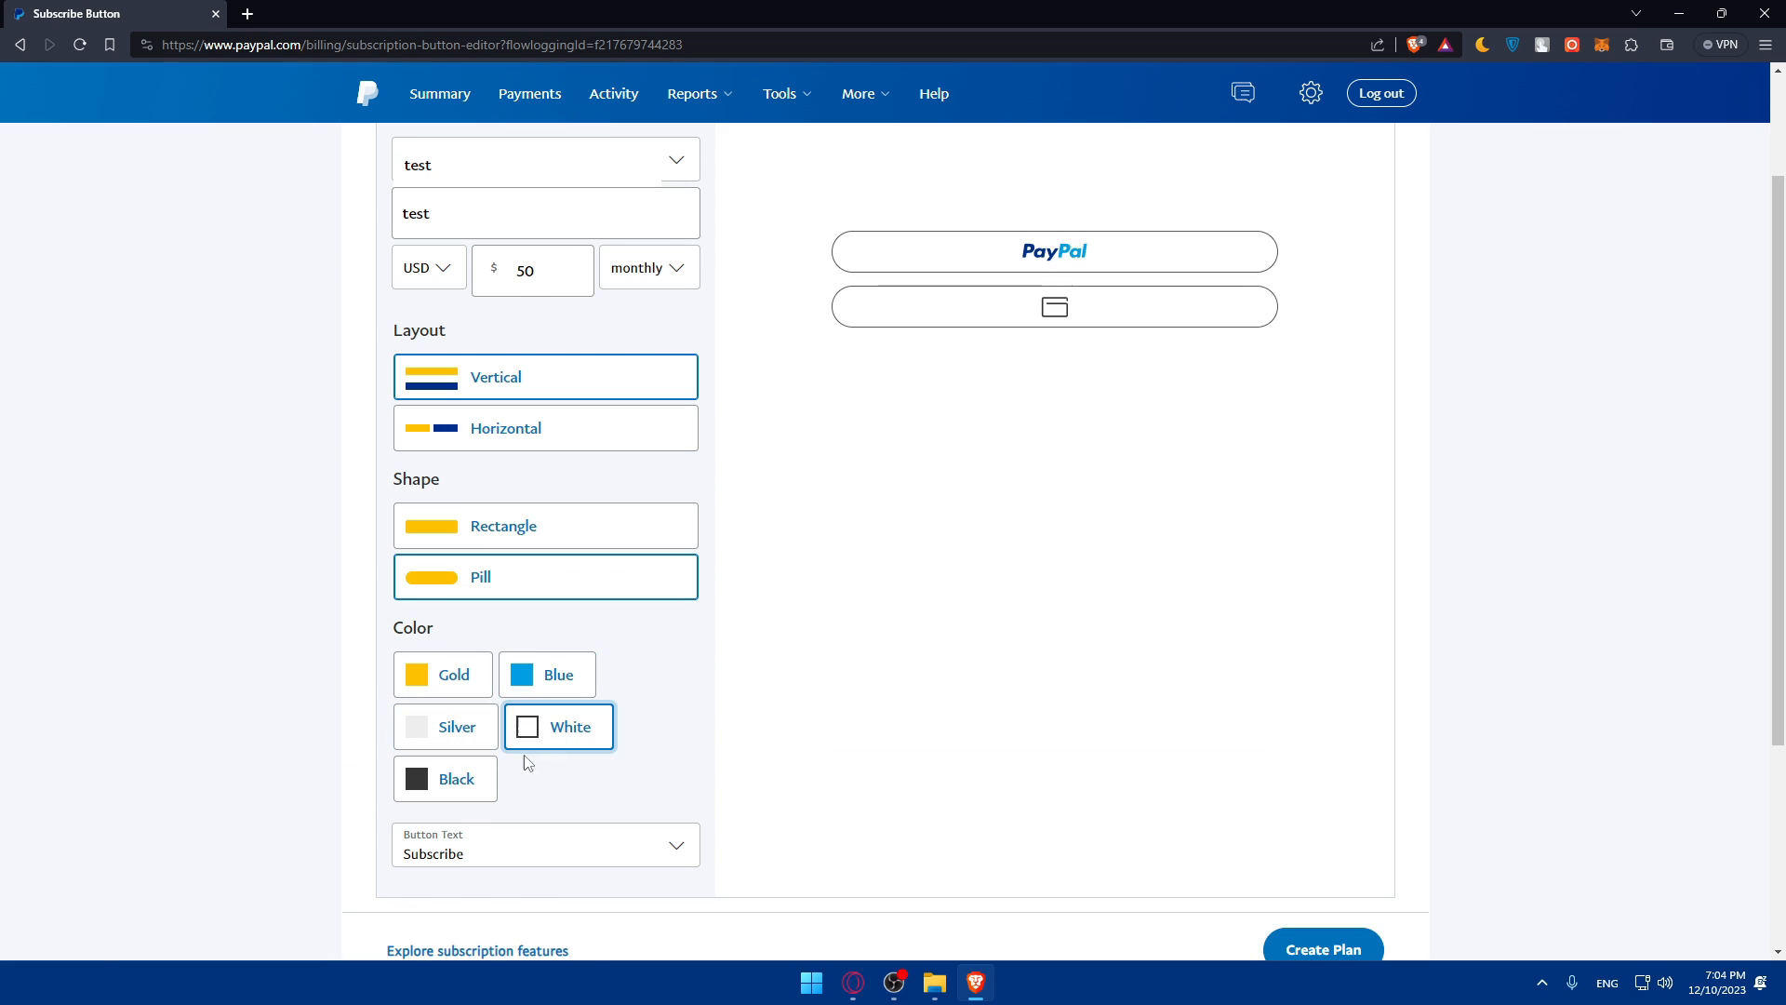
click(443, 673)
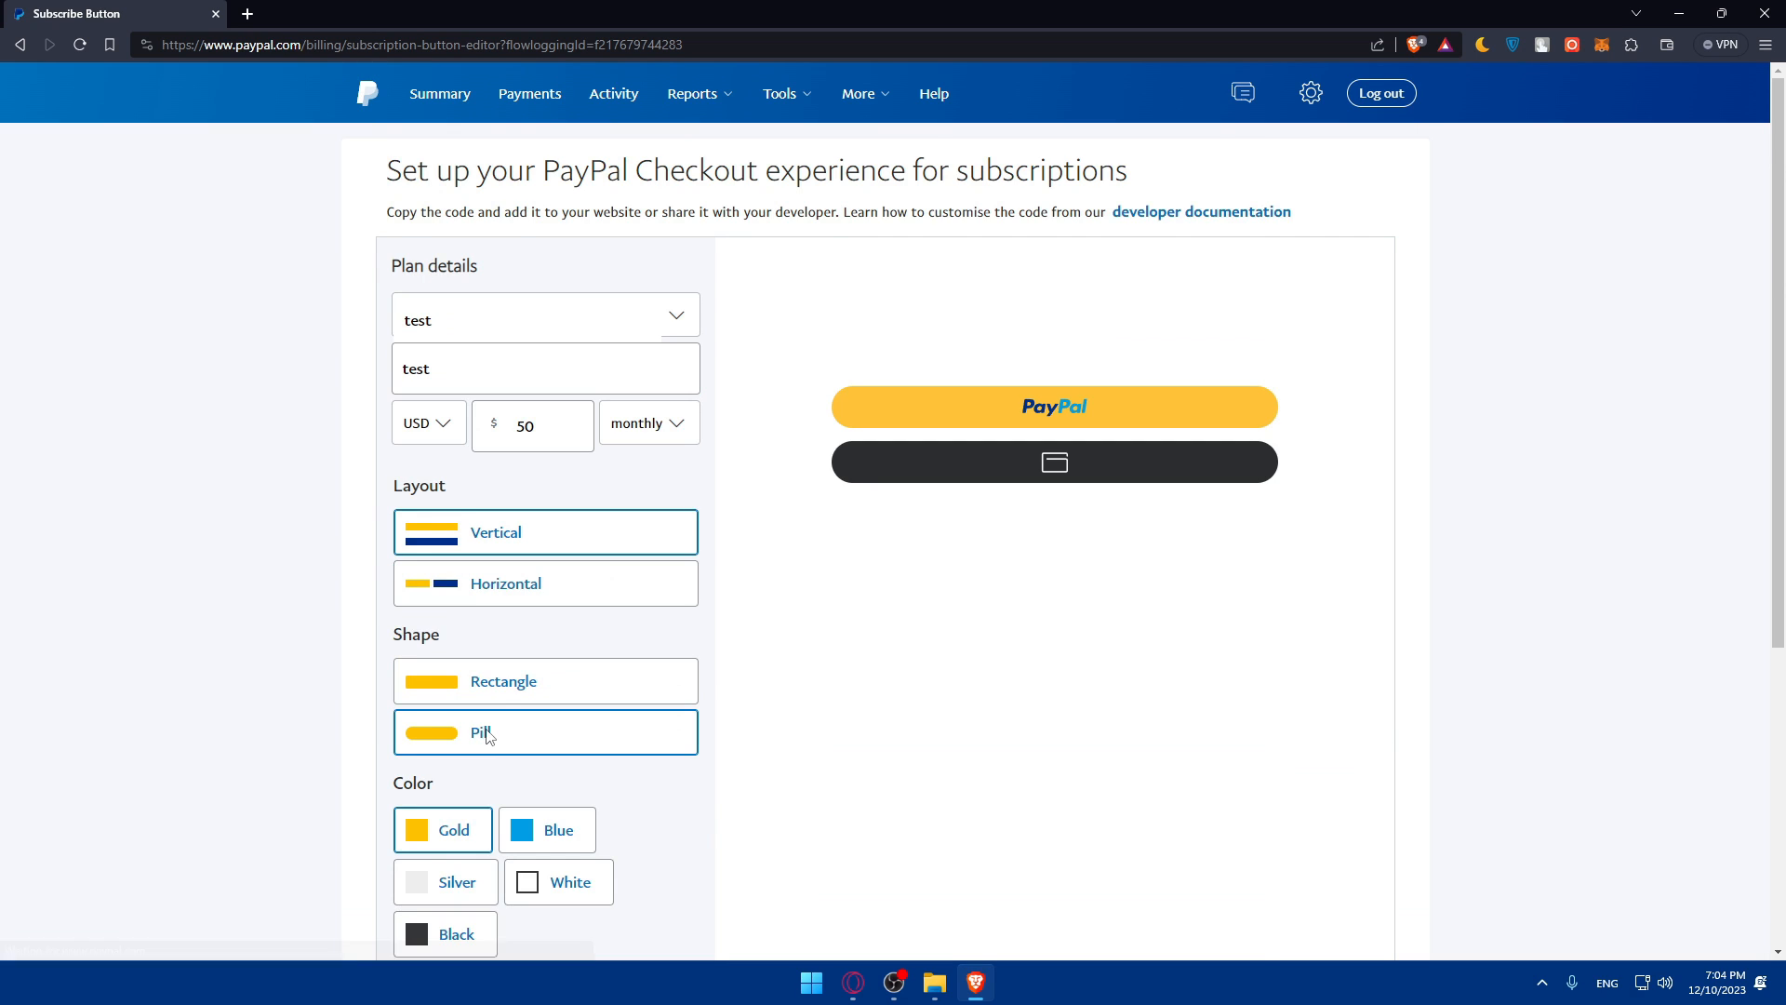
scroll(down, 3)
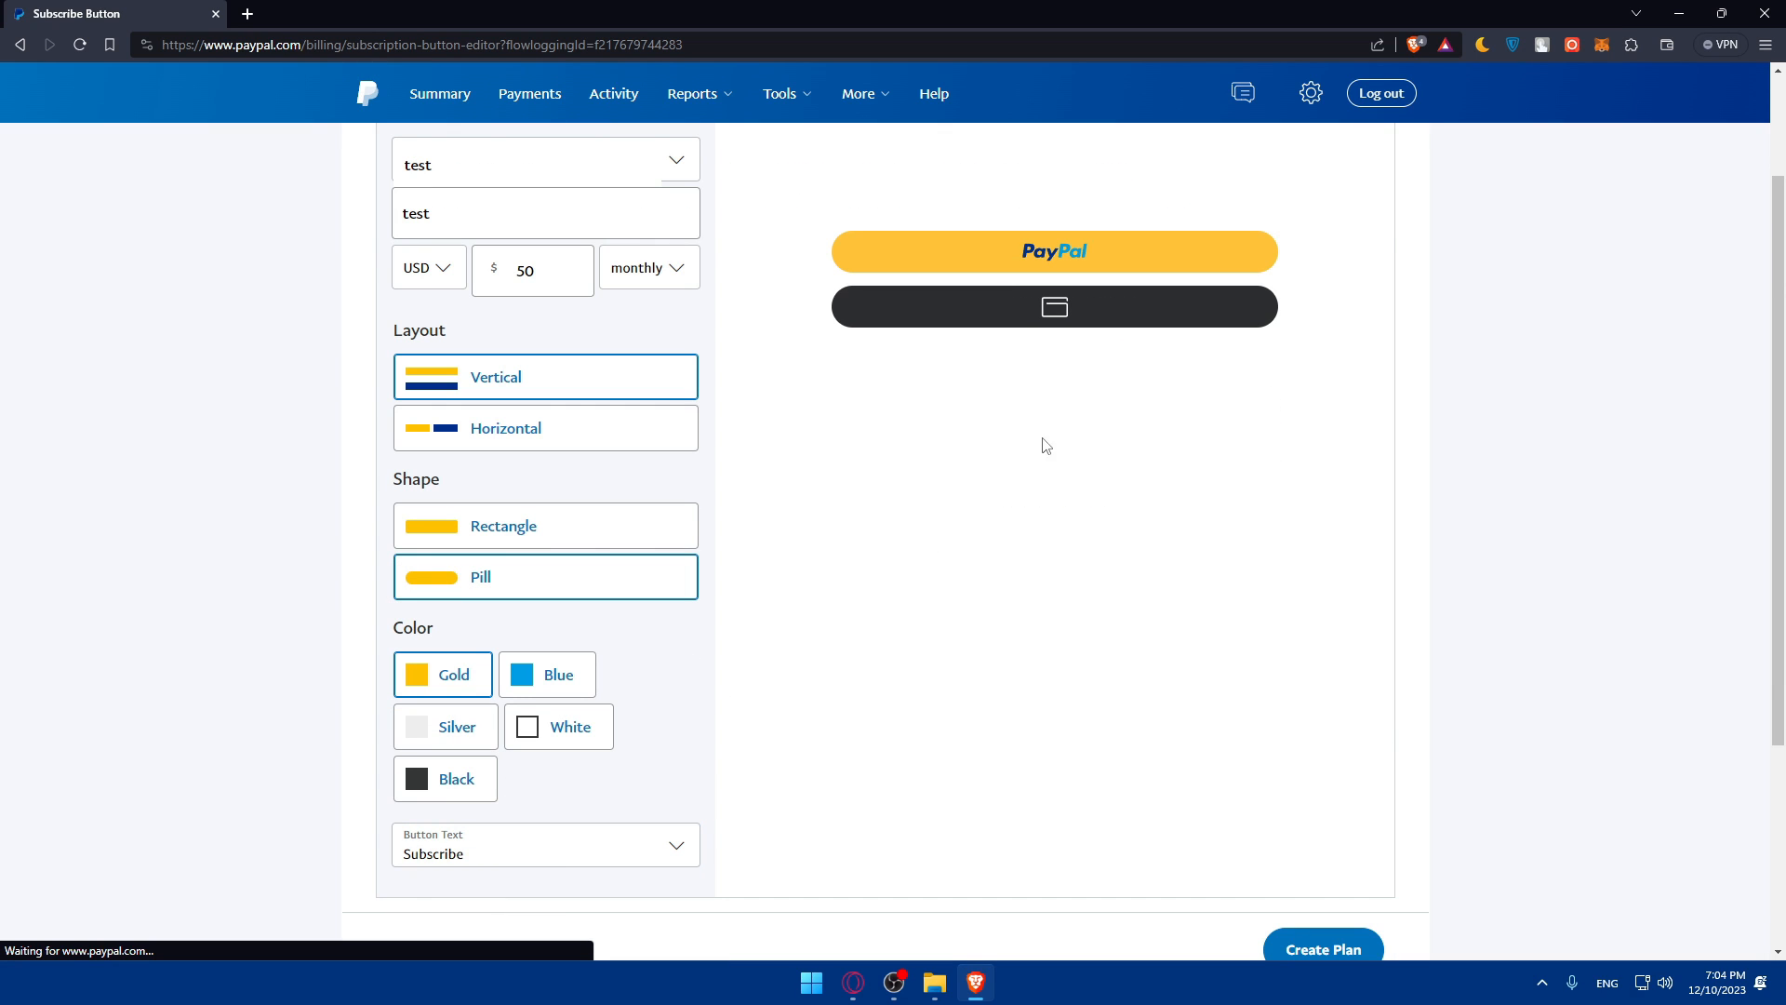
click(544, 845)
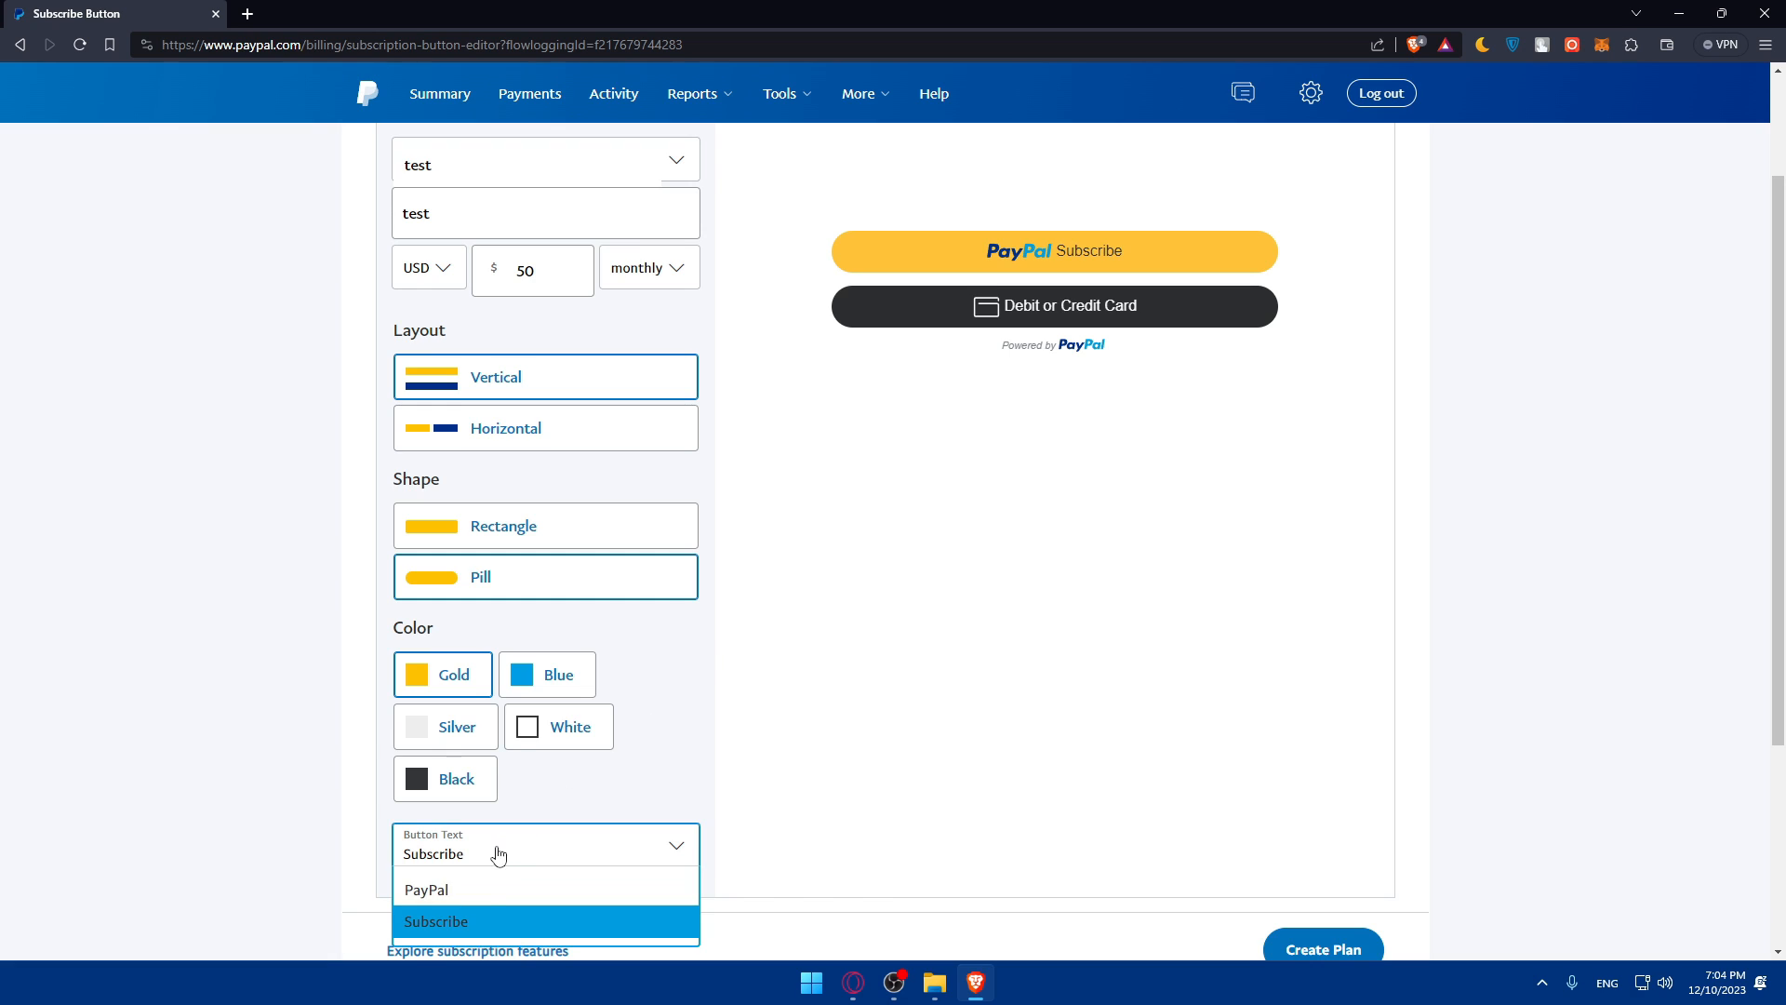
click(426, 890)
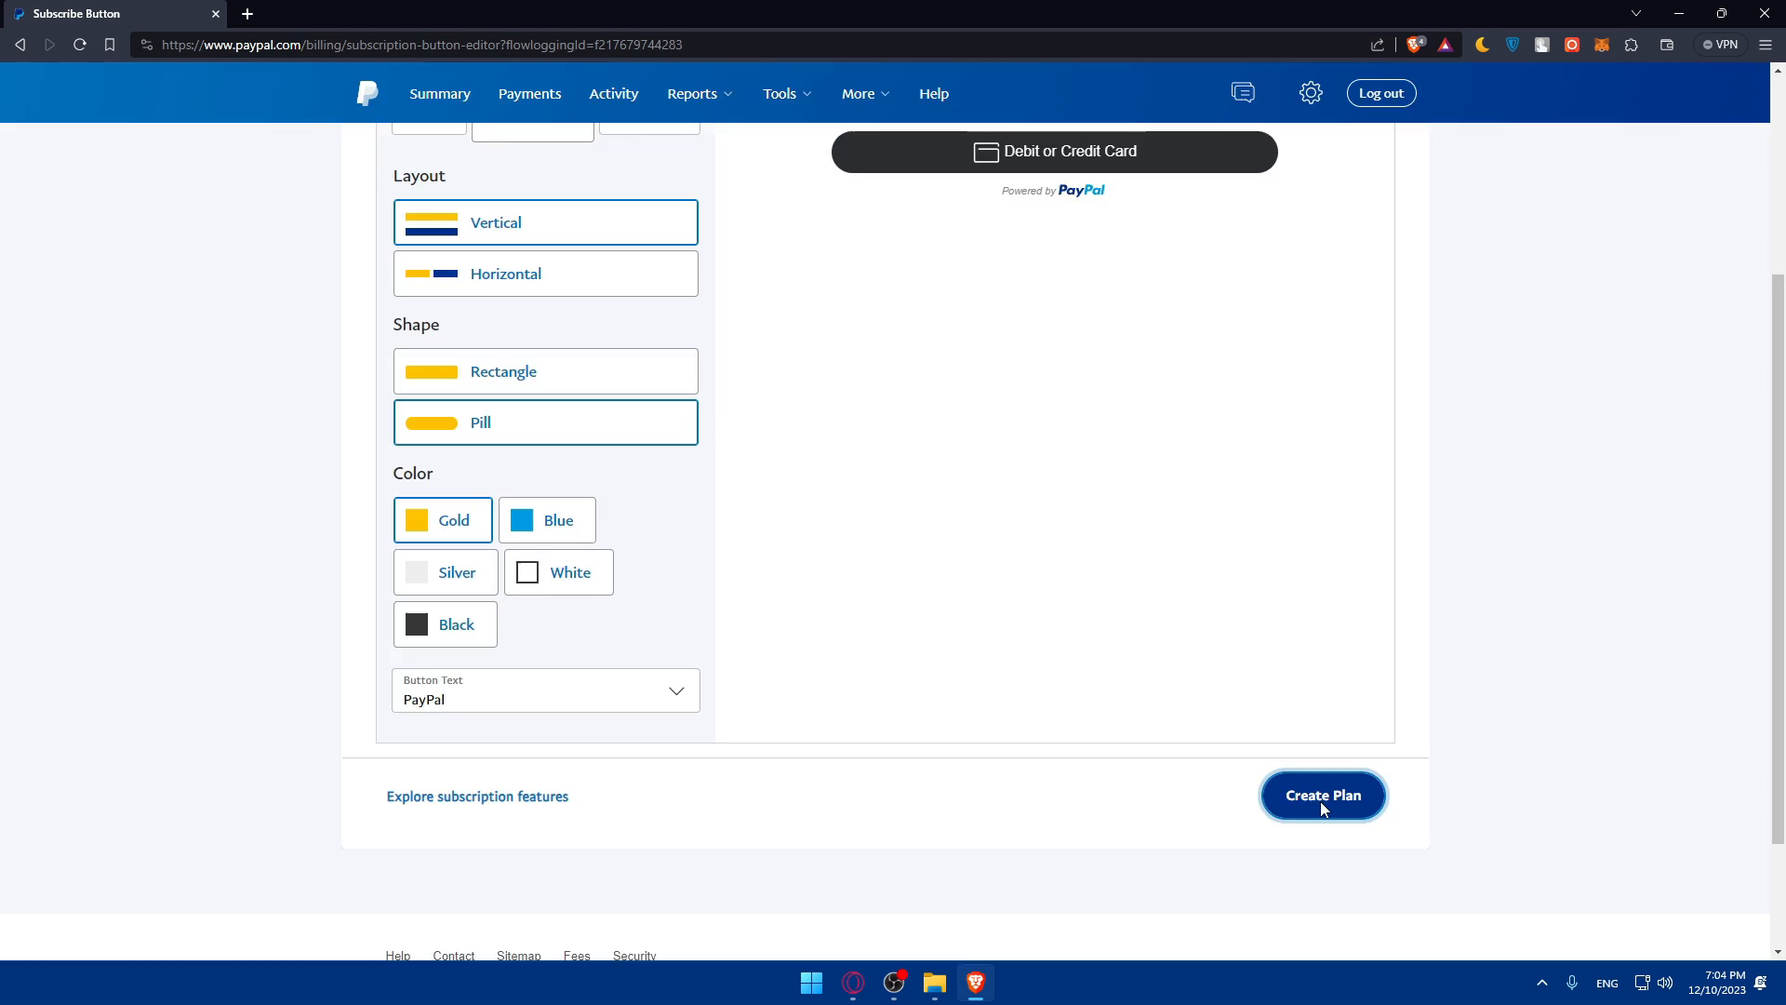
Create the 50 USD monthly test plan, copy its button code and close the dialog.
click(1322, 796)
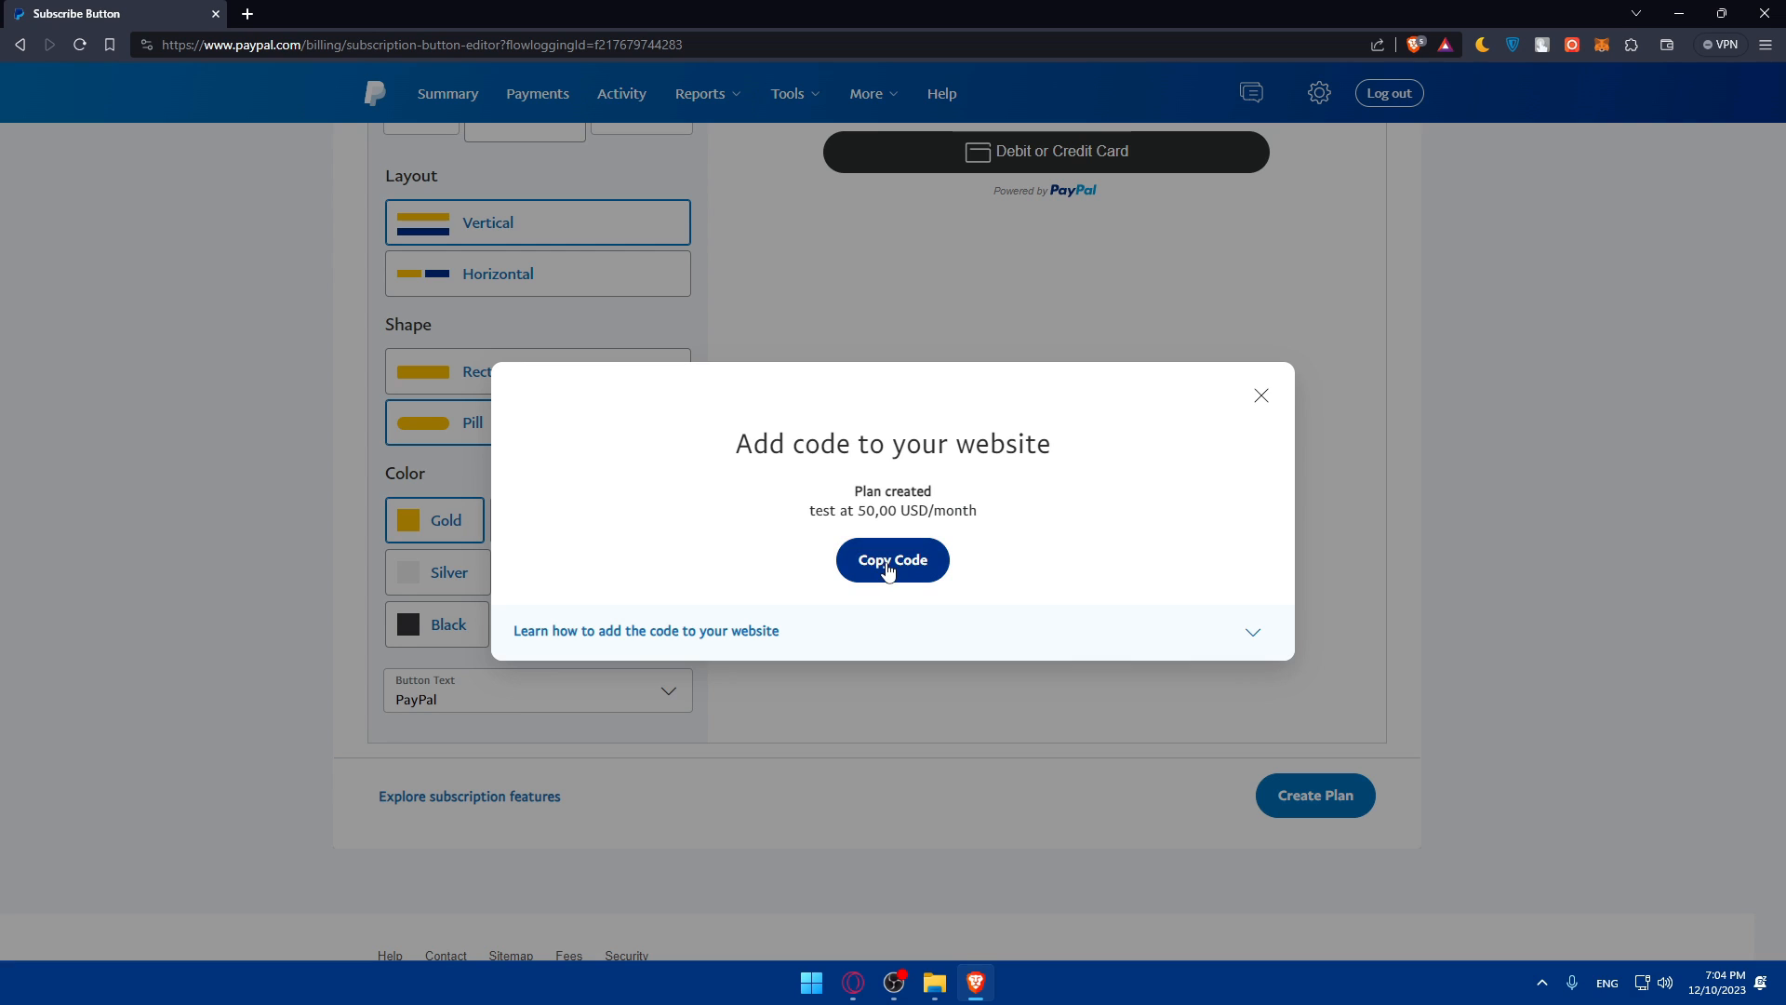
click(892, 560)
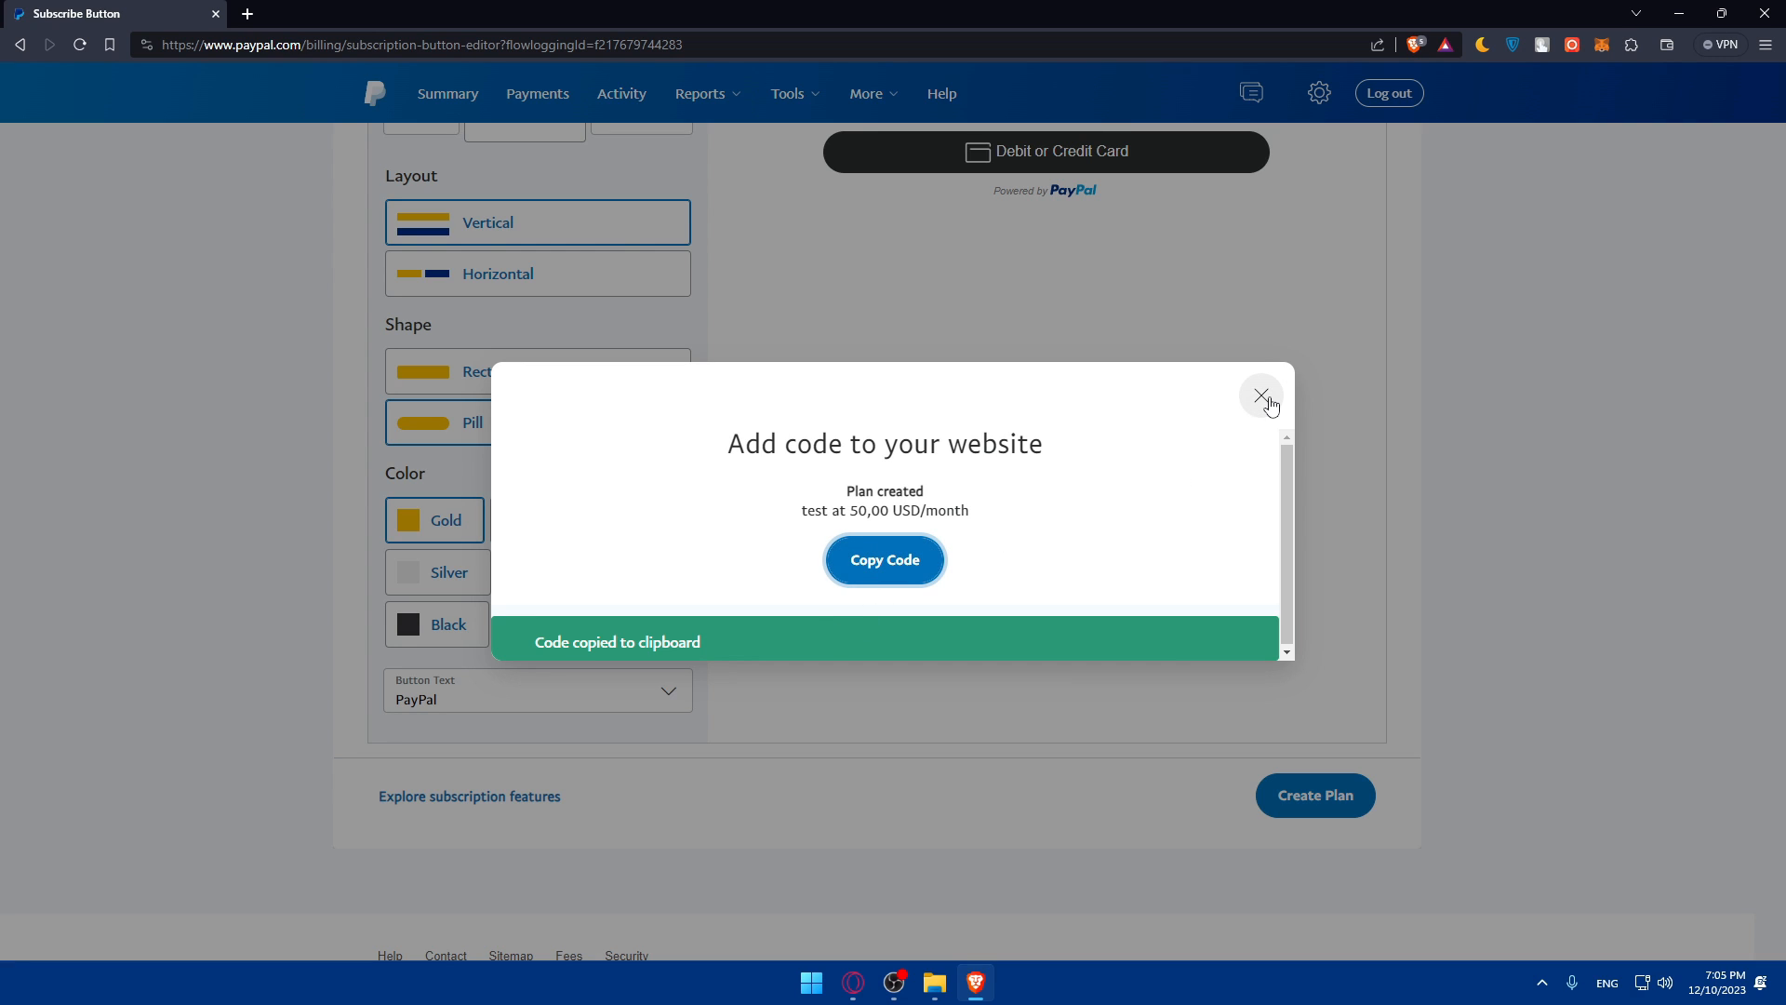
click(1261, 394)
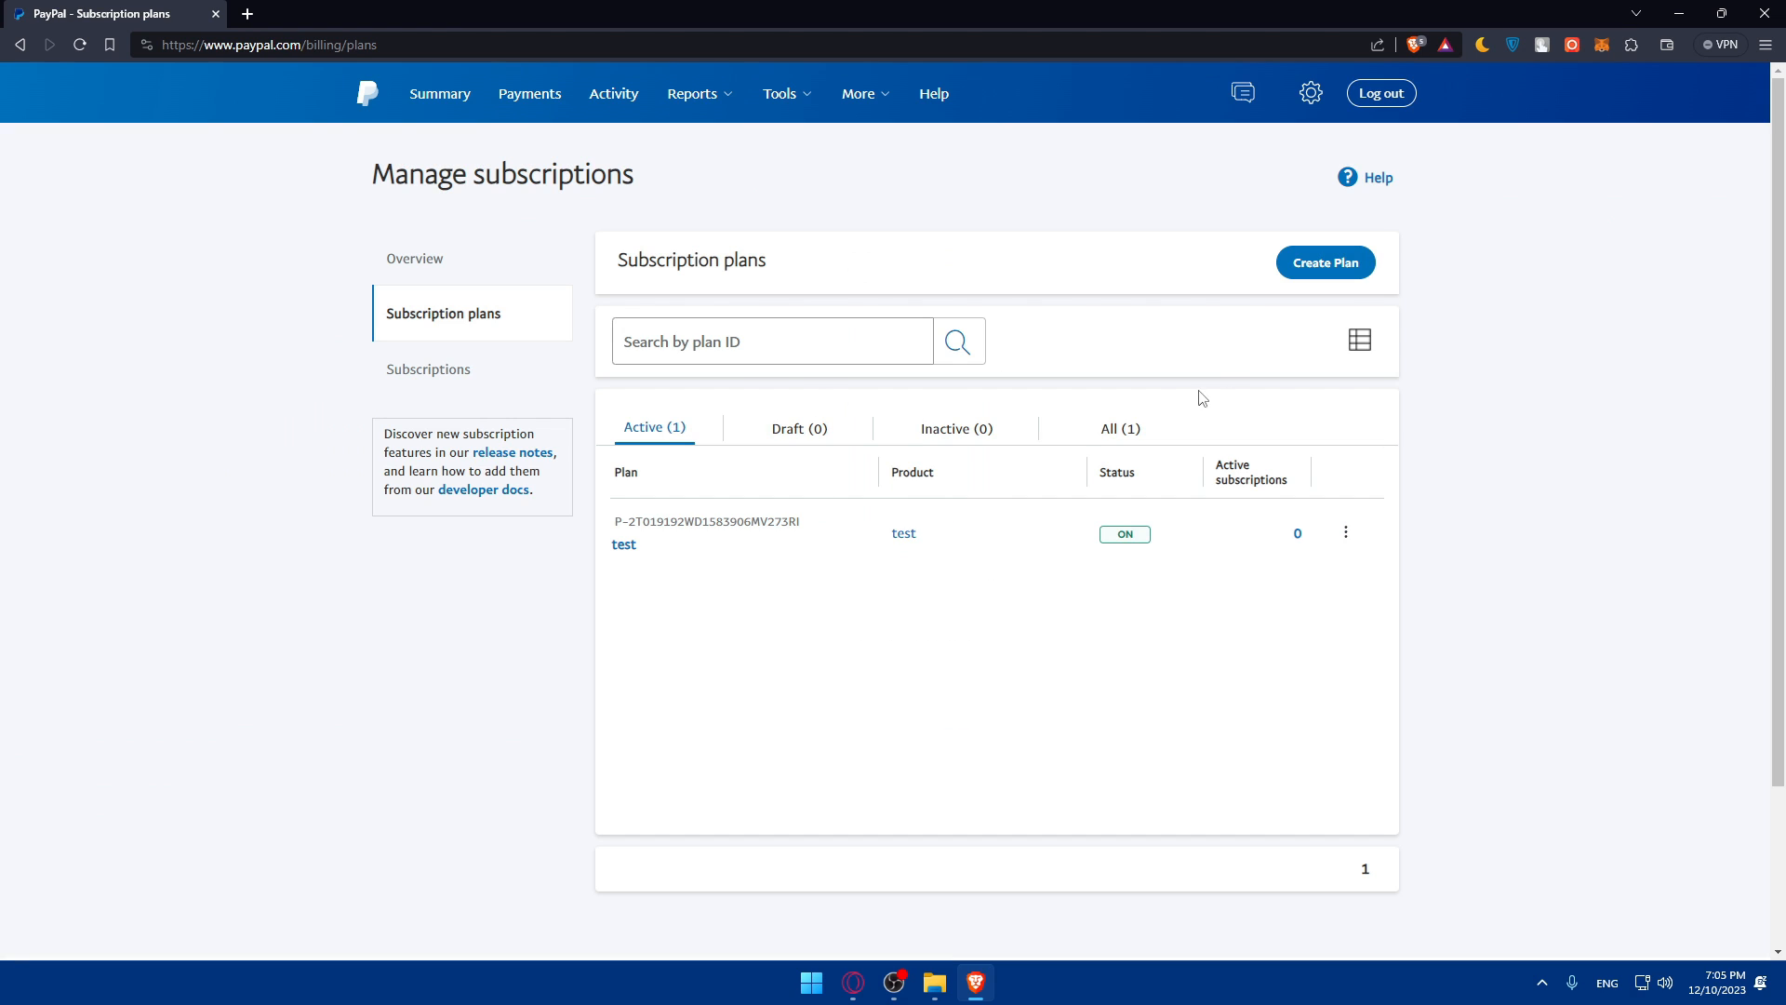
mouse_move(805, 538)
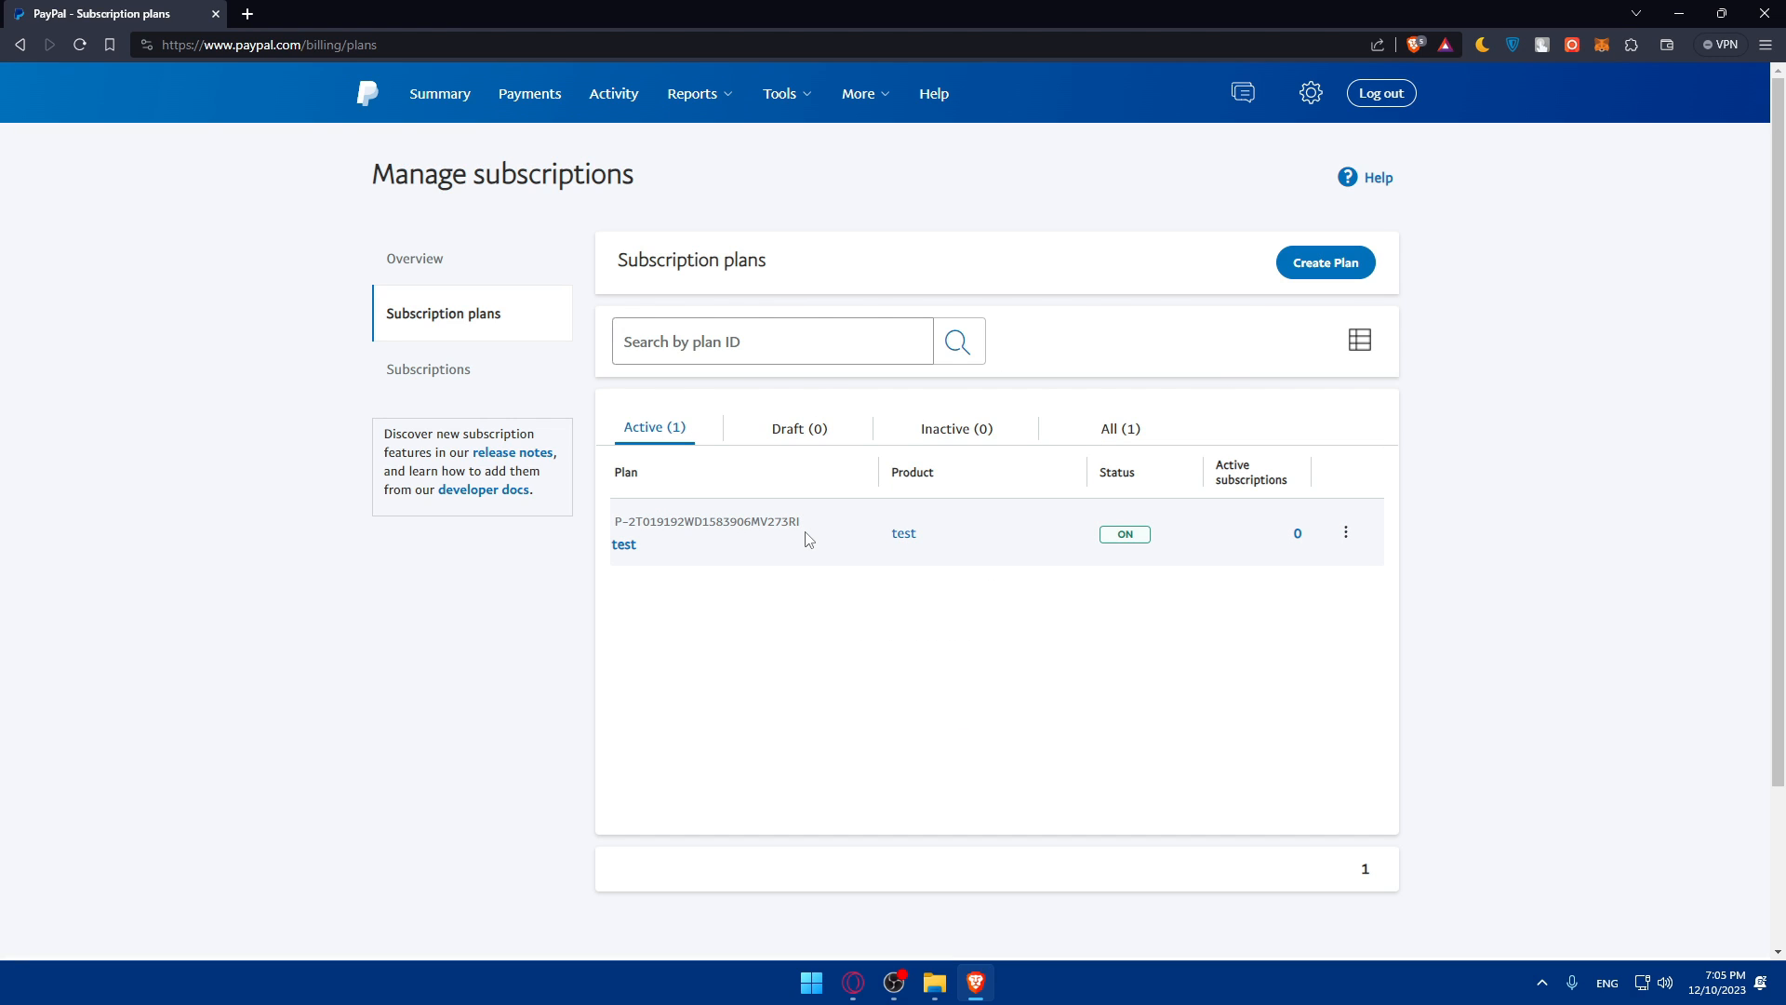
mouse_move(267, 15)
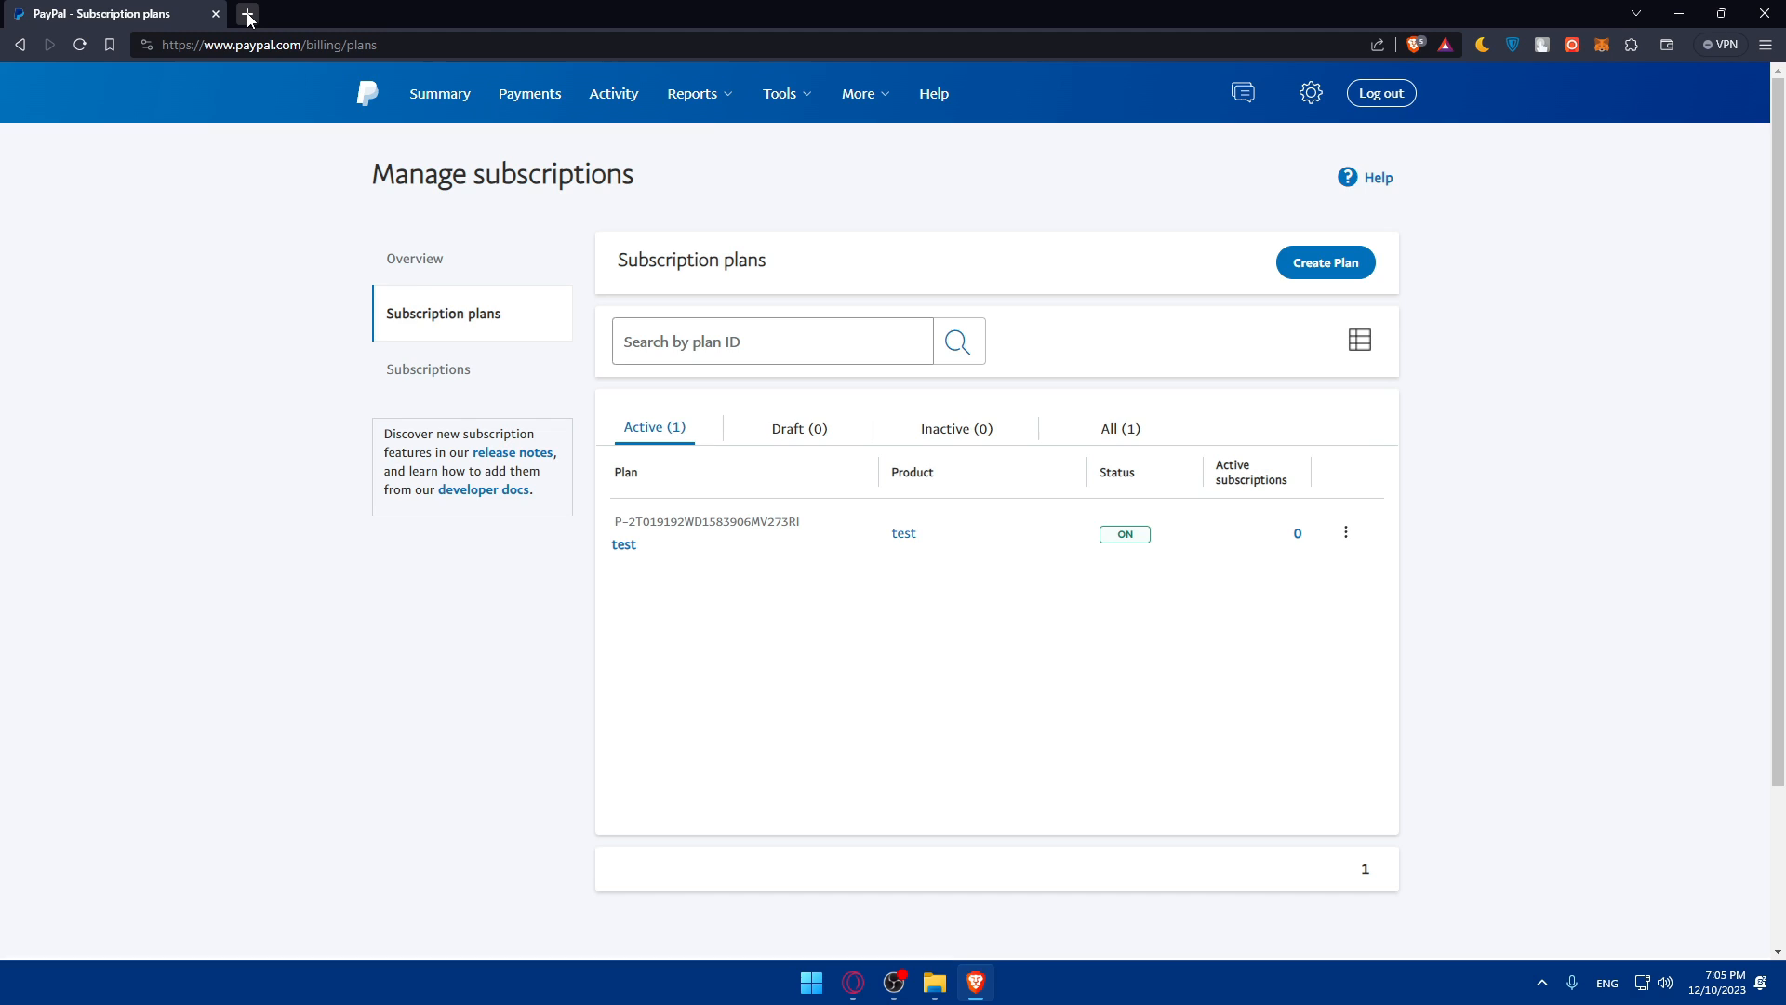
In a new tab, open My Products in GoDaddy and edit the TEST SHOP website.
click(248, 15)
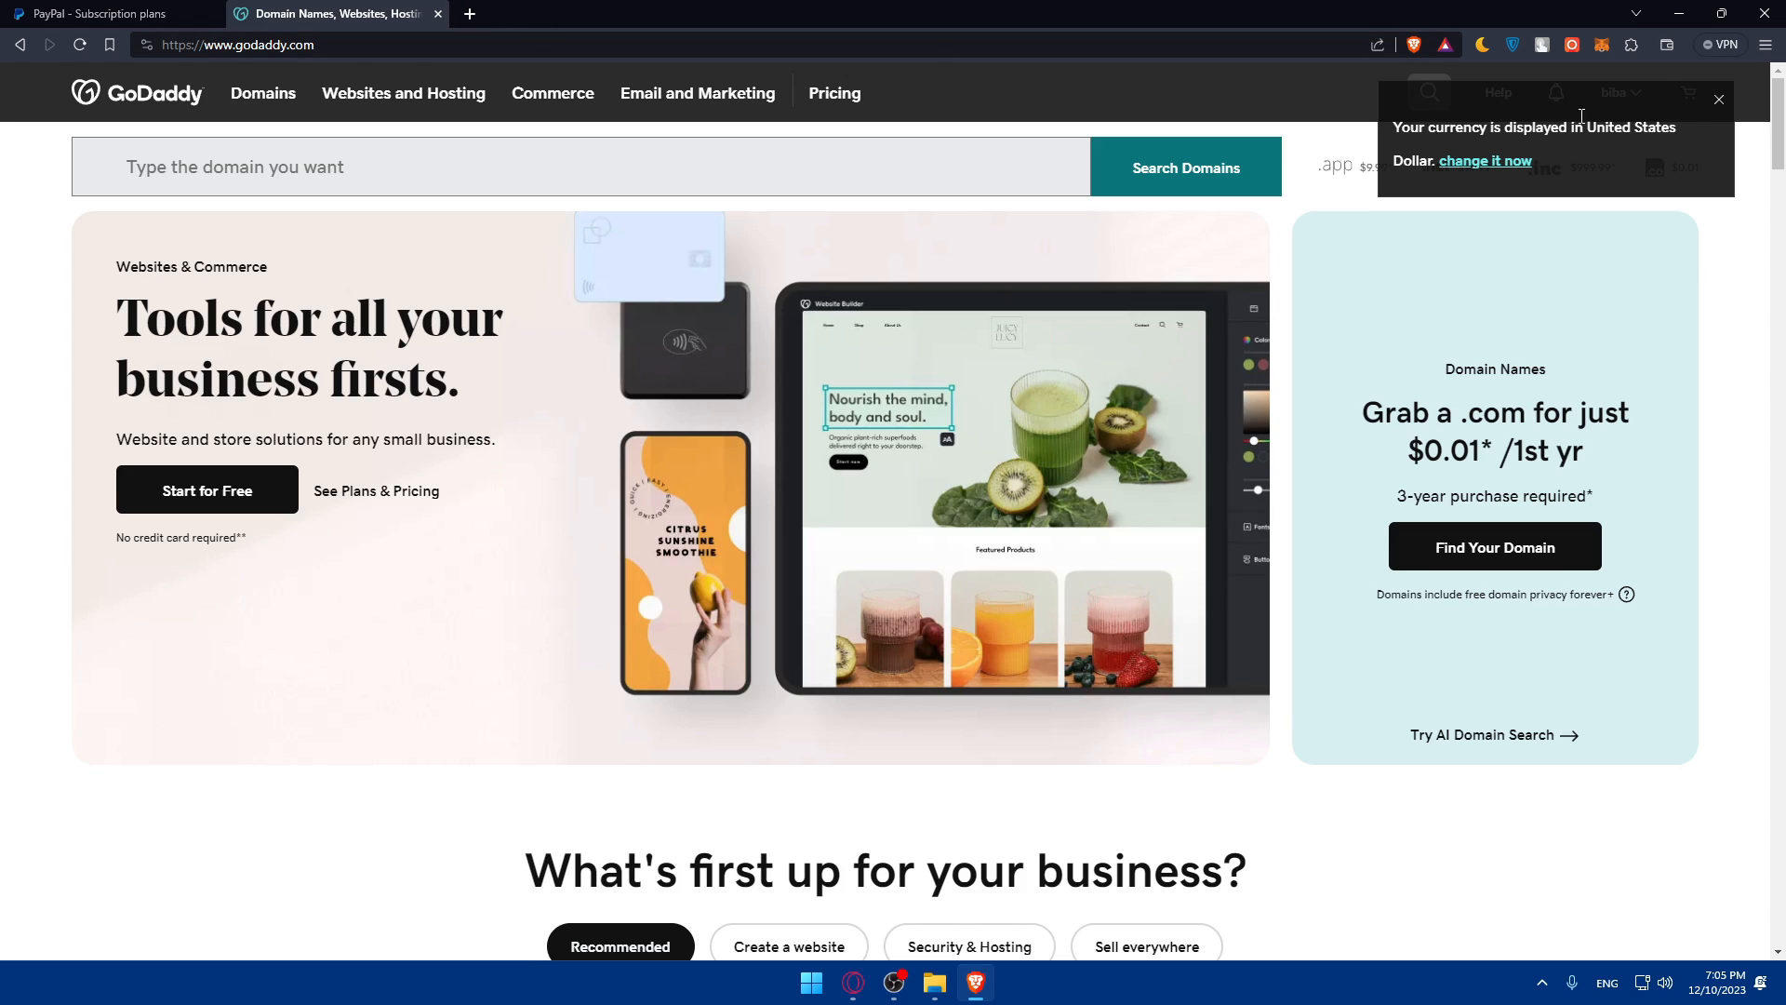
click(1621, 92)
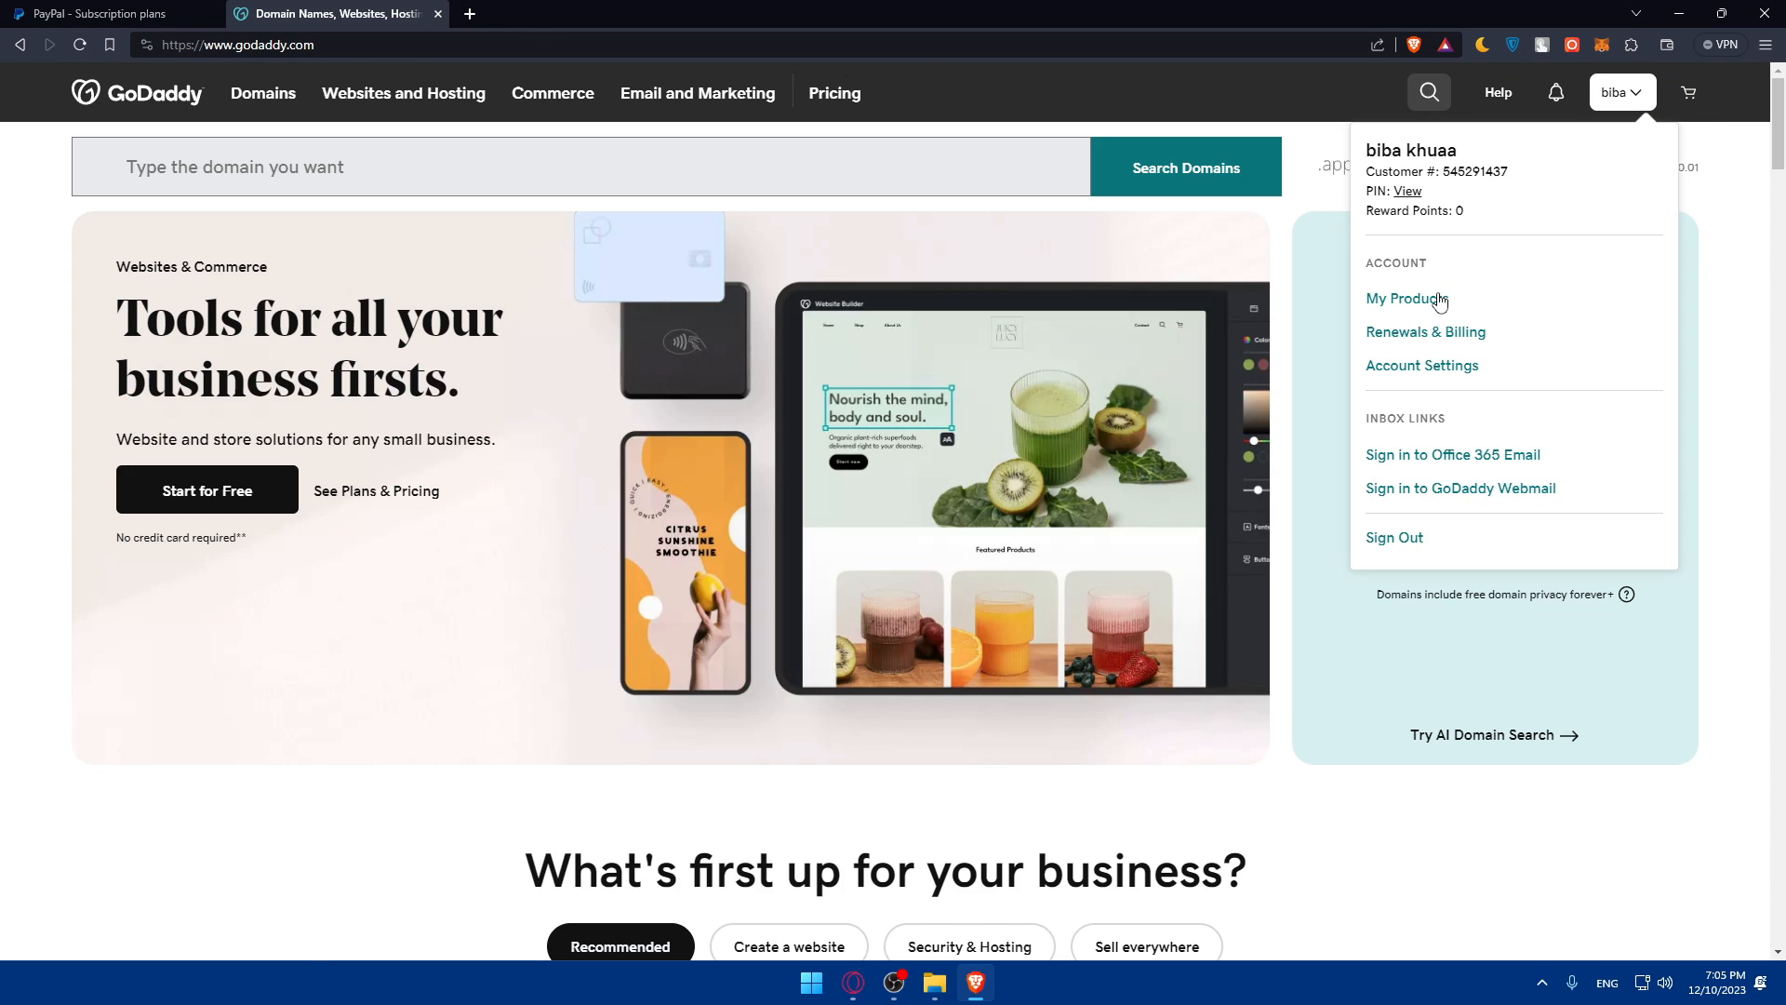
click(1404, 299)
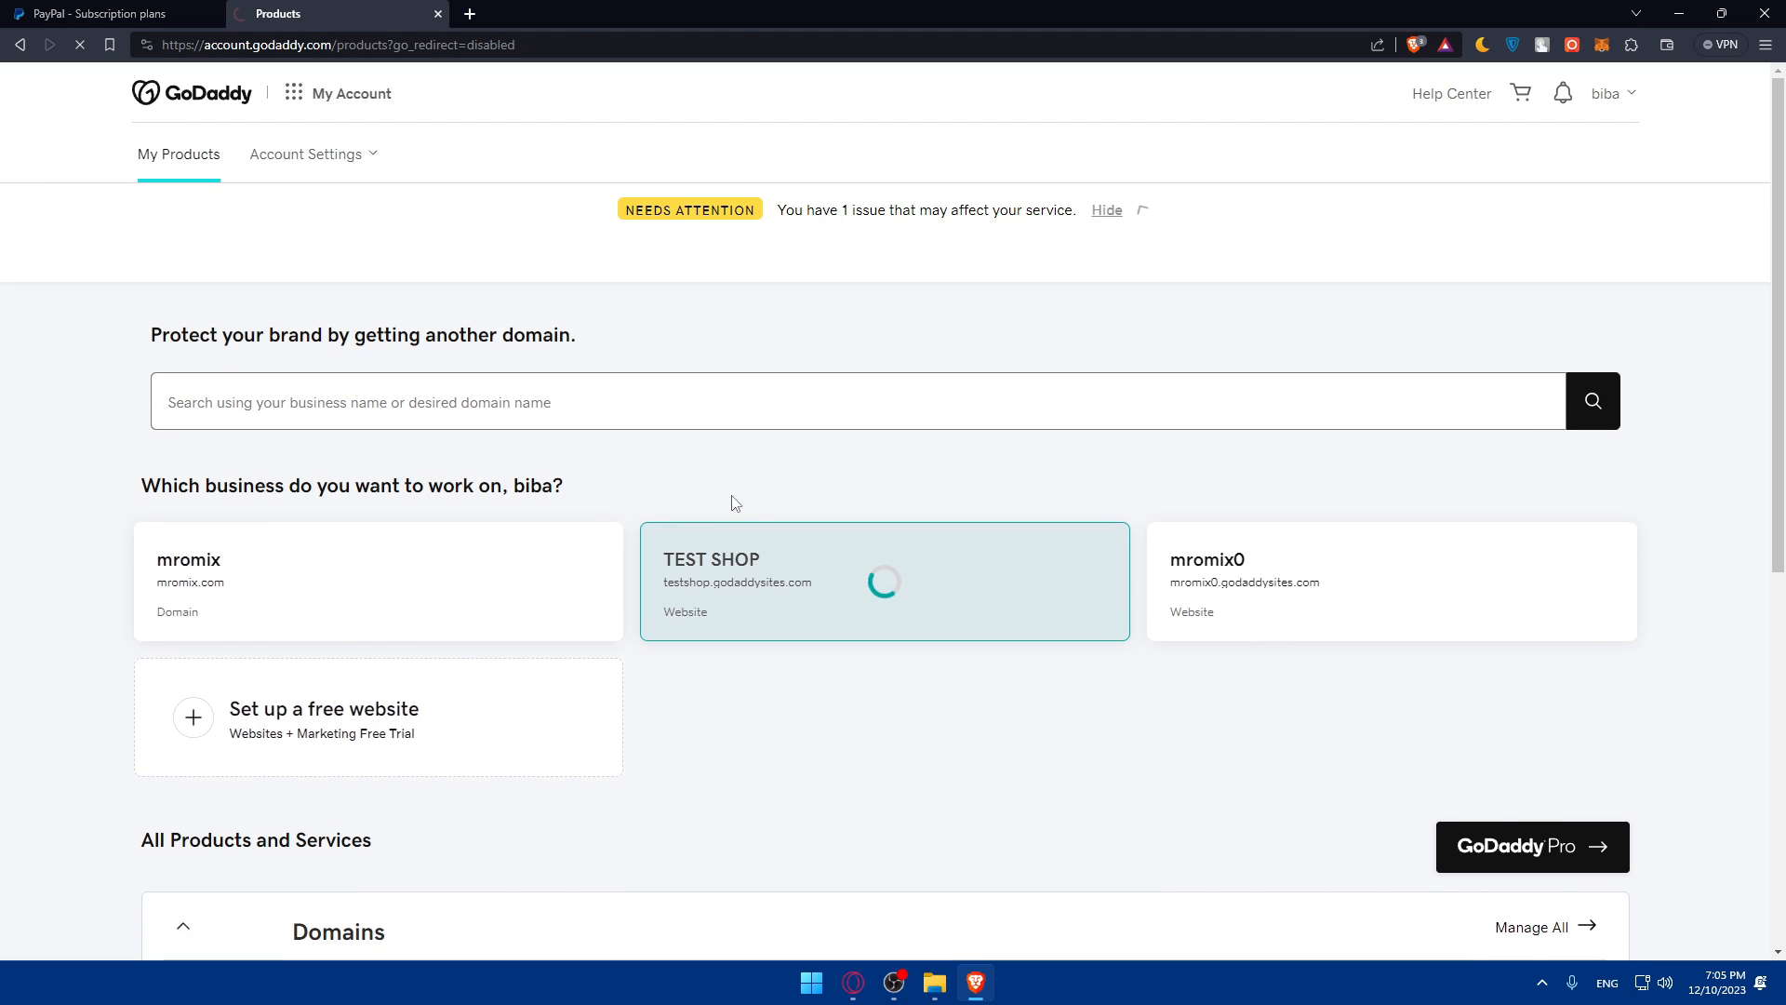
click(882, 580)
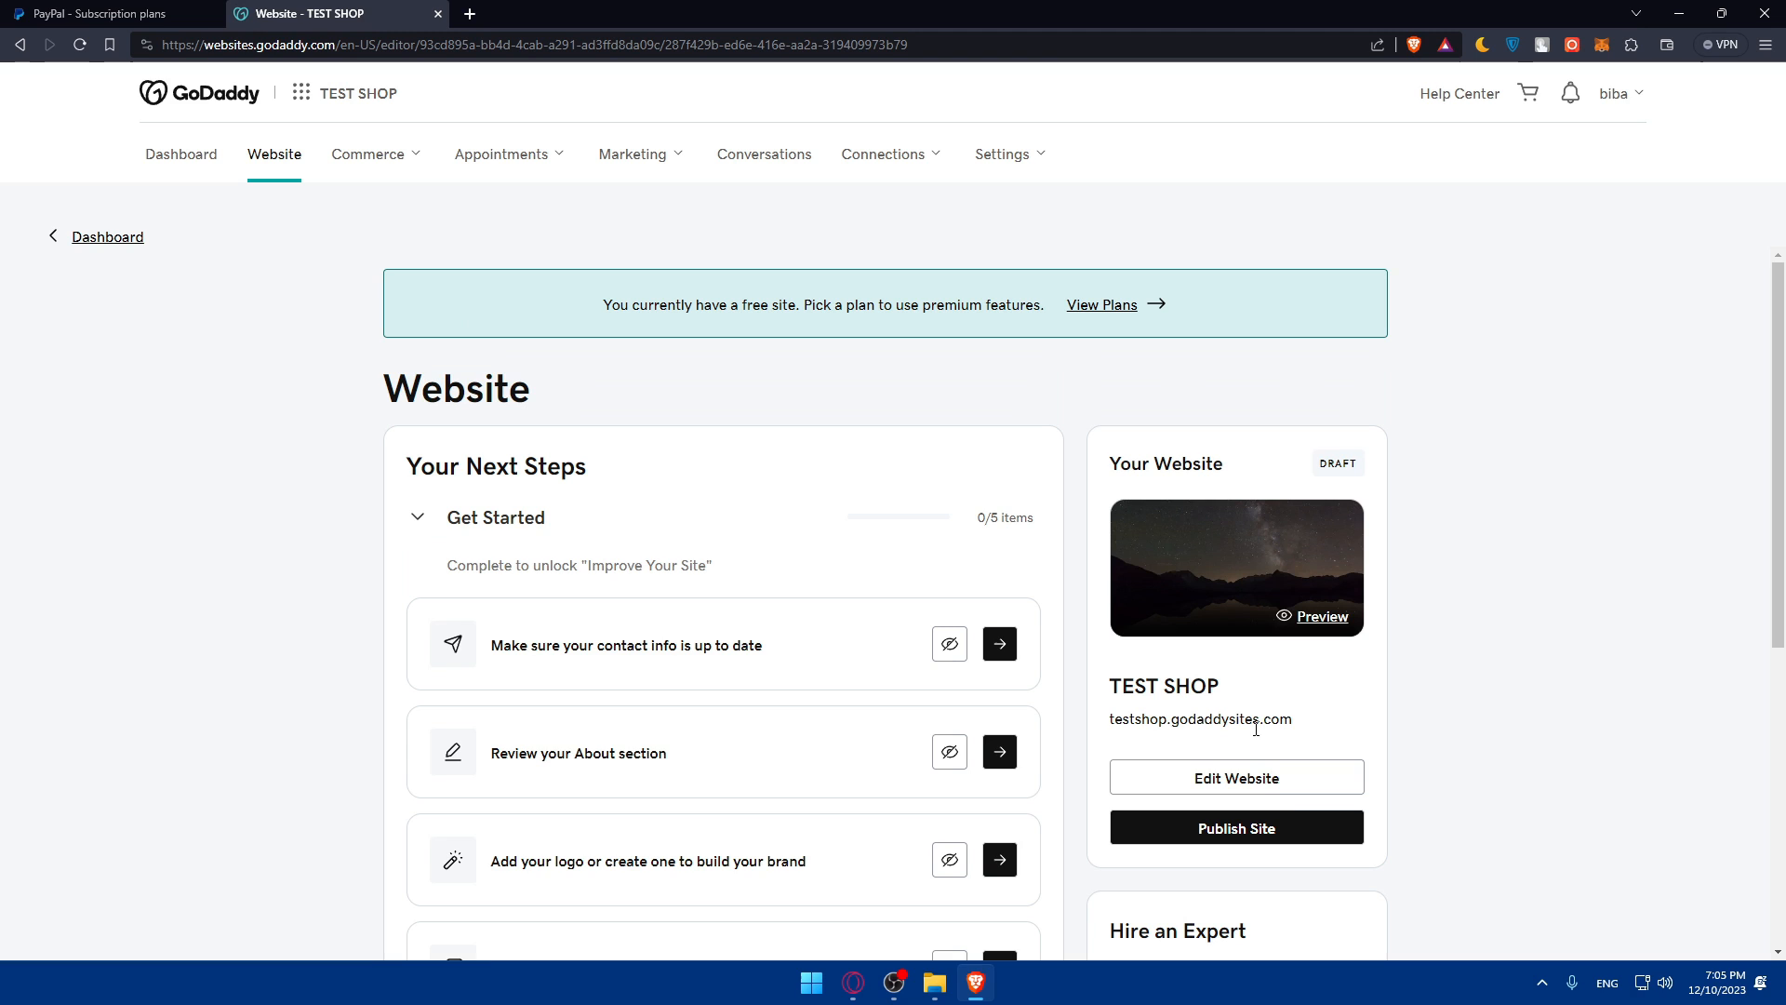
click(1237, 777)
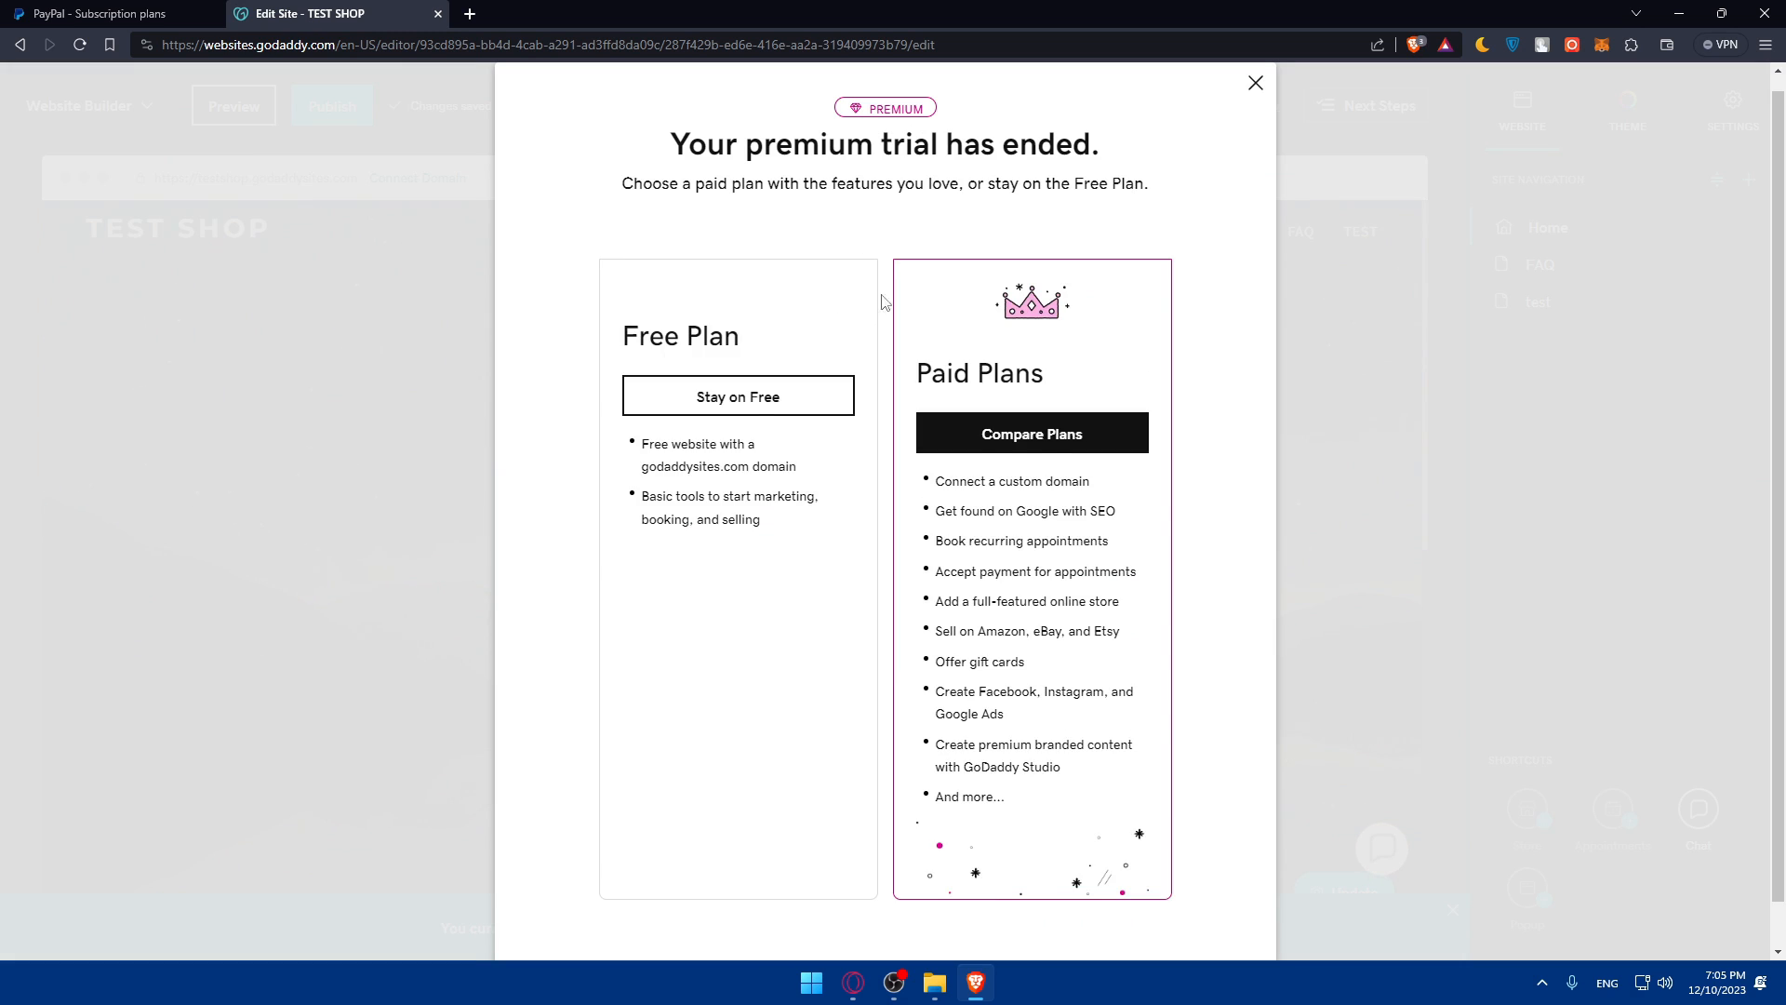
Close the premium trial popup, glance at Settings, and scroll to the page bottom.
click(1252, 81)
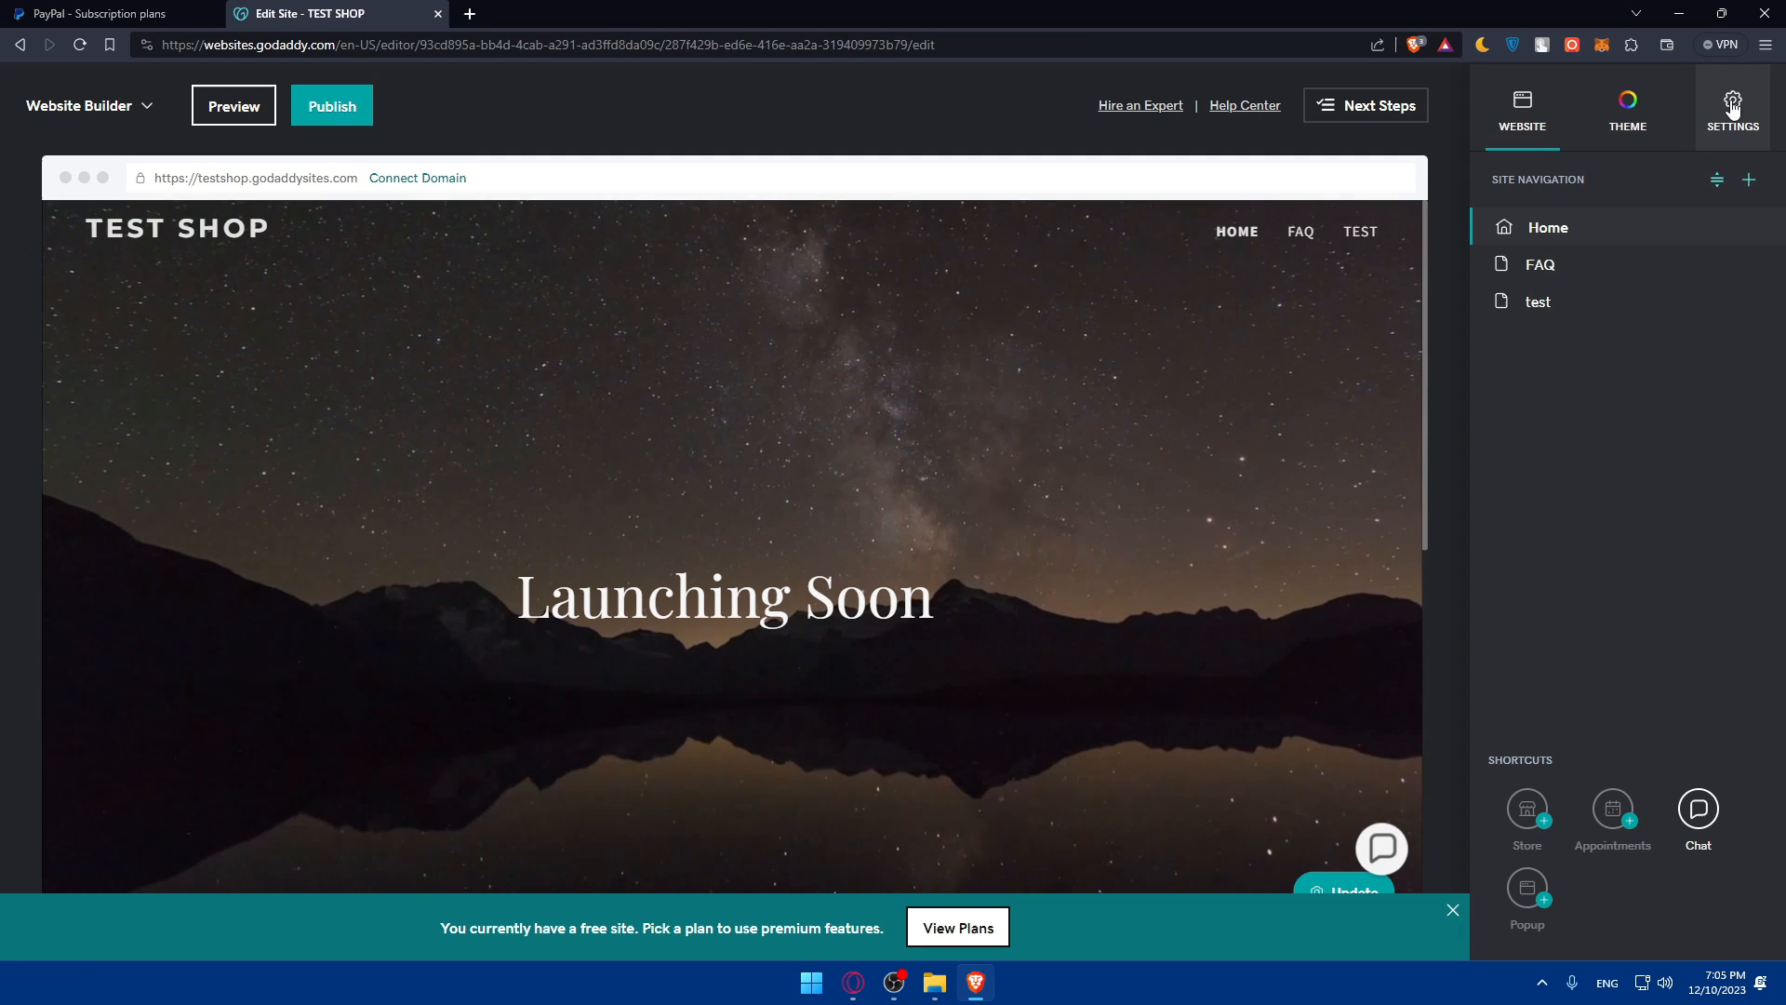
click(1732, 99)
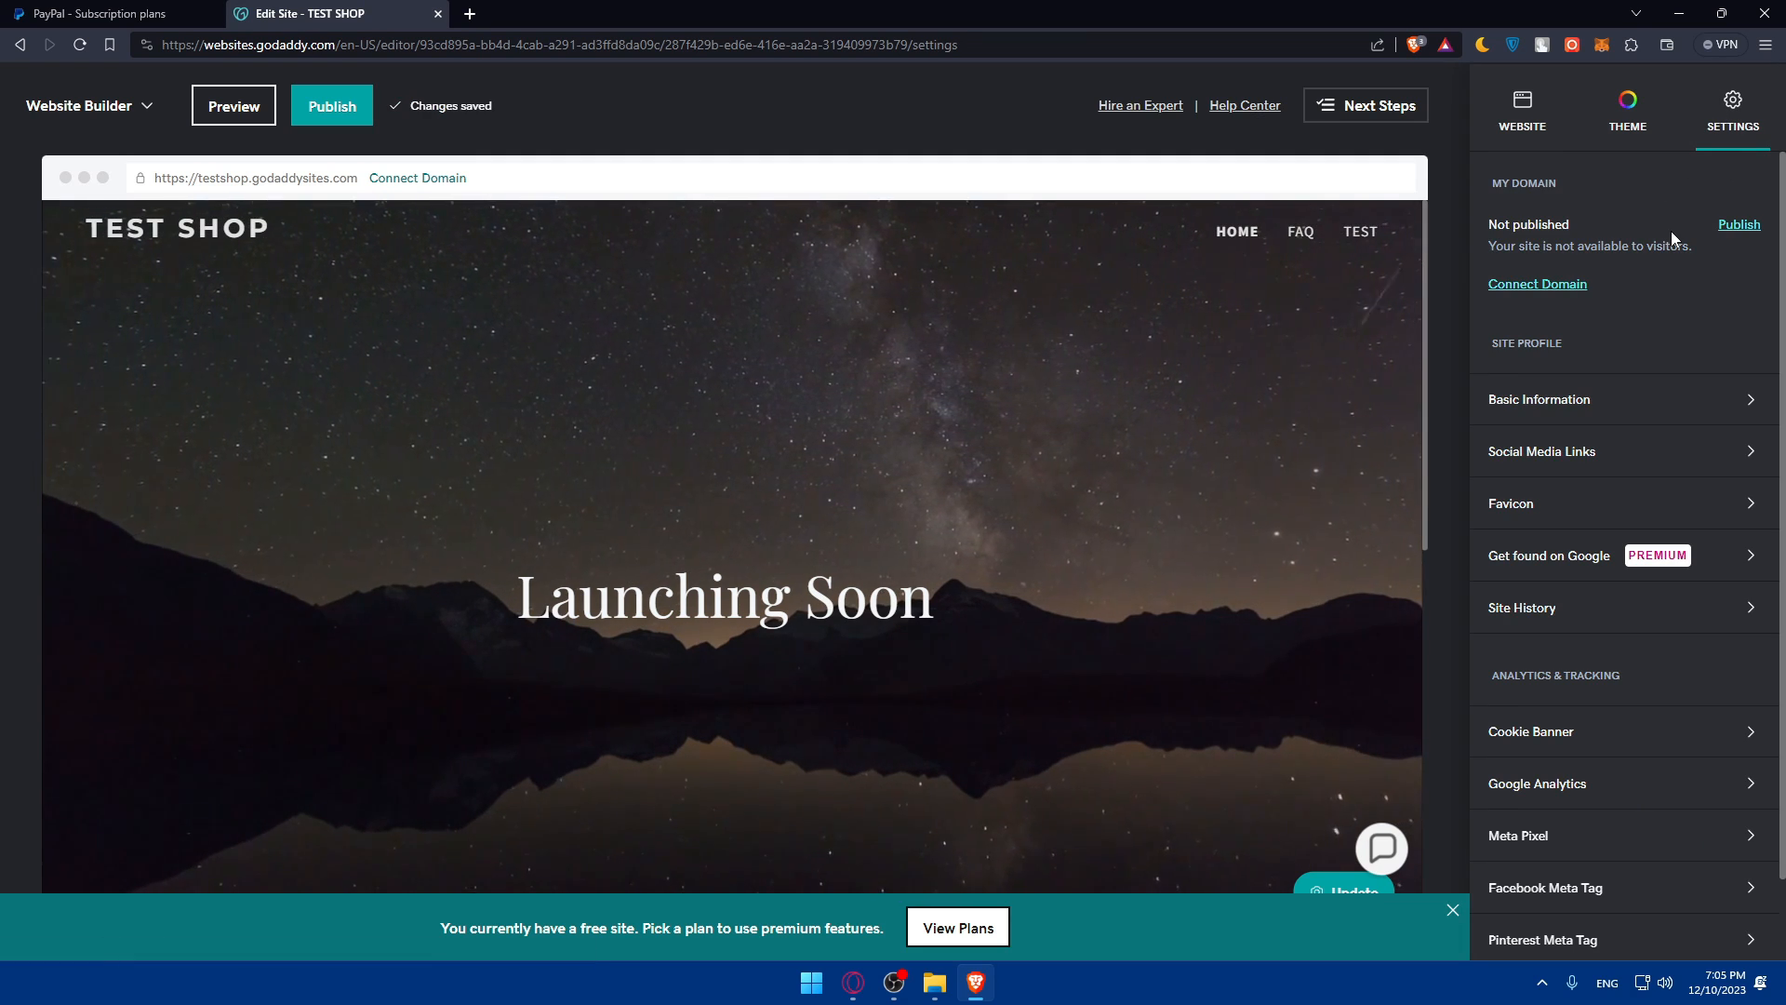
scroll(down, 3)
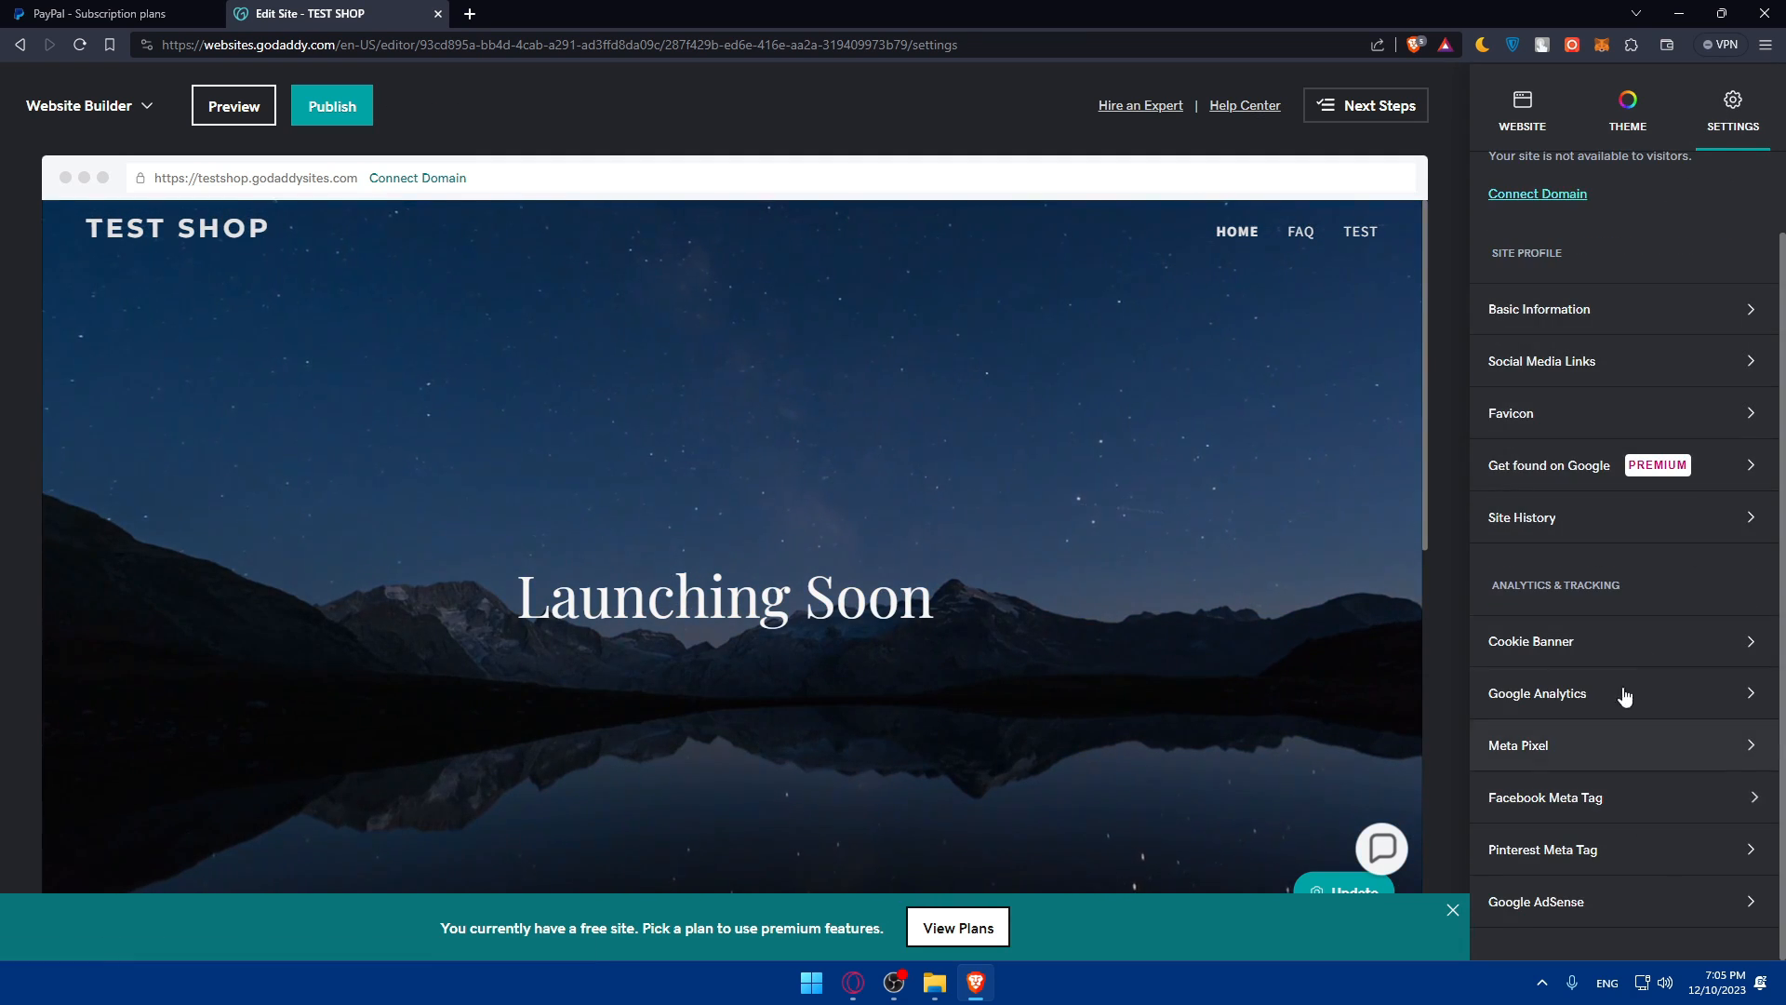
scroll(down, 3)
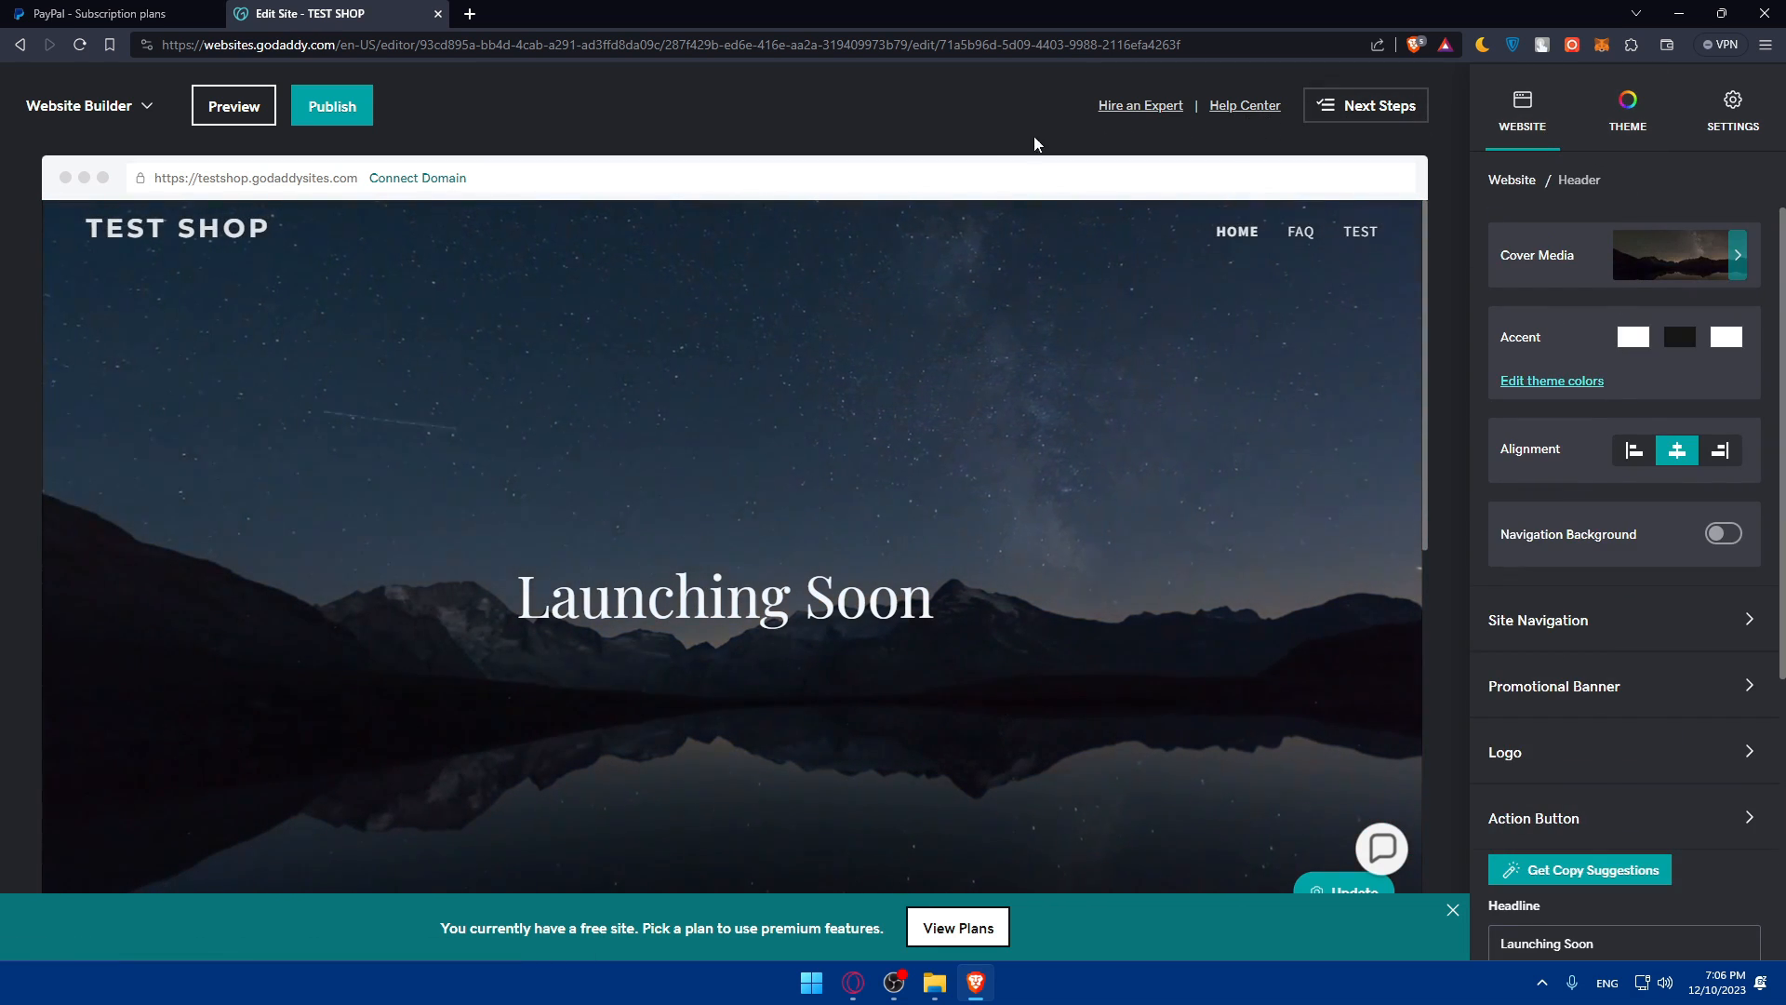
scroll(down, 3)
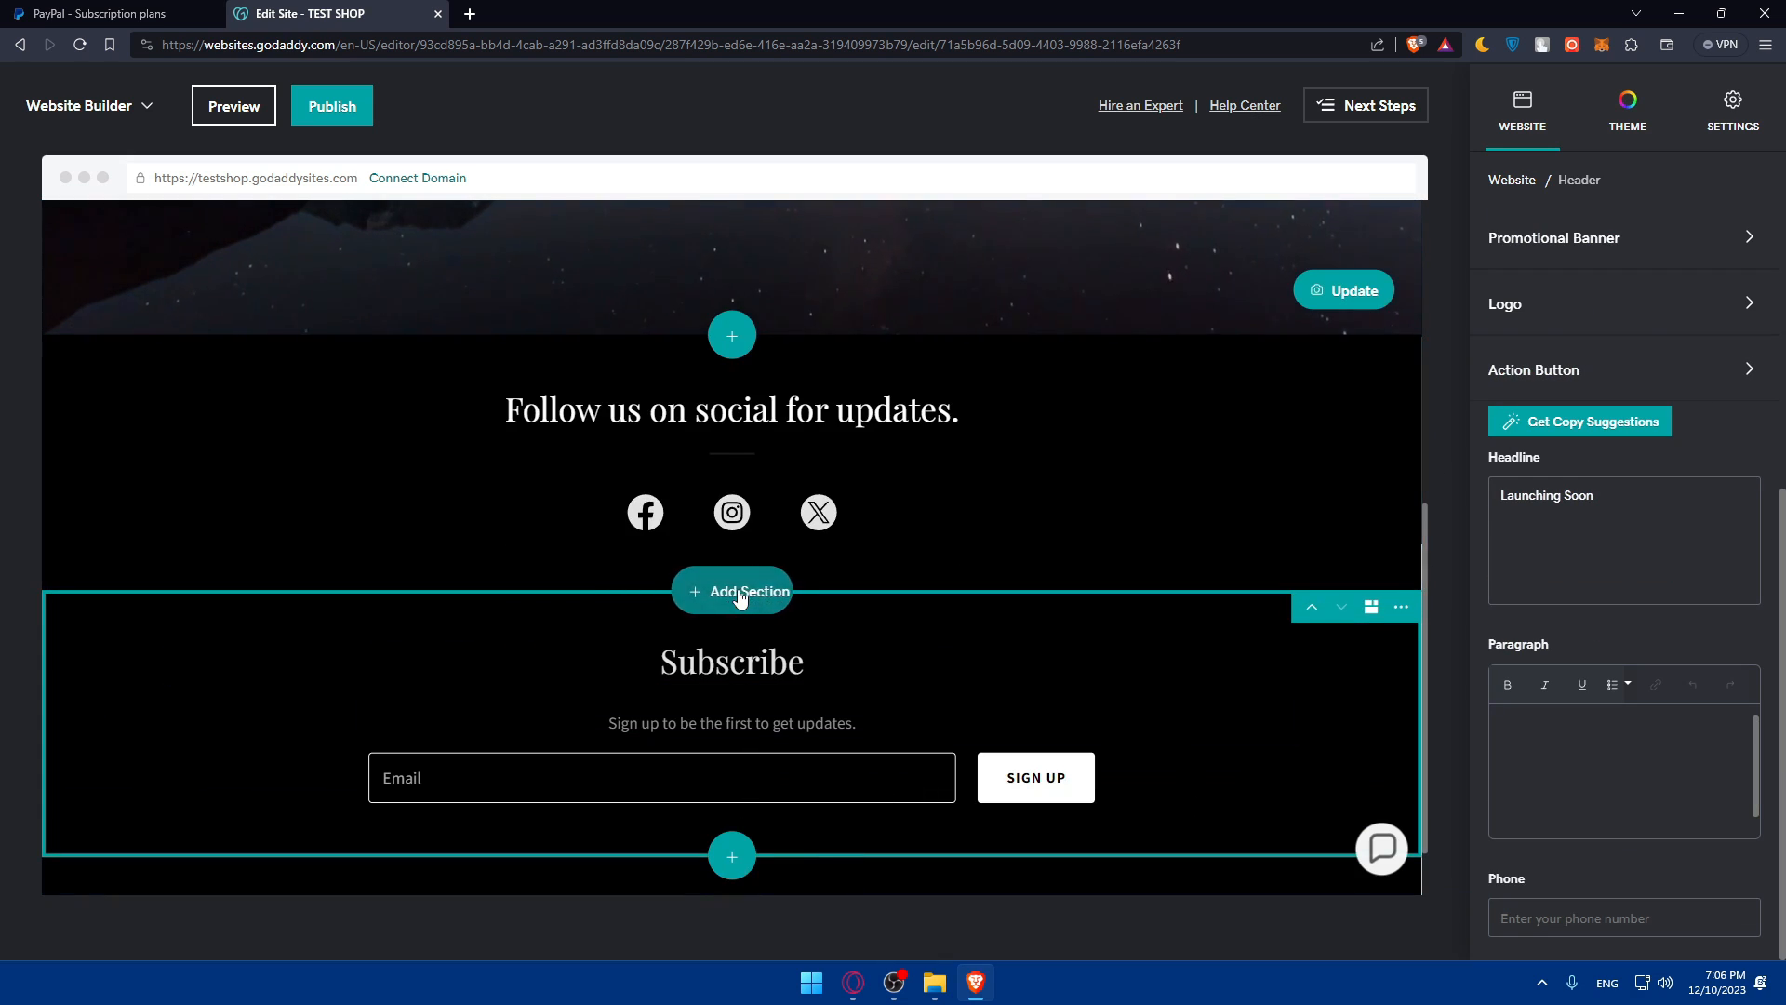
Add an HTML section found by searching 'co', paste the PayPal code, and adjust its accent.
click(732, 591)
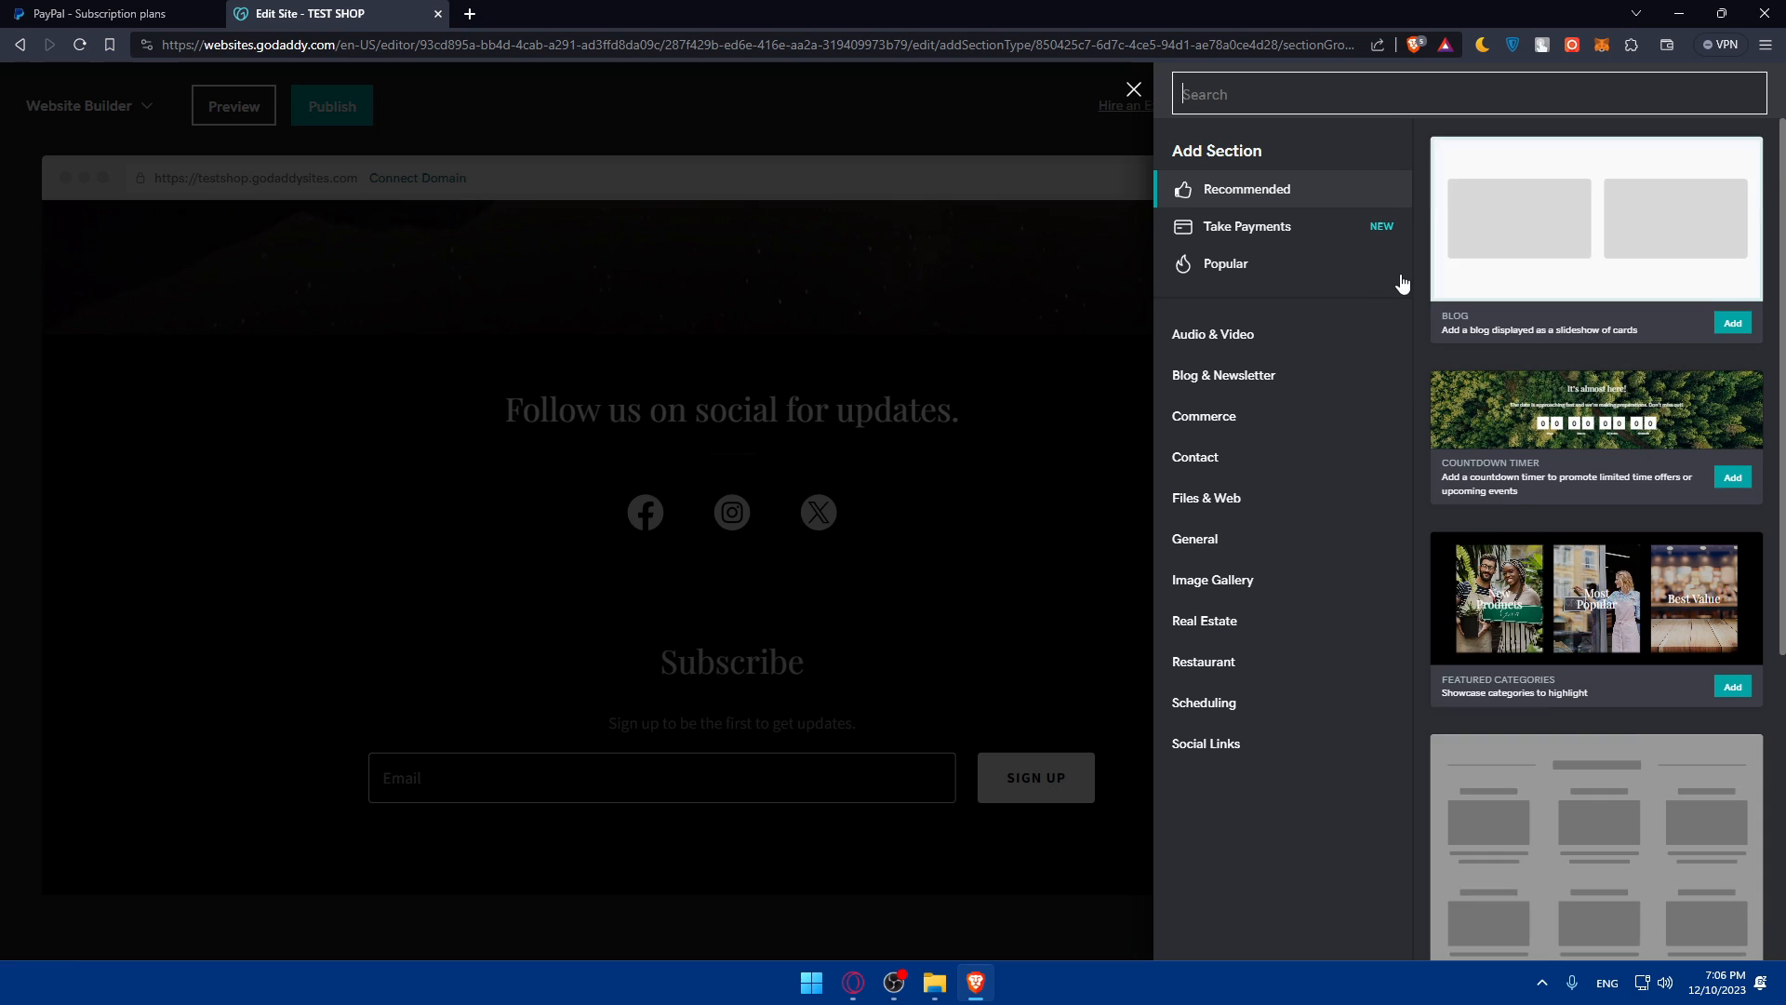
text(co)
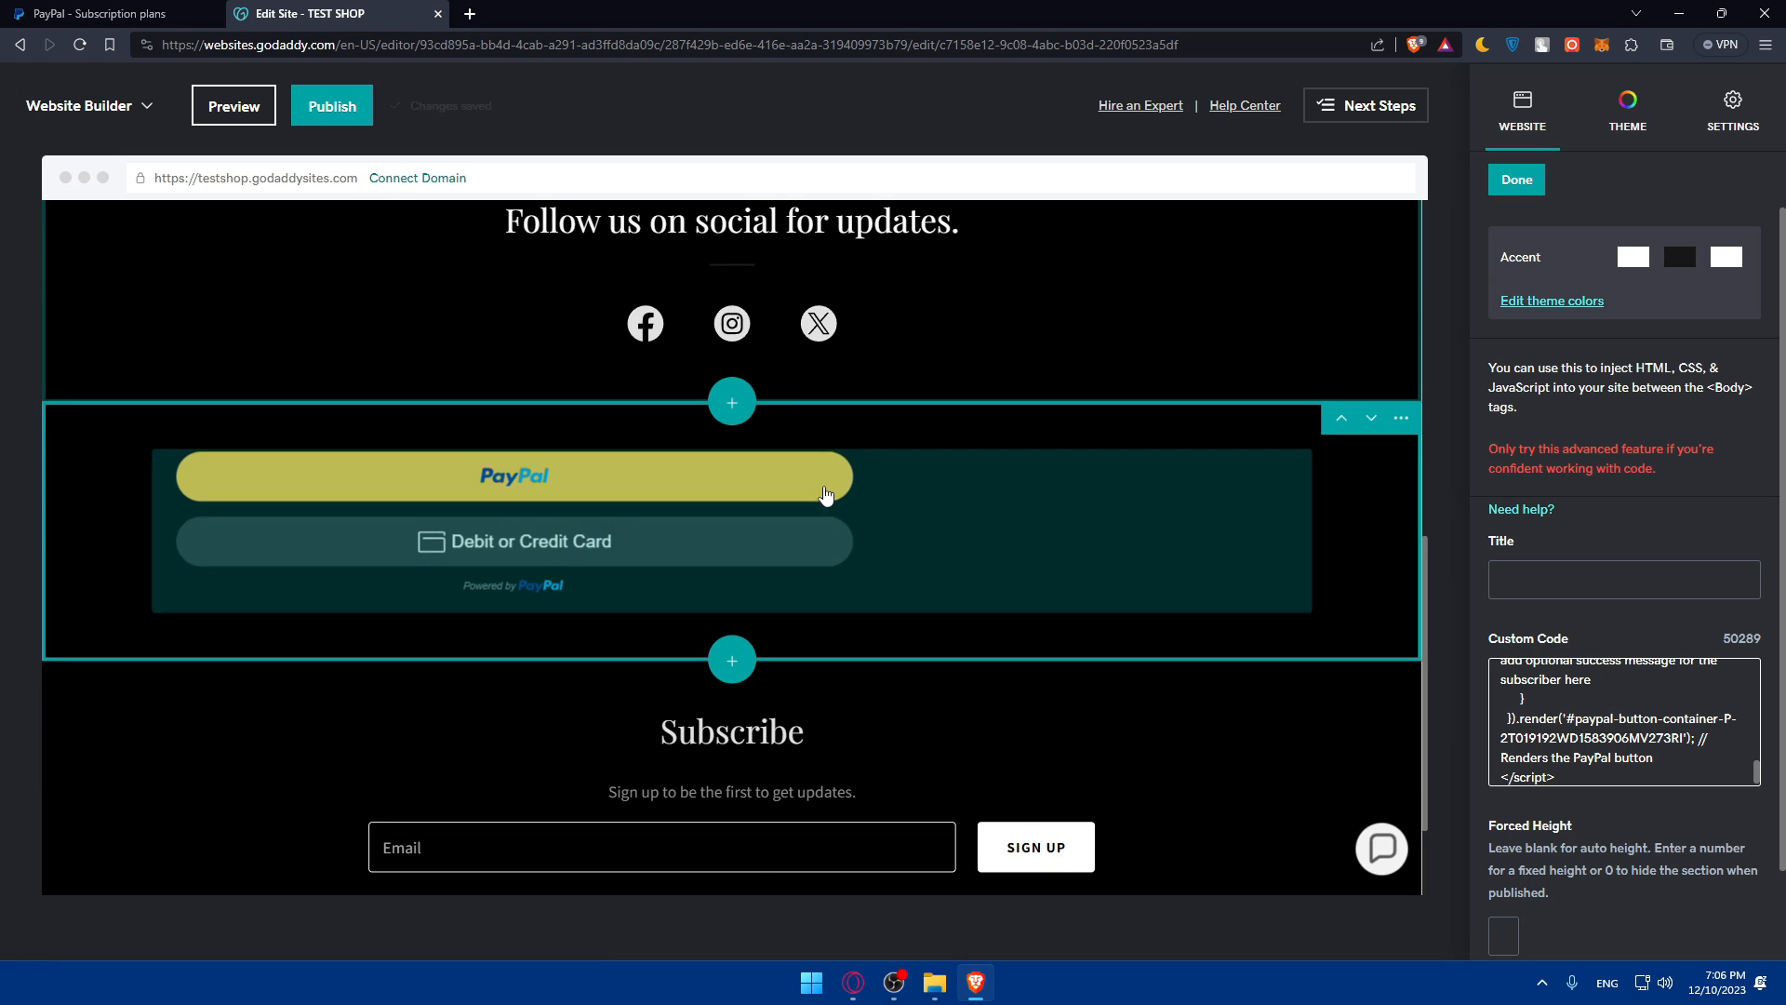
mouse_move(675, 443)
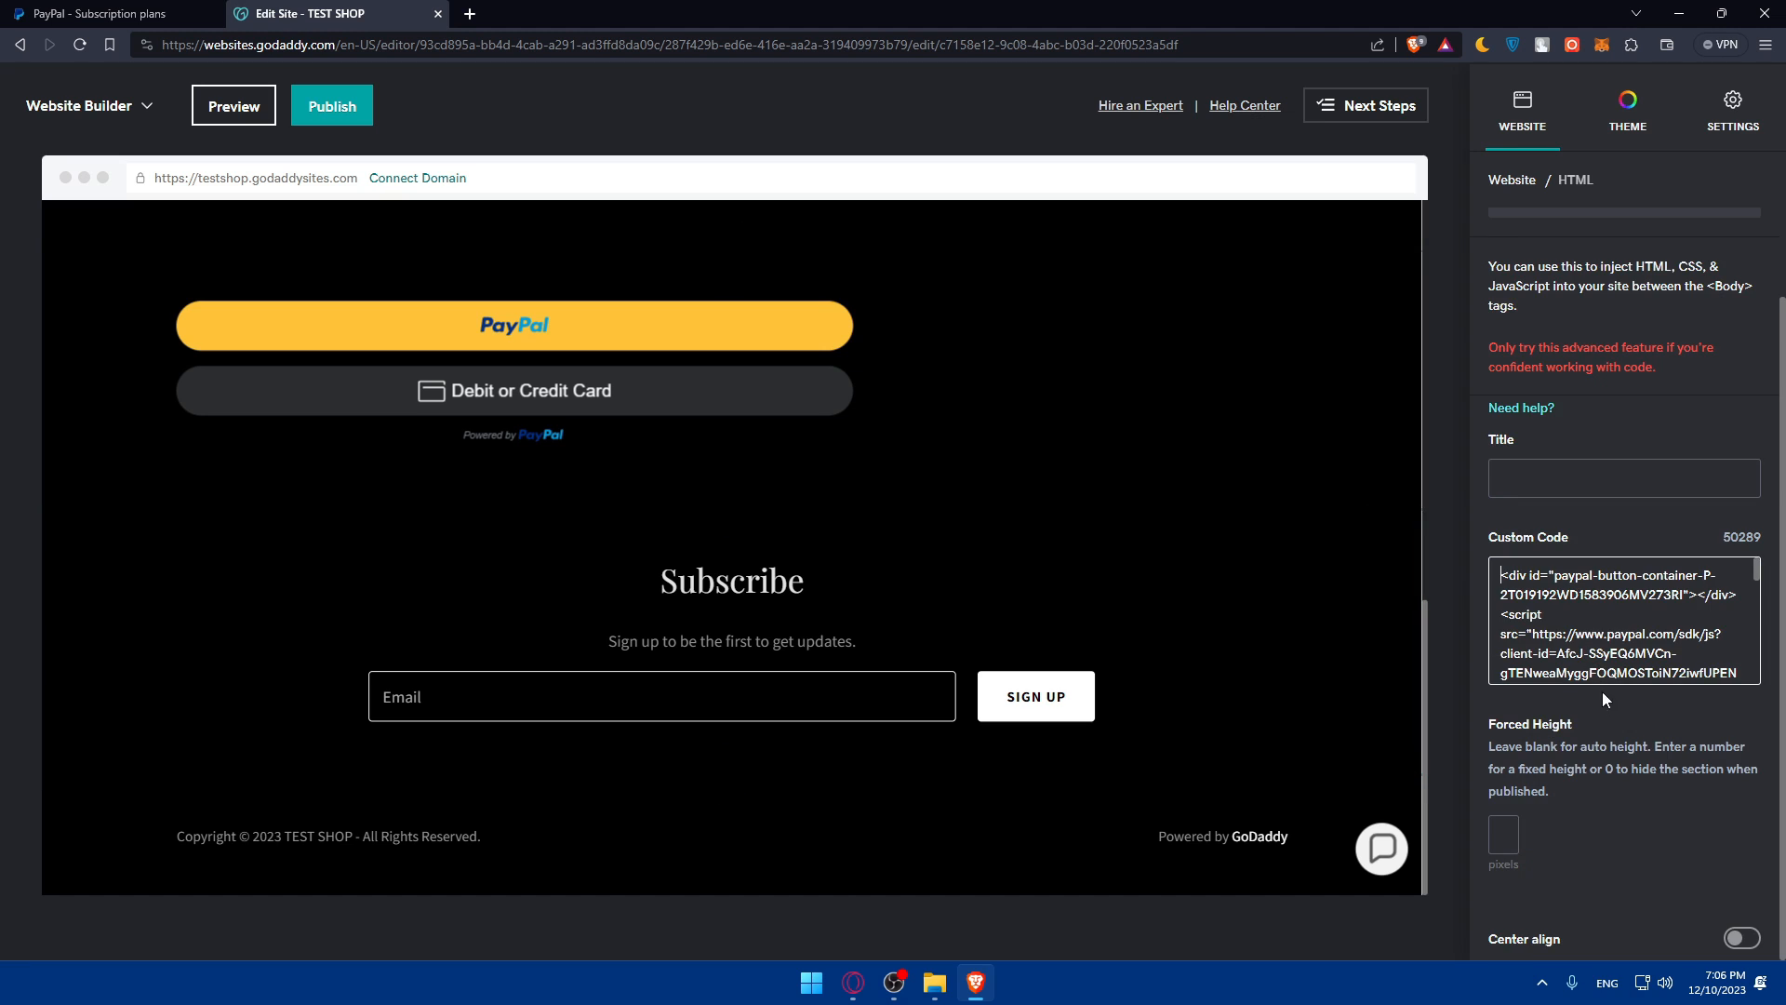
click(1741, 938)
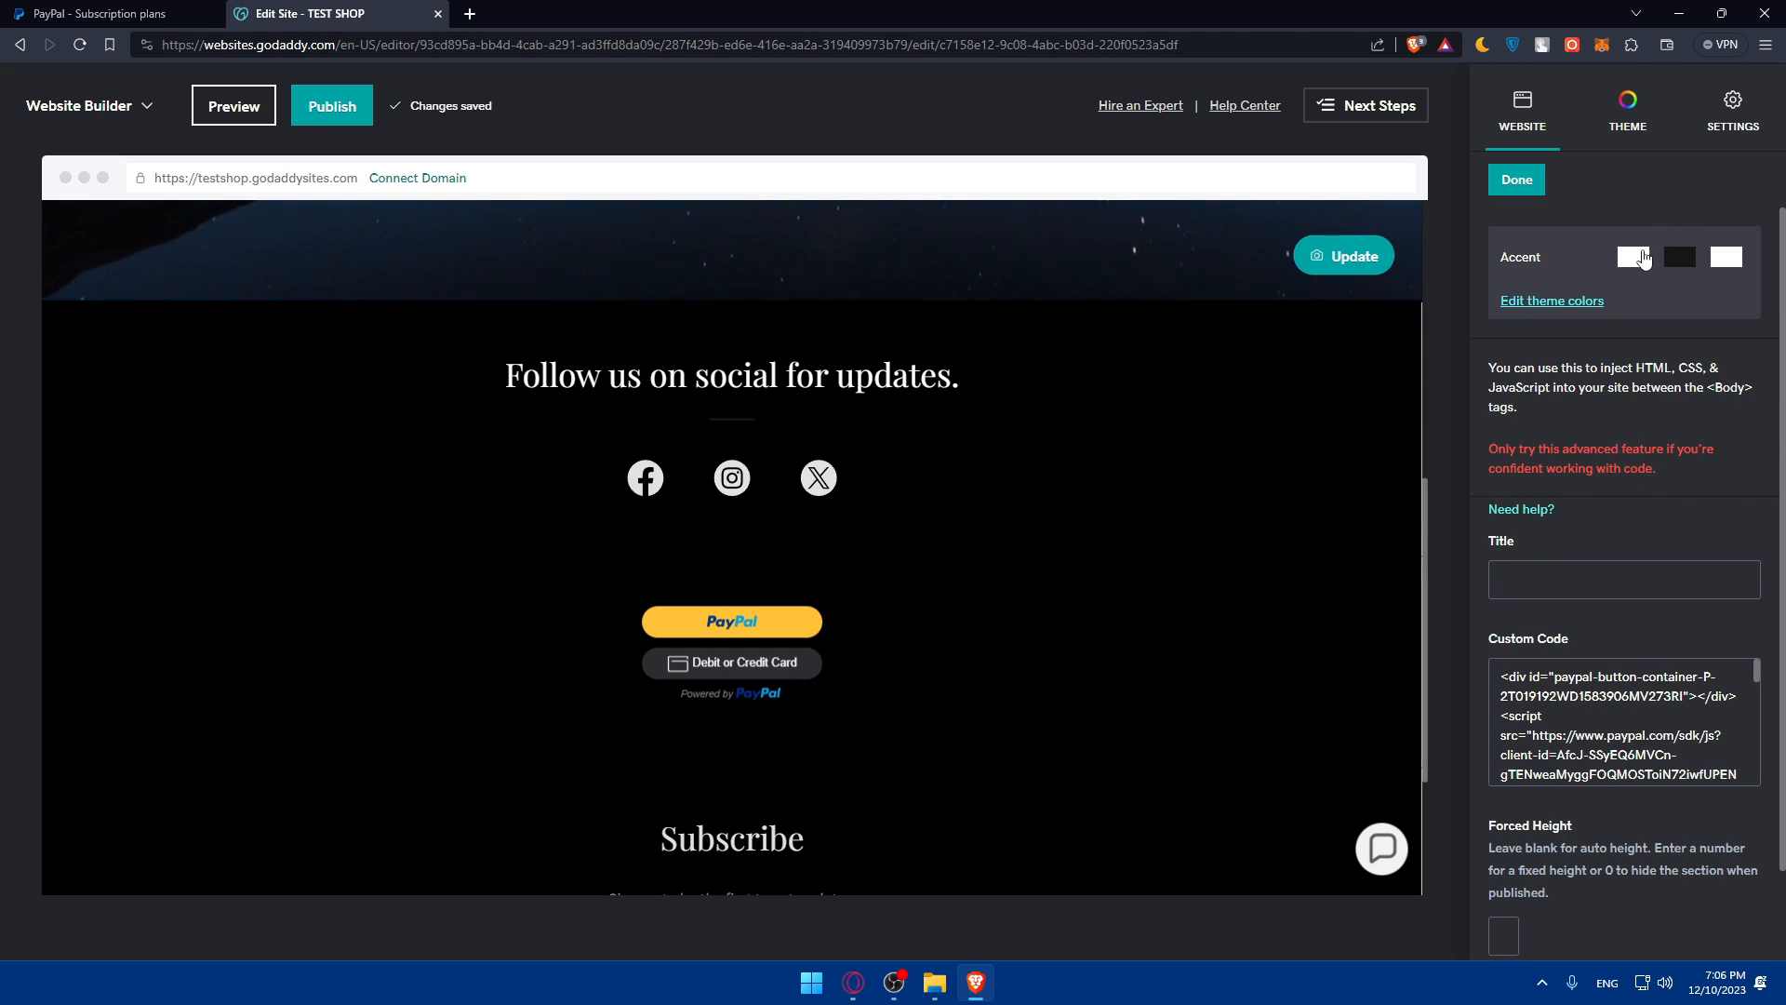
click(1634, 257)
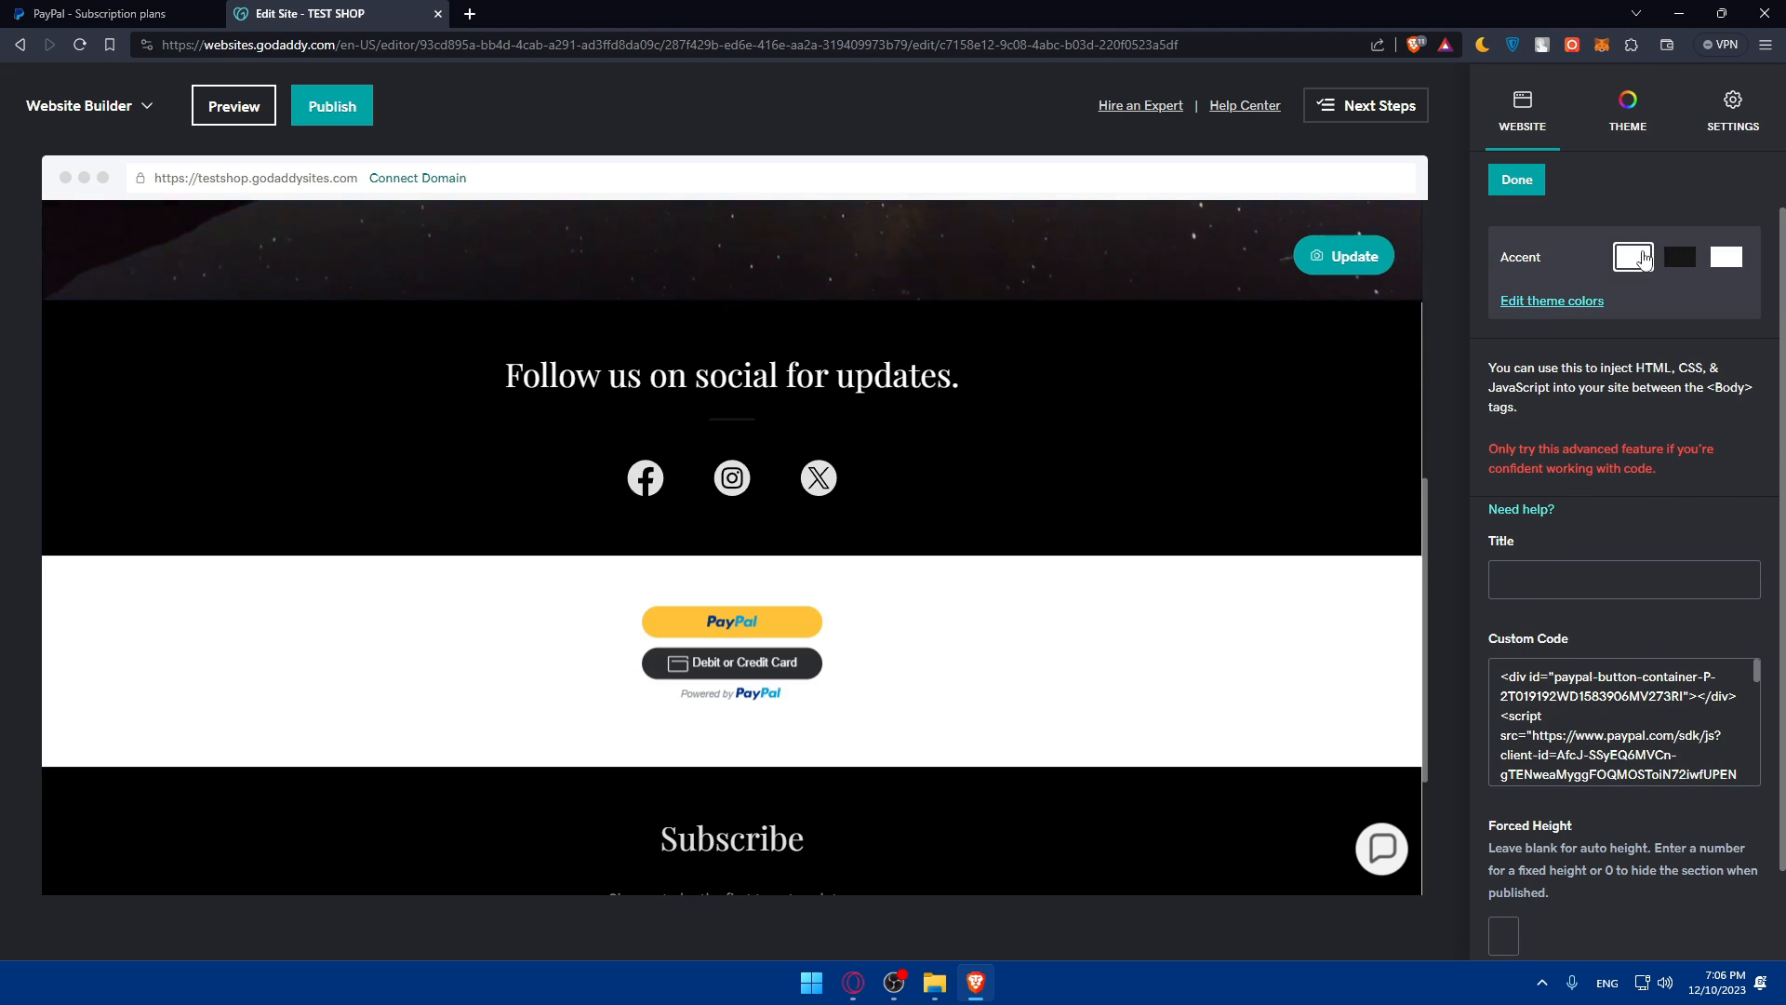
click(1679, 257)
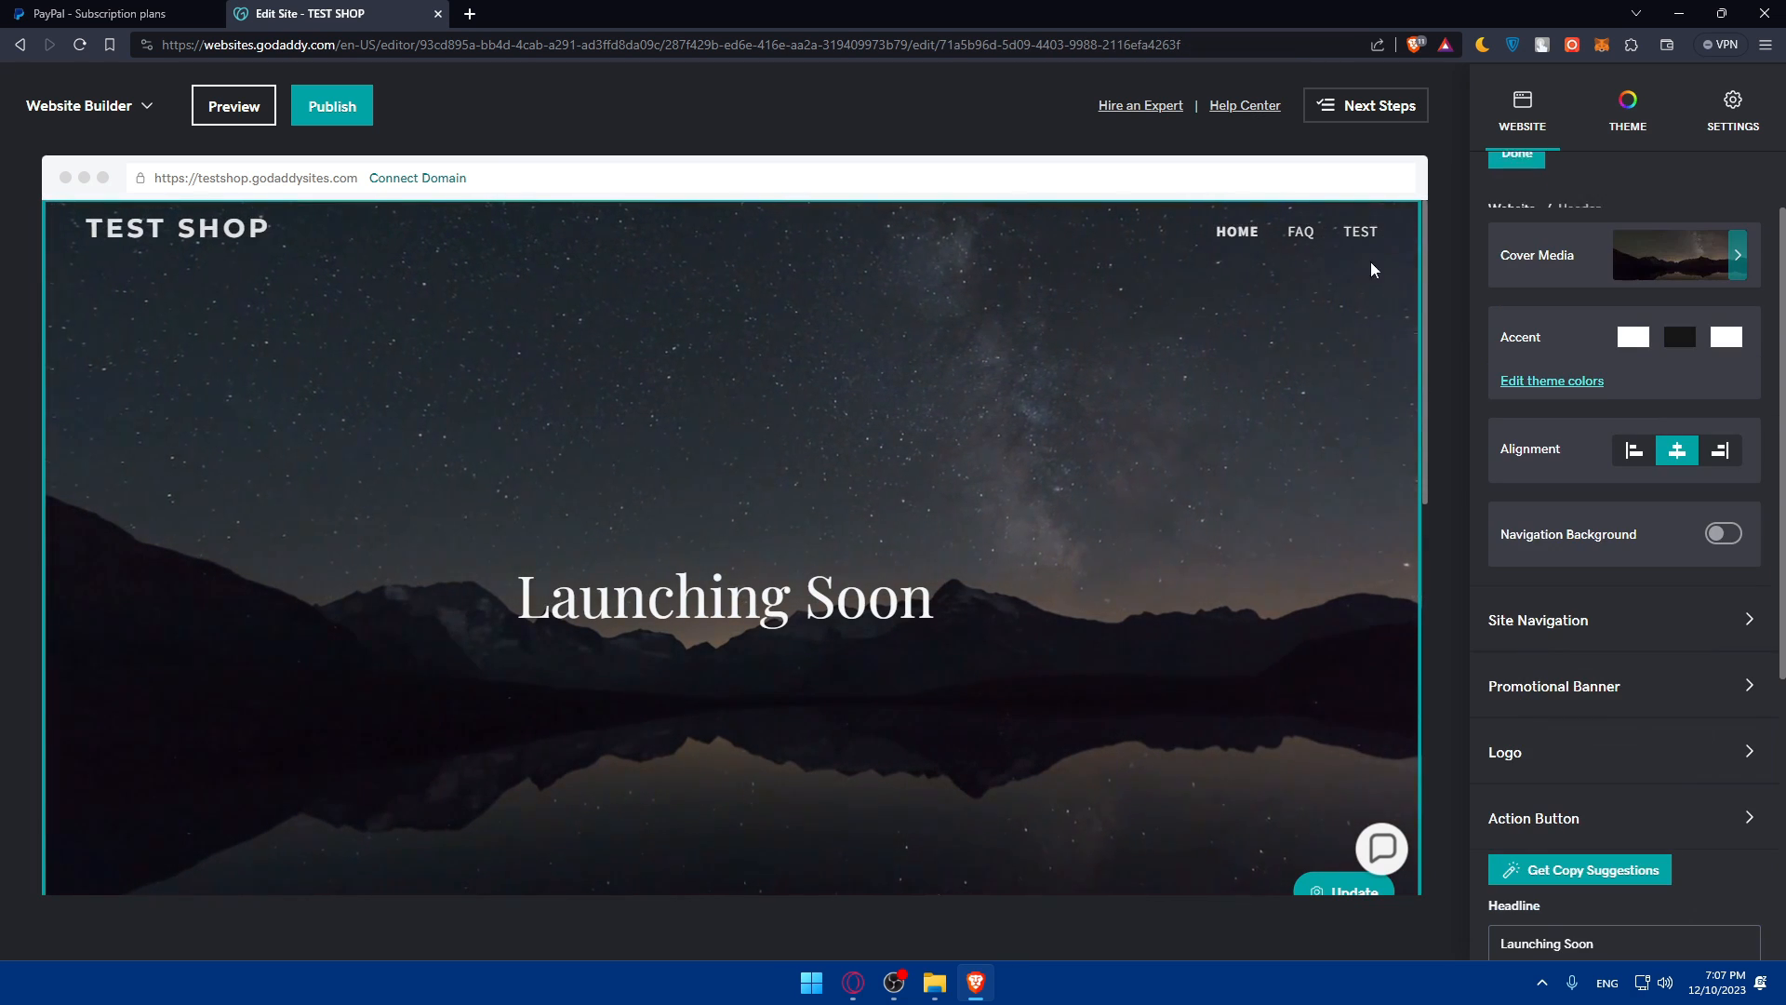
Preview the GoDaddy site and log in to the PayPal subscription checkout with the saved password.
scroll(down, 3)
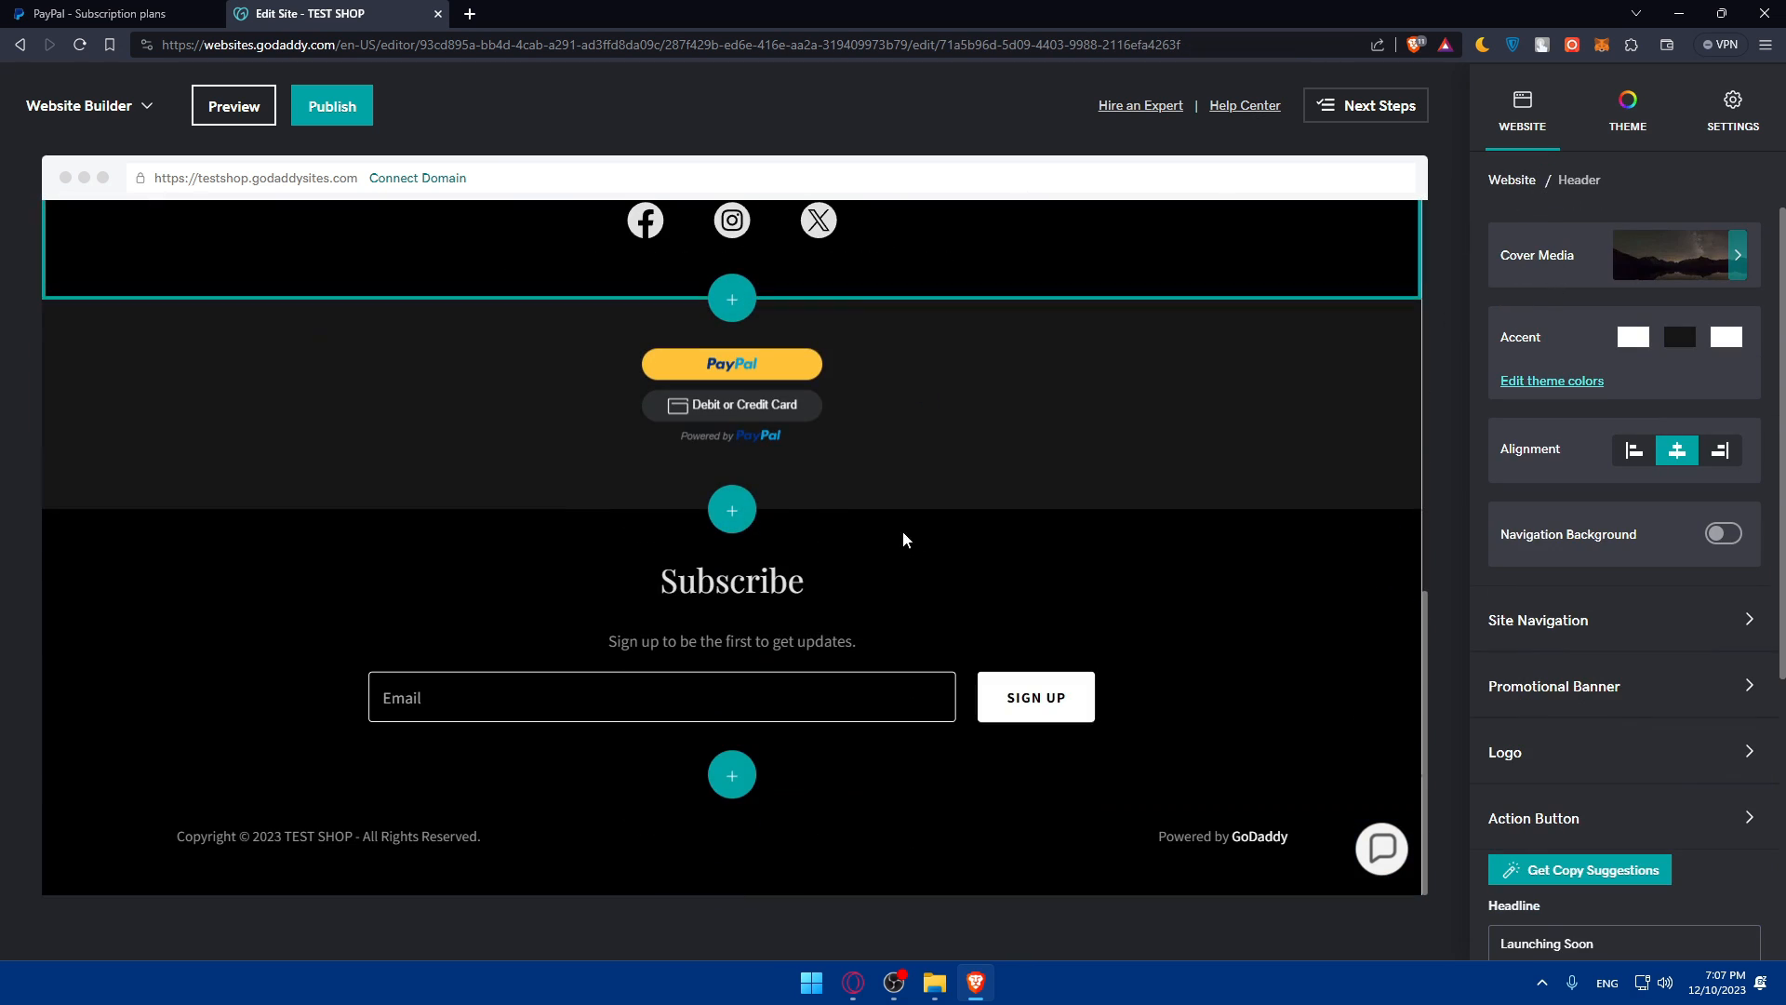
click(233, 105)
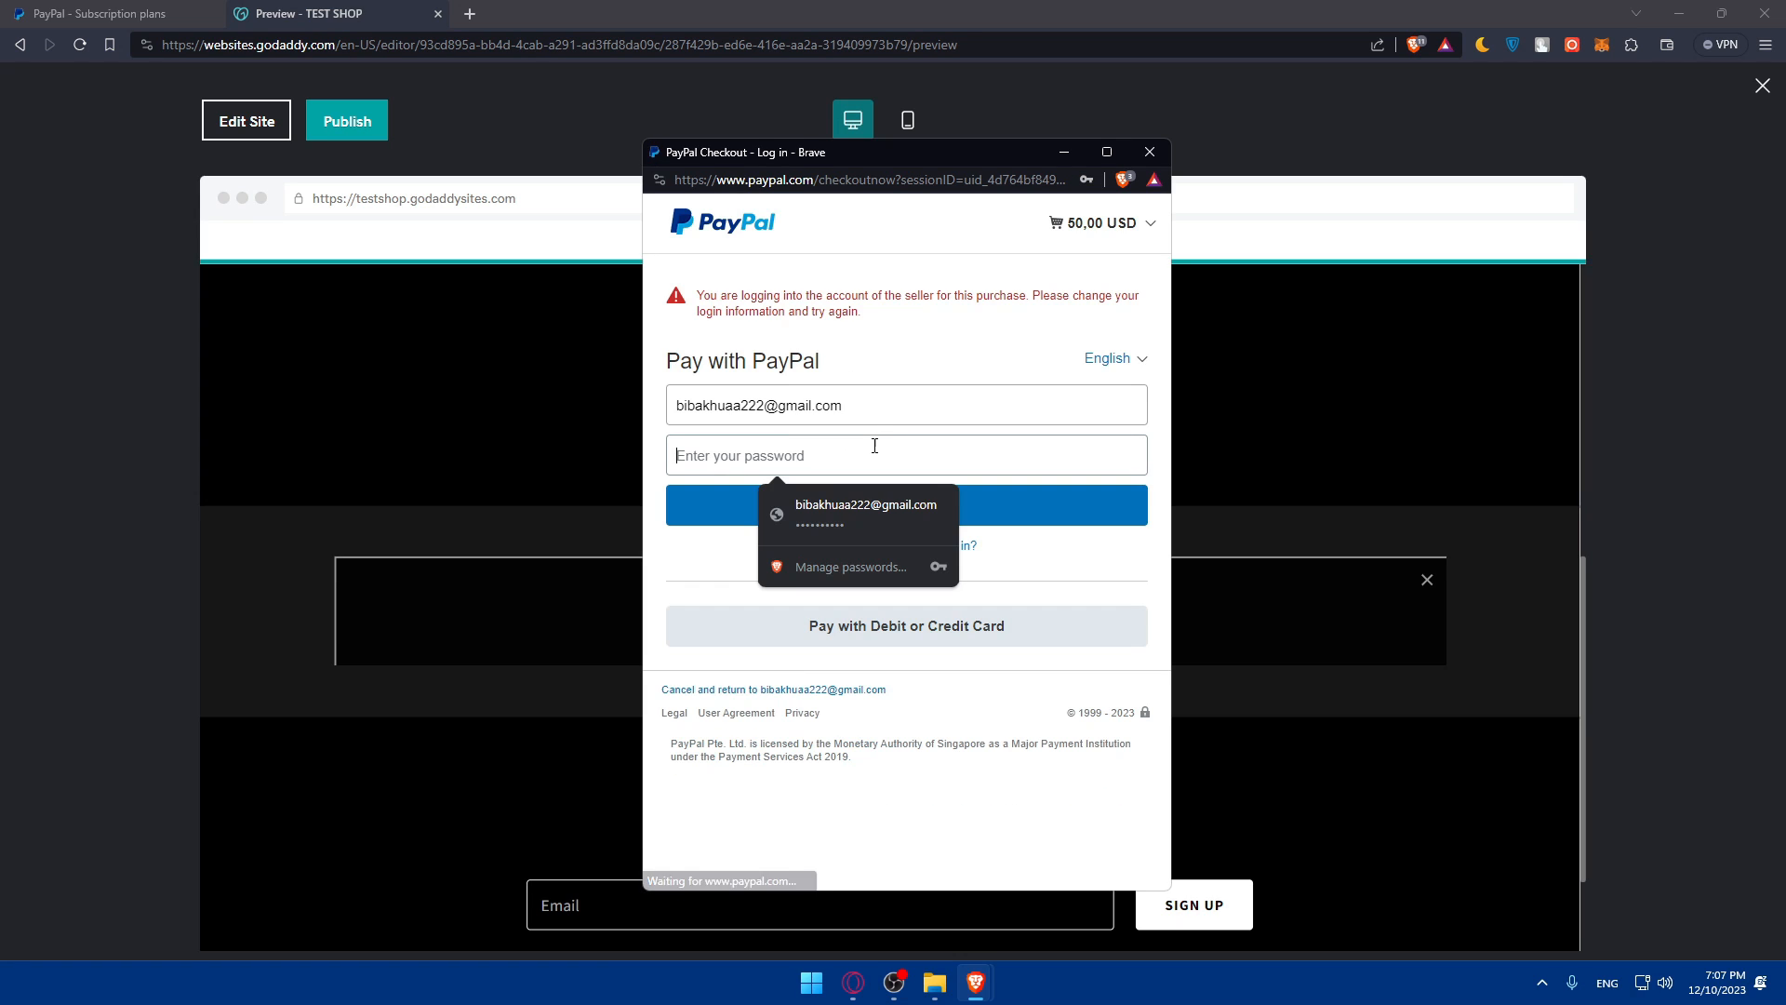
click(865, 515)
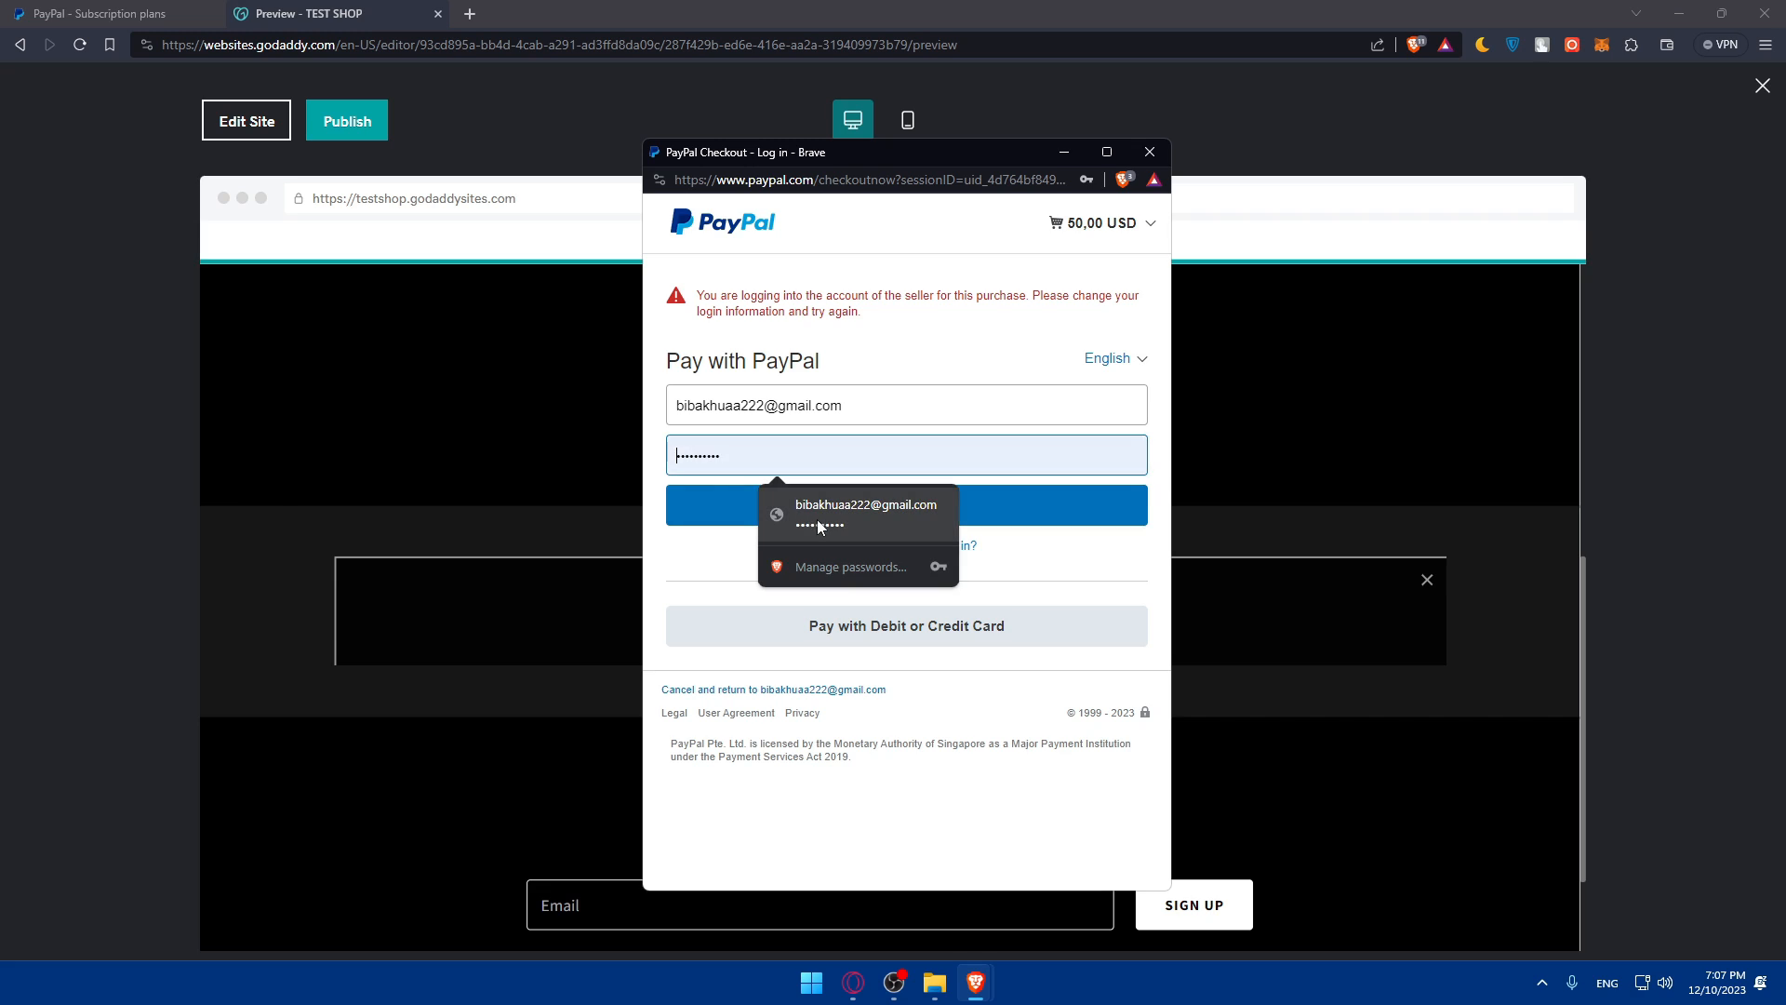
click(906, 505)
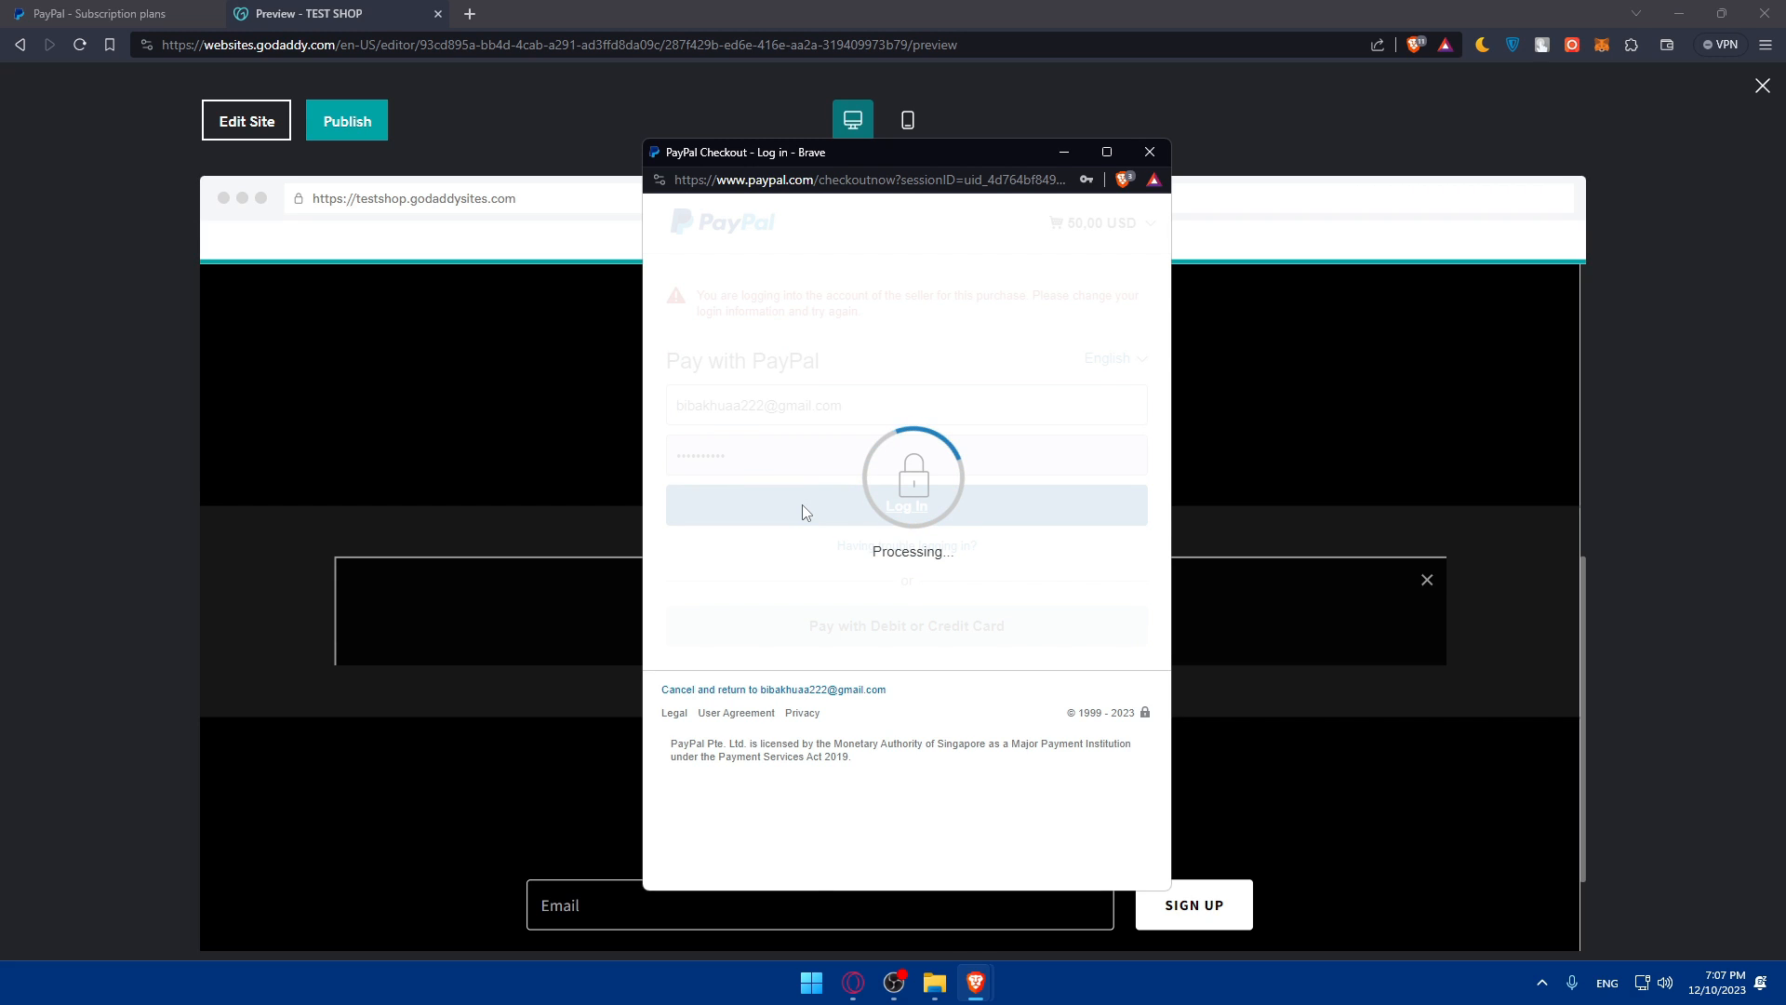
click(906, 506)
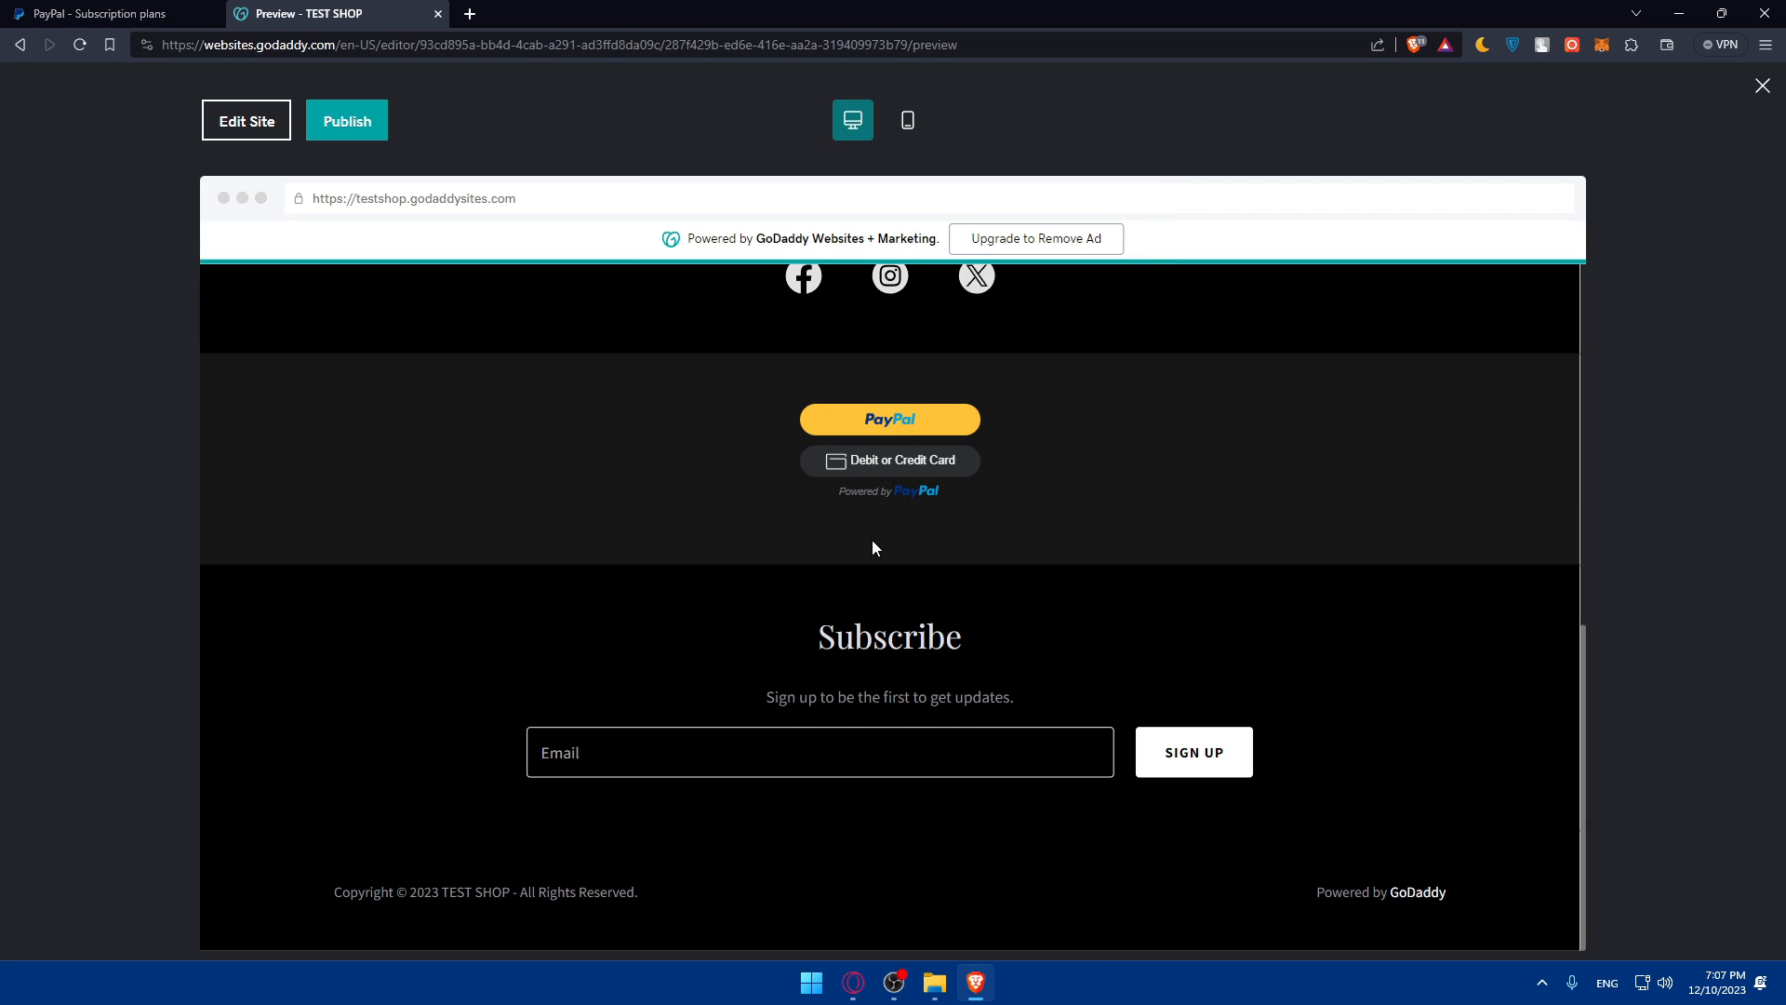
scroll(up, 3)
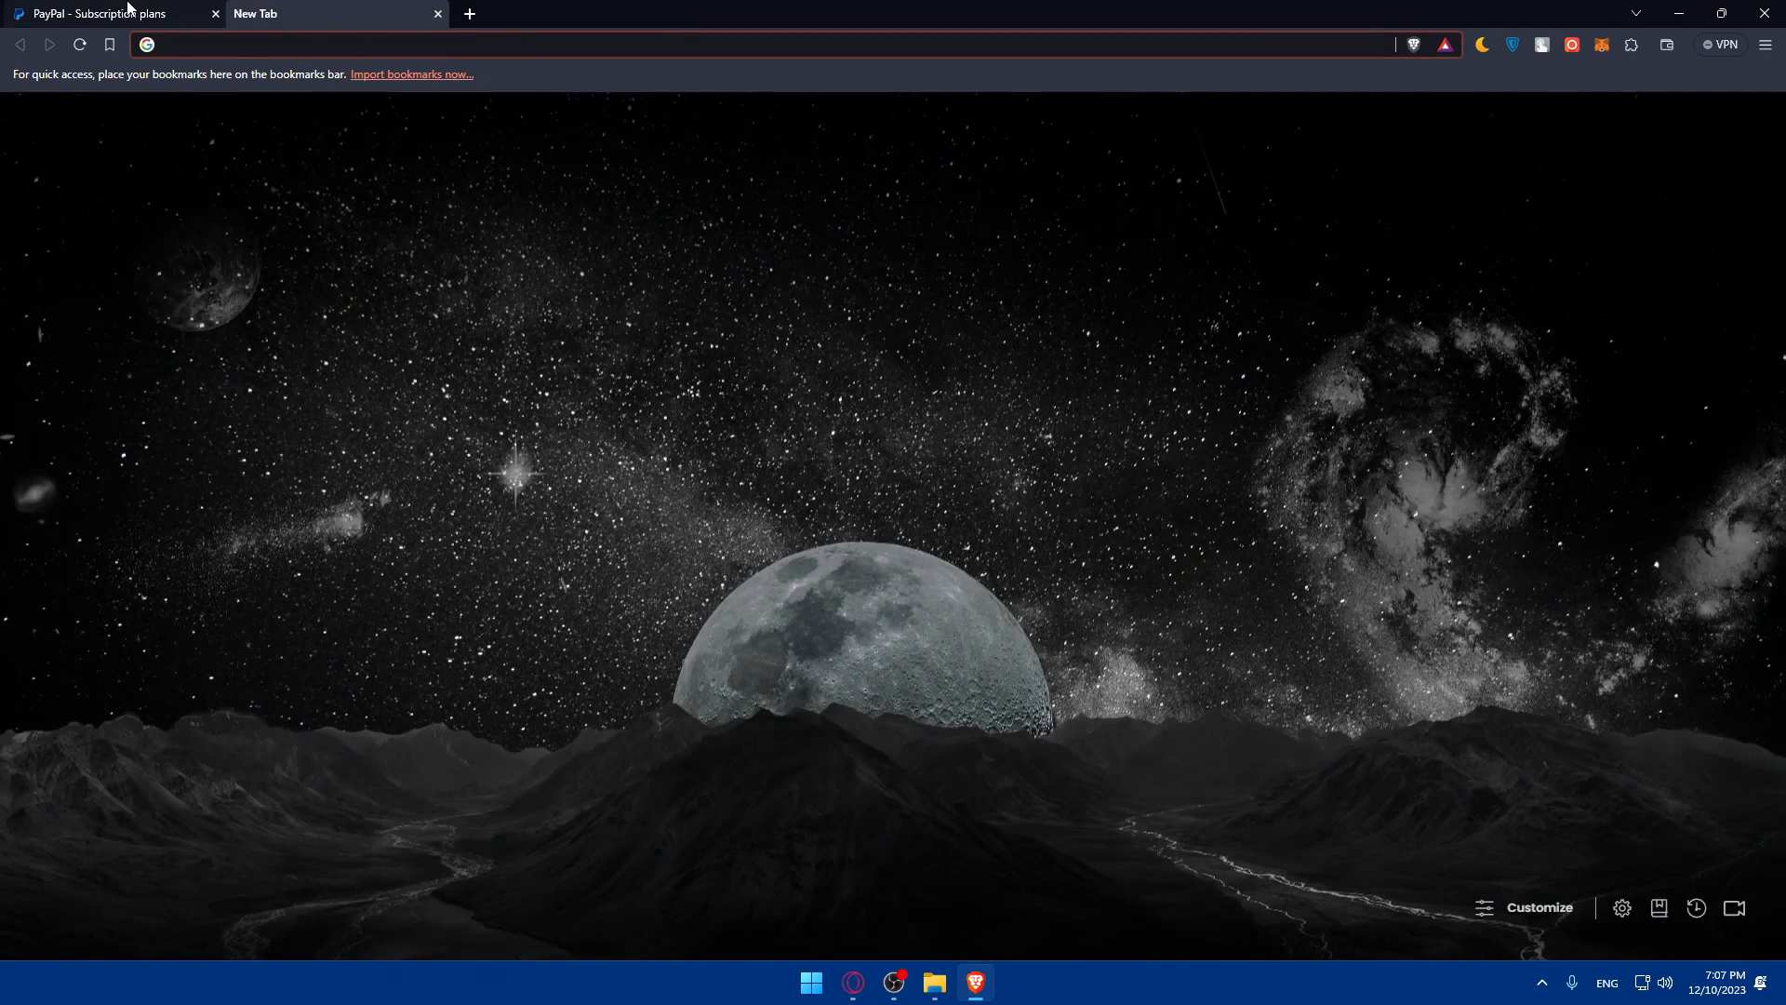
Turn off the test subscription plan in PayPal and close the resulting login page.
click(93, 14)
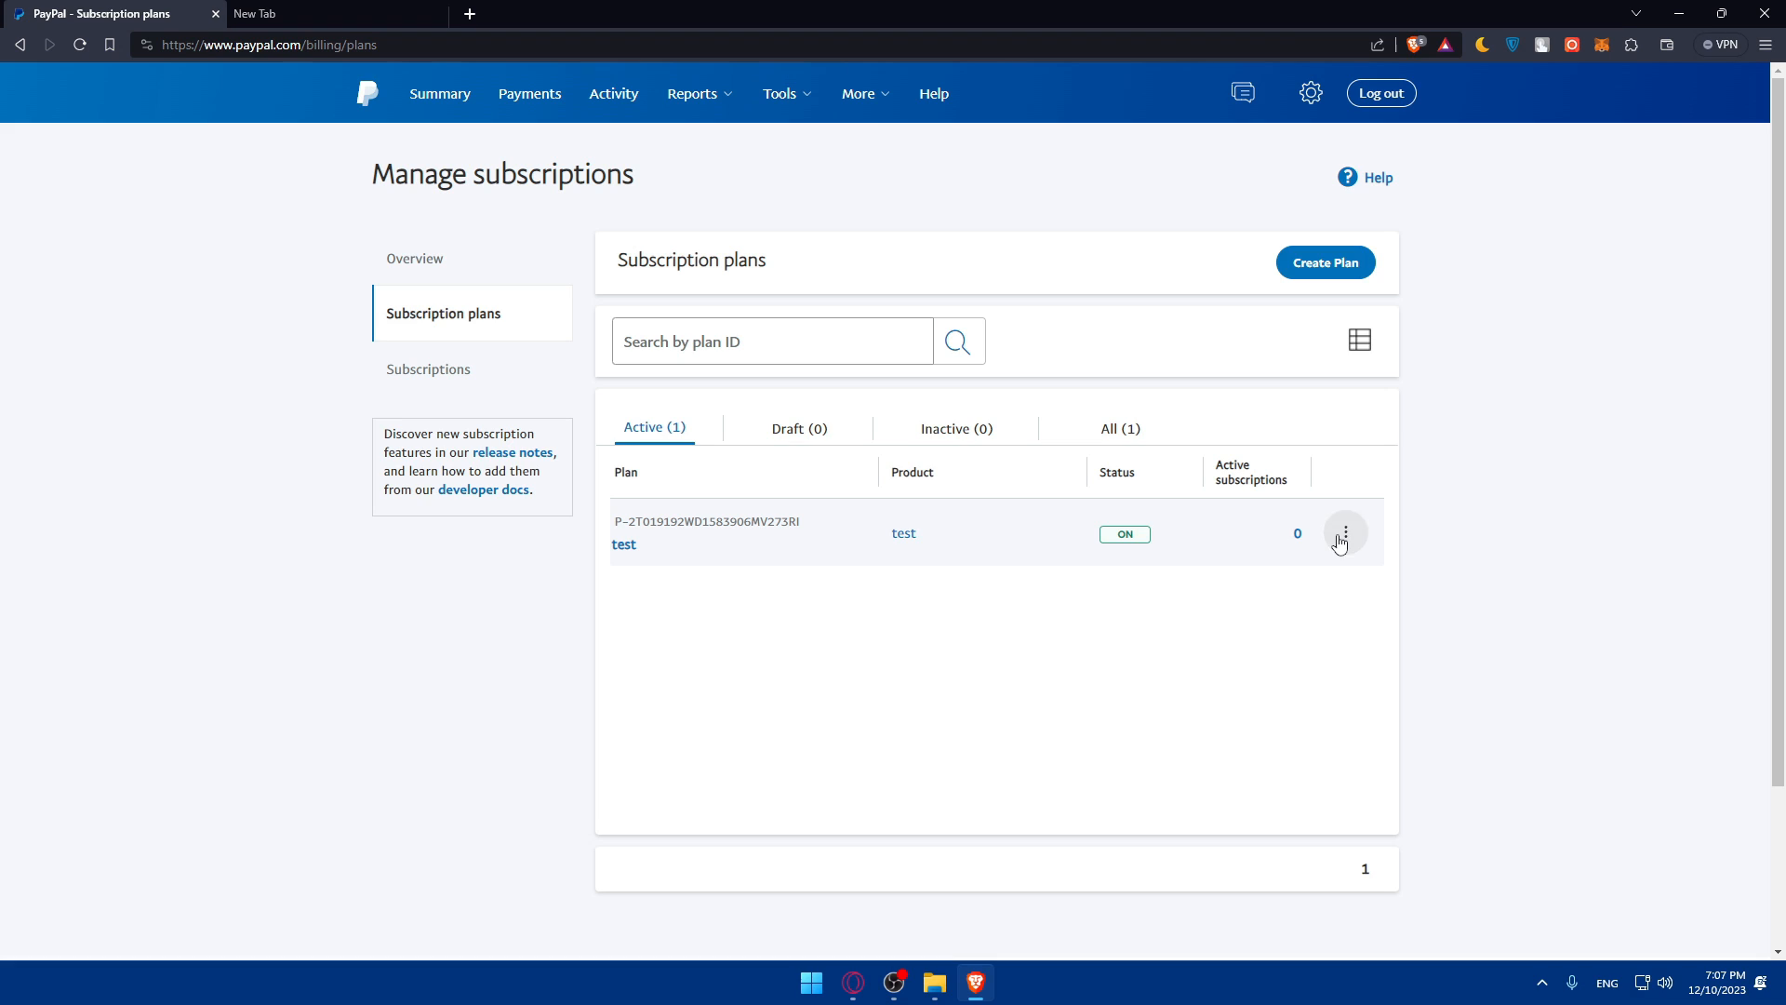
click(1345, 532)
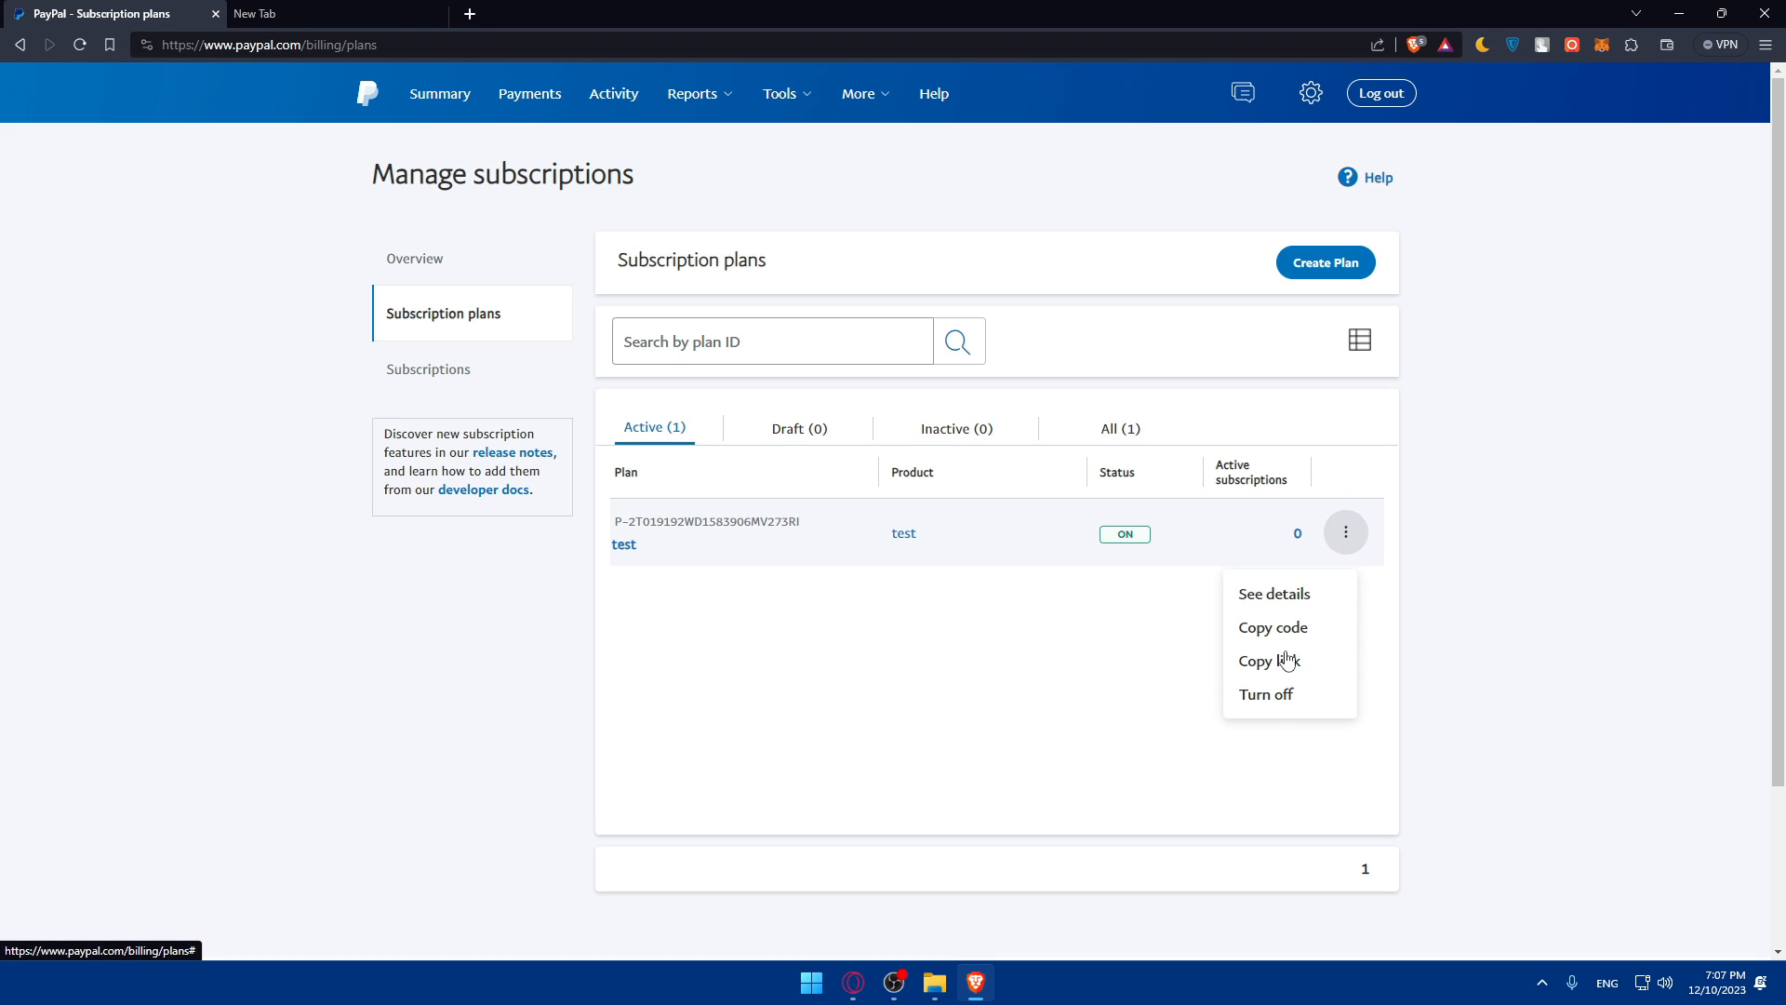
click(1266, 694)
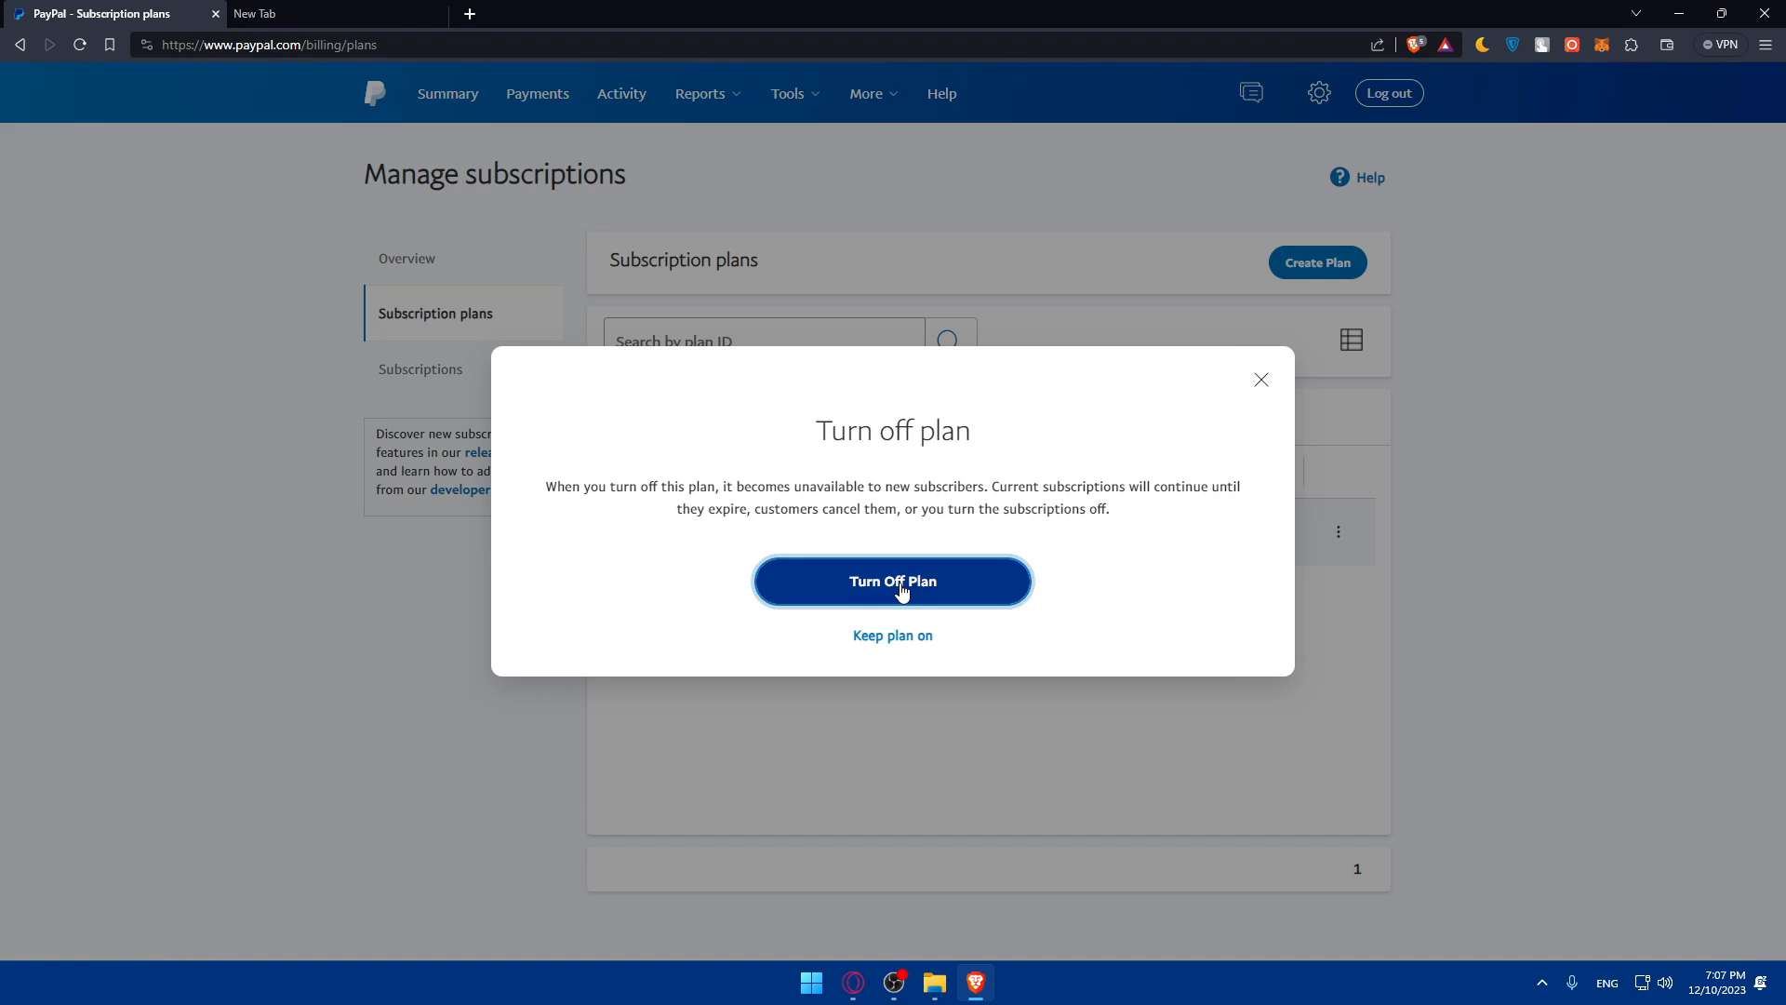
click(892, 581)
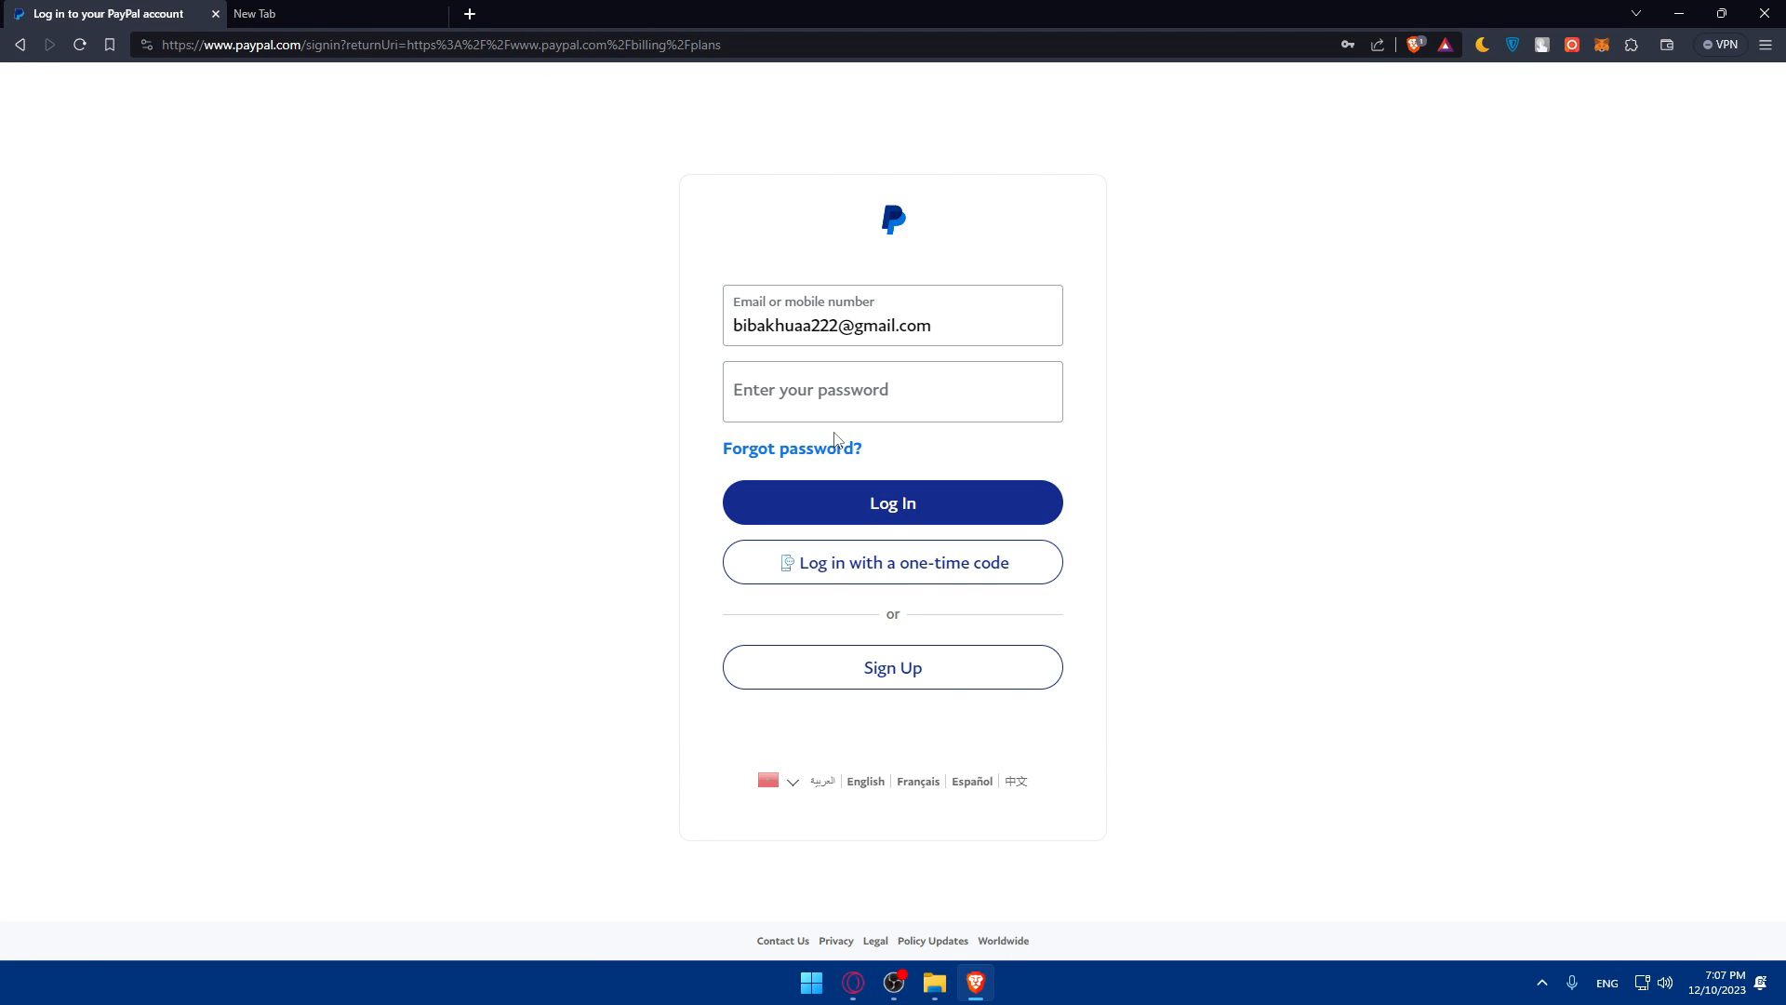
click(855, 414)
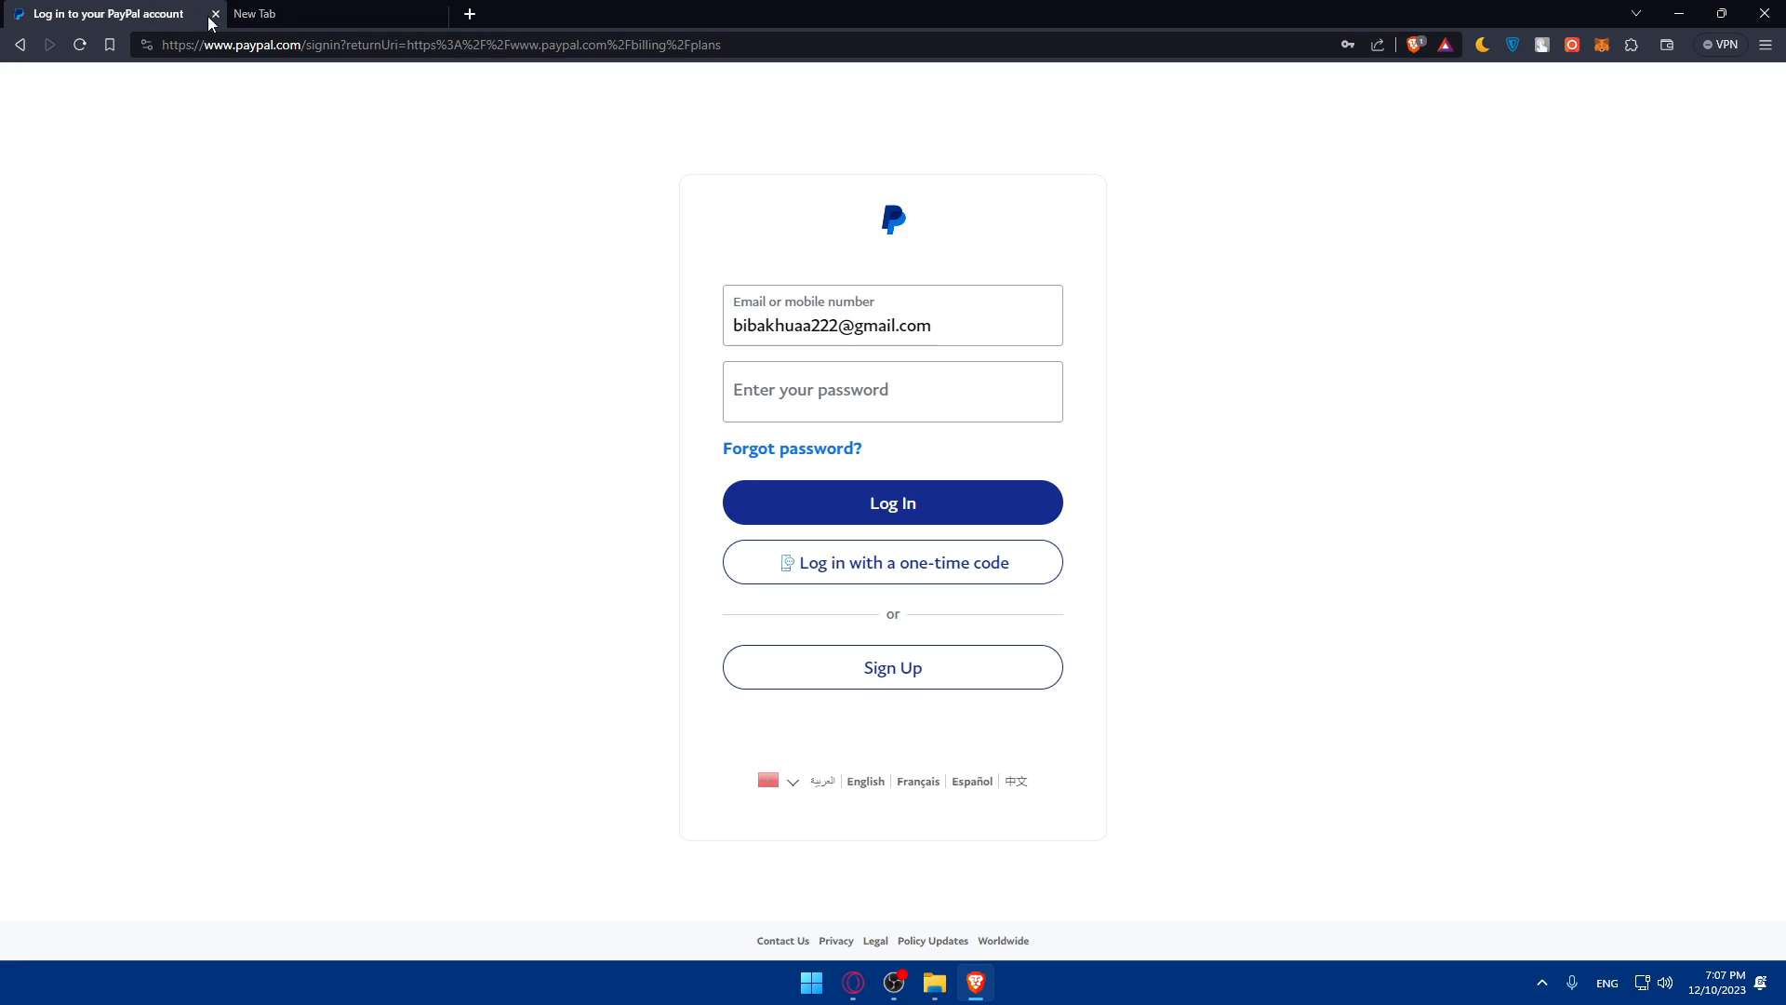
click(217, 14)
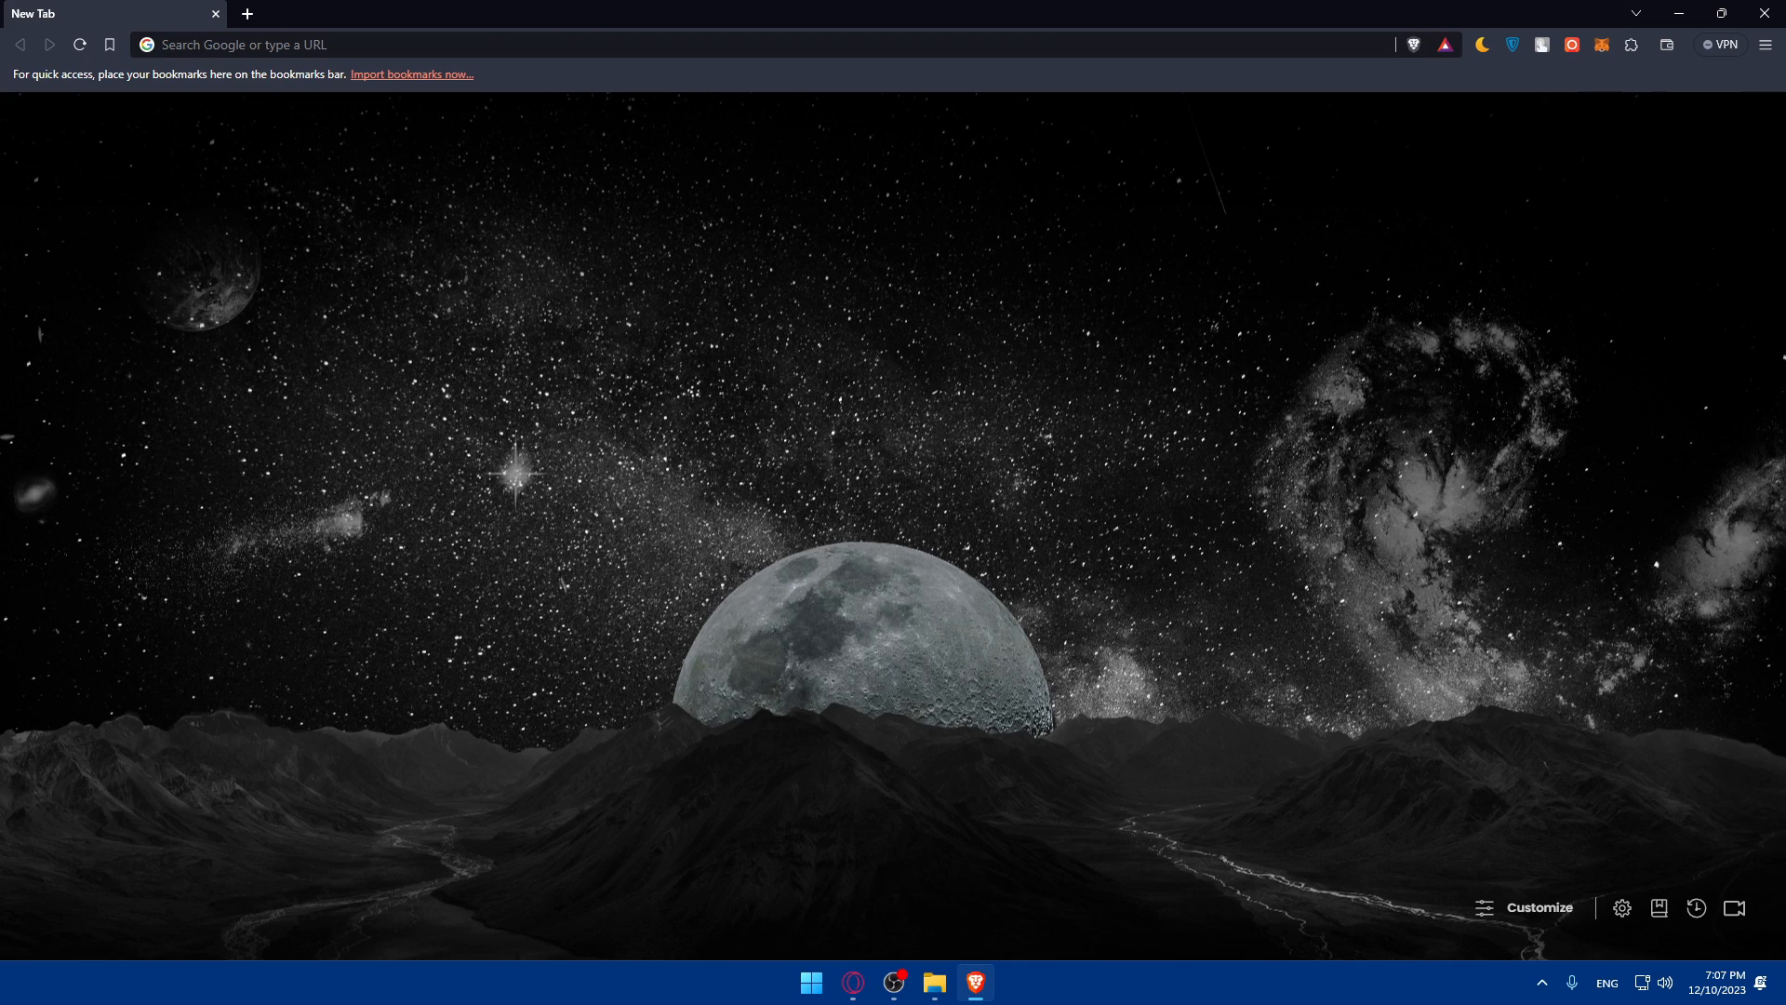